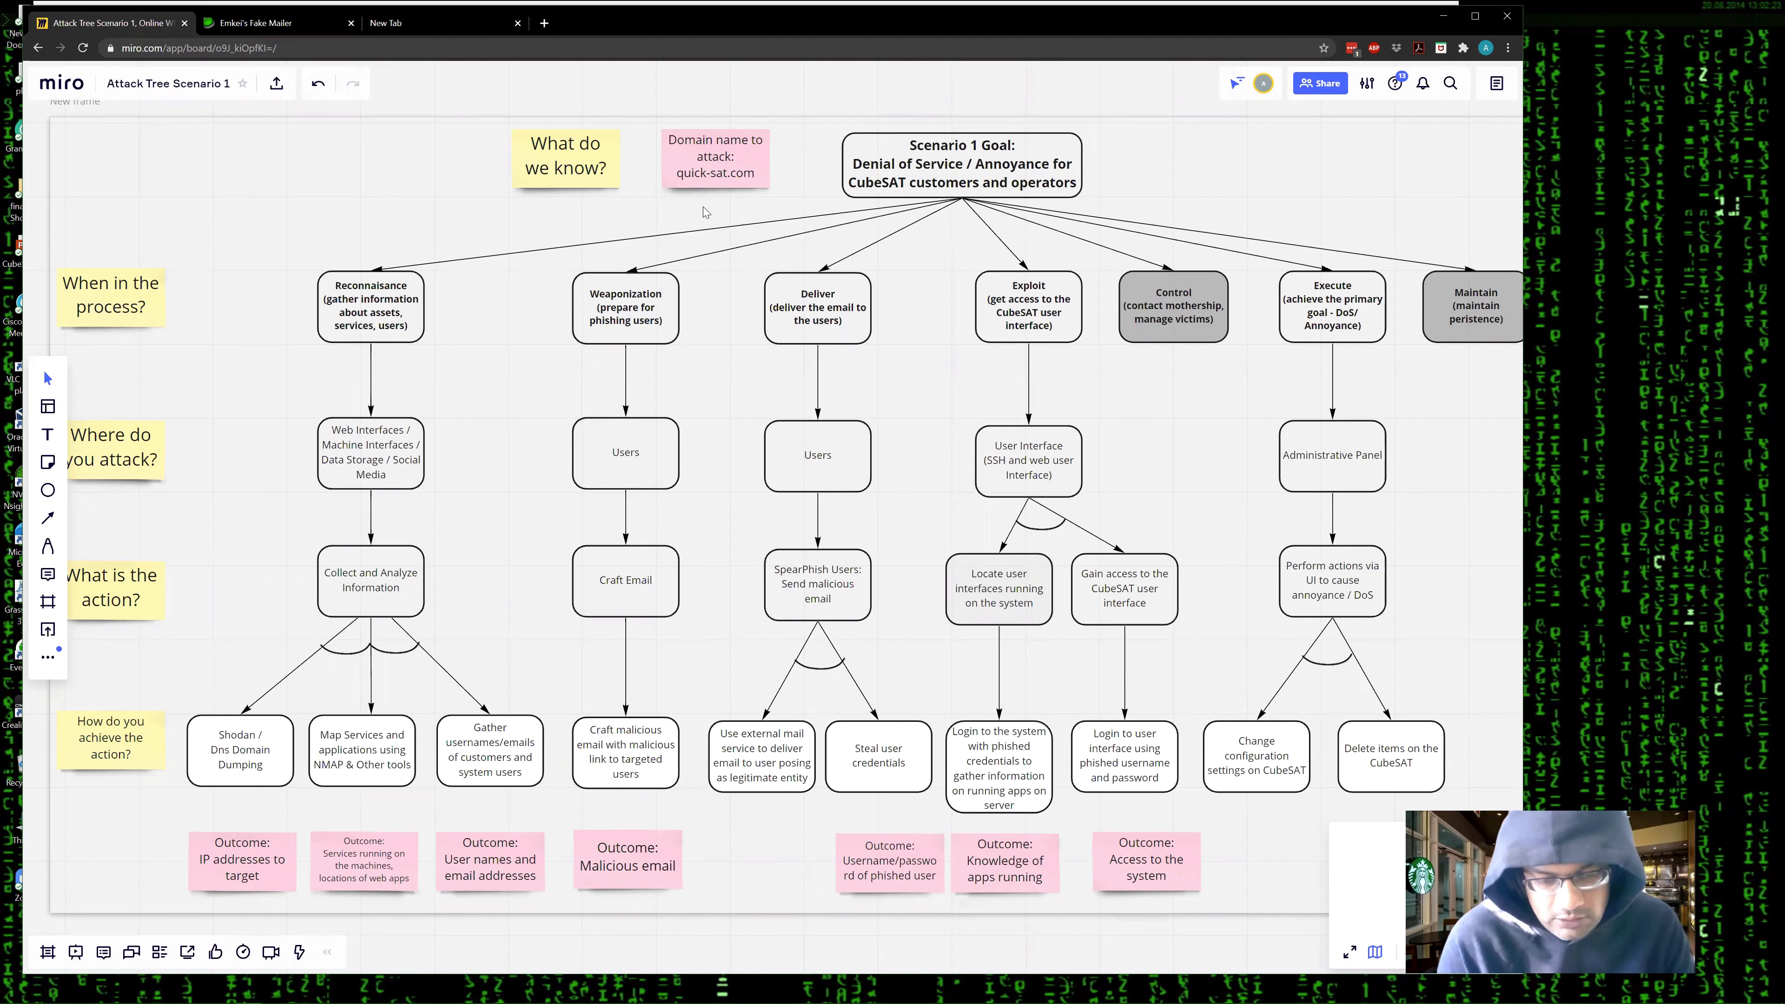
mouse_move(715, 195)
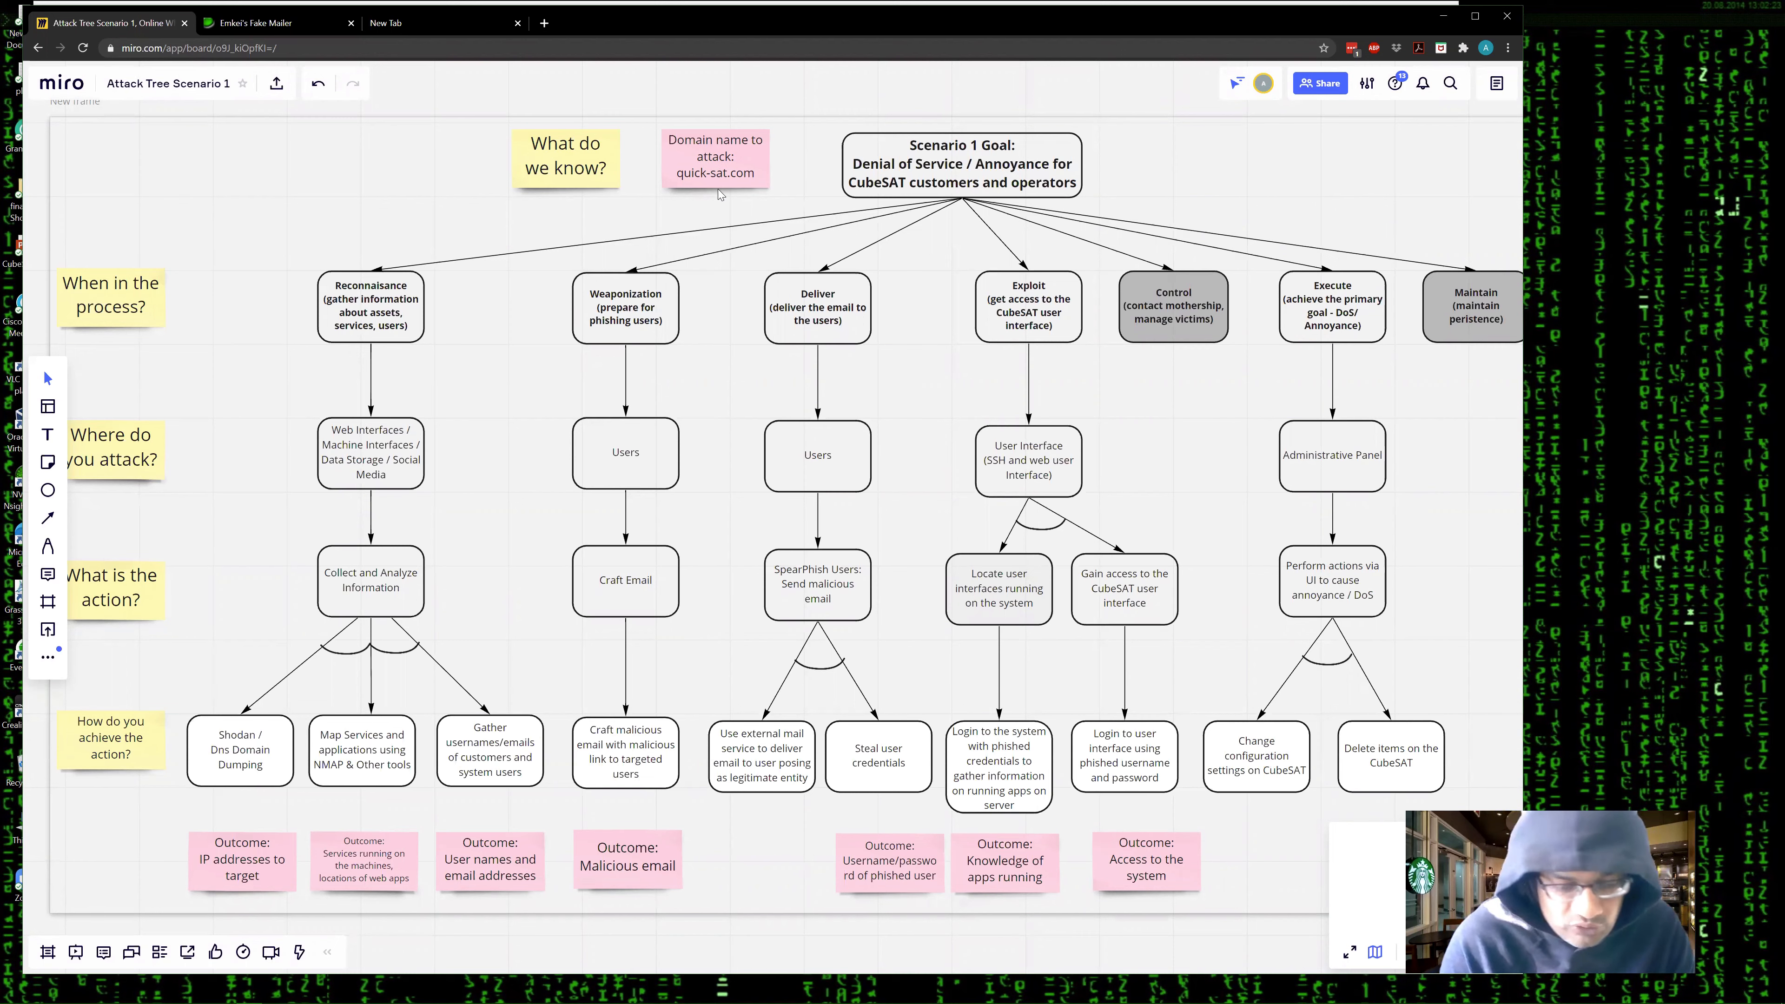
mouse_move(718, 207)
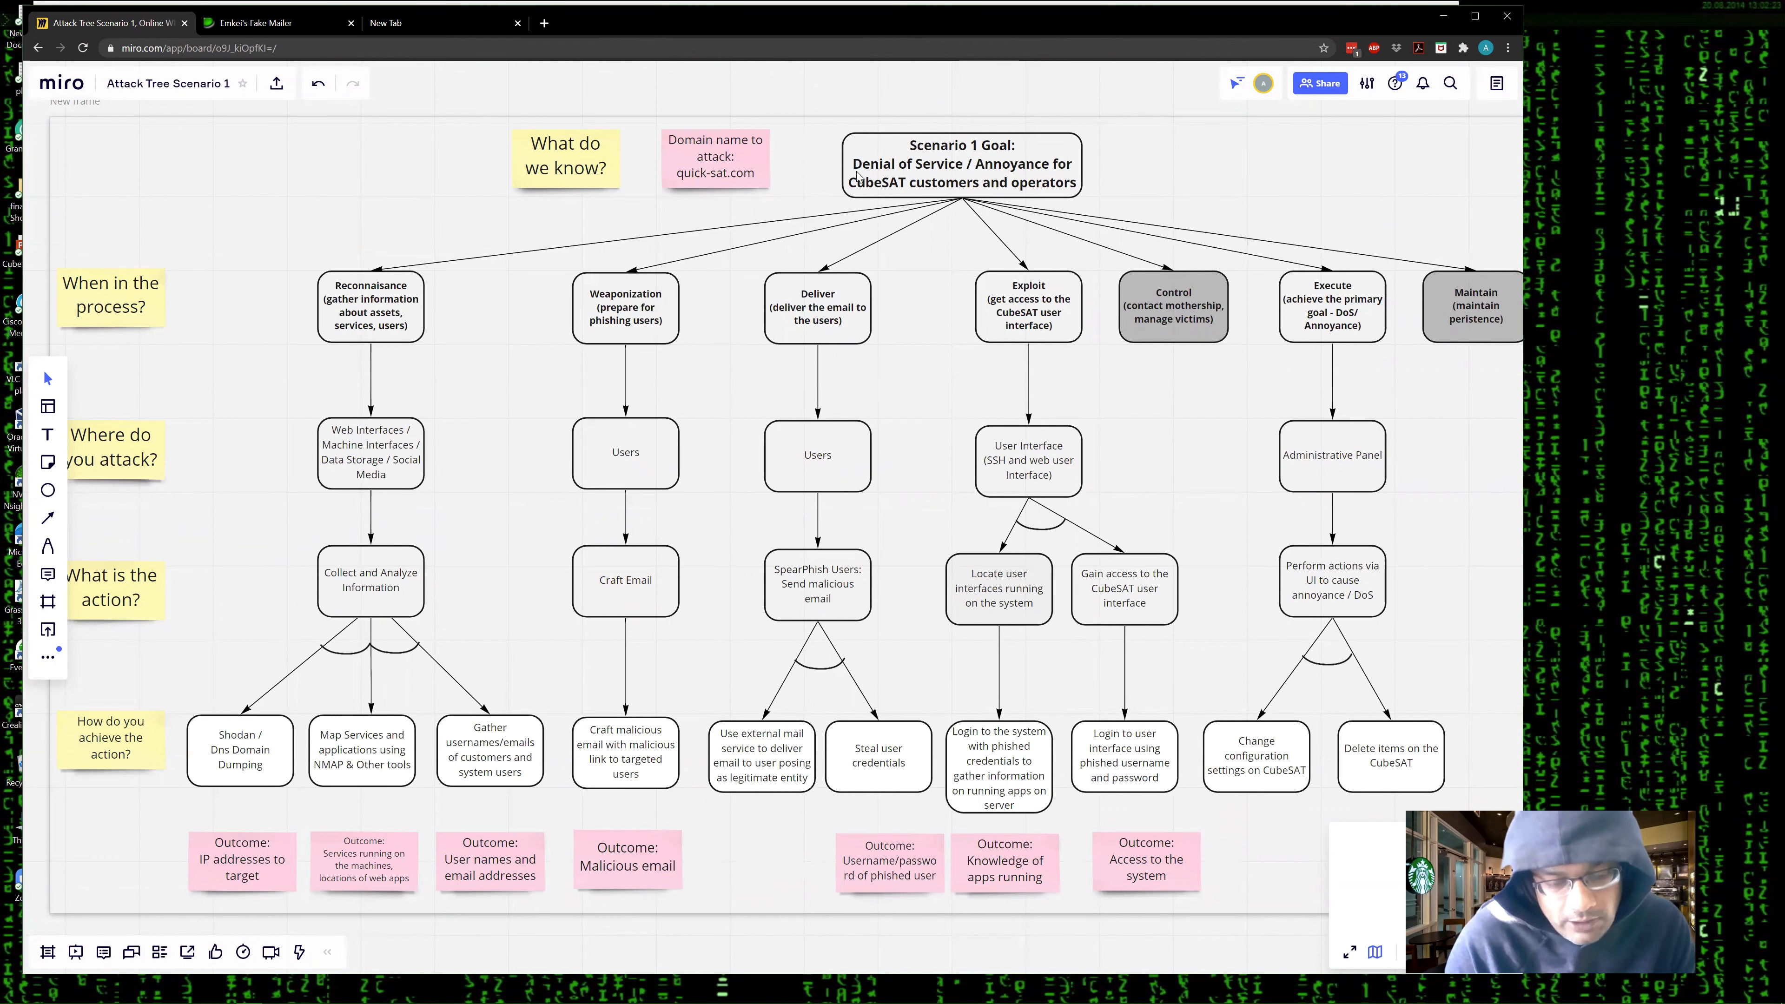
mouse_move(945, 222)
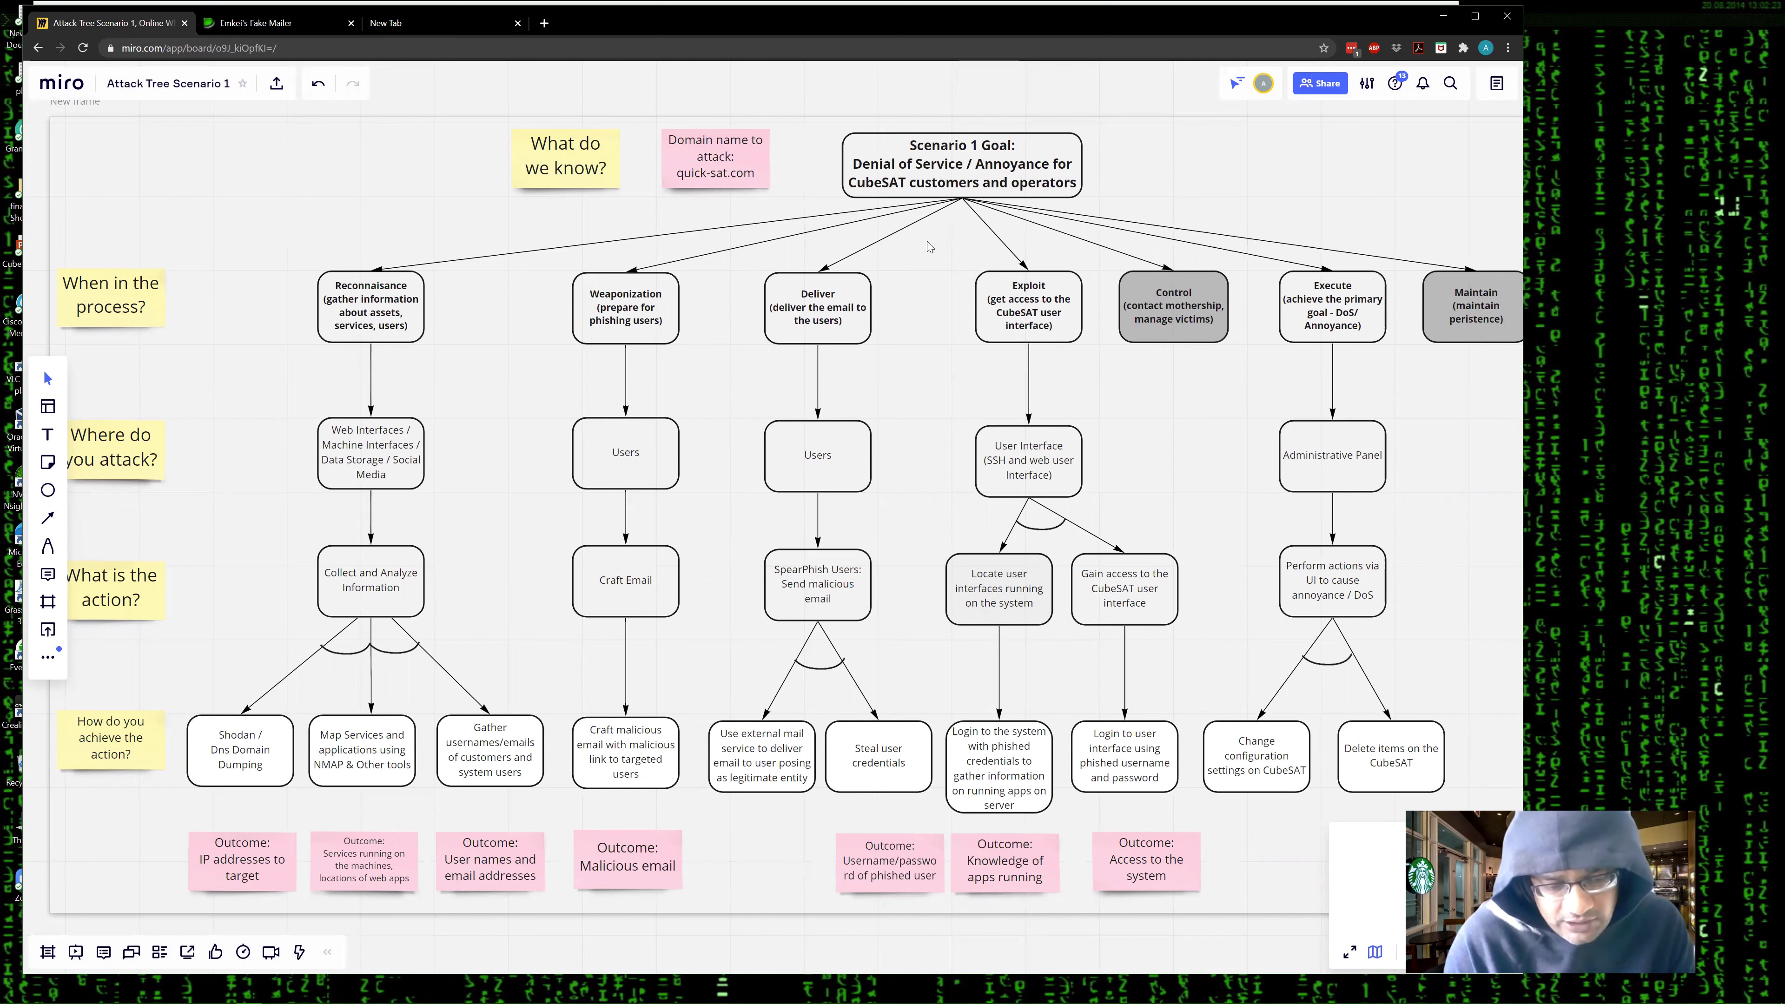
mouse_move(917, 283)
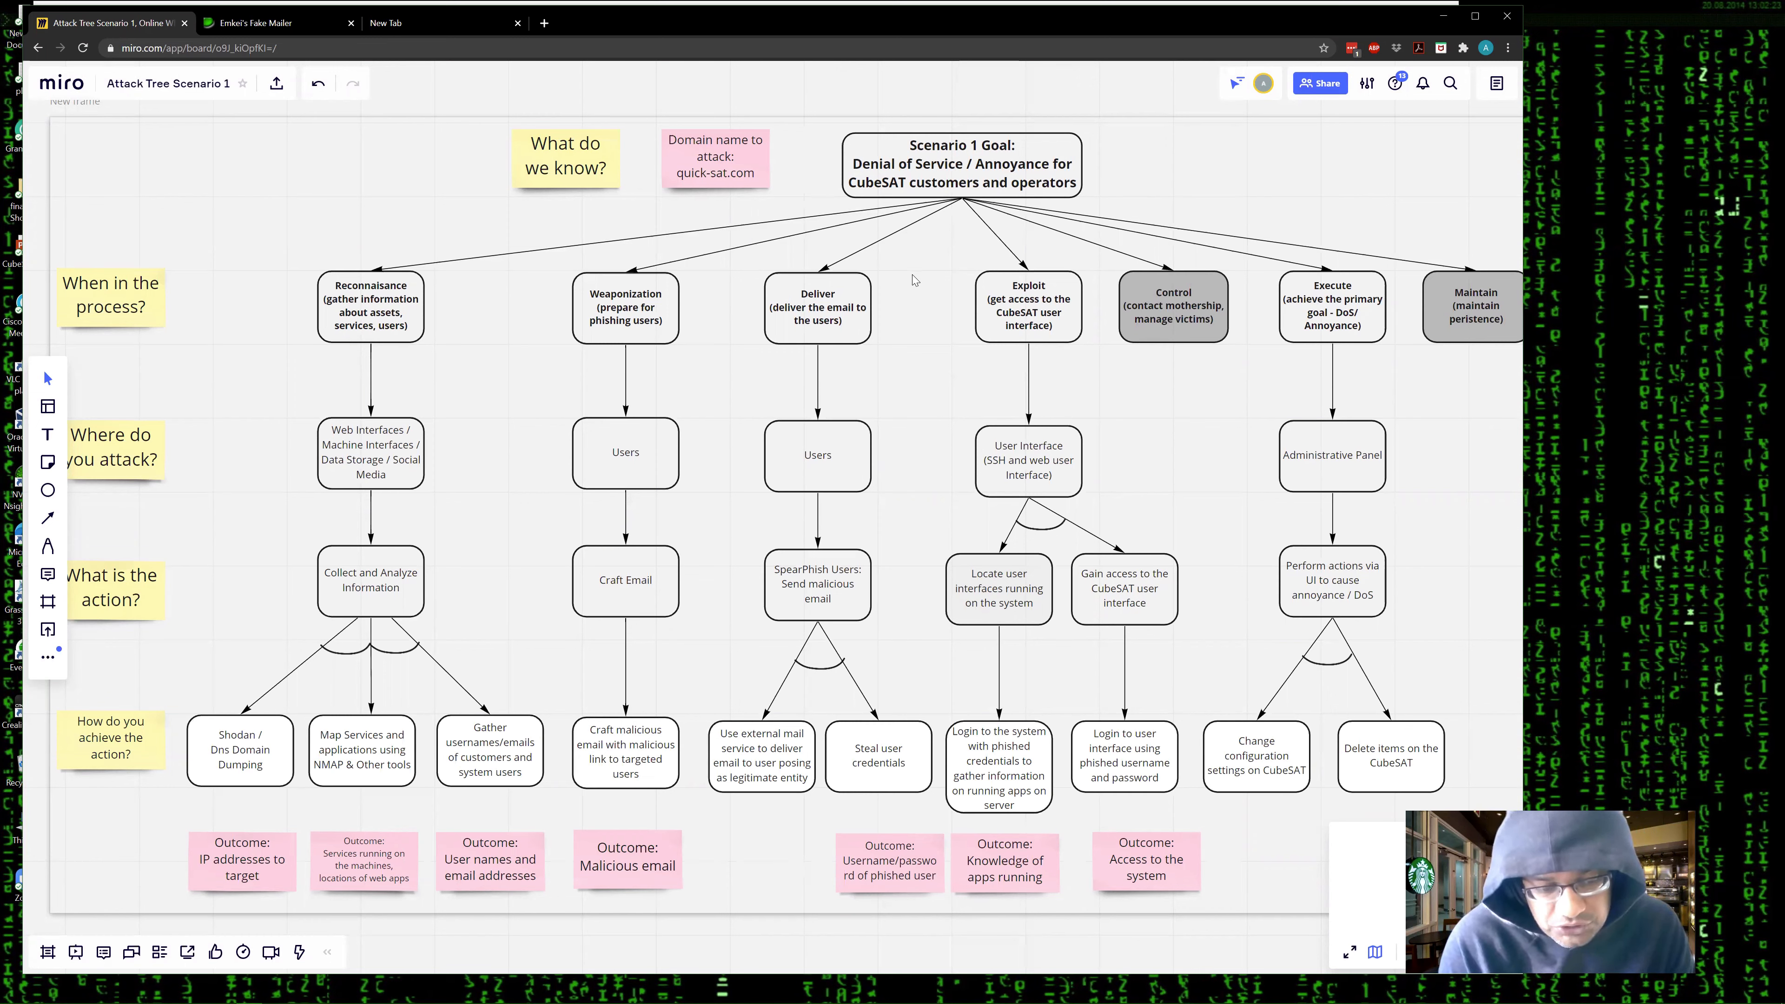
mouse_move(988, 171)
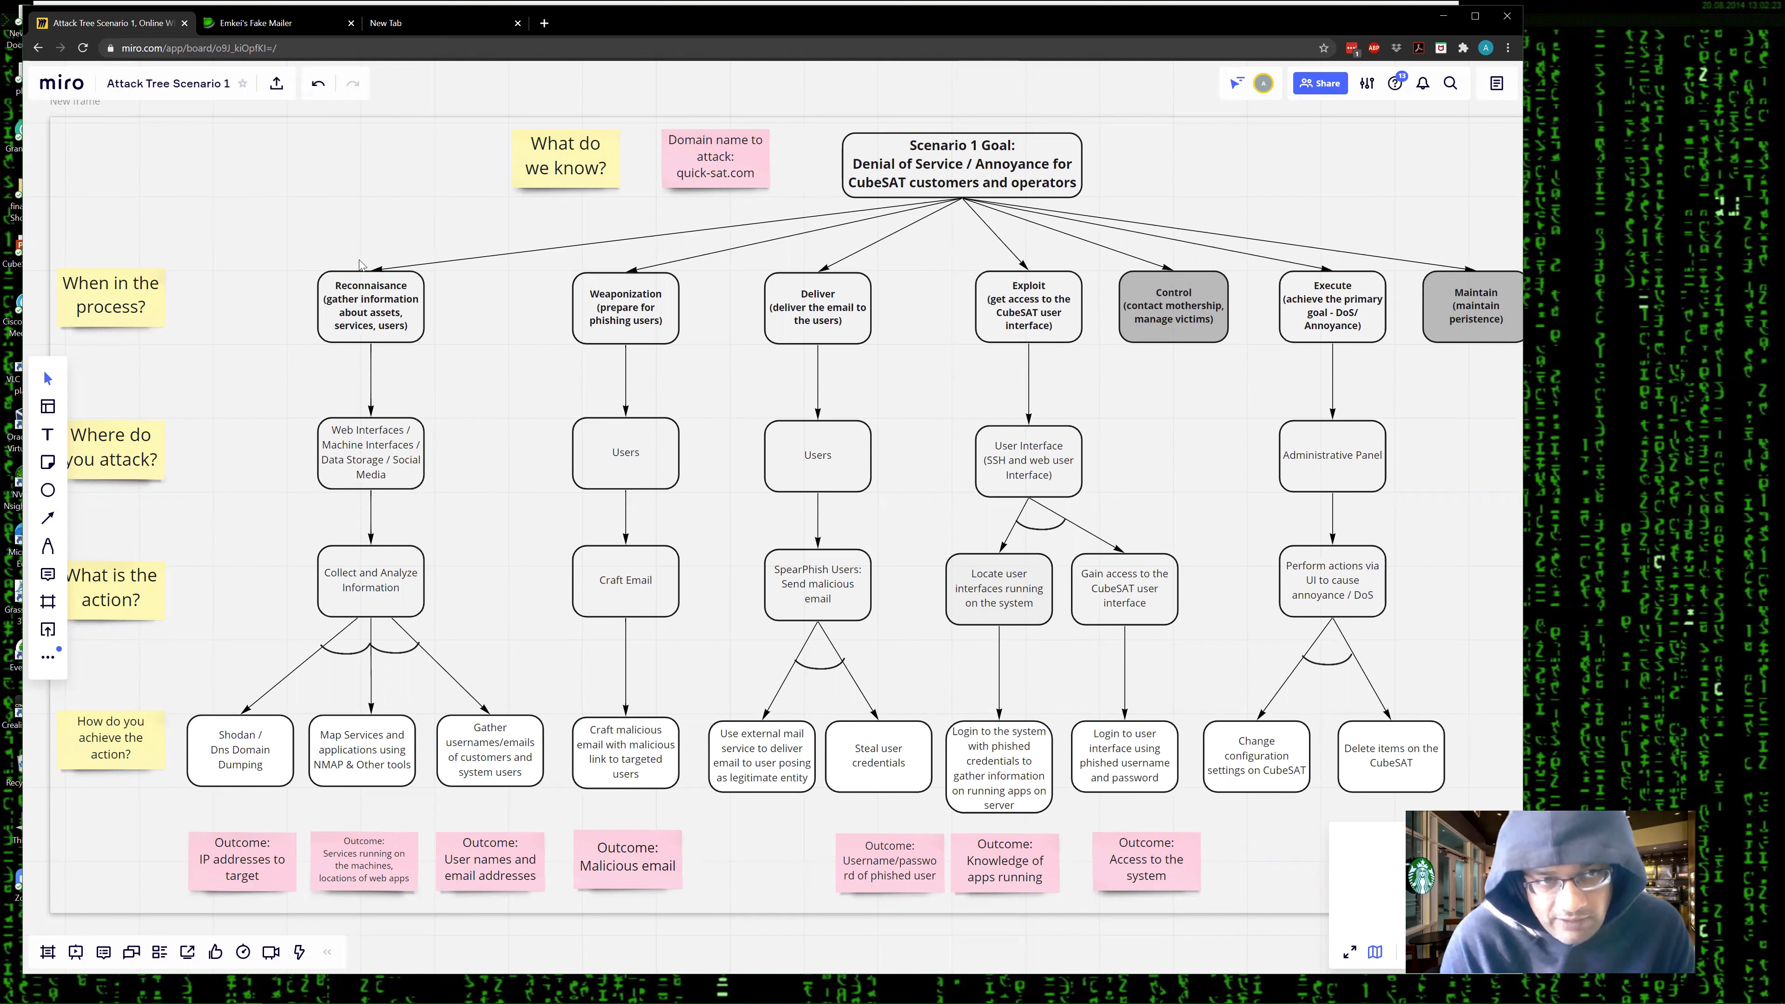
mouse_move(468, 330)
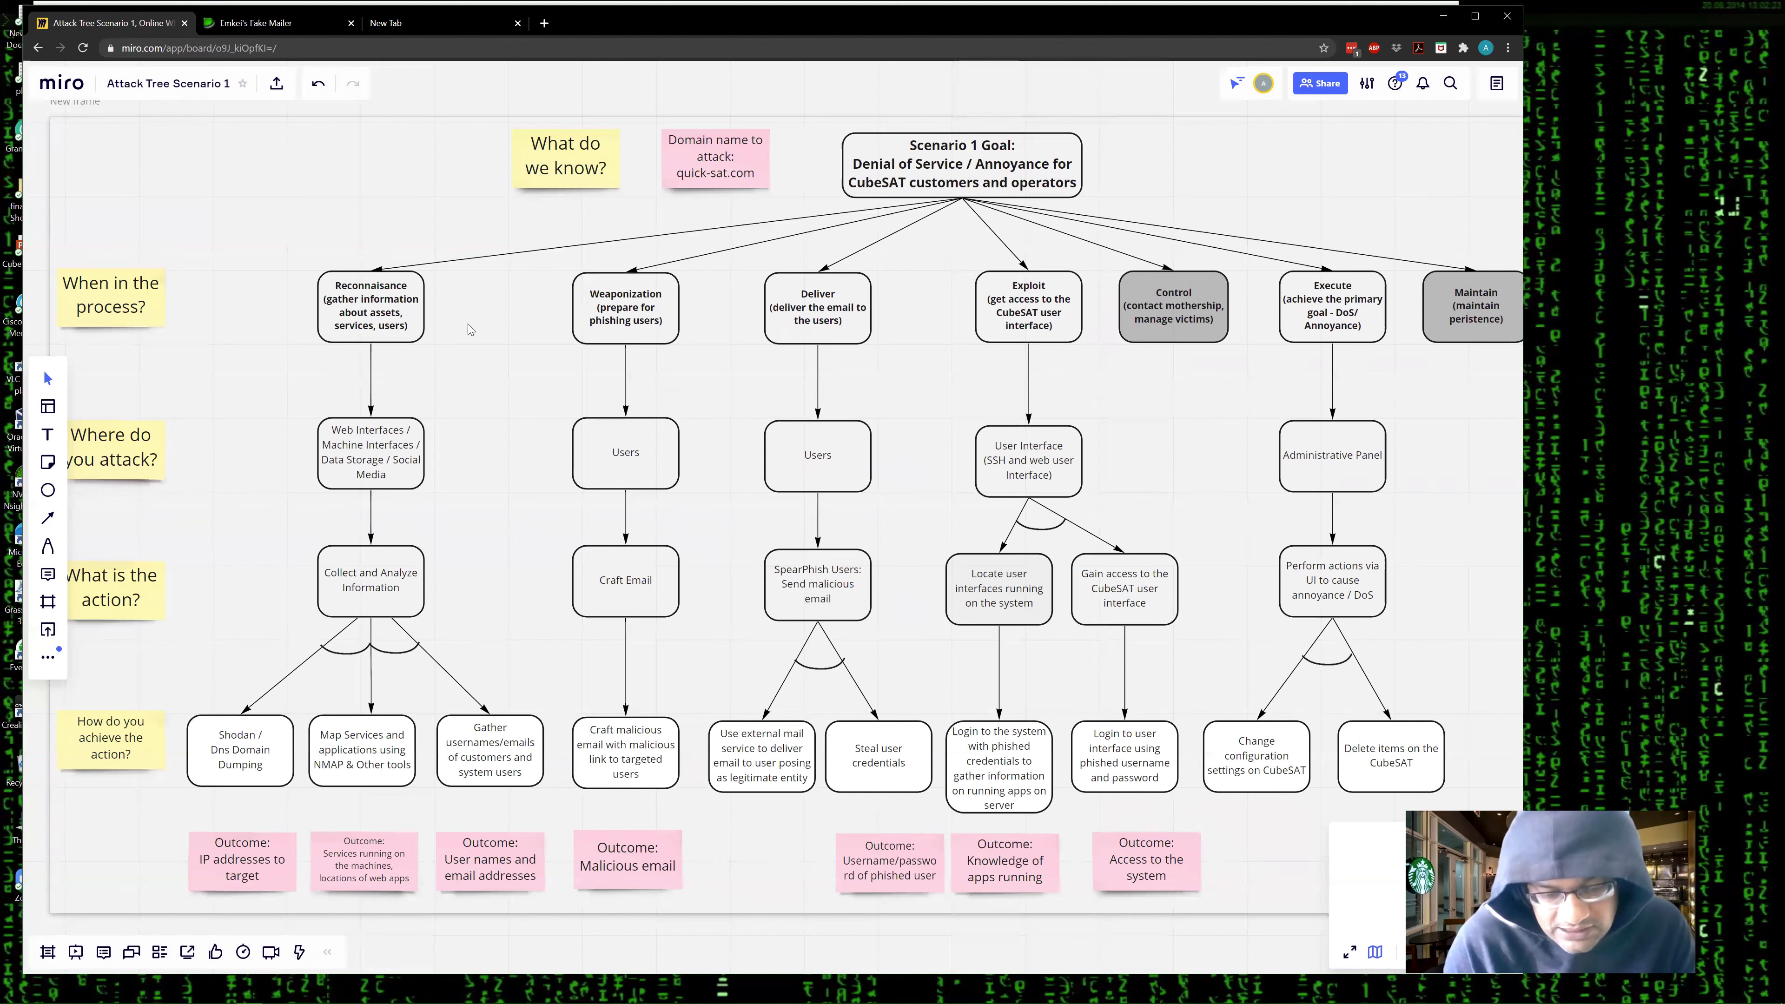
mouse_move(390, 310)
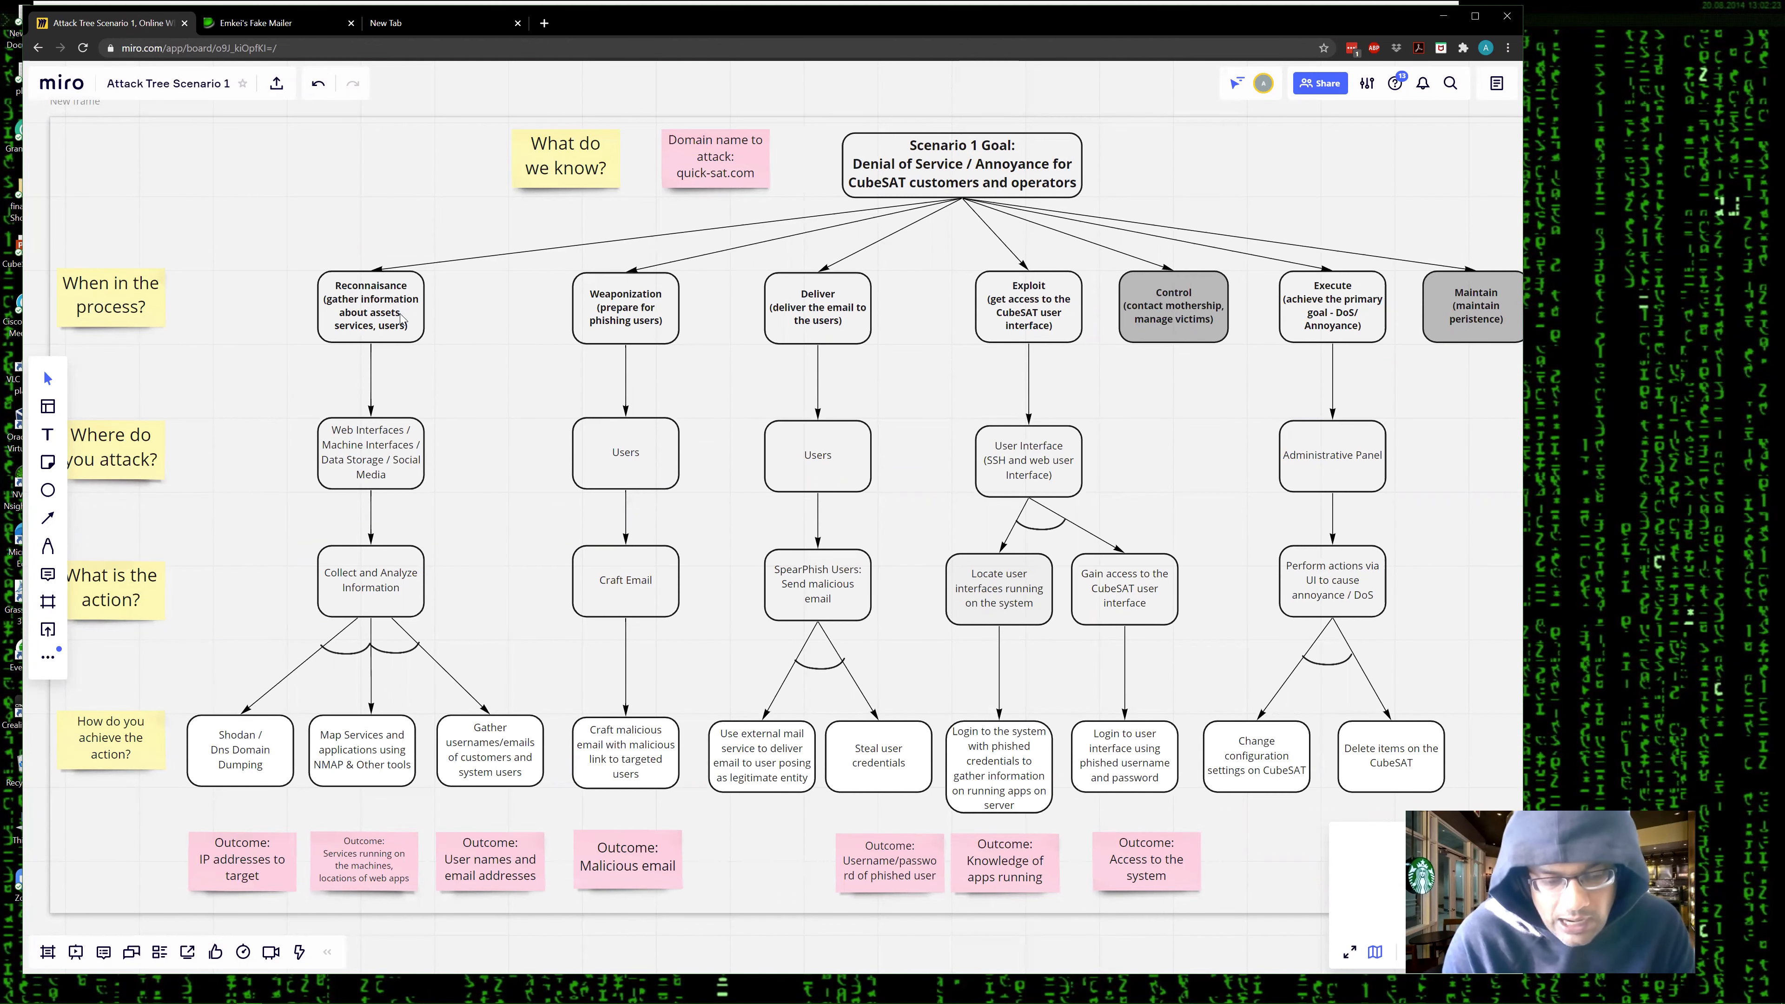
mouse_move(548, 329)
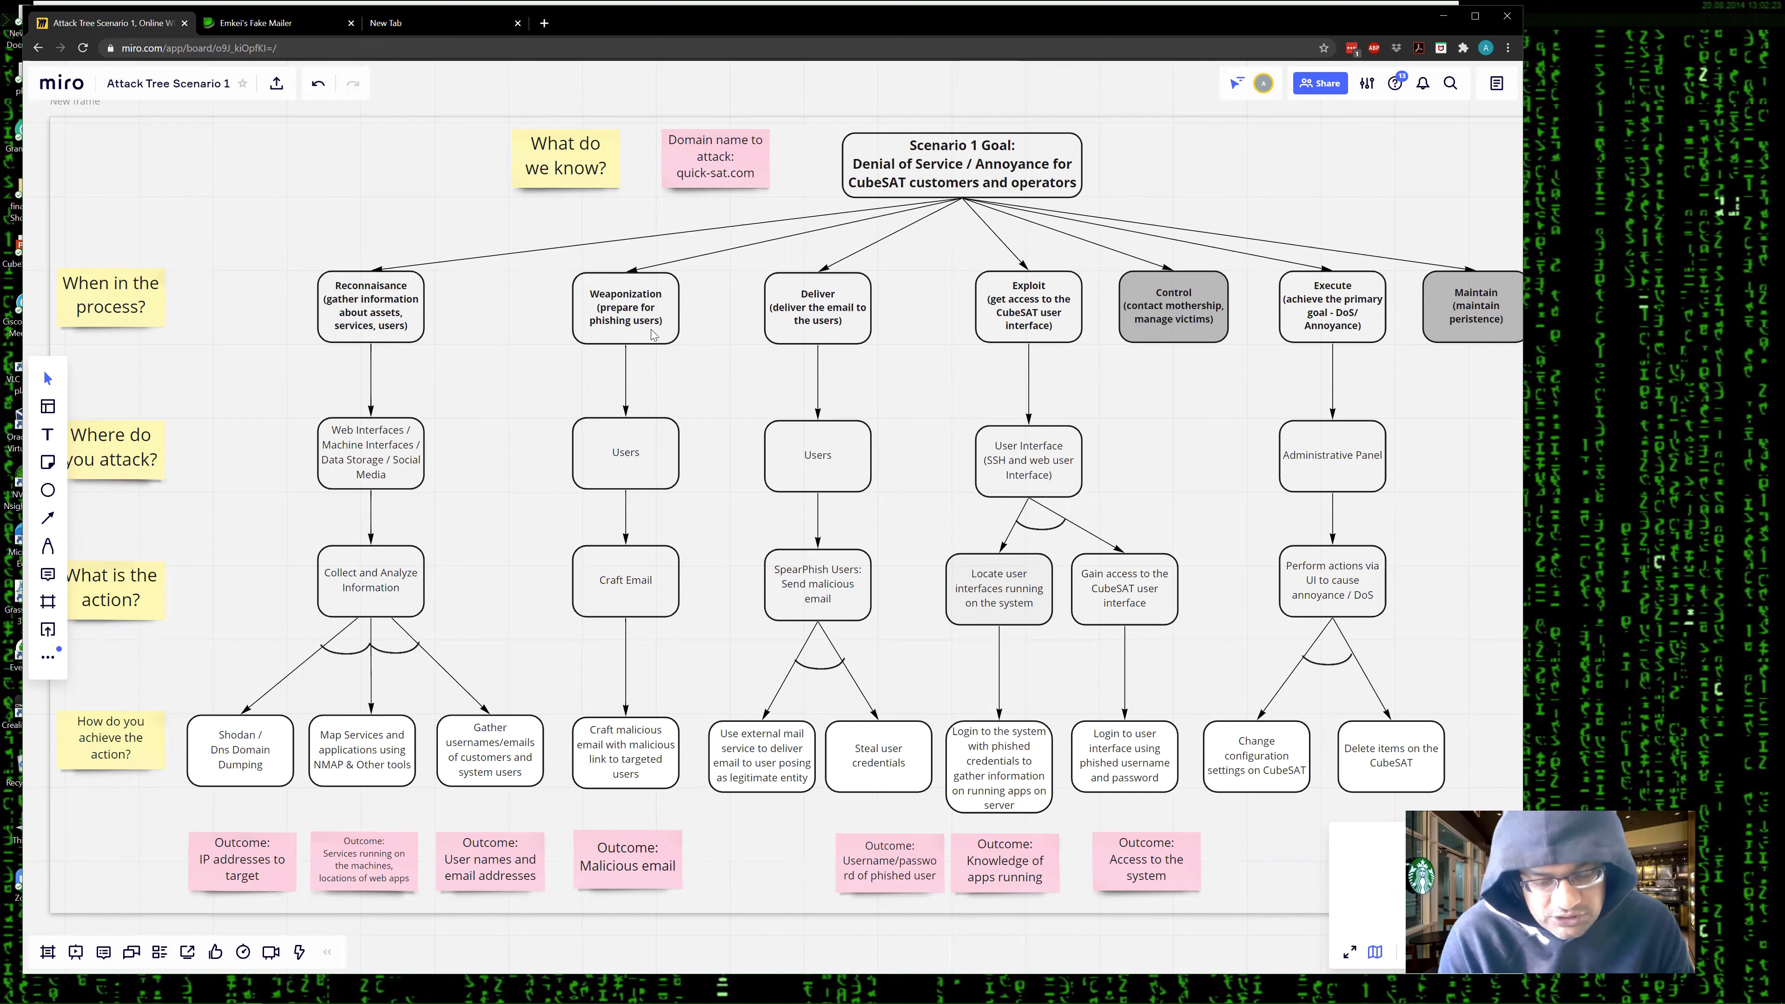
mouse_move(626, 308)
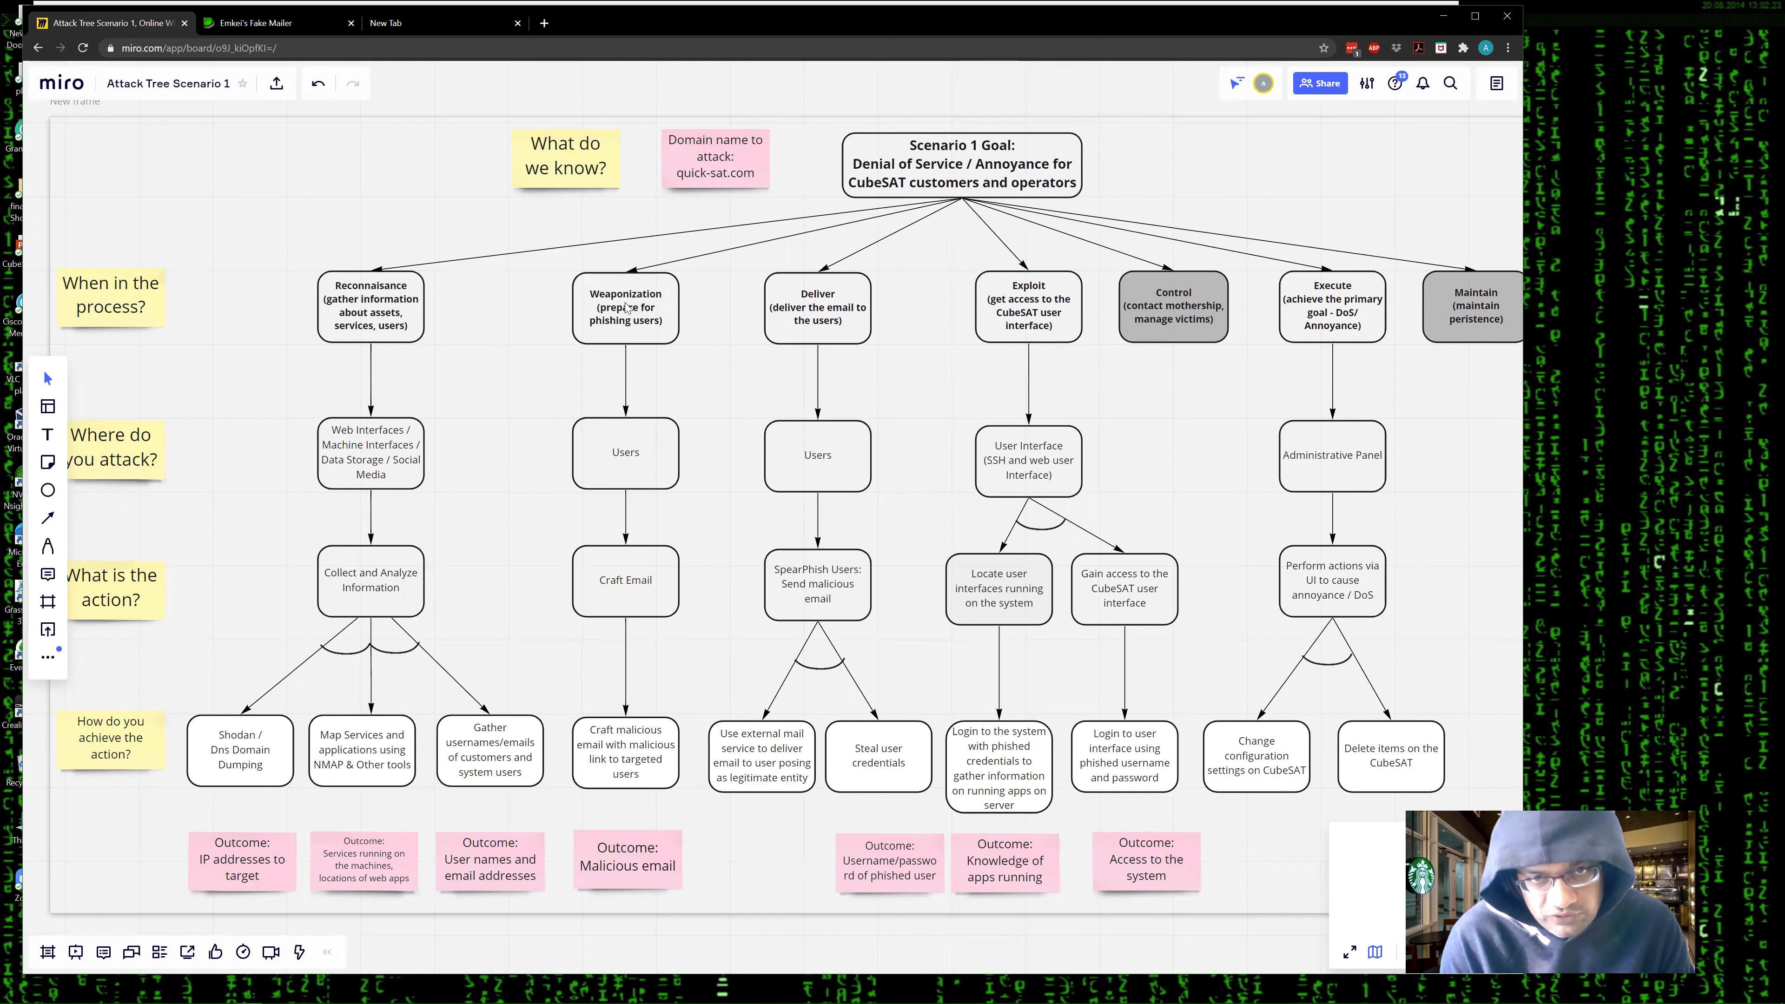
mouse_move(953, 349)
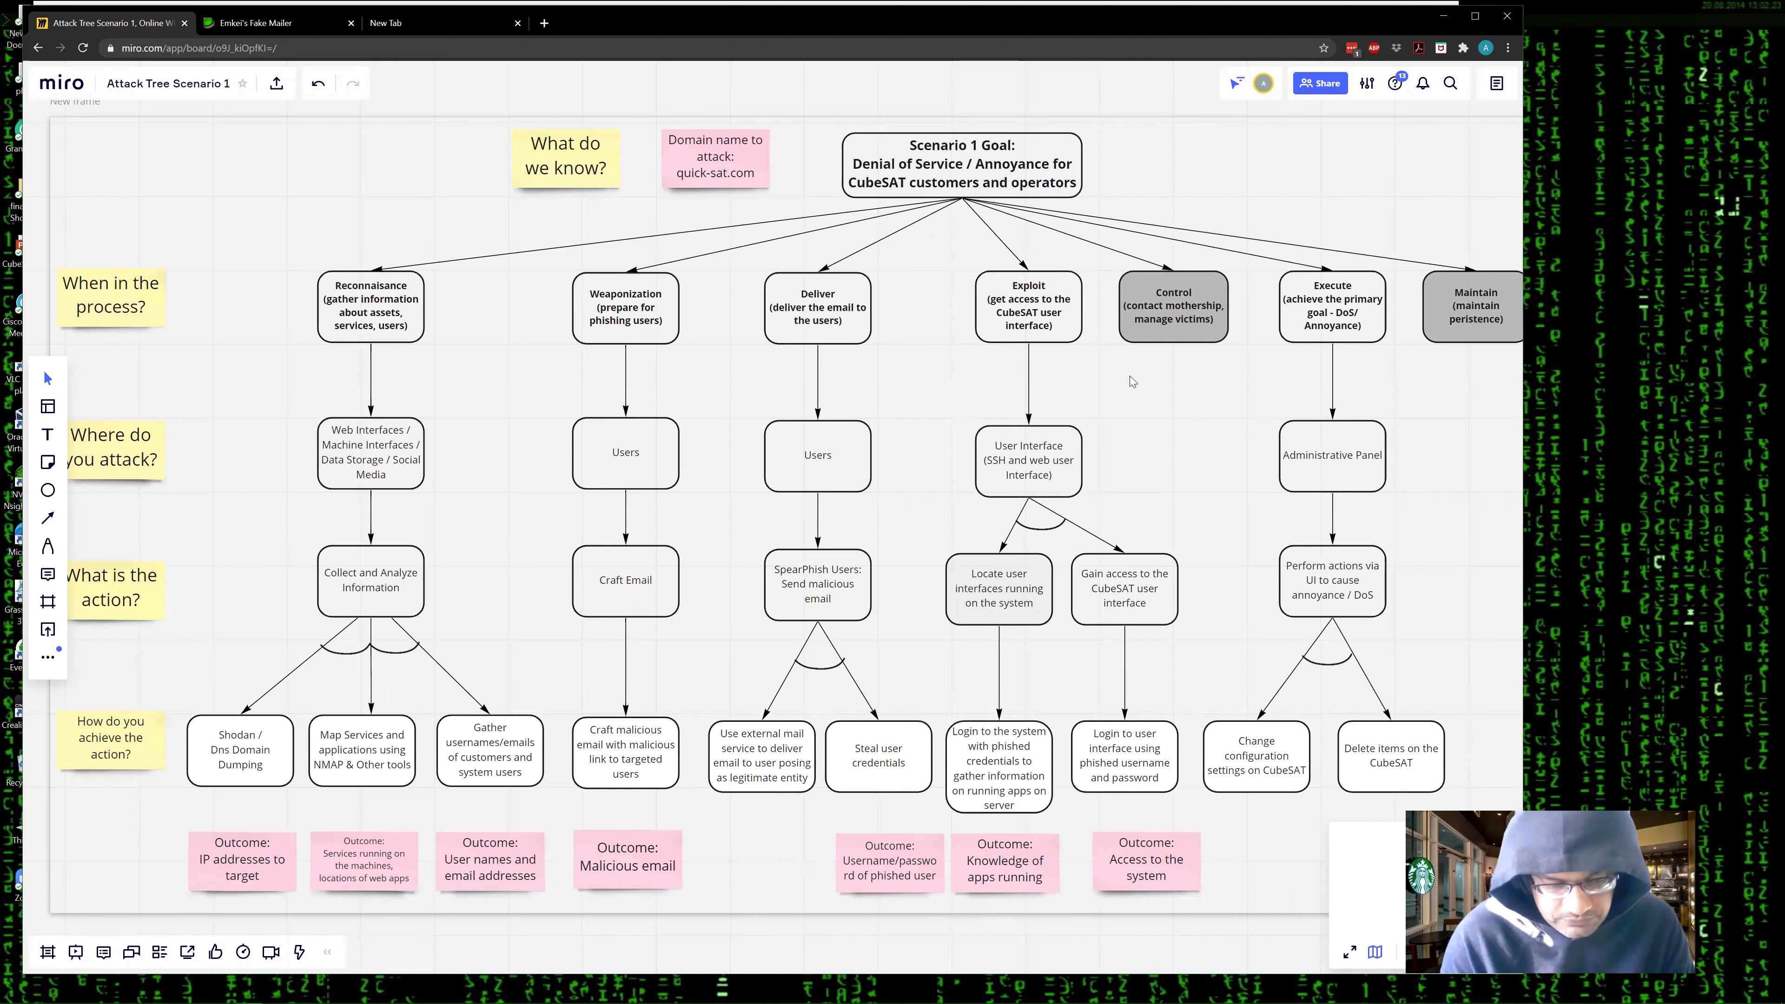
mouse_move(679, 344)
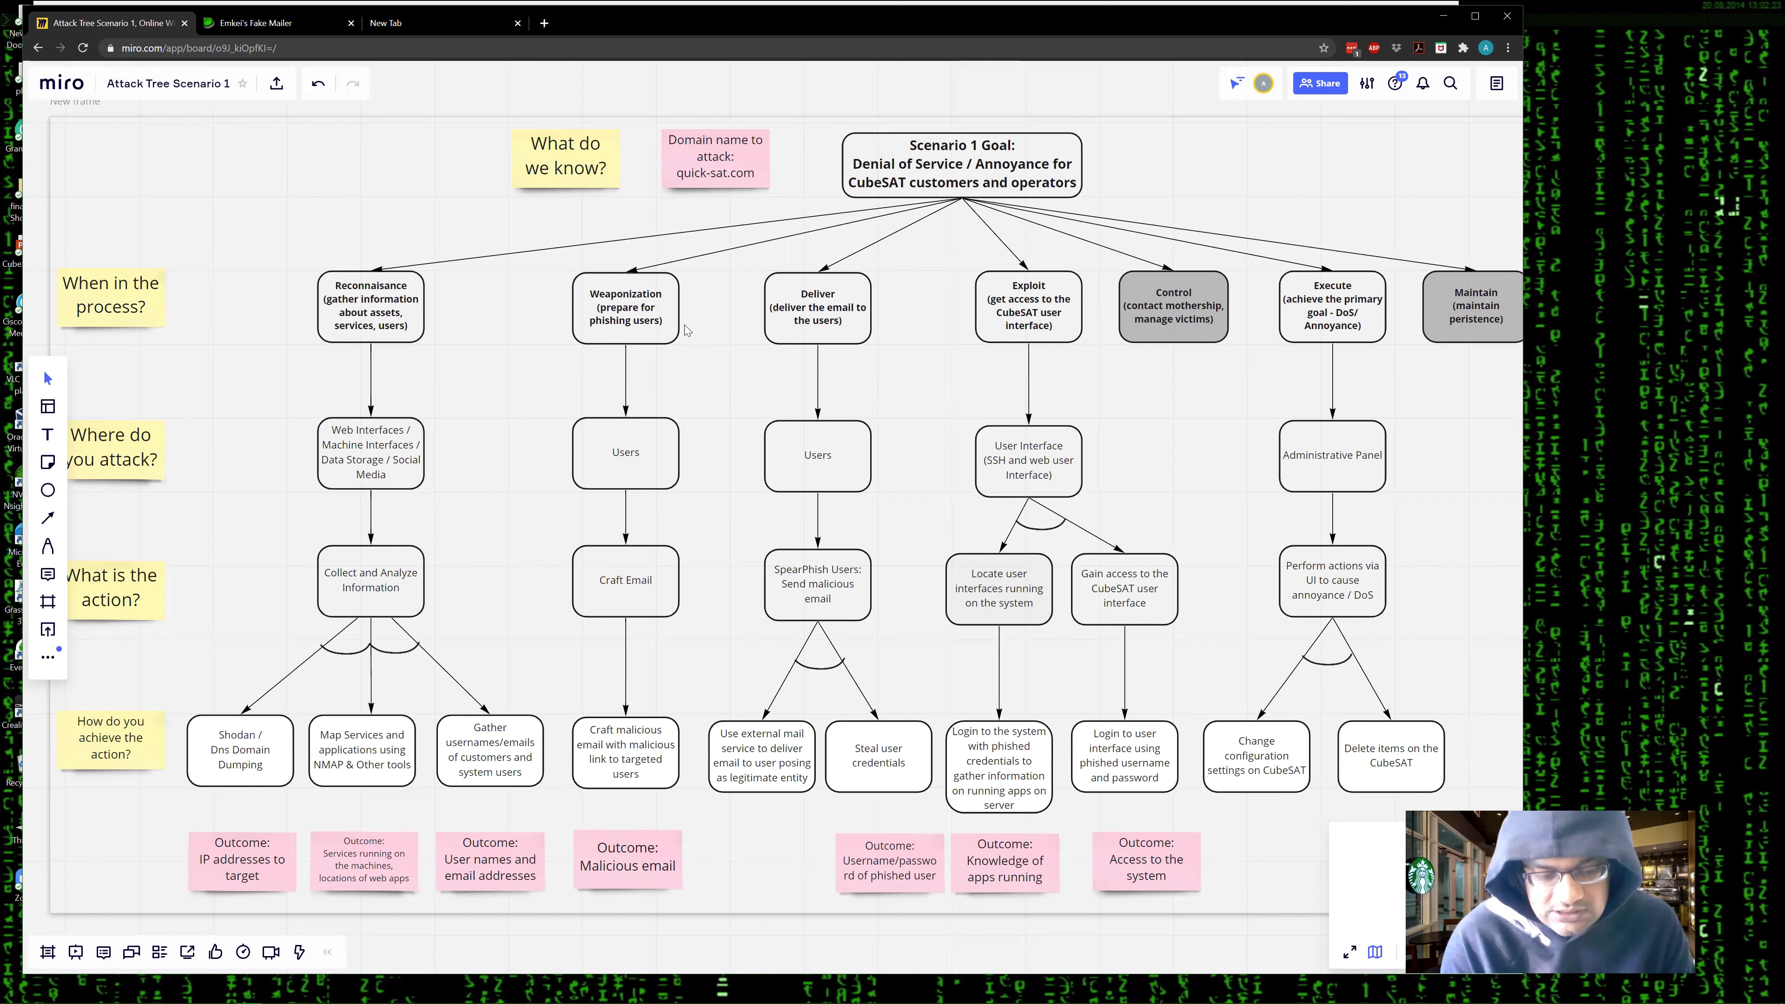
mouse_move(699, 300)
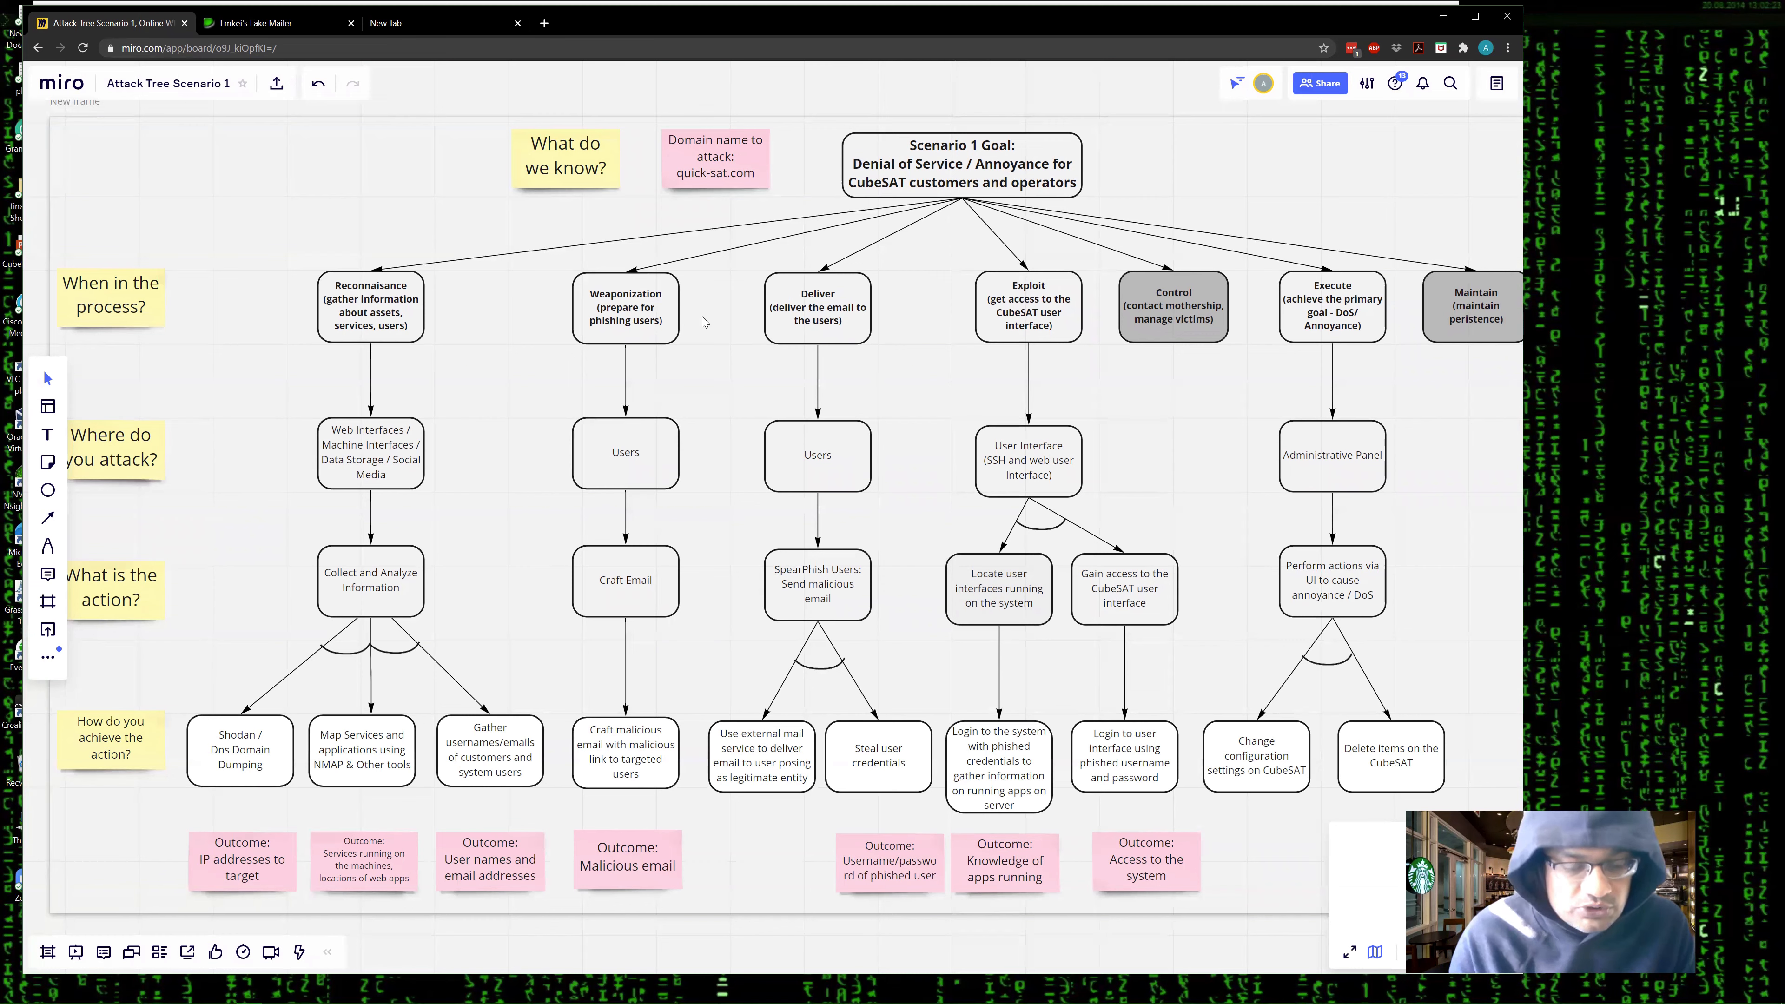
mouse_move(622, 274)
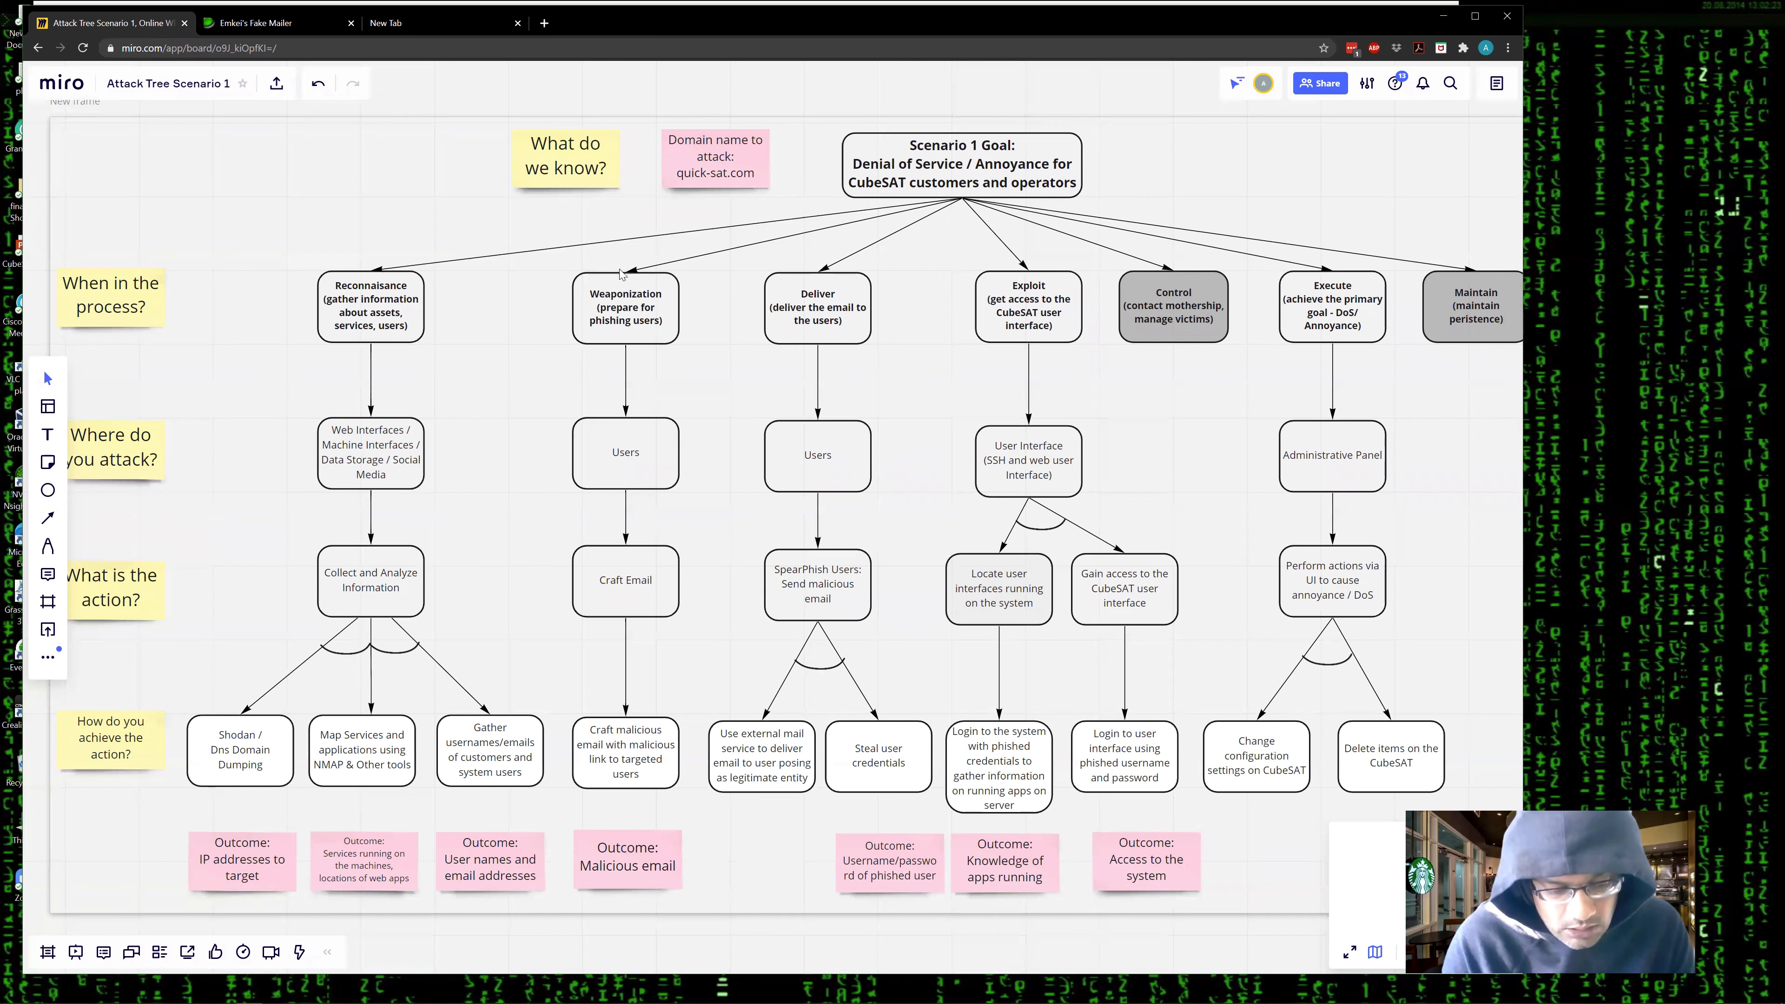
- Switch to the Kali VM showing the CubeSAT Hack notes and launch Firefox
key("alt+tab")
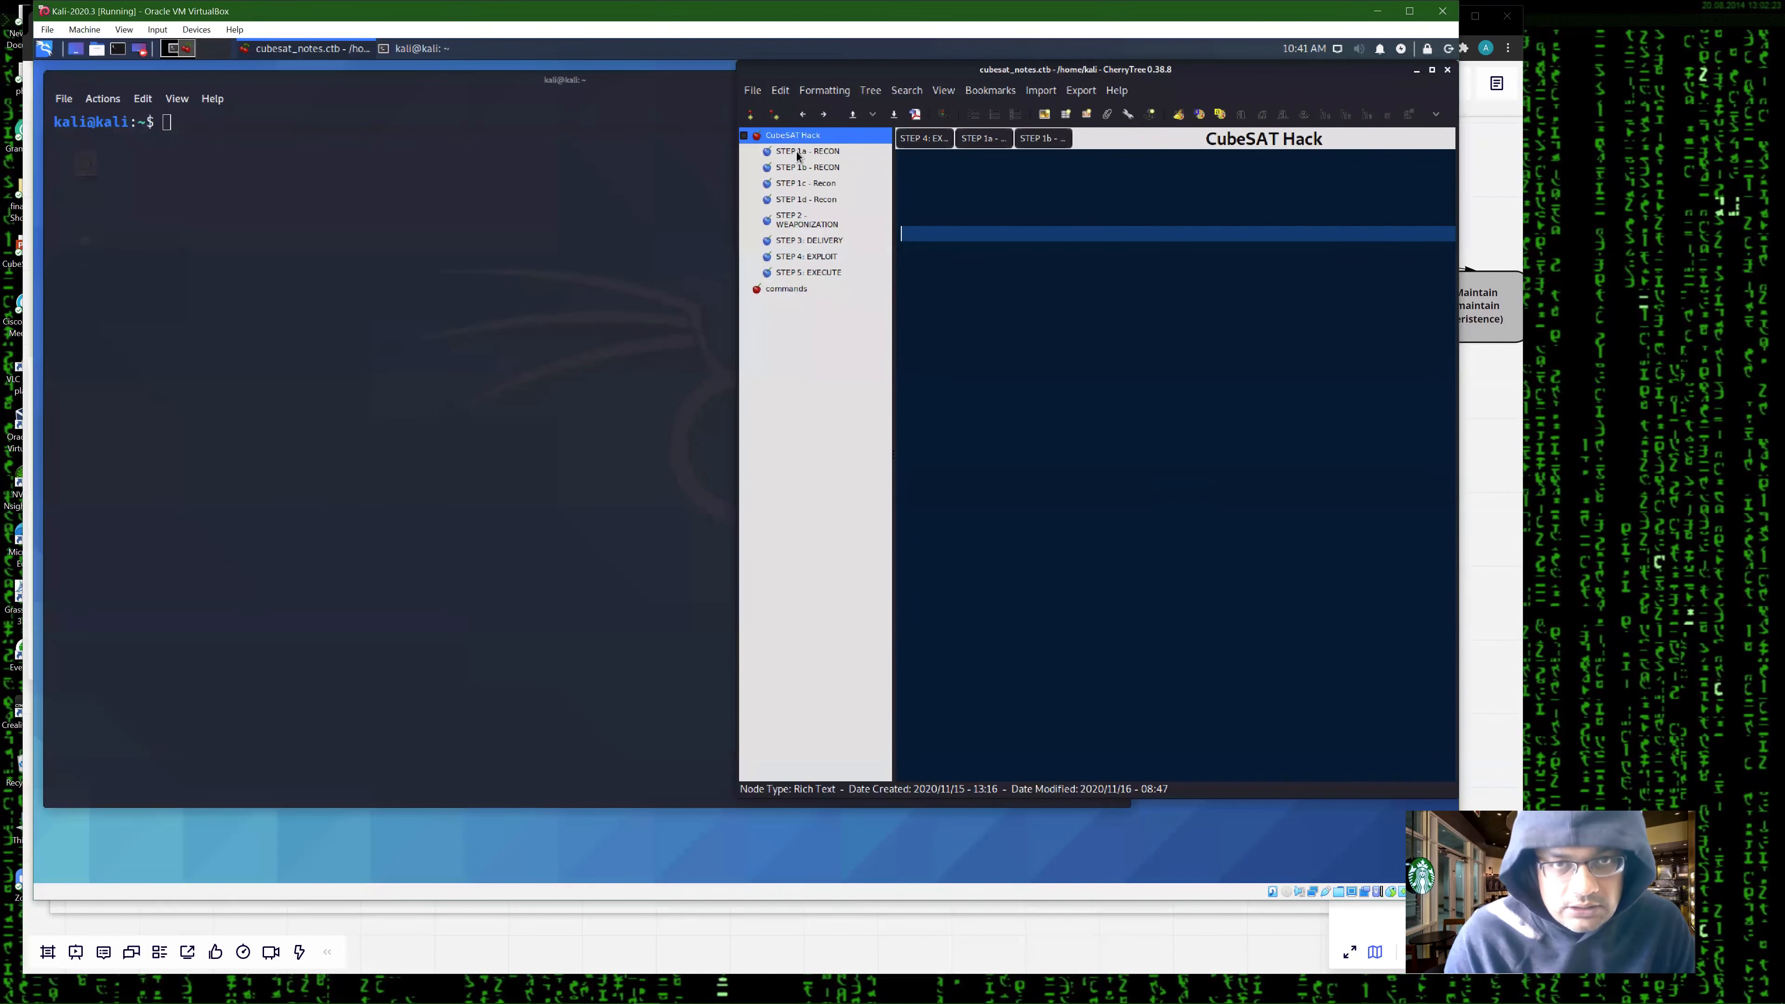
left_click(177, 47)
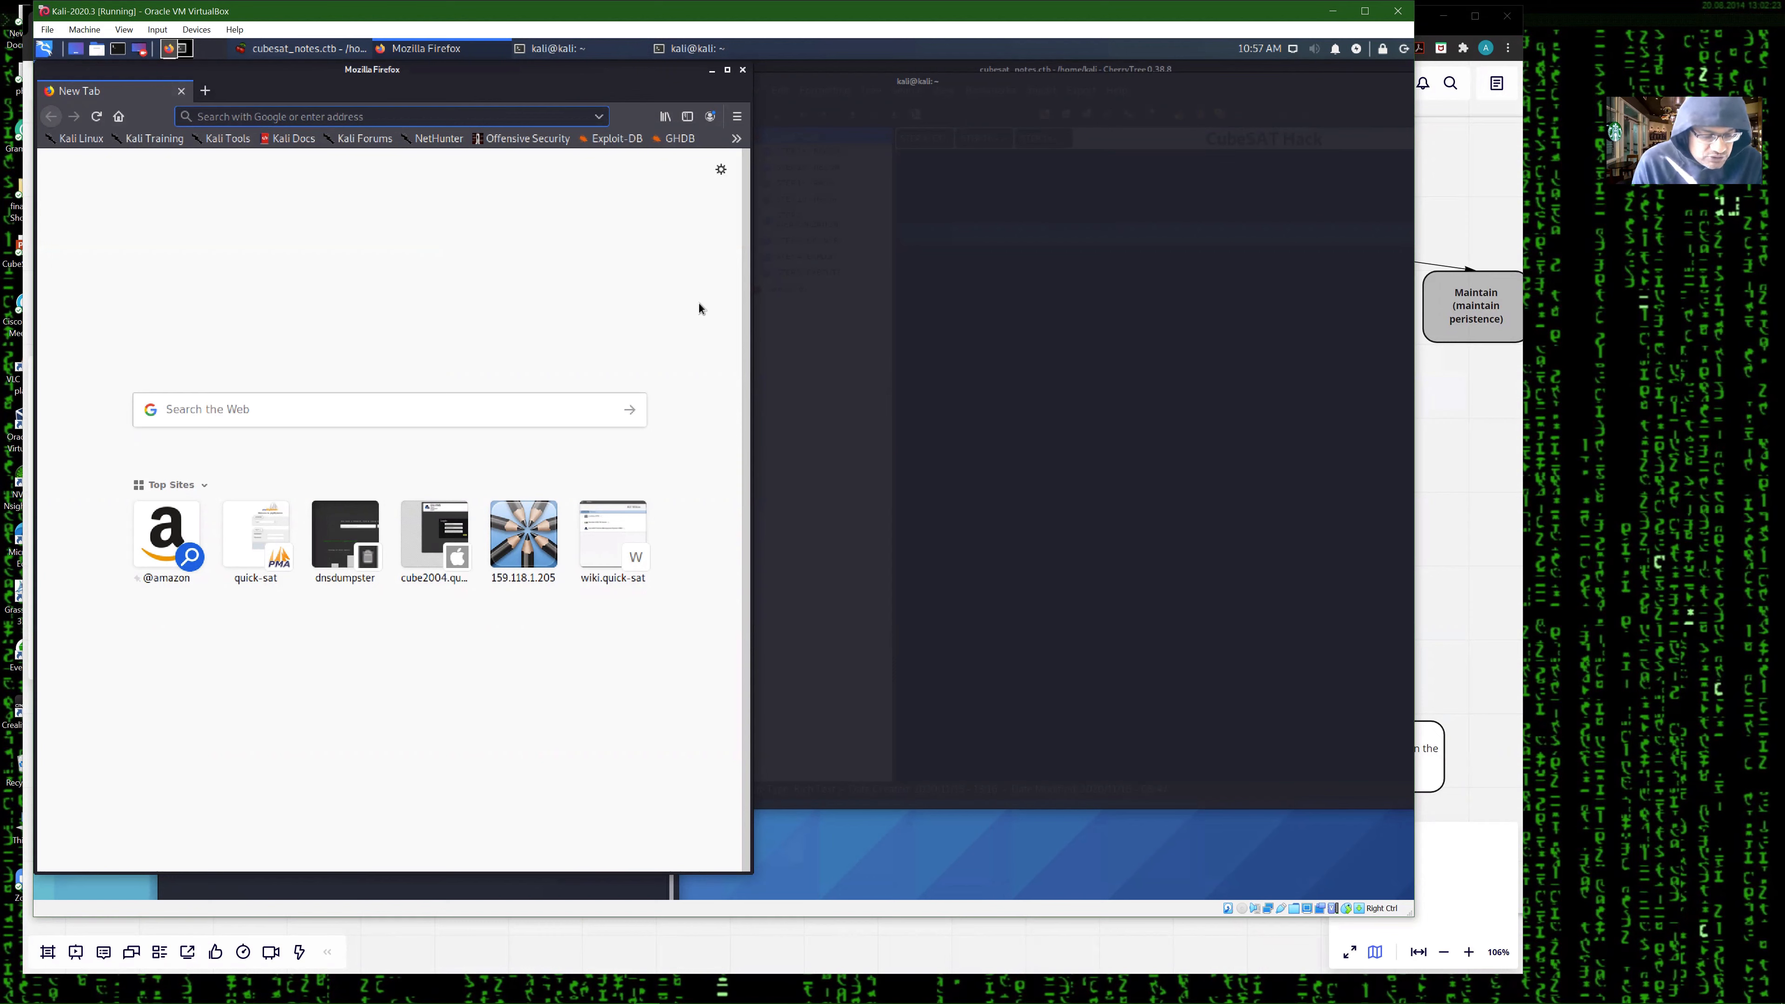
mouse_move(568, 285)
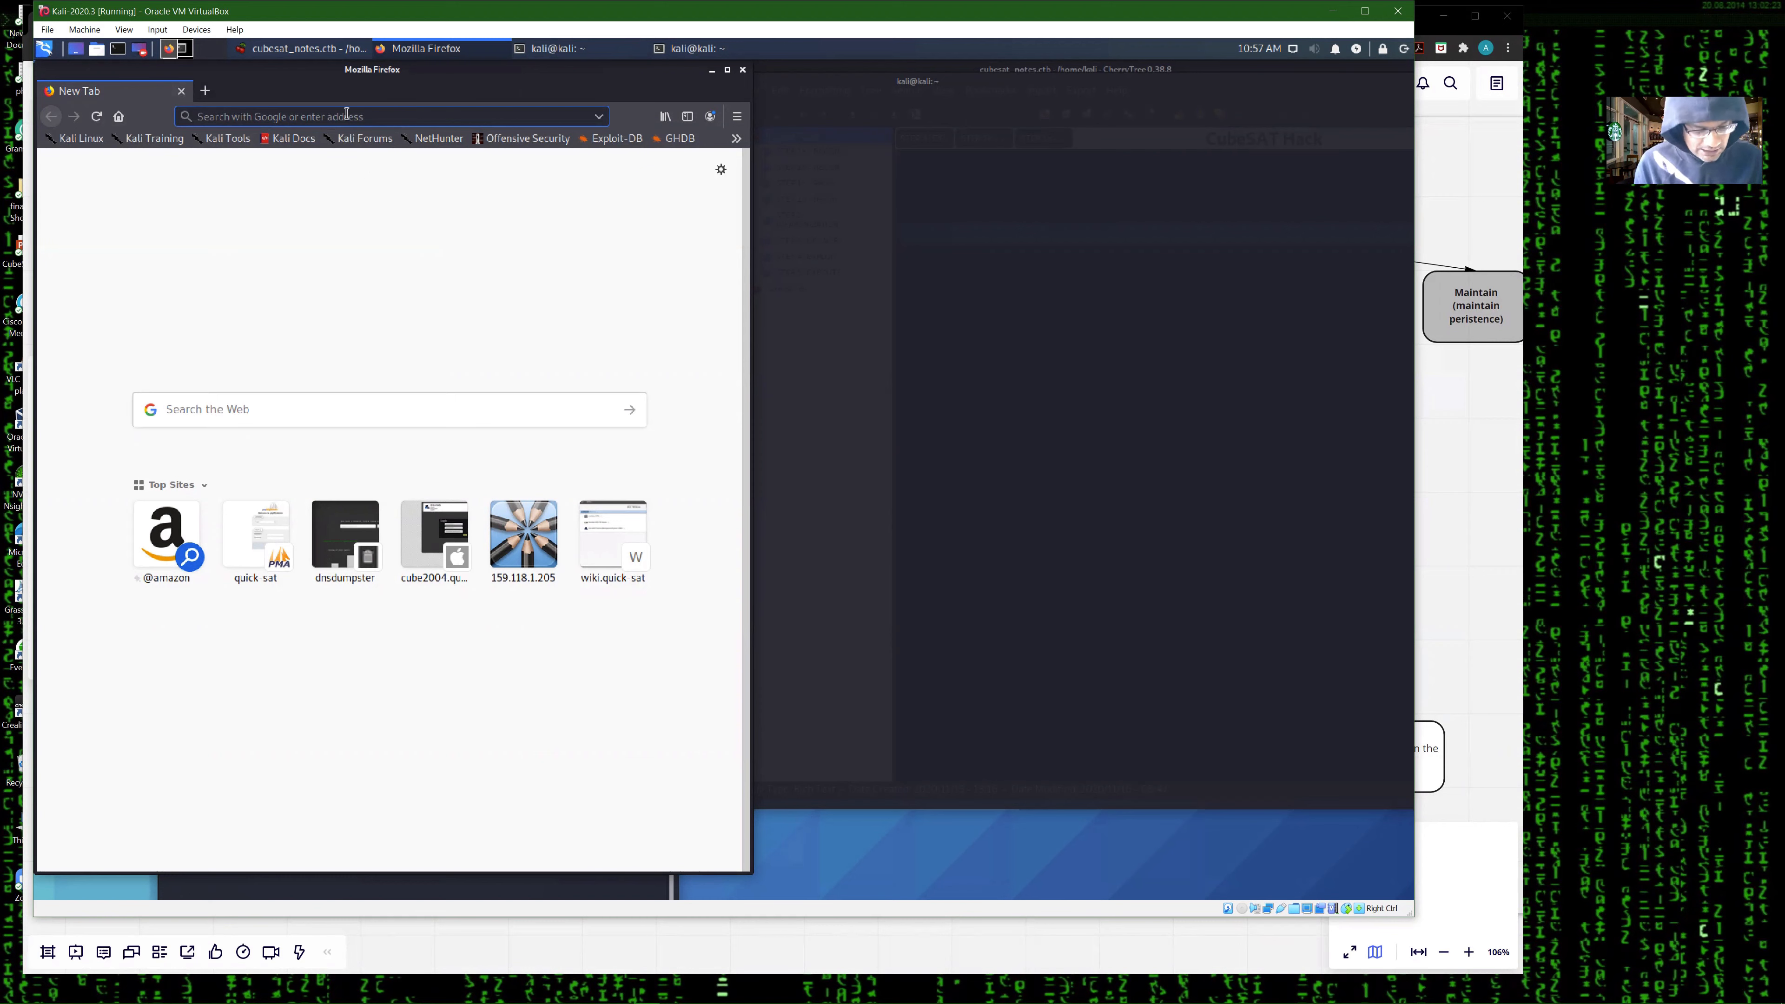
- Look up quick-sat.com on dnsdumpster.com and scroll to its DNS servers and host records
type("dnsdumpster.com")
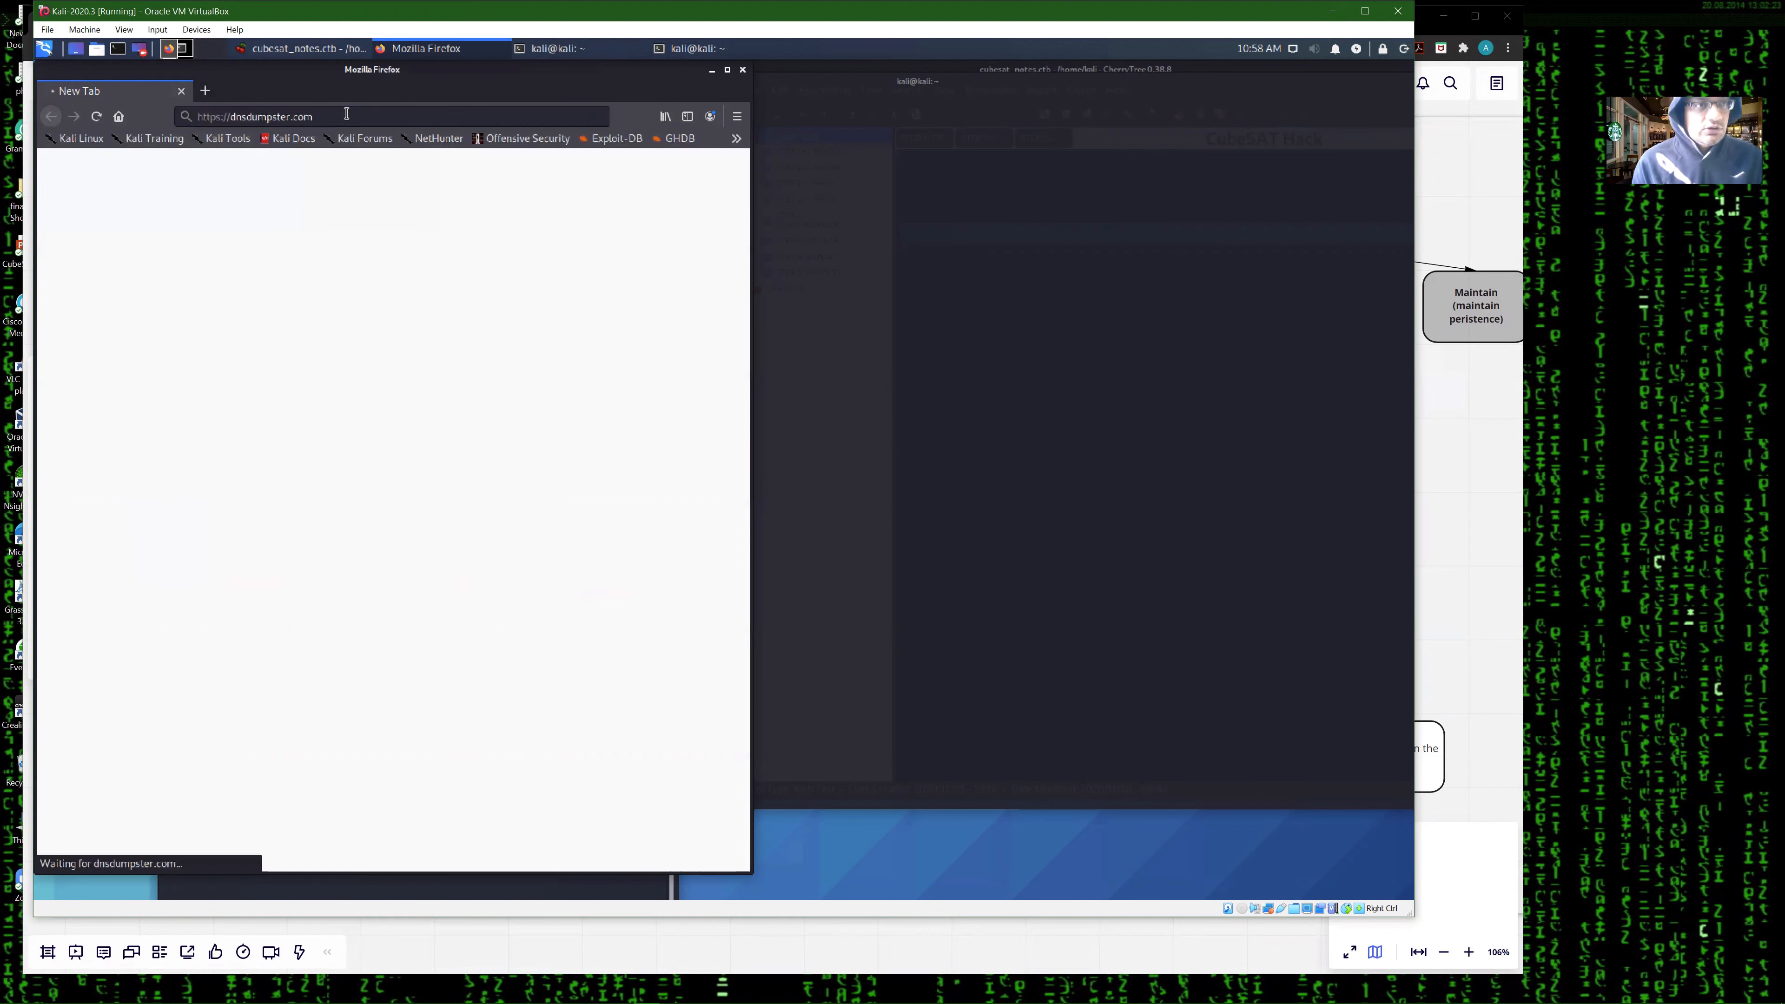
type("qui")
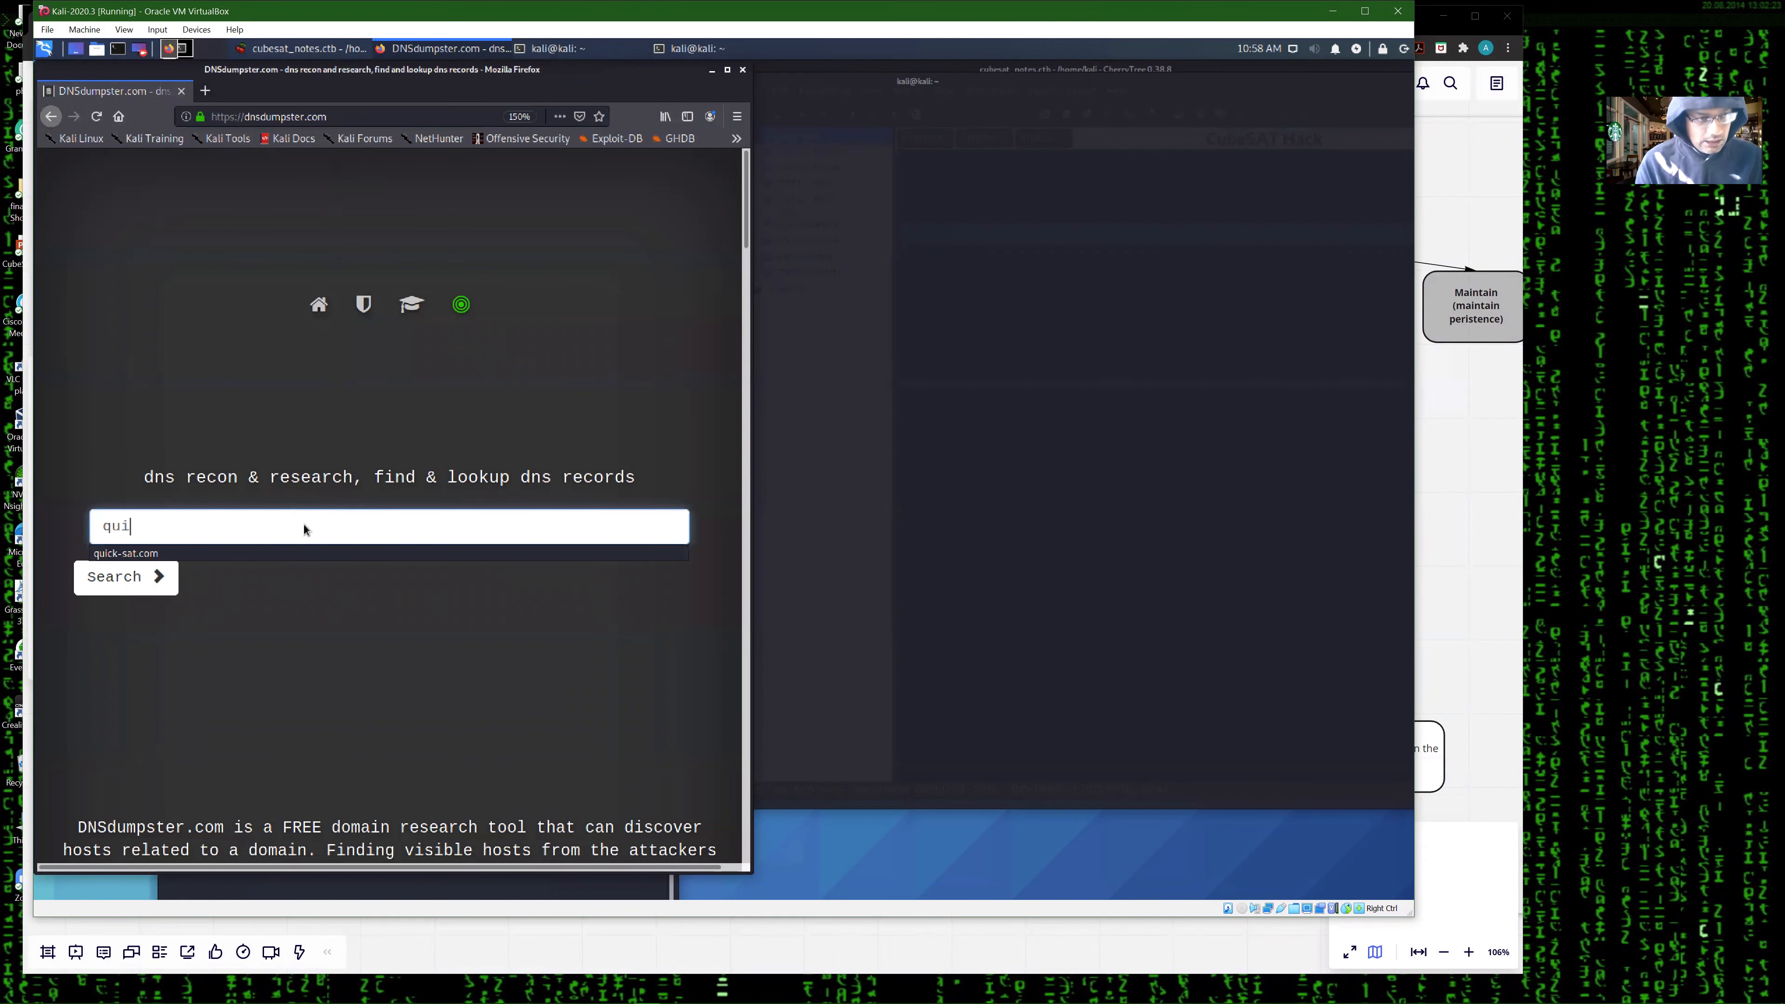
type("ck")
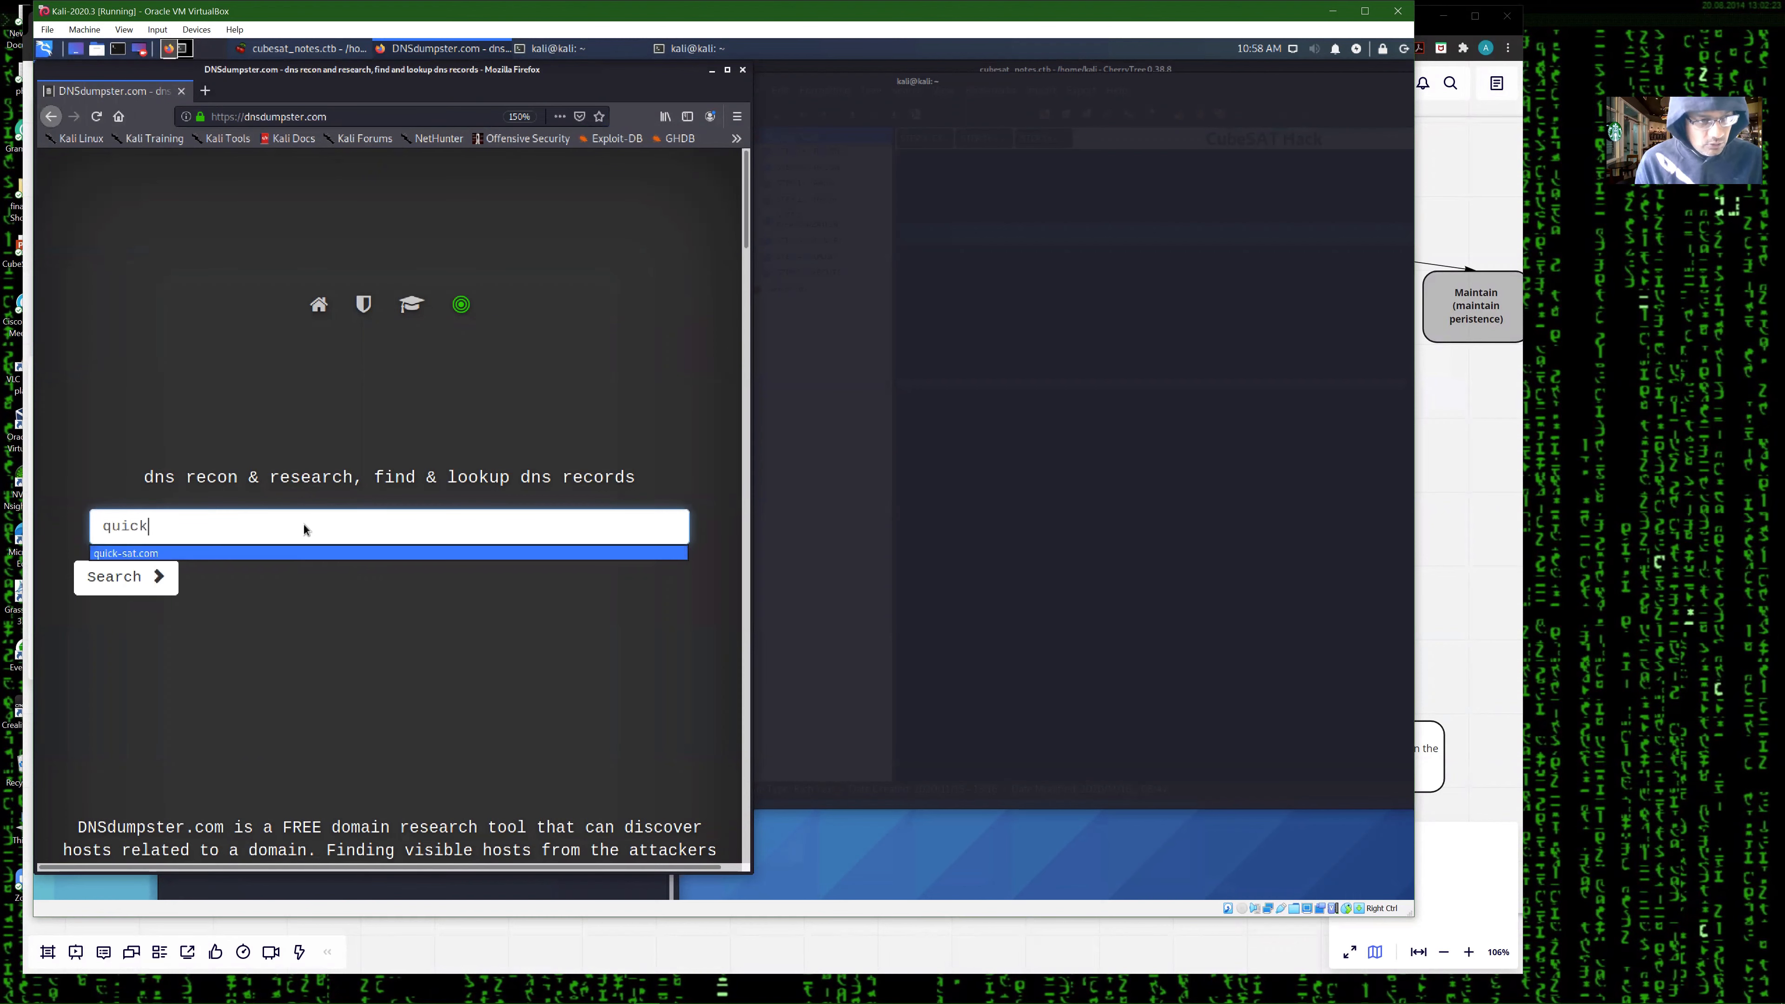
left_click(118, 576)
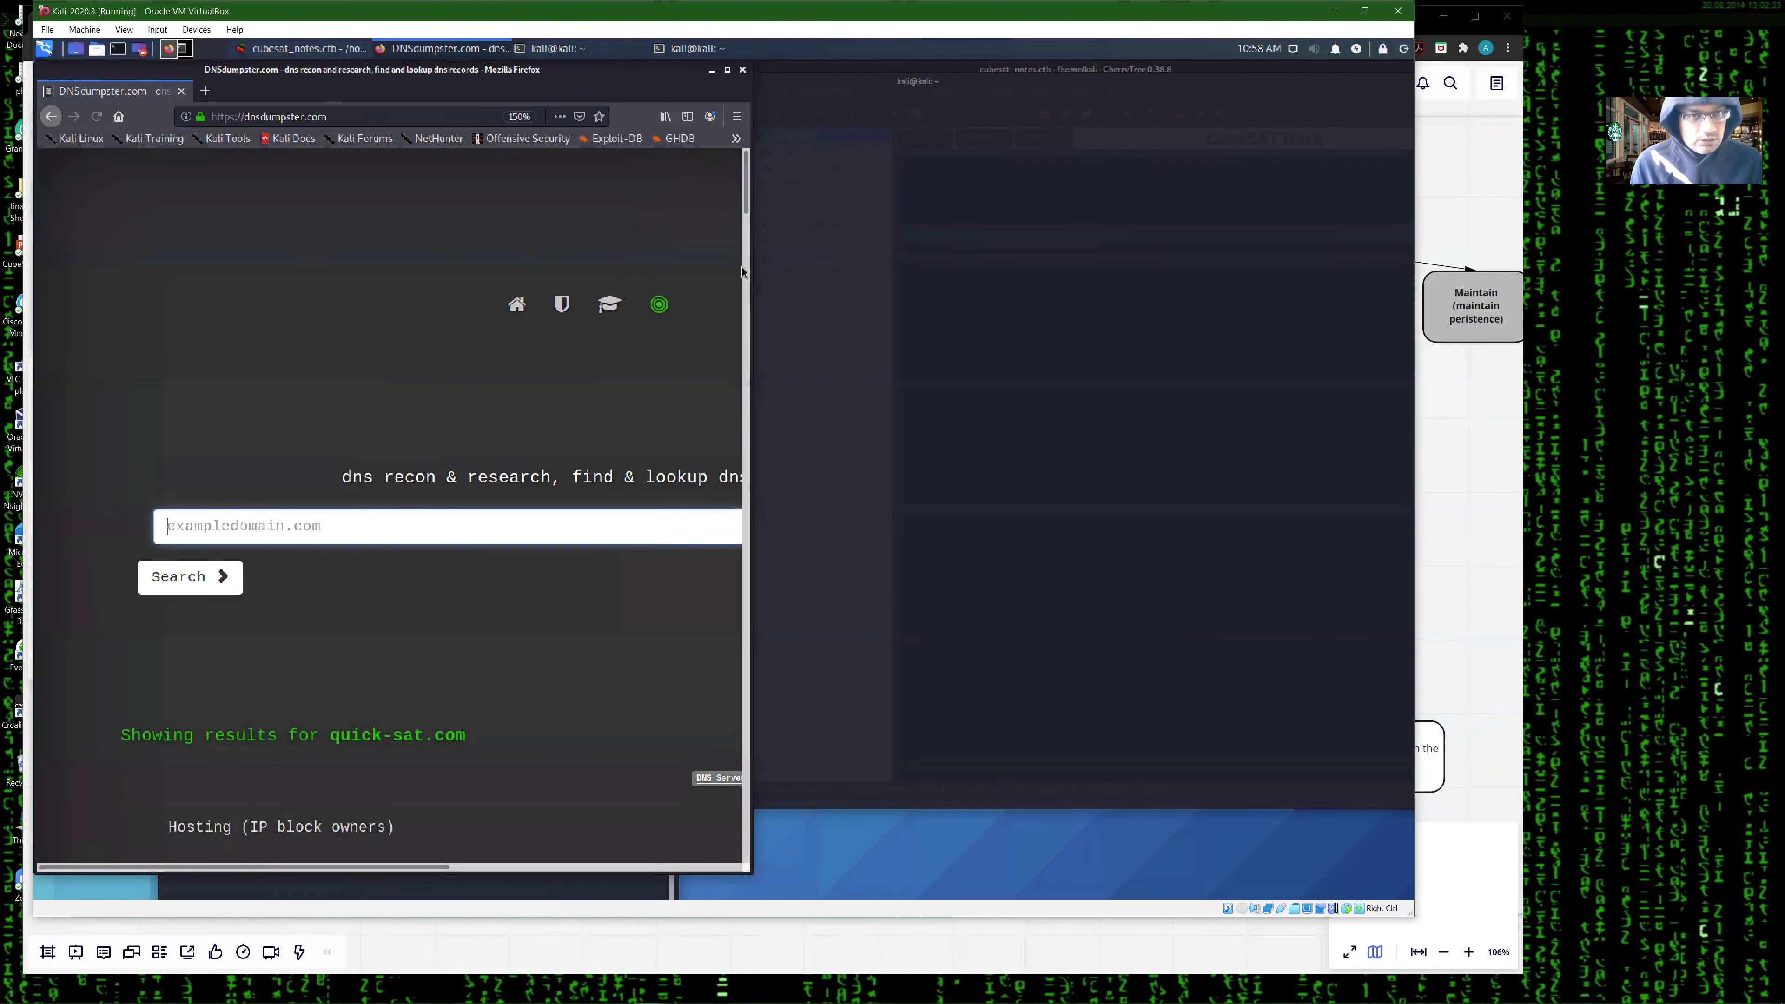
scroll("down", 3)
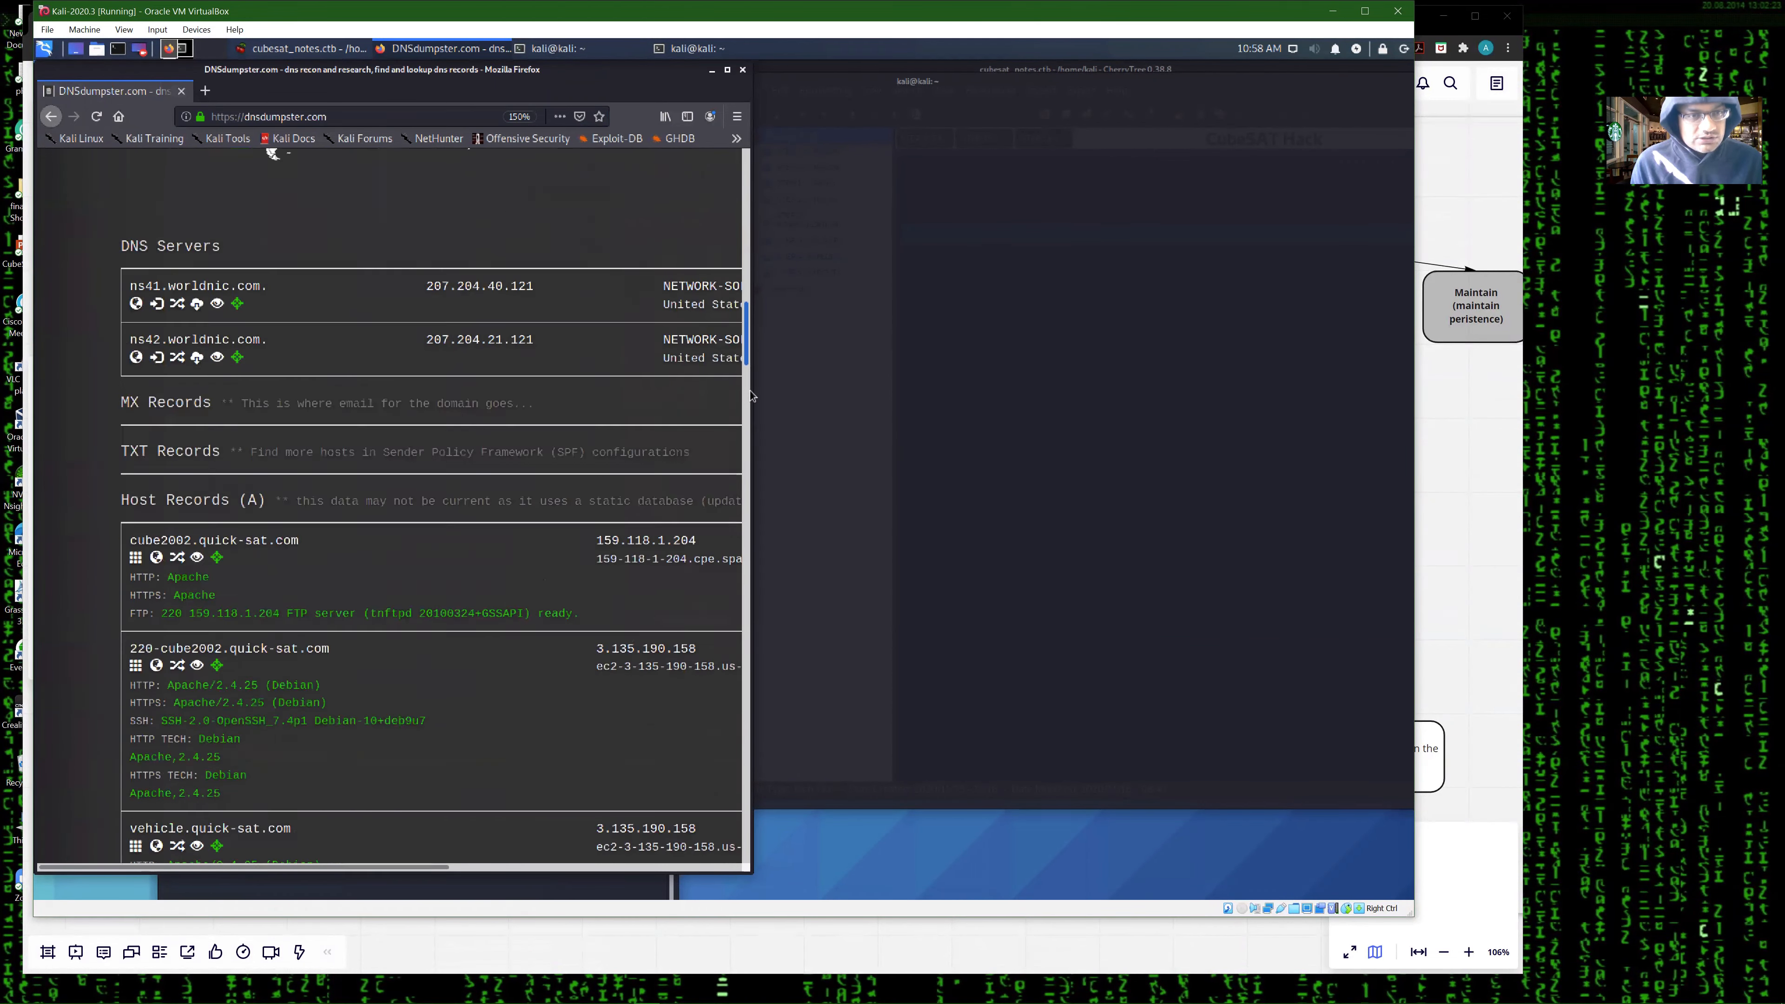
scroll("down", 3)
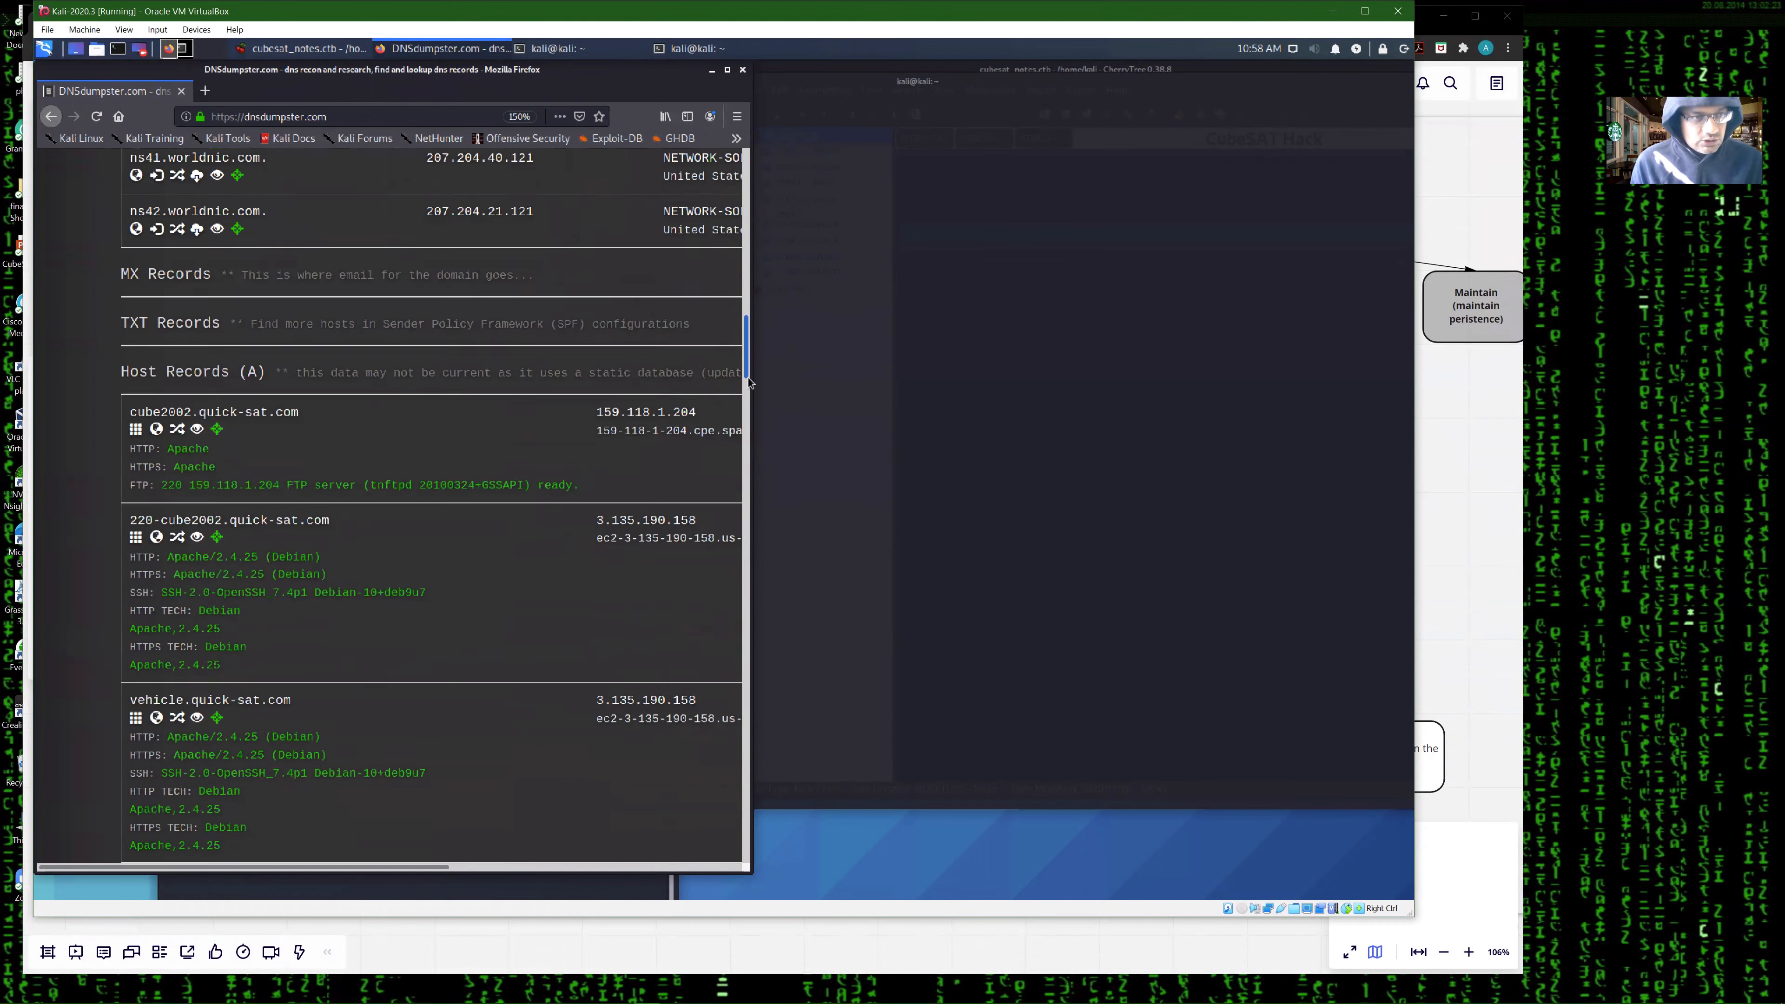
scroll("down", 3)
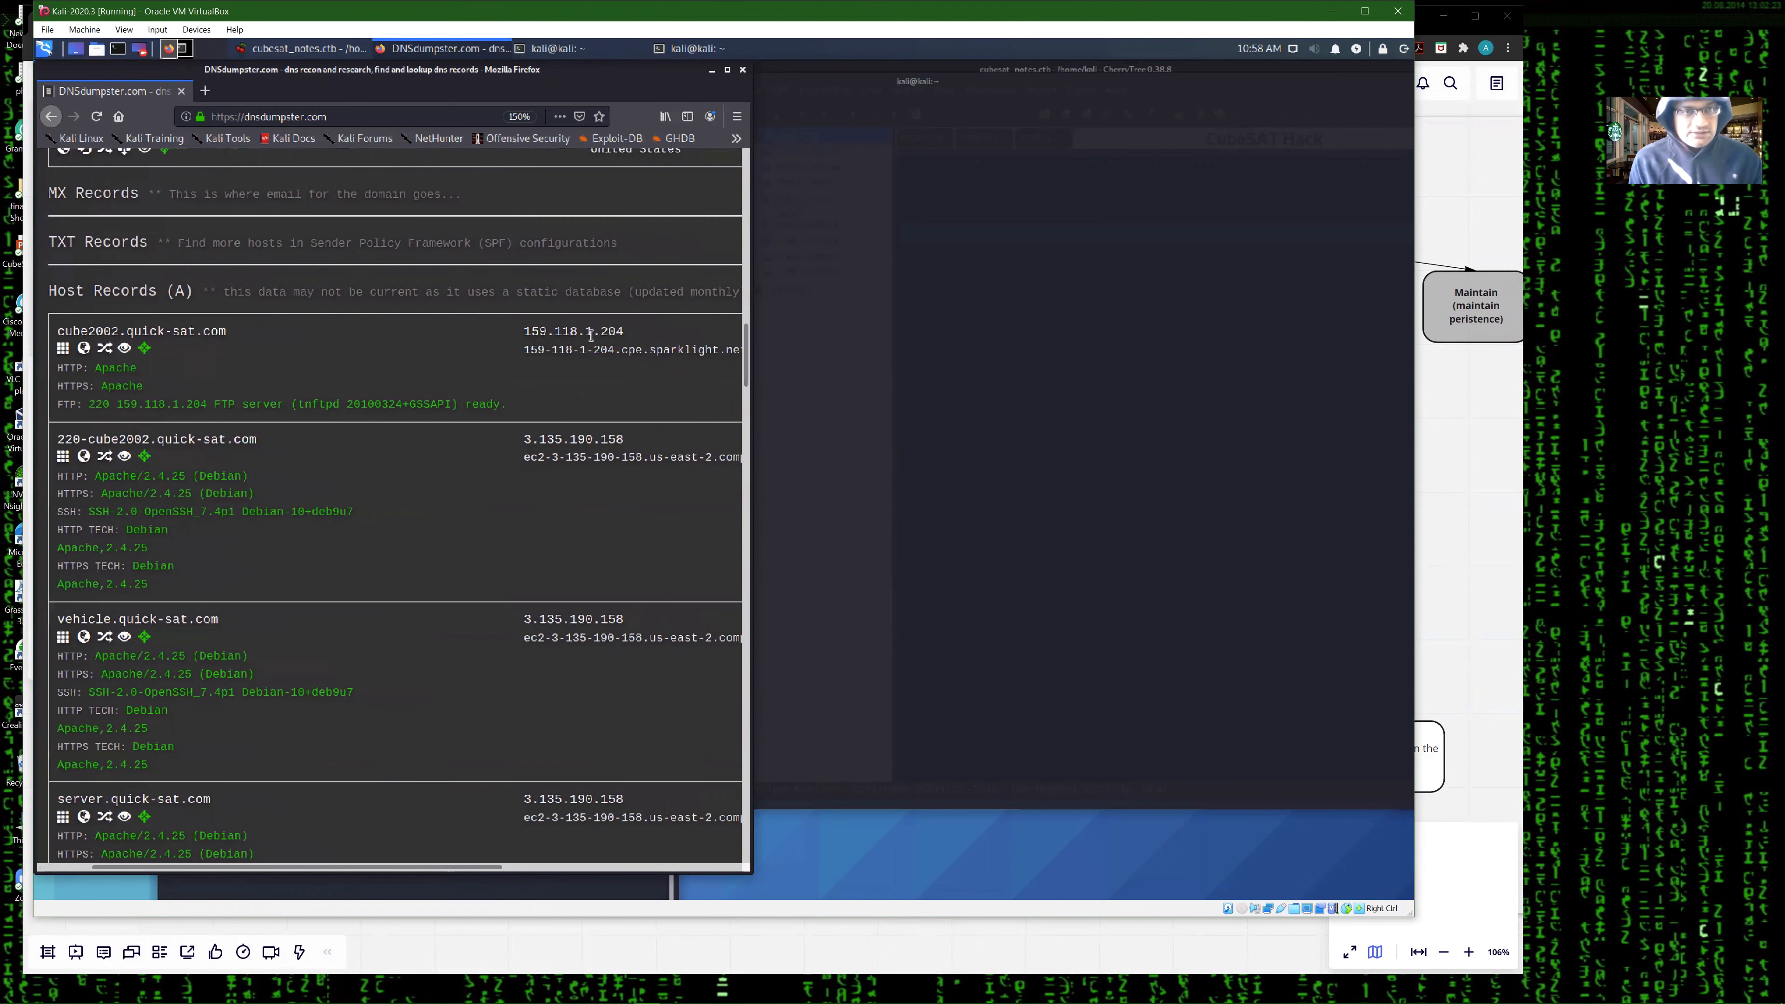
- Start pinging 159.118.1.204 from the terminal
type("ping 159.118.1.204")
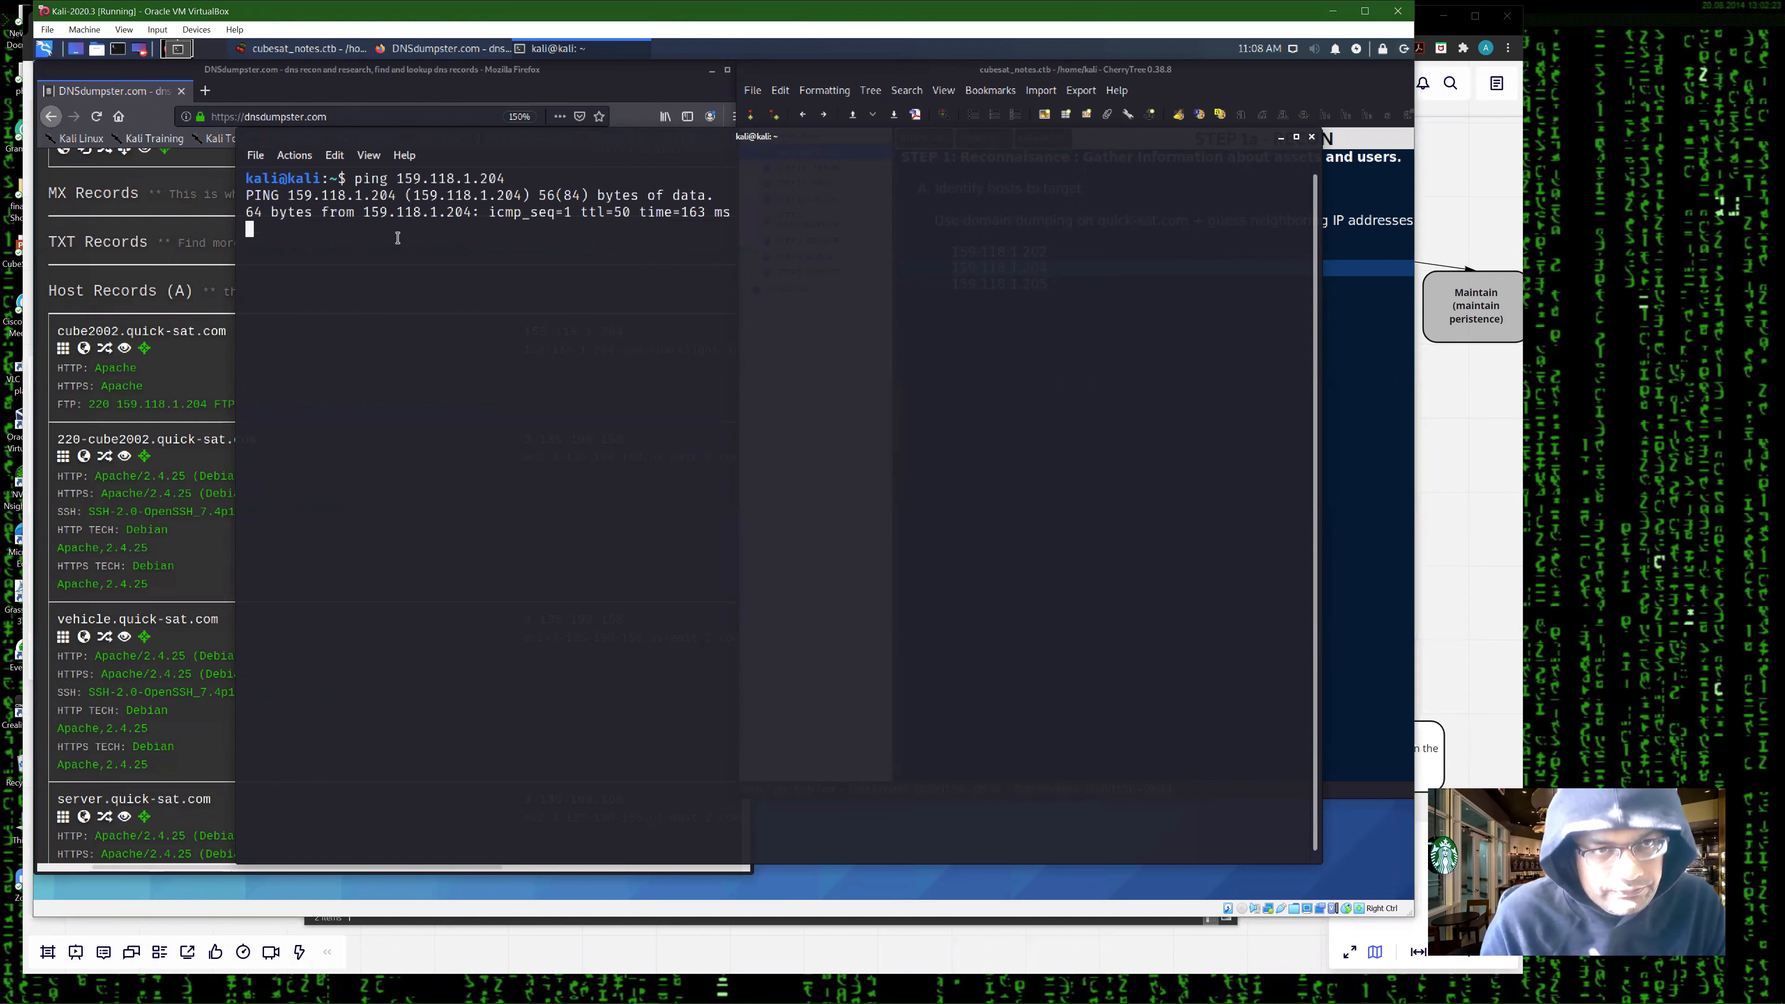
- Stop the ping, ping 159.118.1.204 again, and bring the recon notes with target addresses forward
key("ctrl+c")
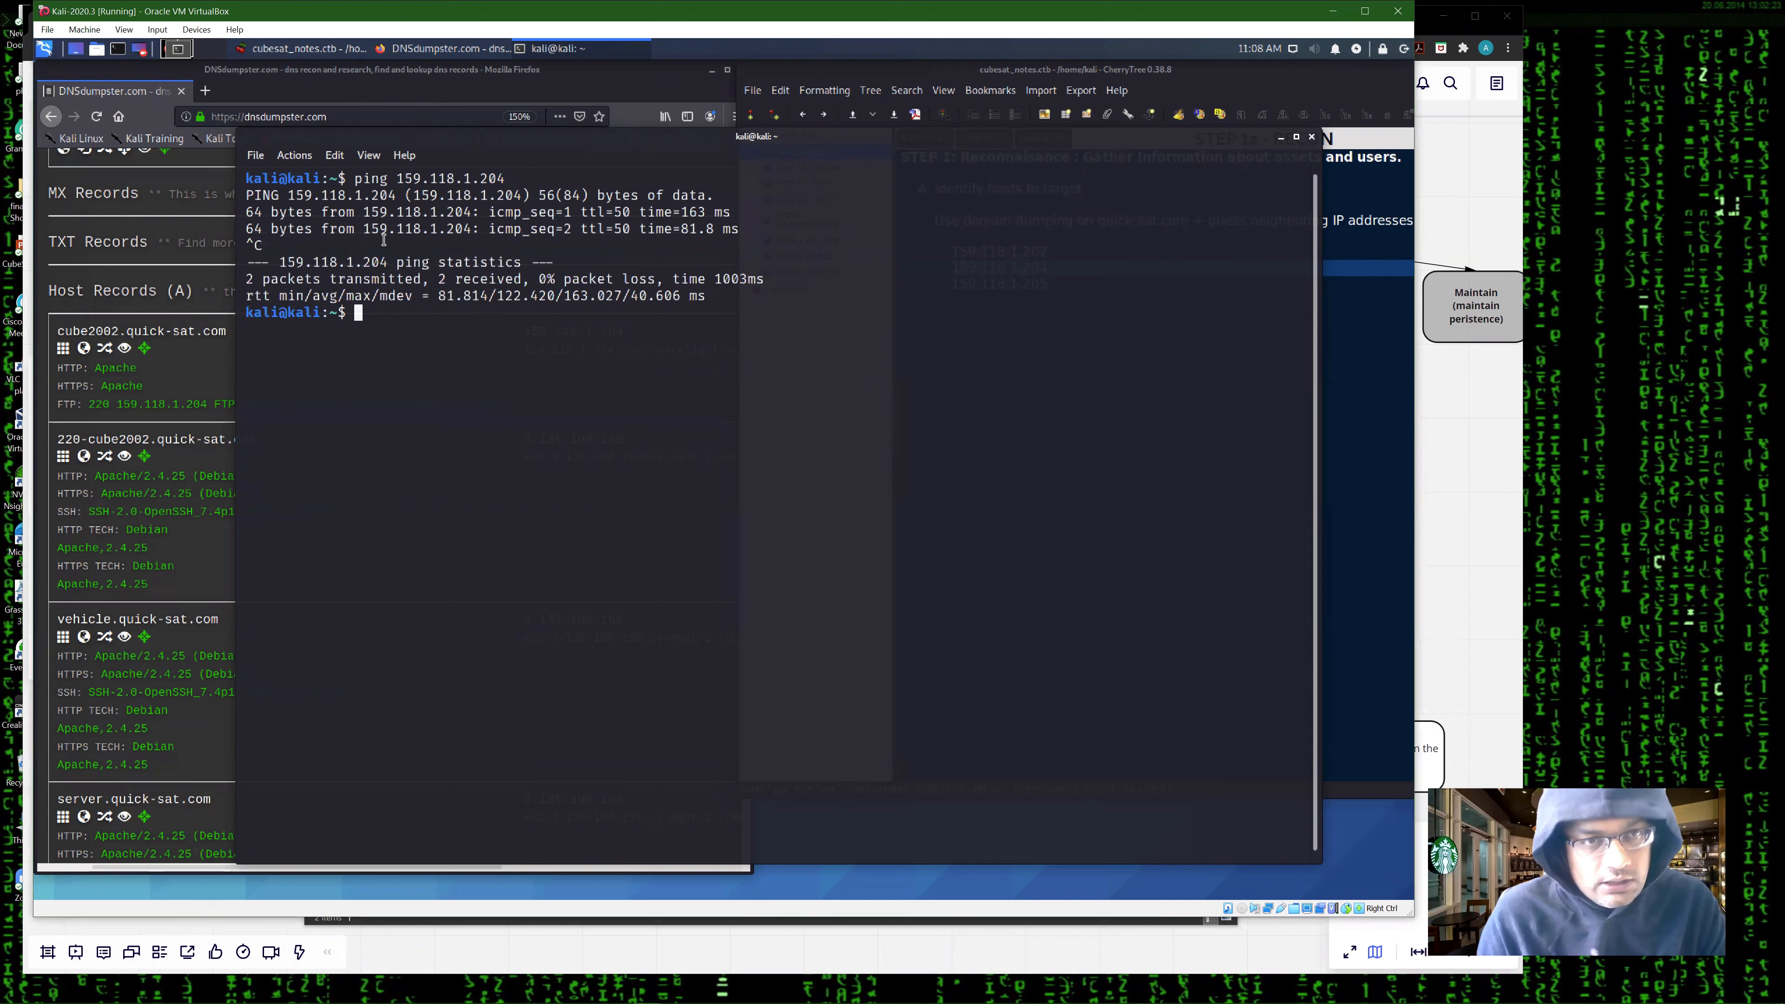
type("ping 159.118.1.204")
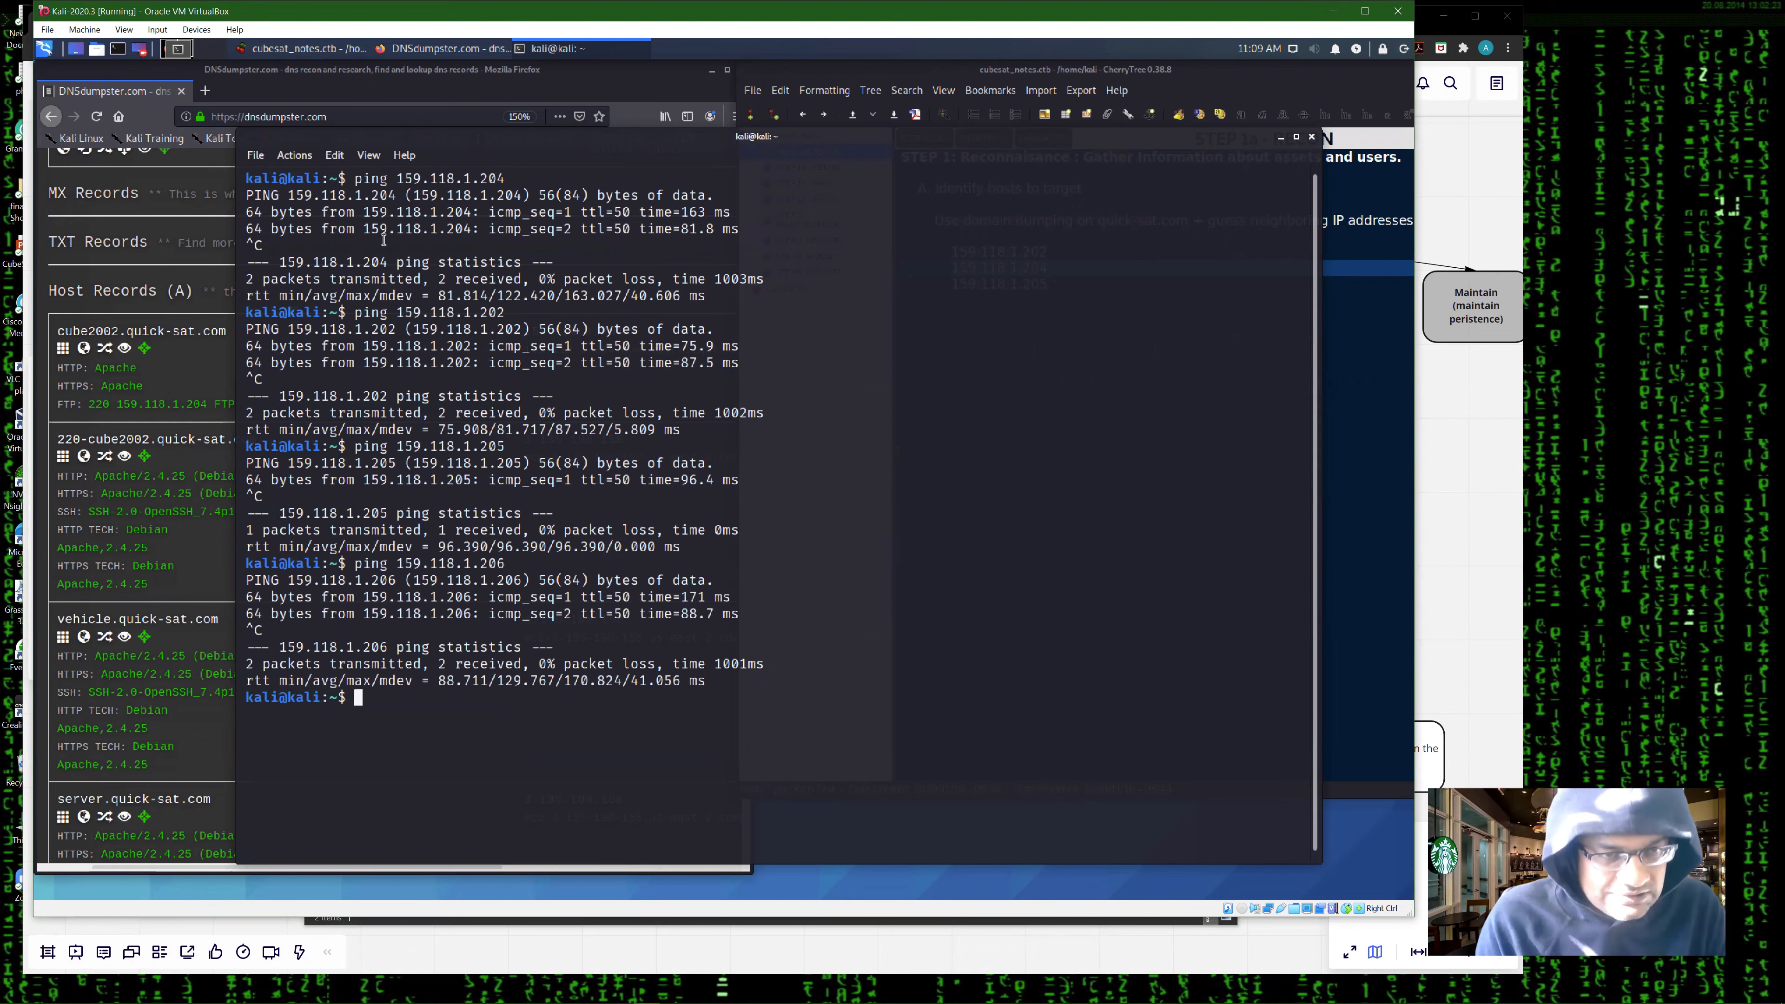
mouse_move(1353, 239)
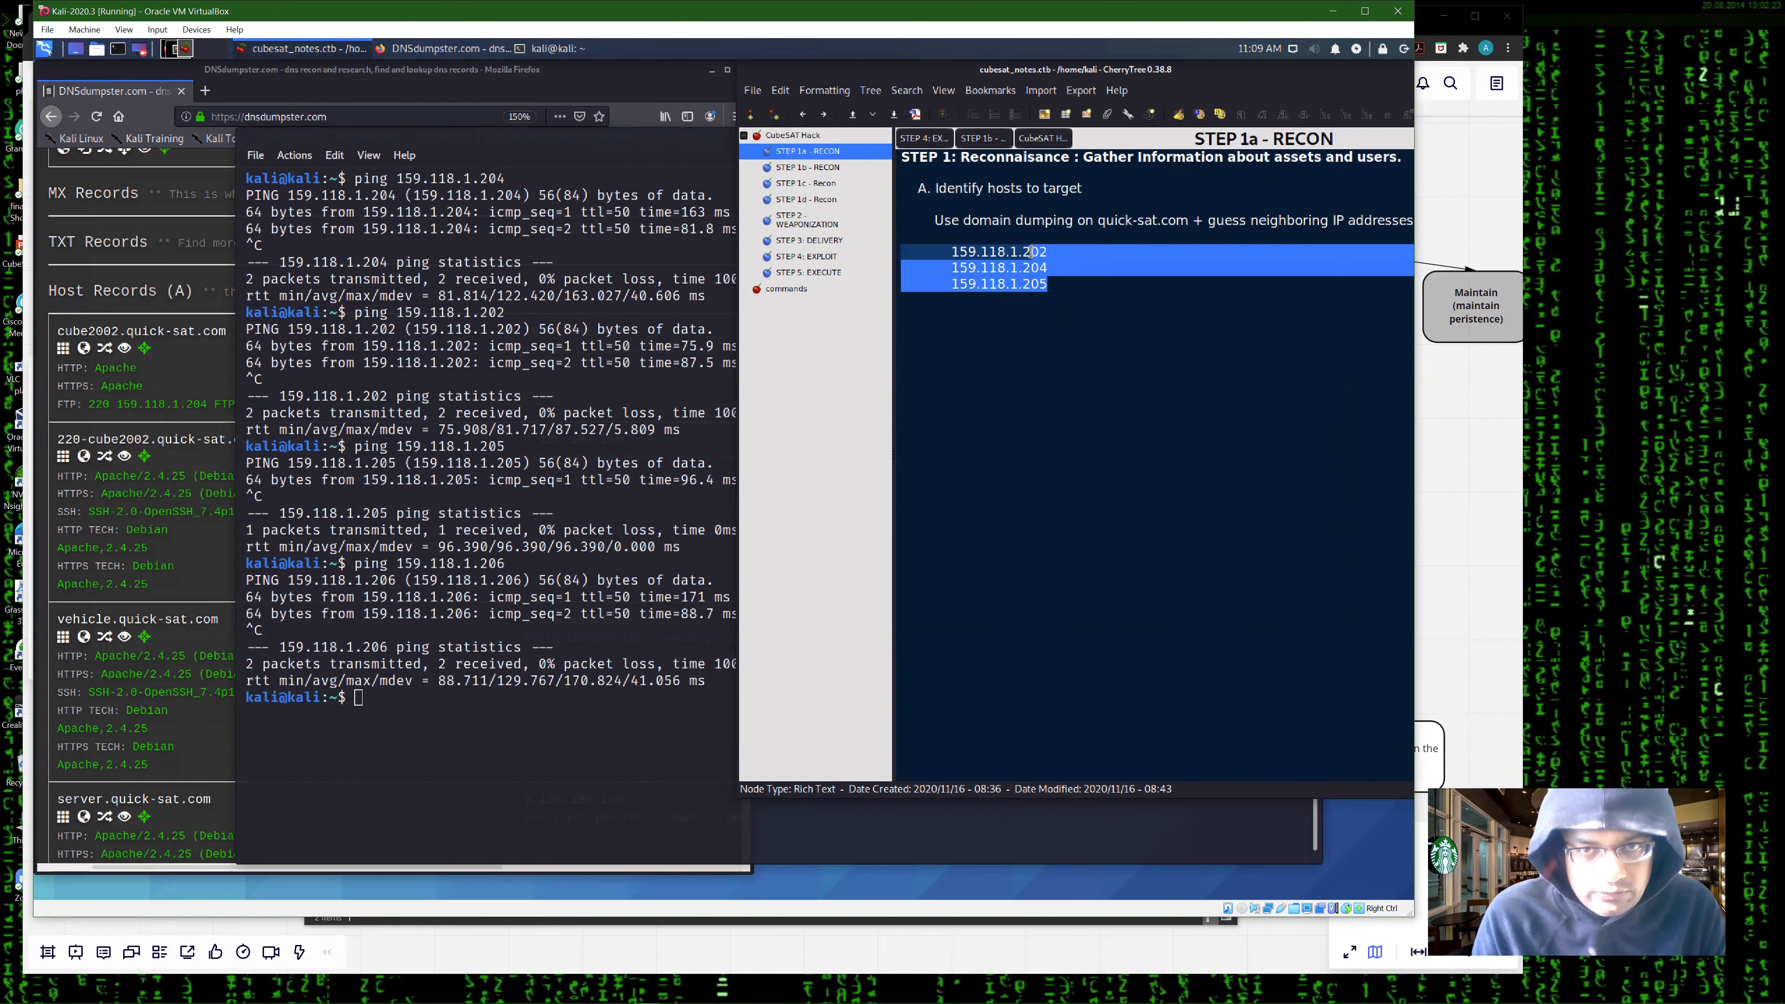
left_click(997, 252)
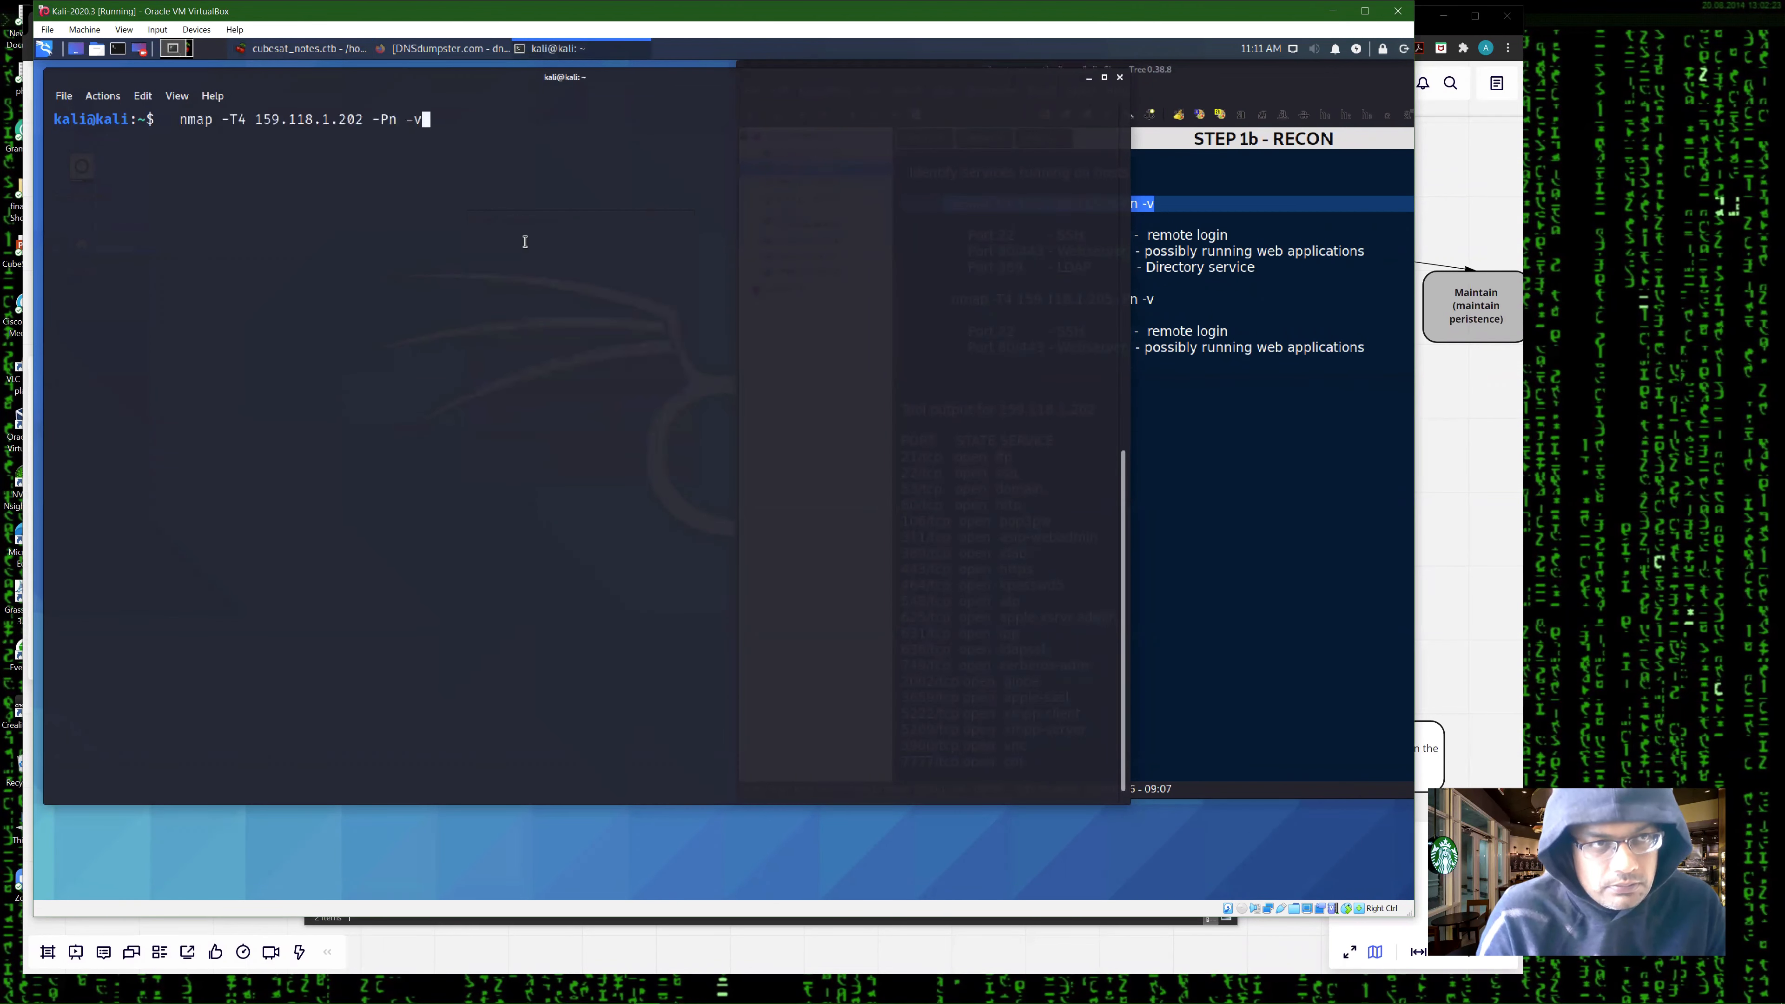
- Run nmap -T4 -Pn -v against 159.118.1.202 and compare the open ports with the STEP 1b notes
key("Return")
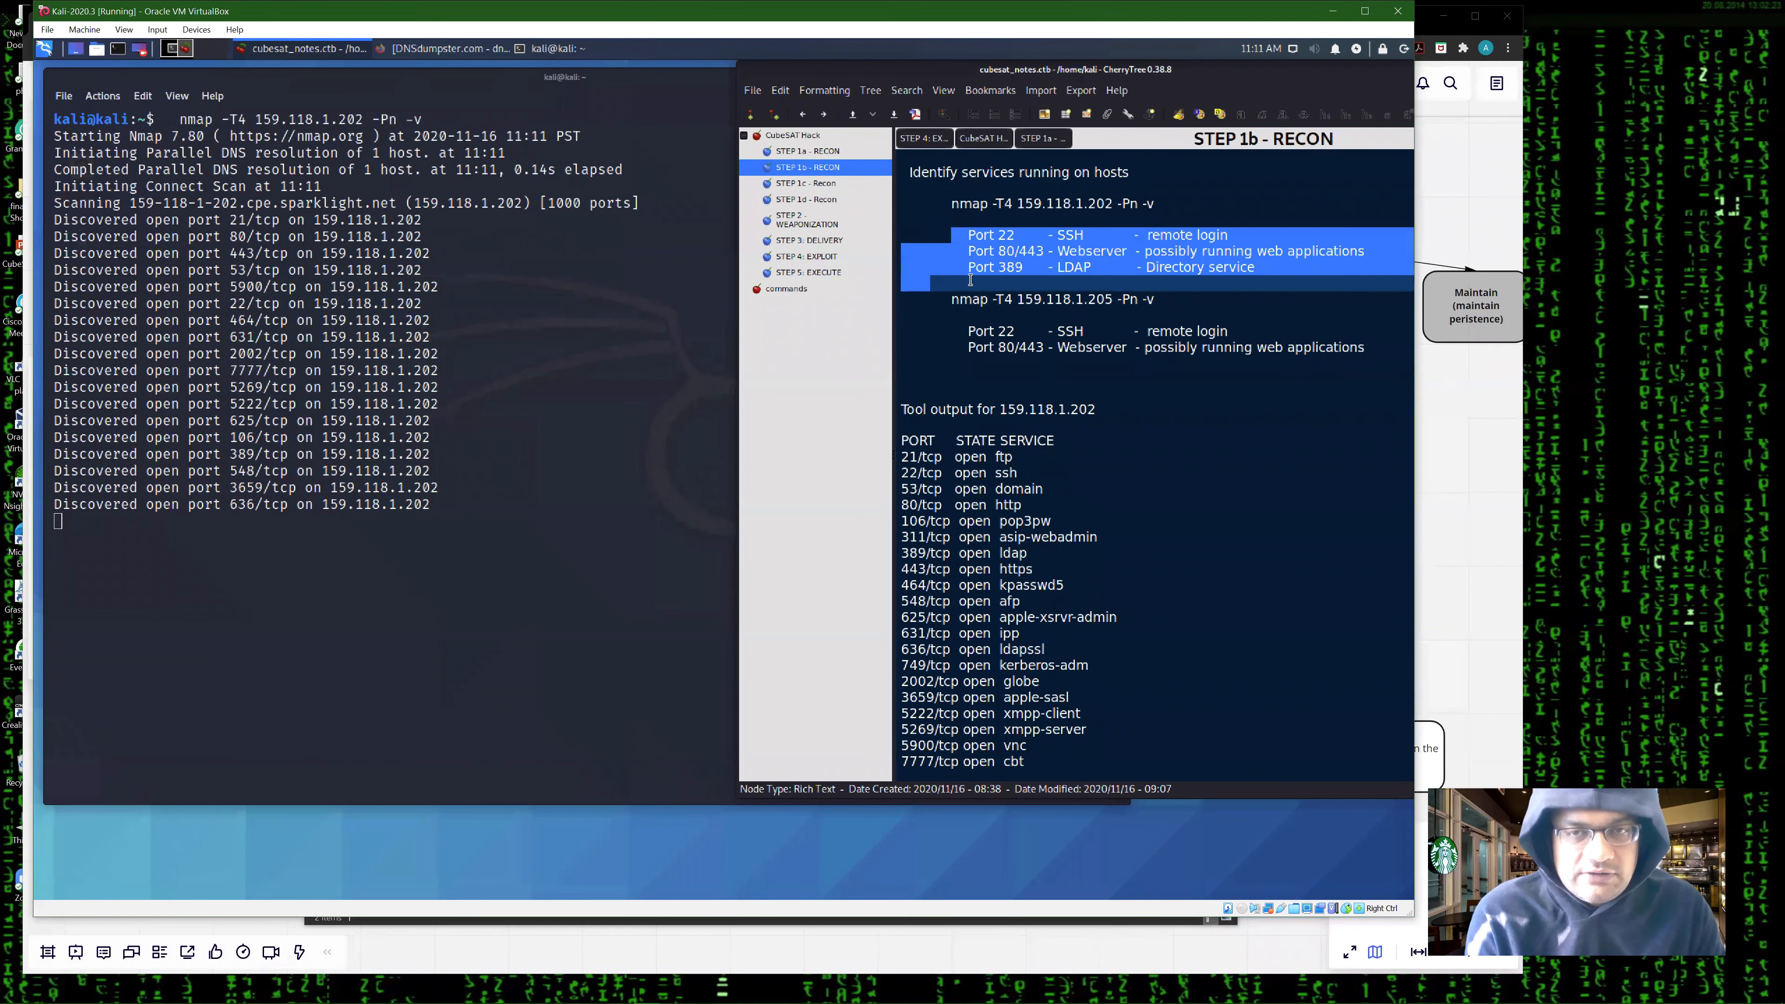
left_click(957, 235)
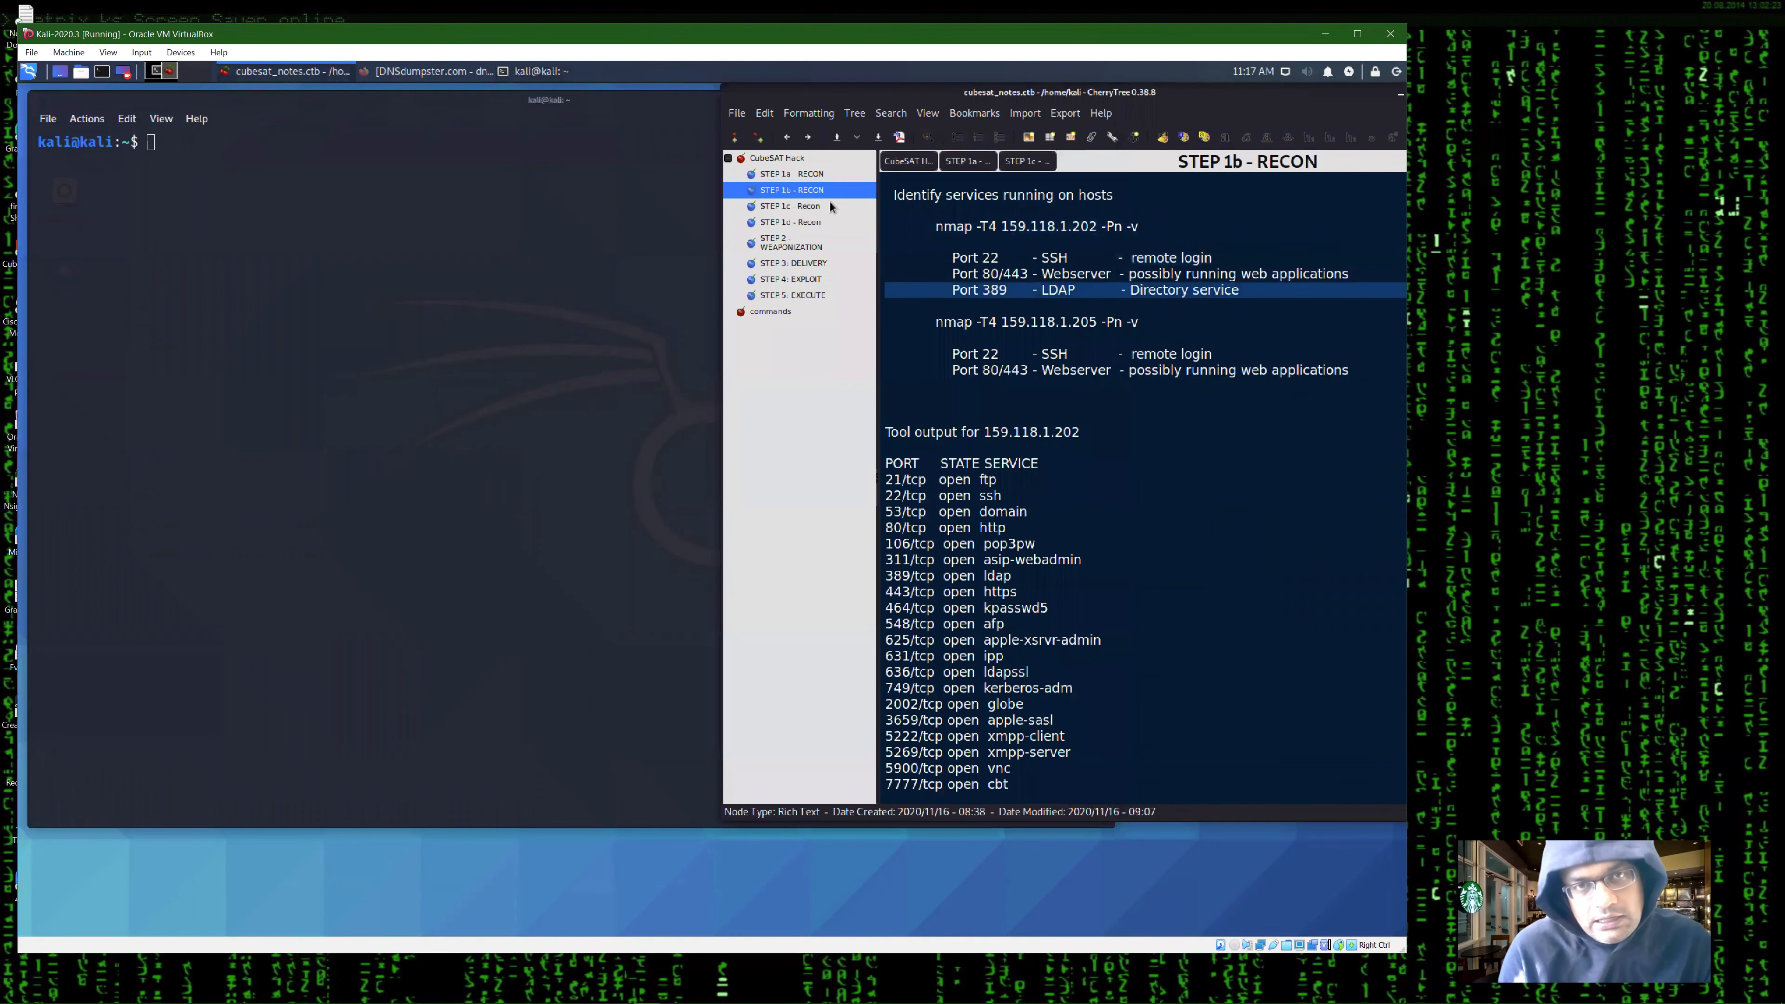
- Bring up the STEP 1c recon notes with the directory enumeration command for 159.118.1.205
left_click(791, 206)
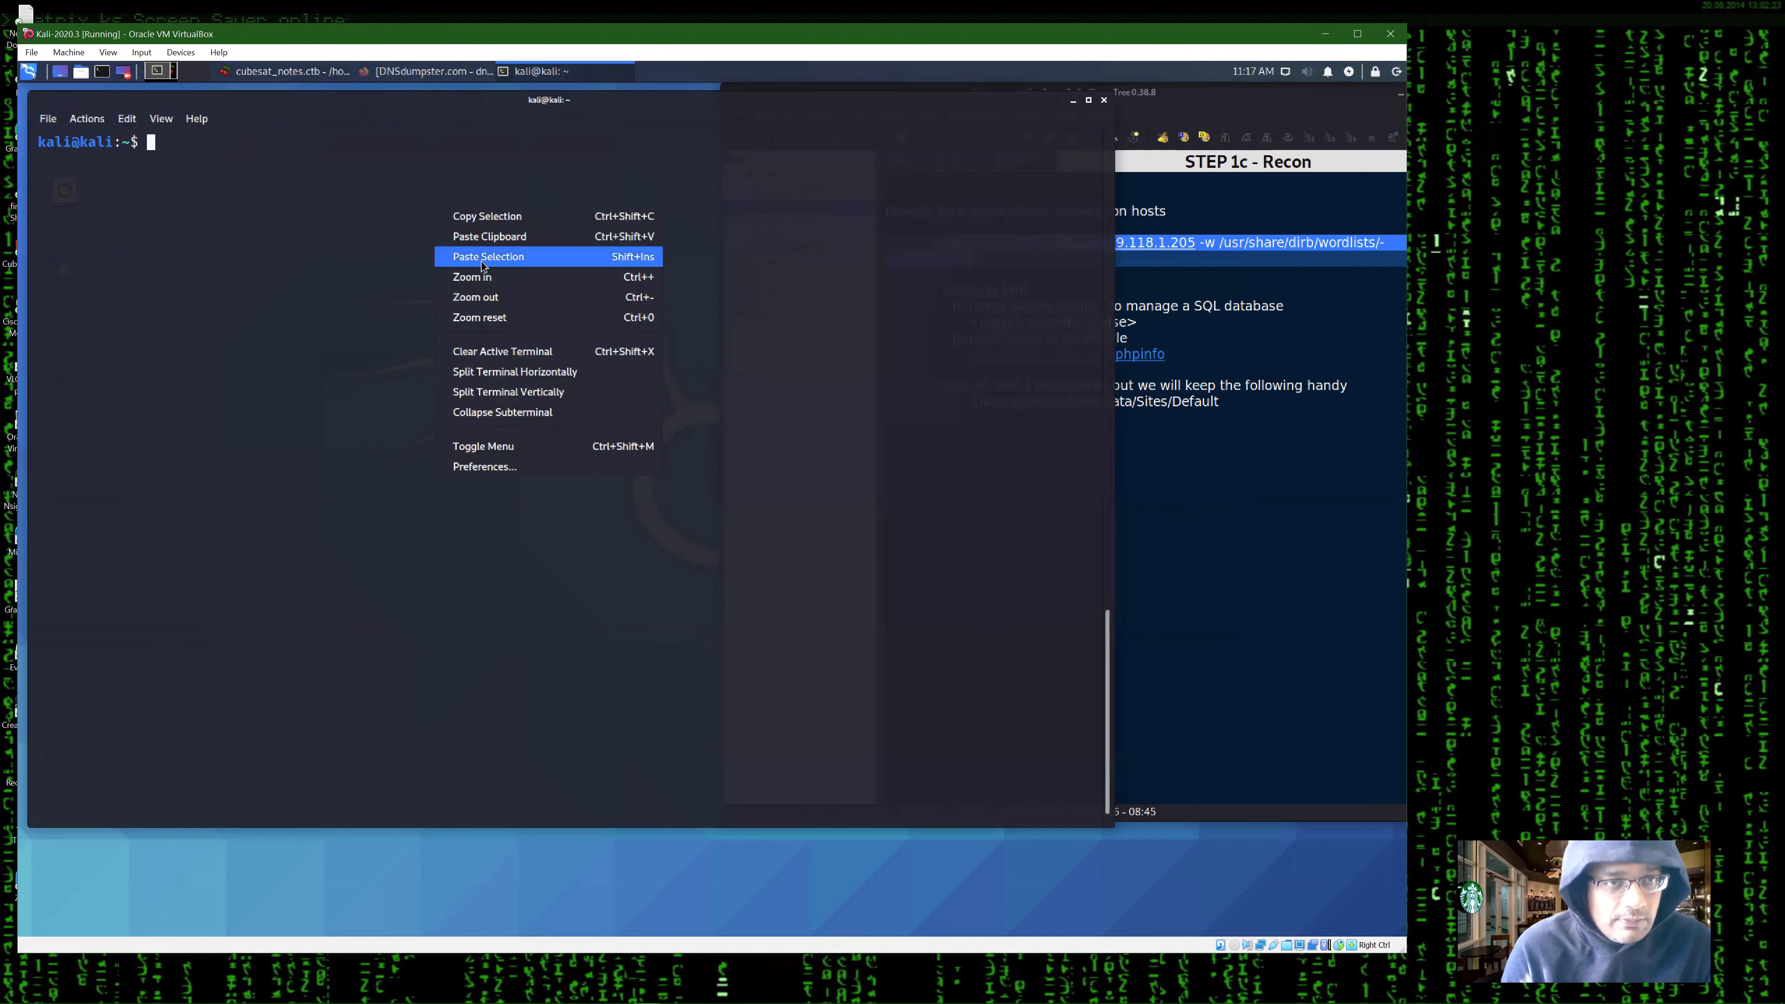
mouse_move(488, 235)
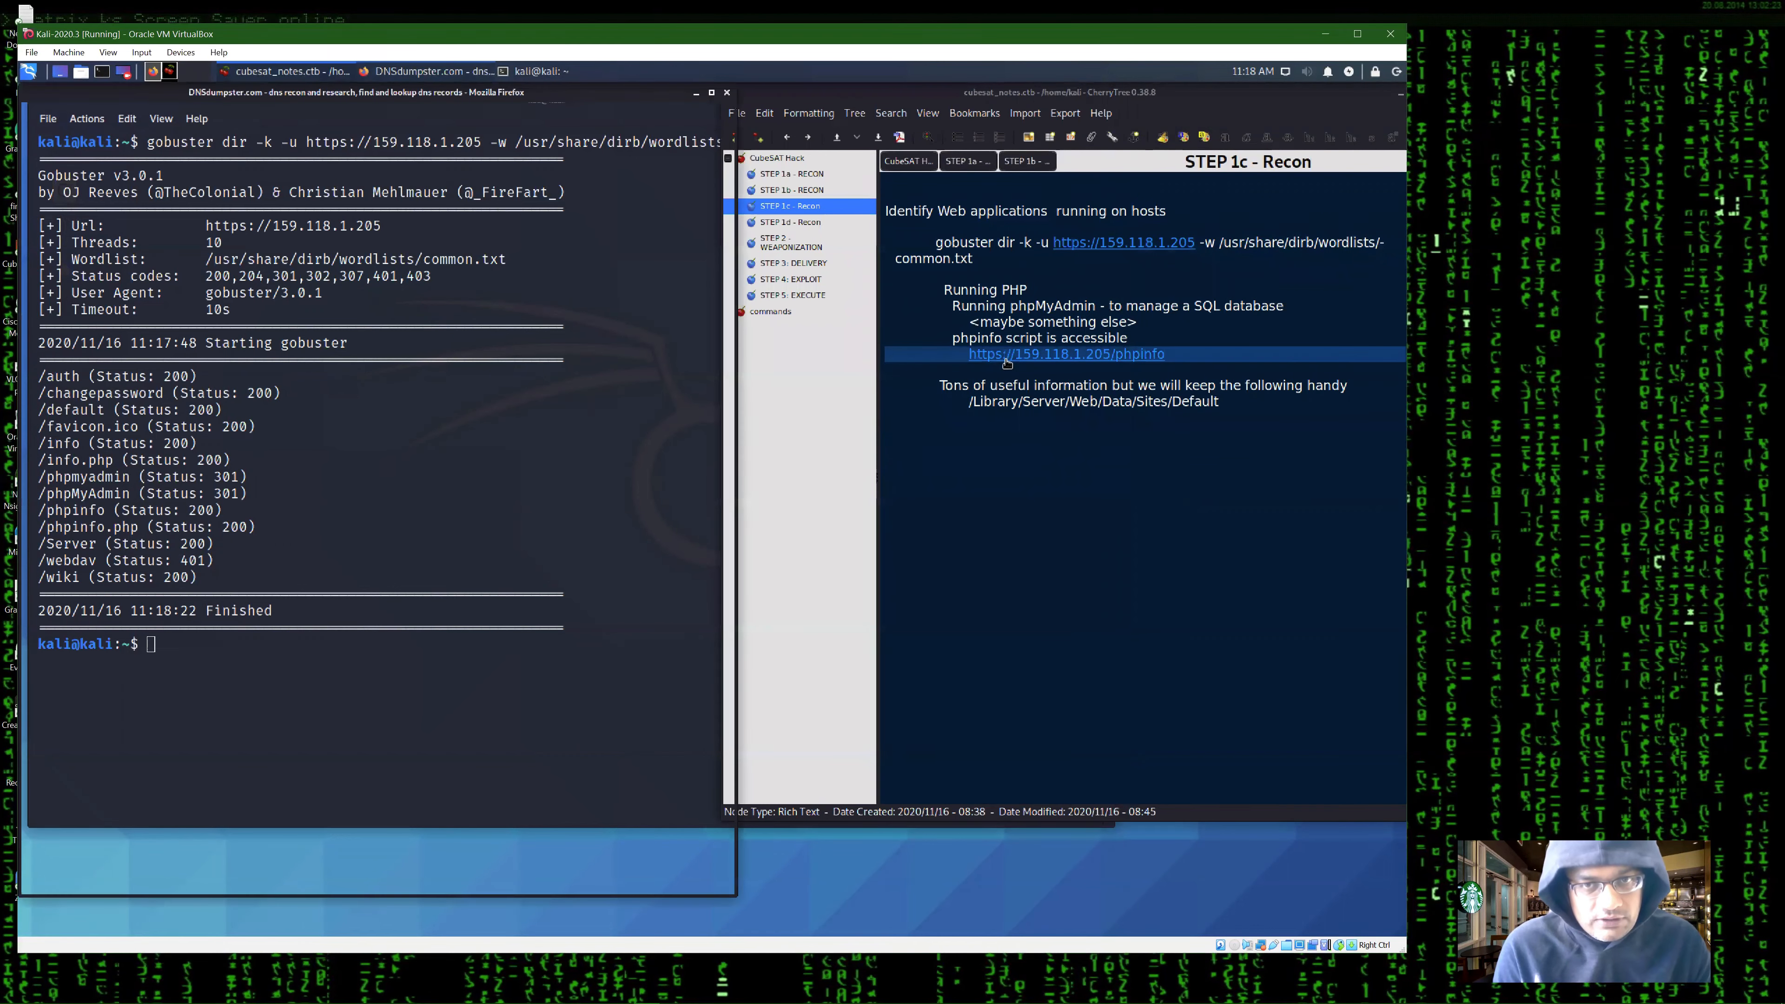
- Load 159.118.1.205/phpinfo from the notes and scroll through the PHP, Apache and HTTP header tables
left_click(1065, 354)
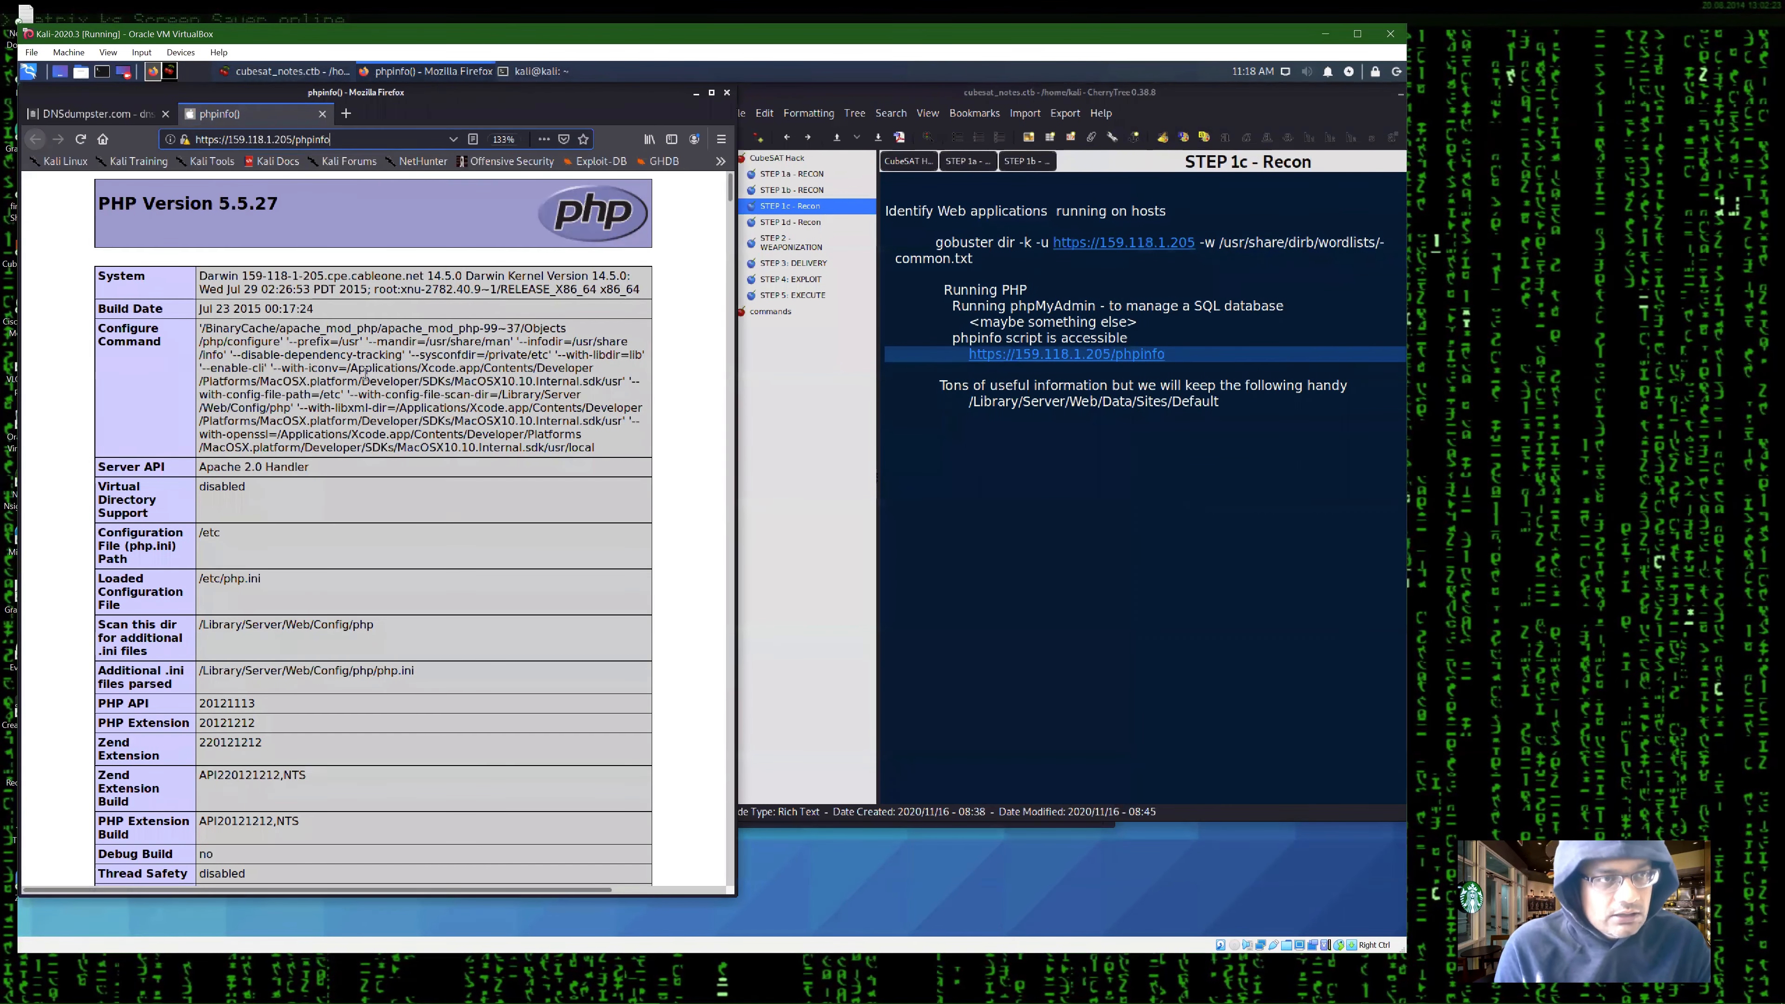
scroll("down", 3)
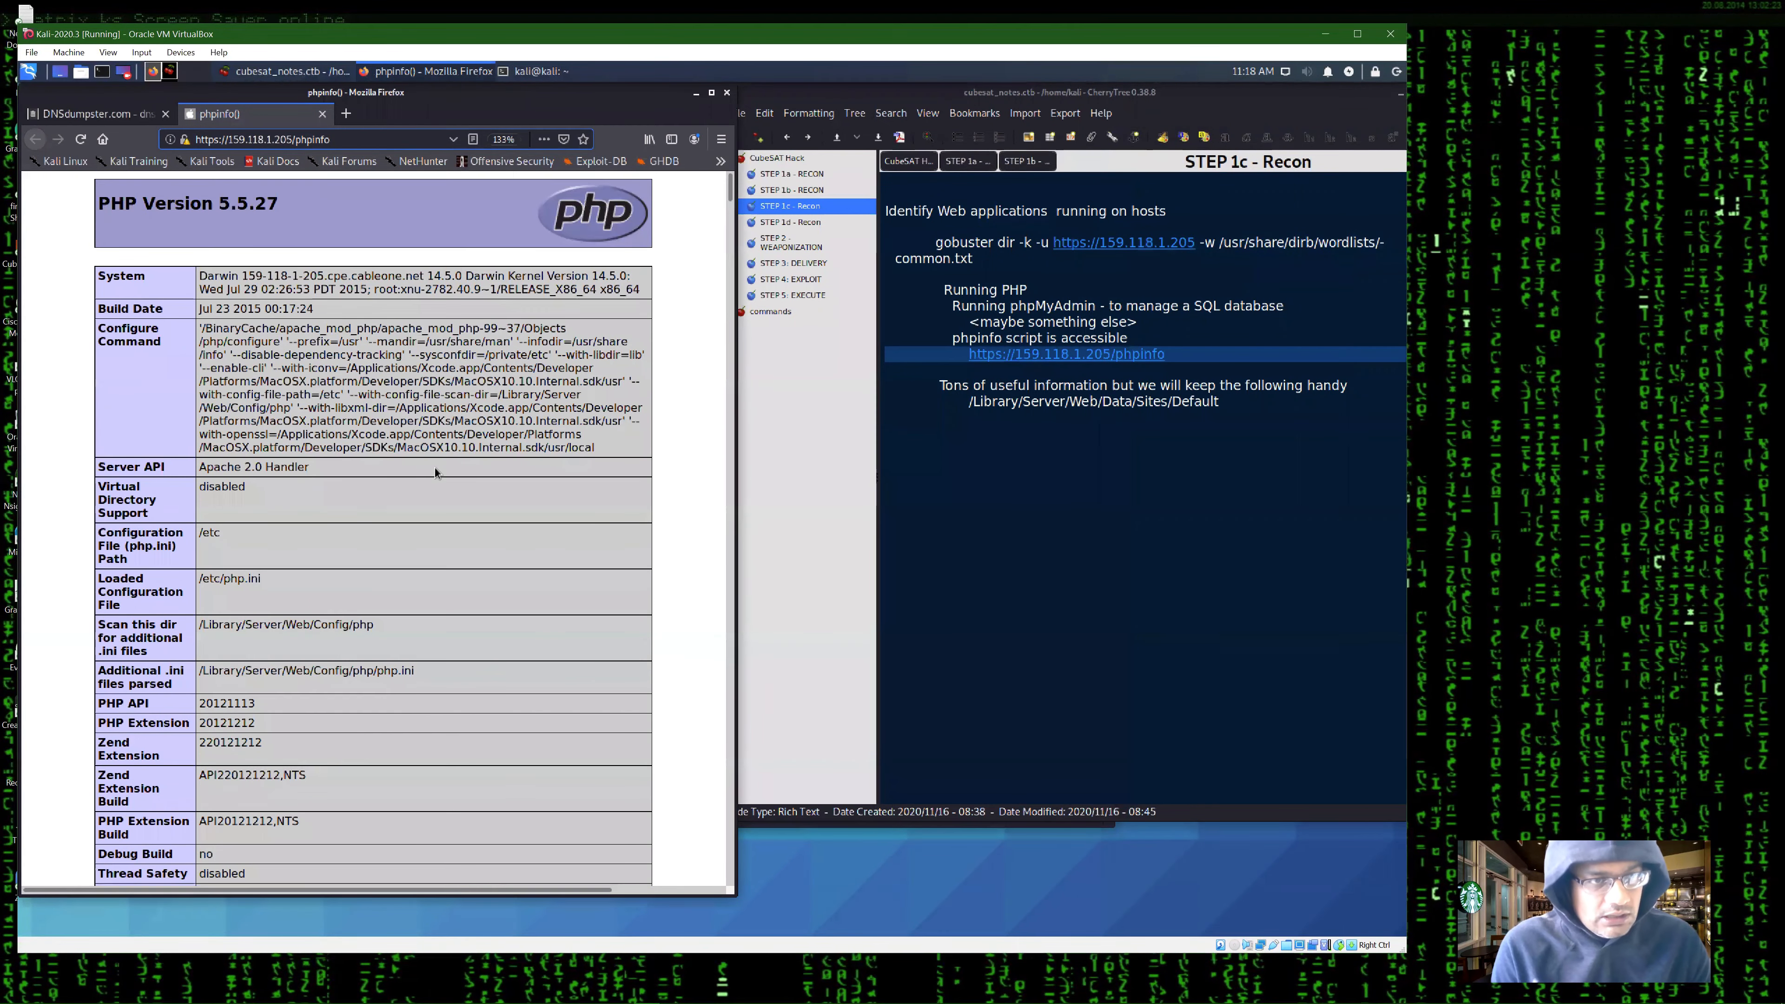
scroll("down", 3)
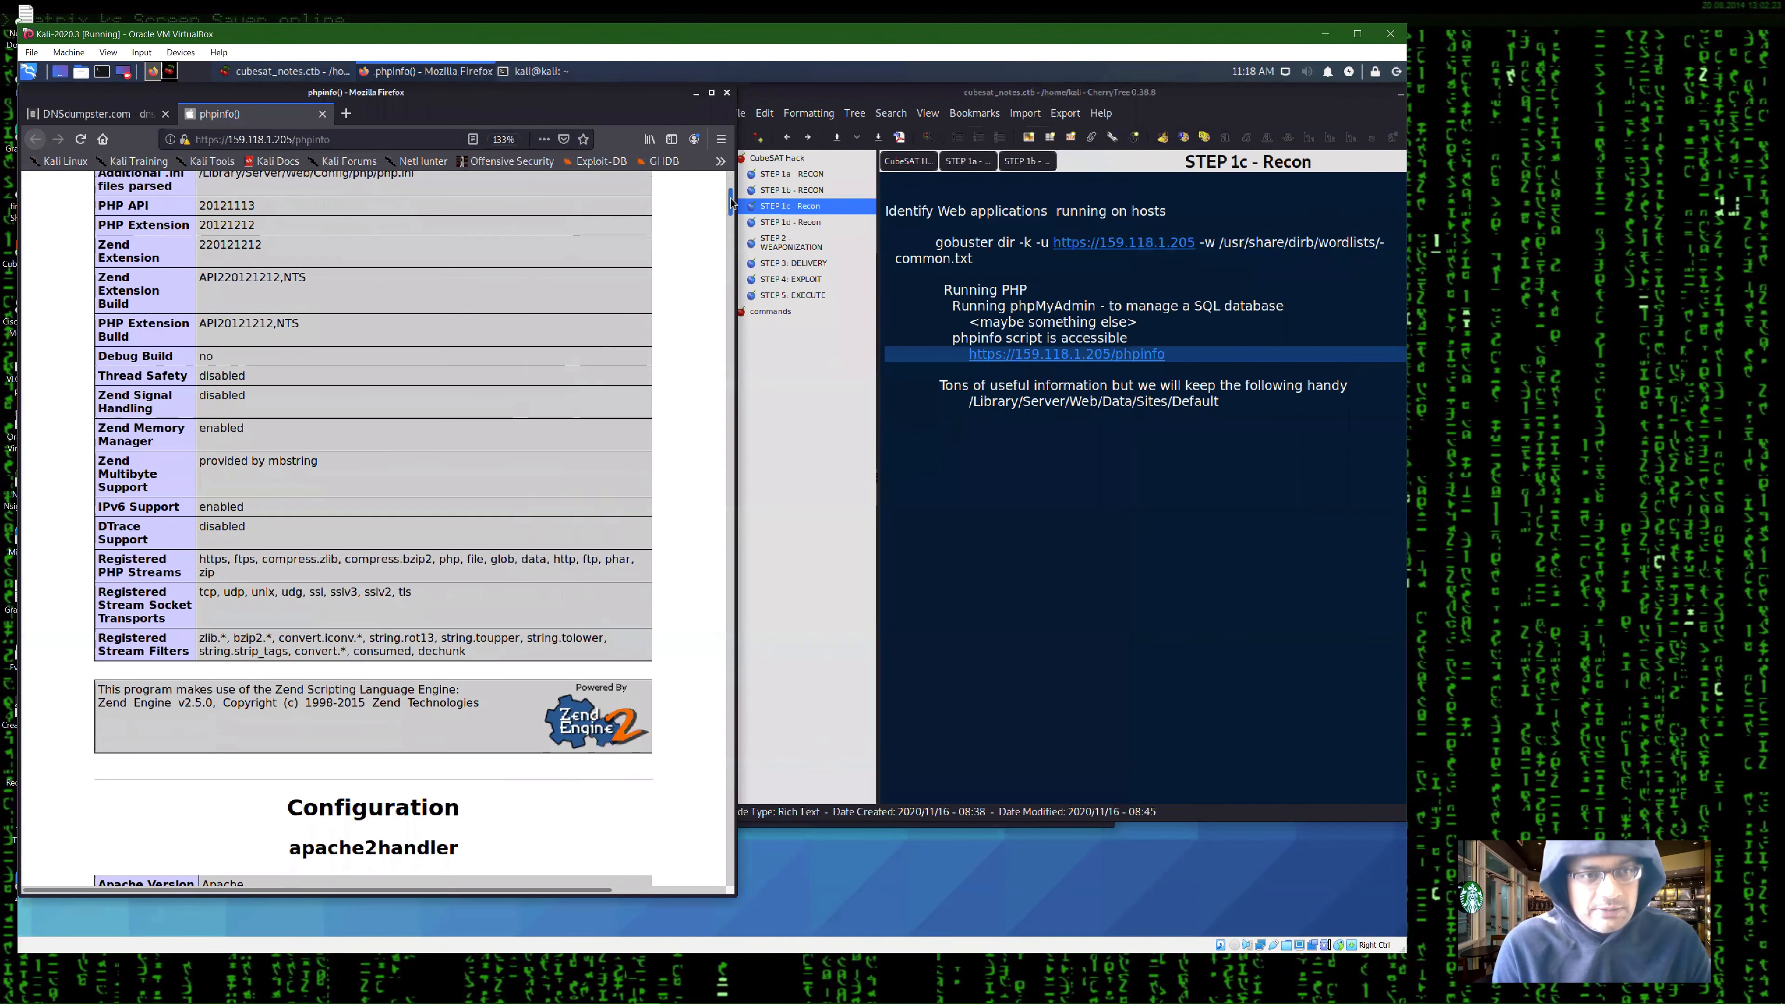
scroll("down", 3)
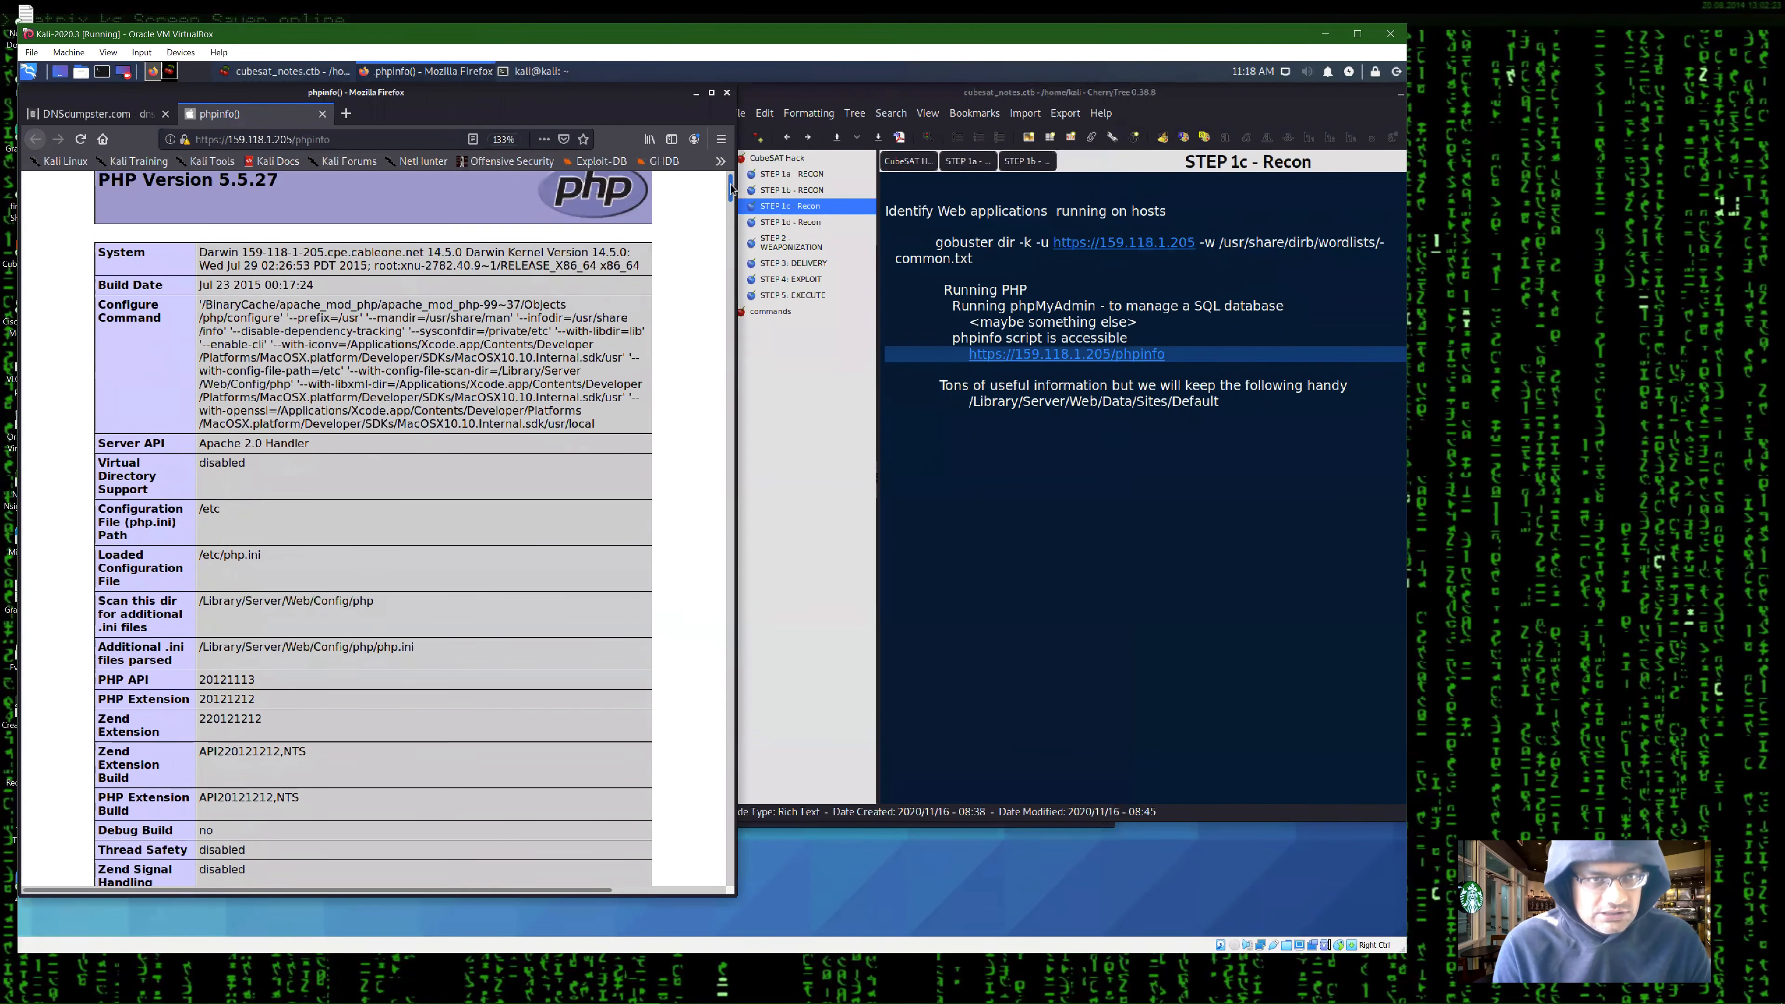
scroll("down", 3)
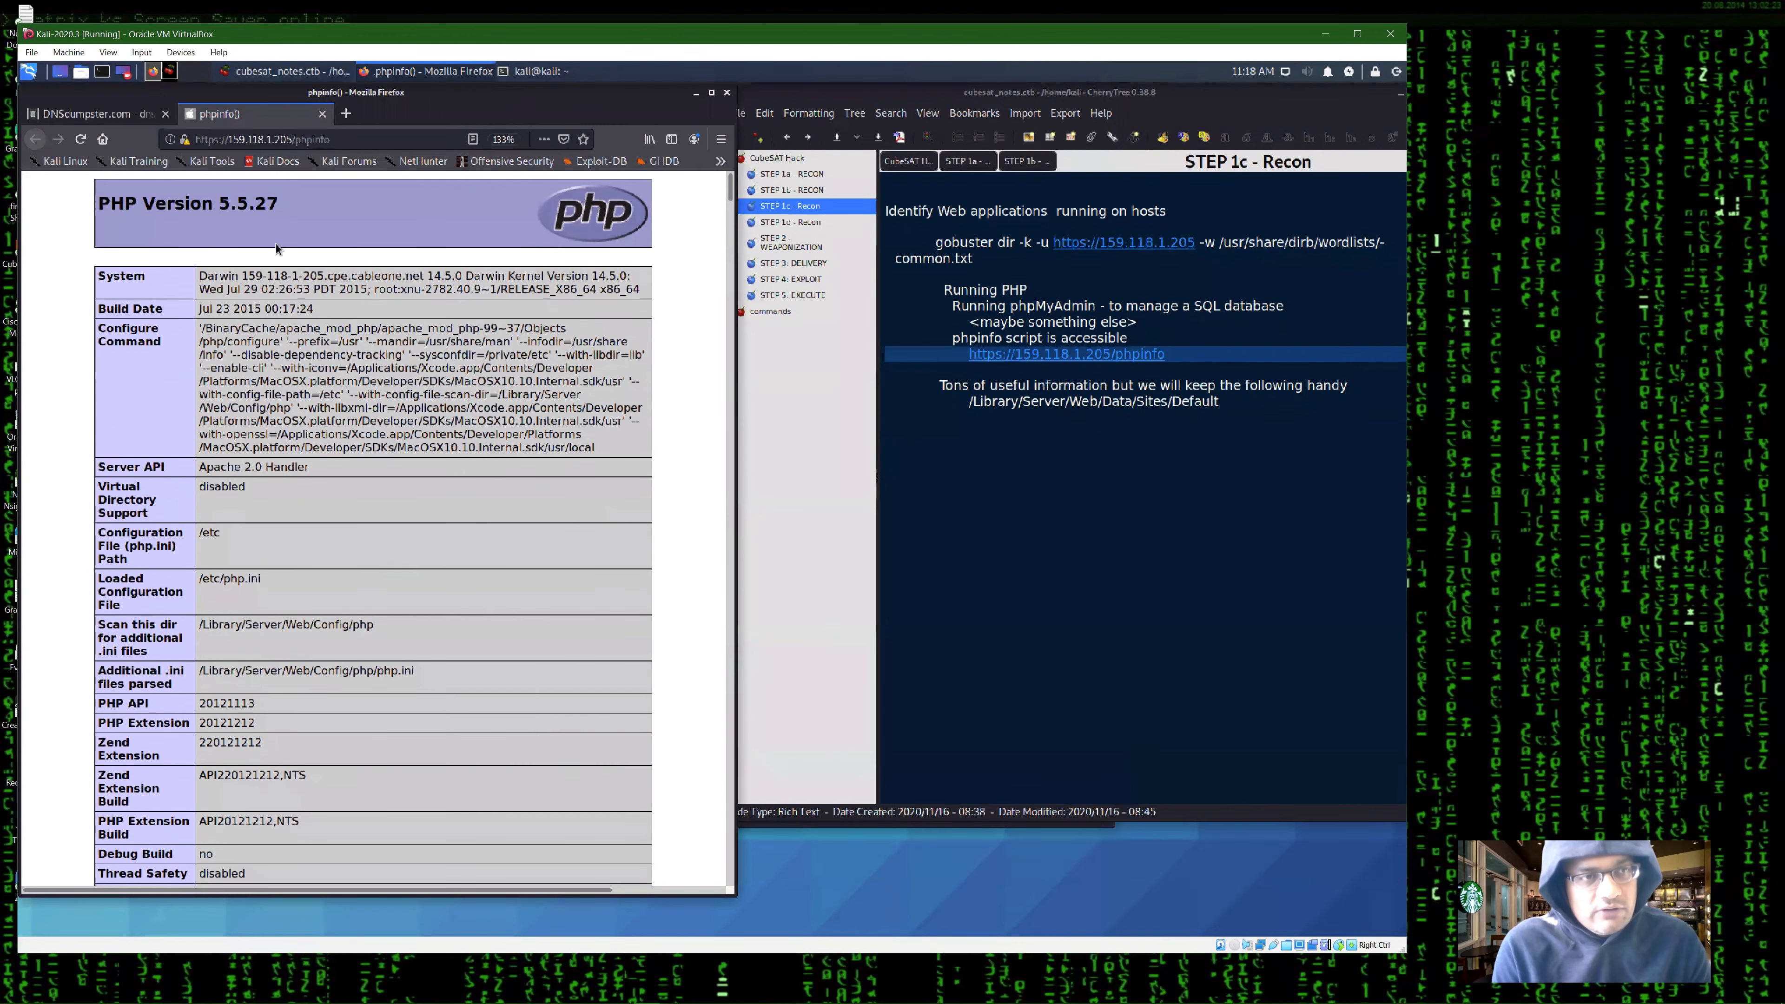
scroll("down", 3)
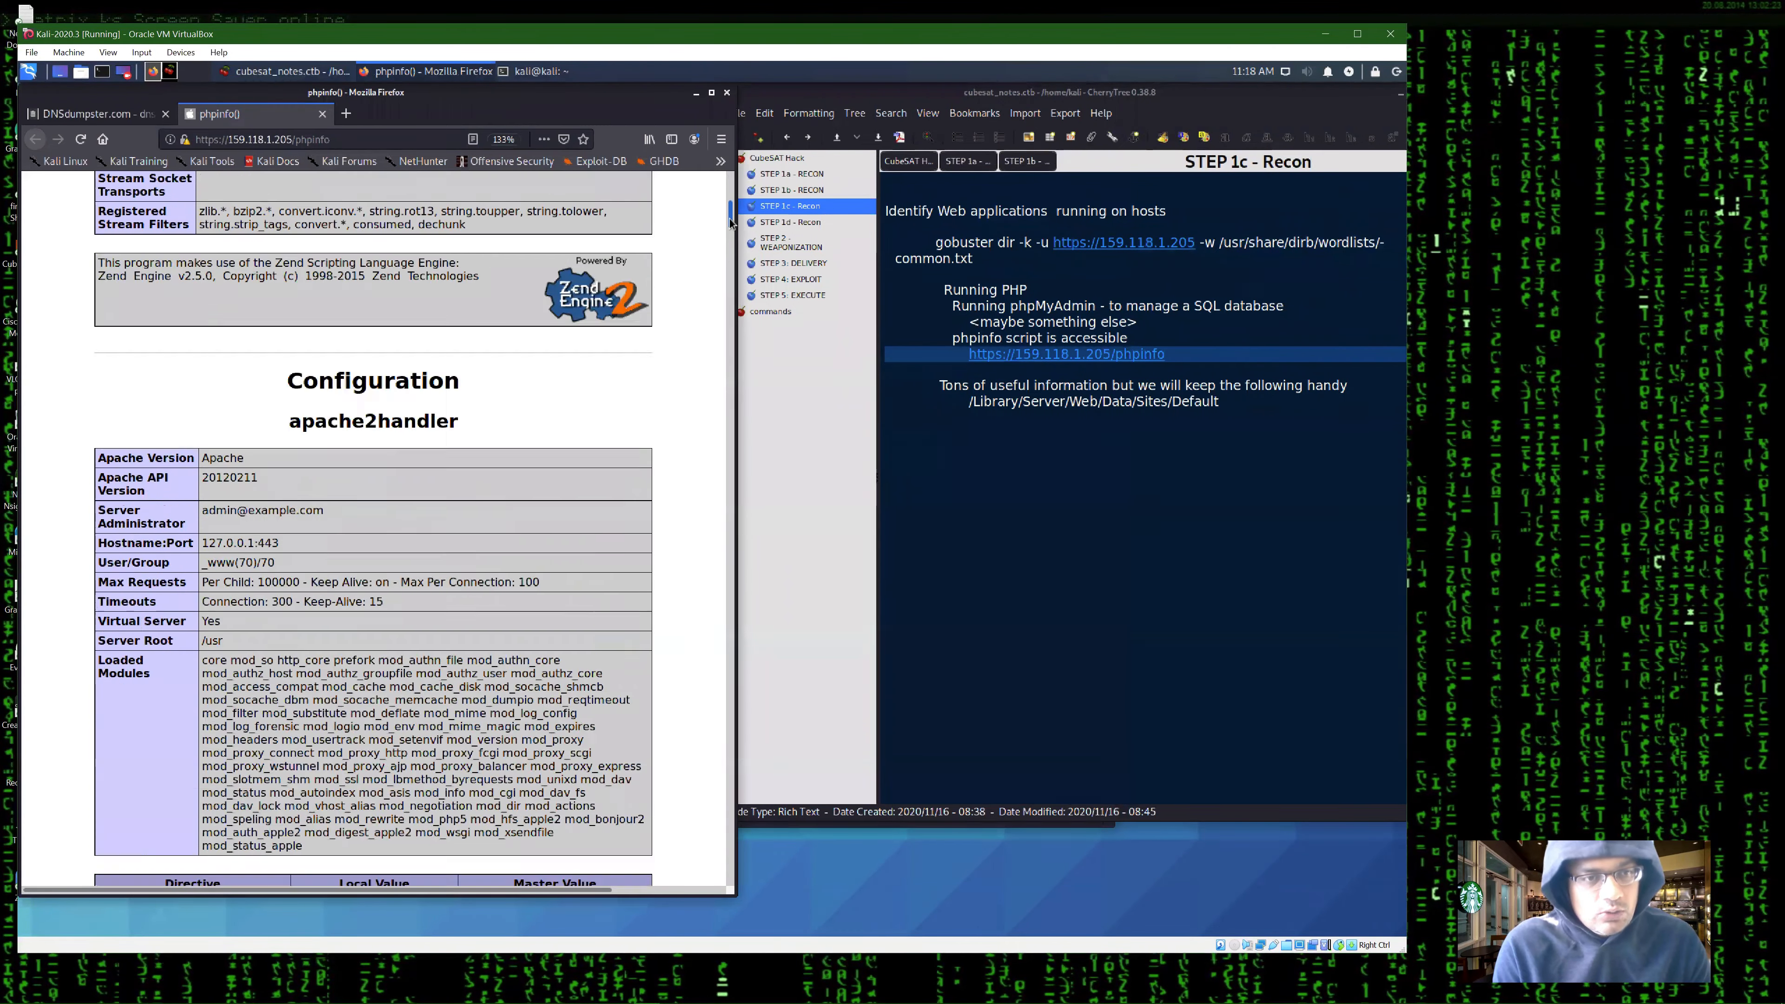
scroll("down", 3)
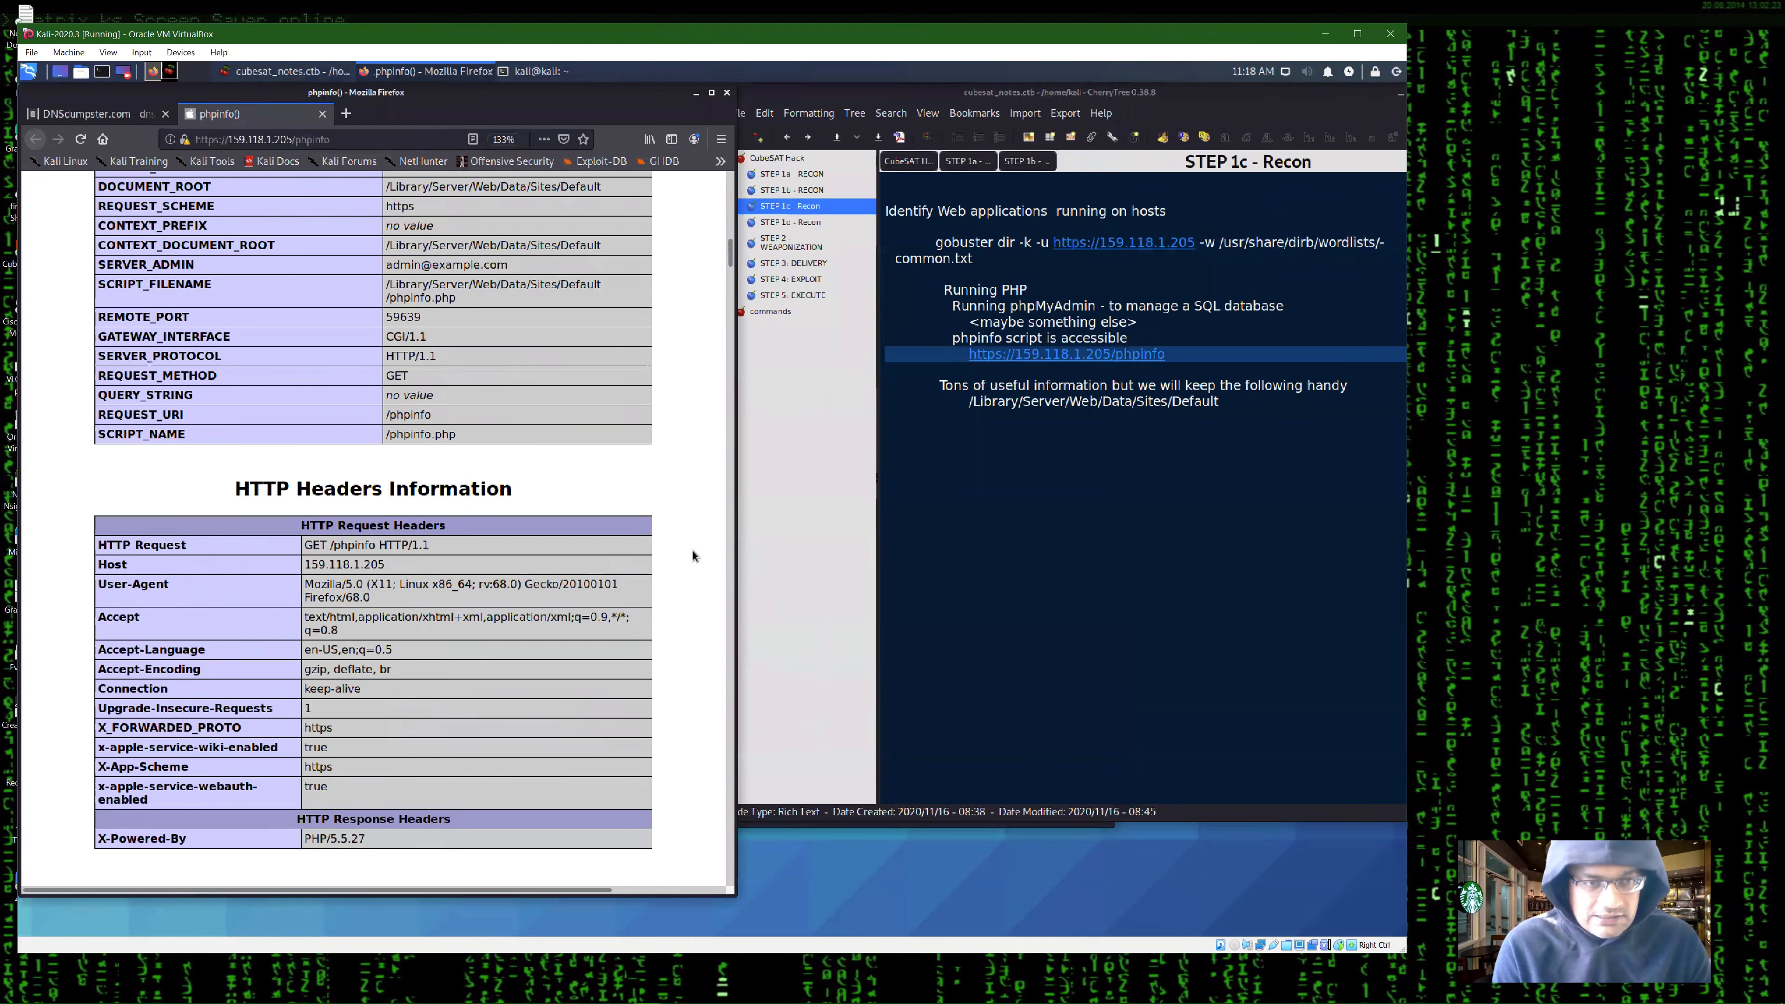
scroll("down", 3)
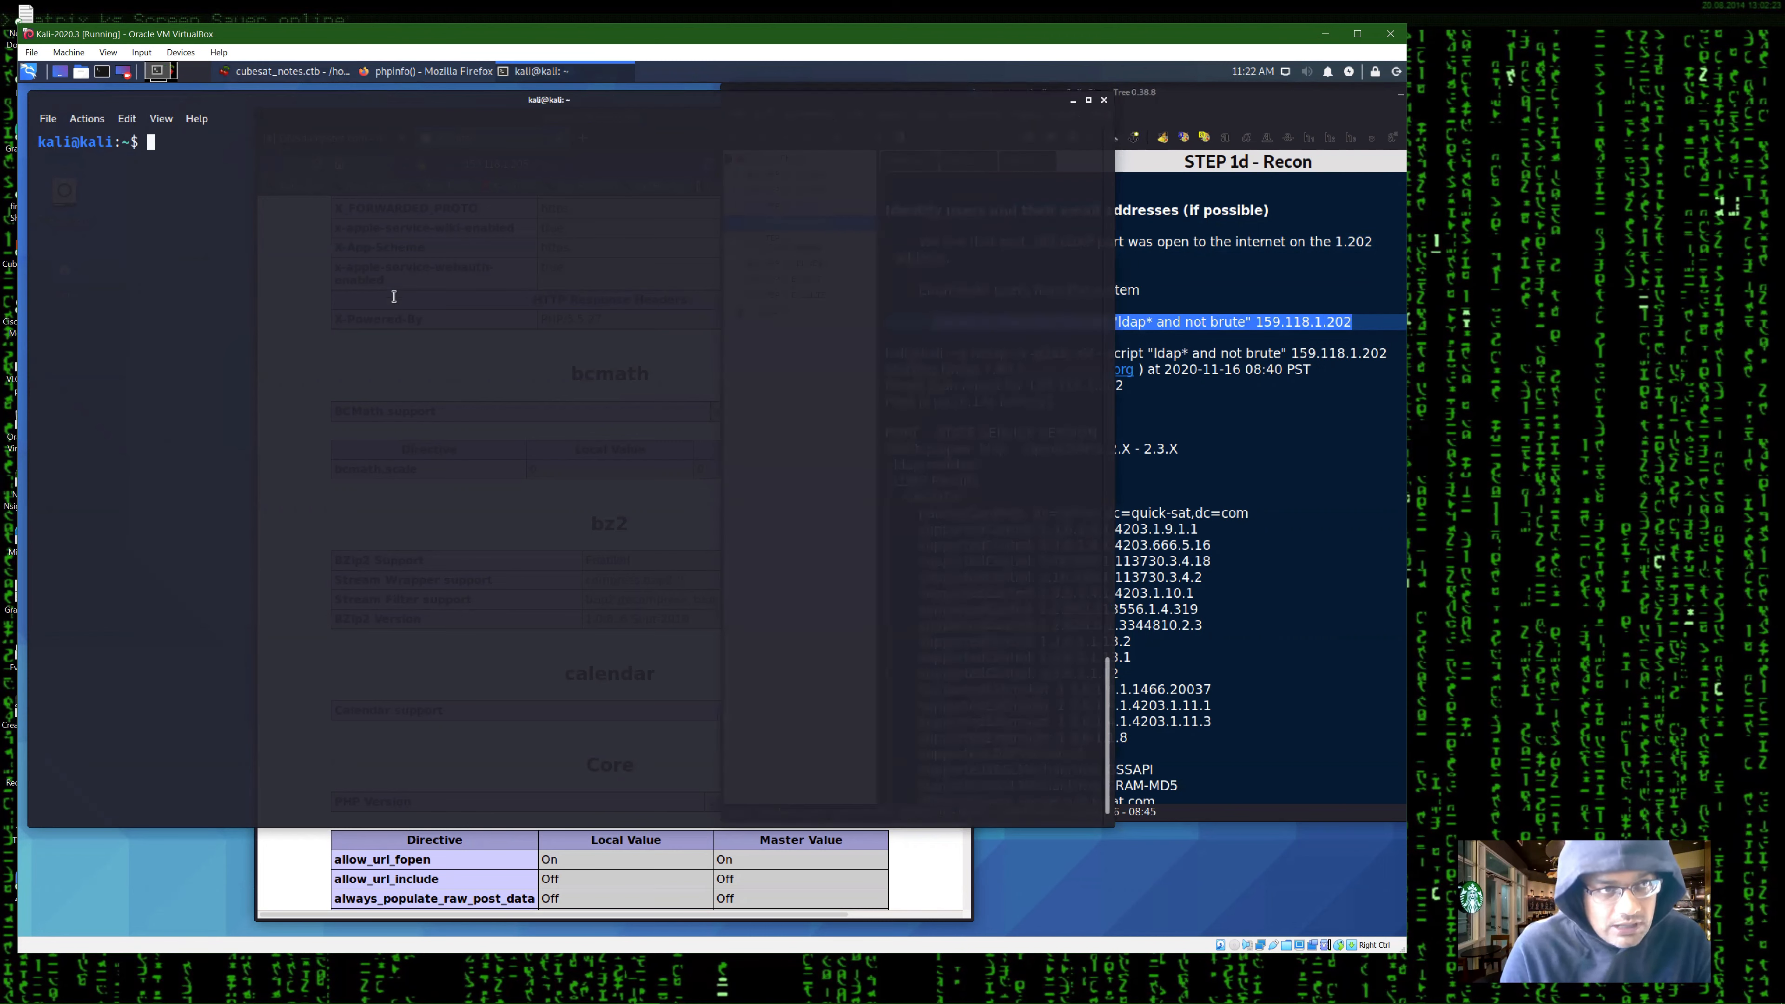
- Paste and run the nmap LDAP script scan on 159.118.1.202, scrolling the notes while it runs
right_click(392, 295)
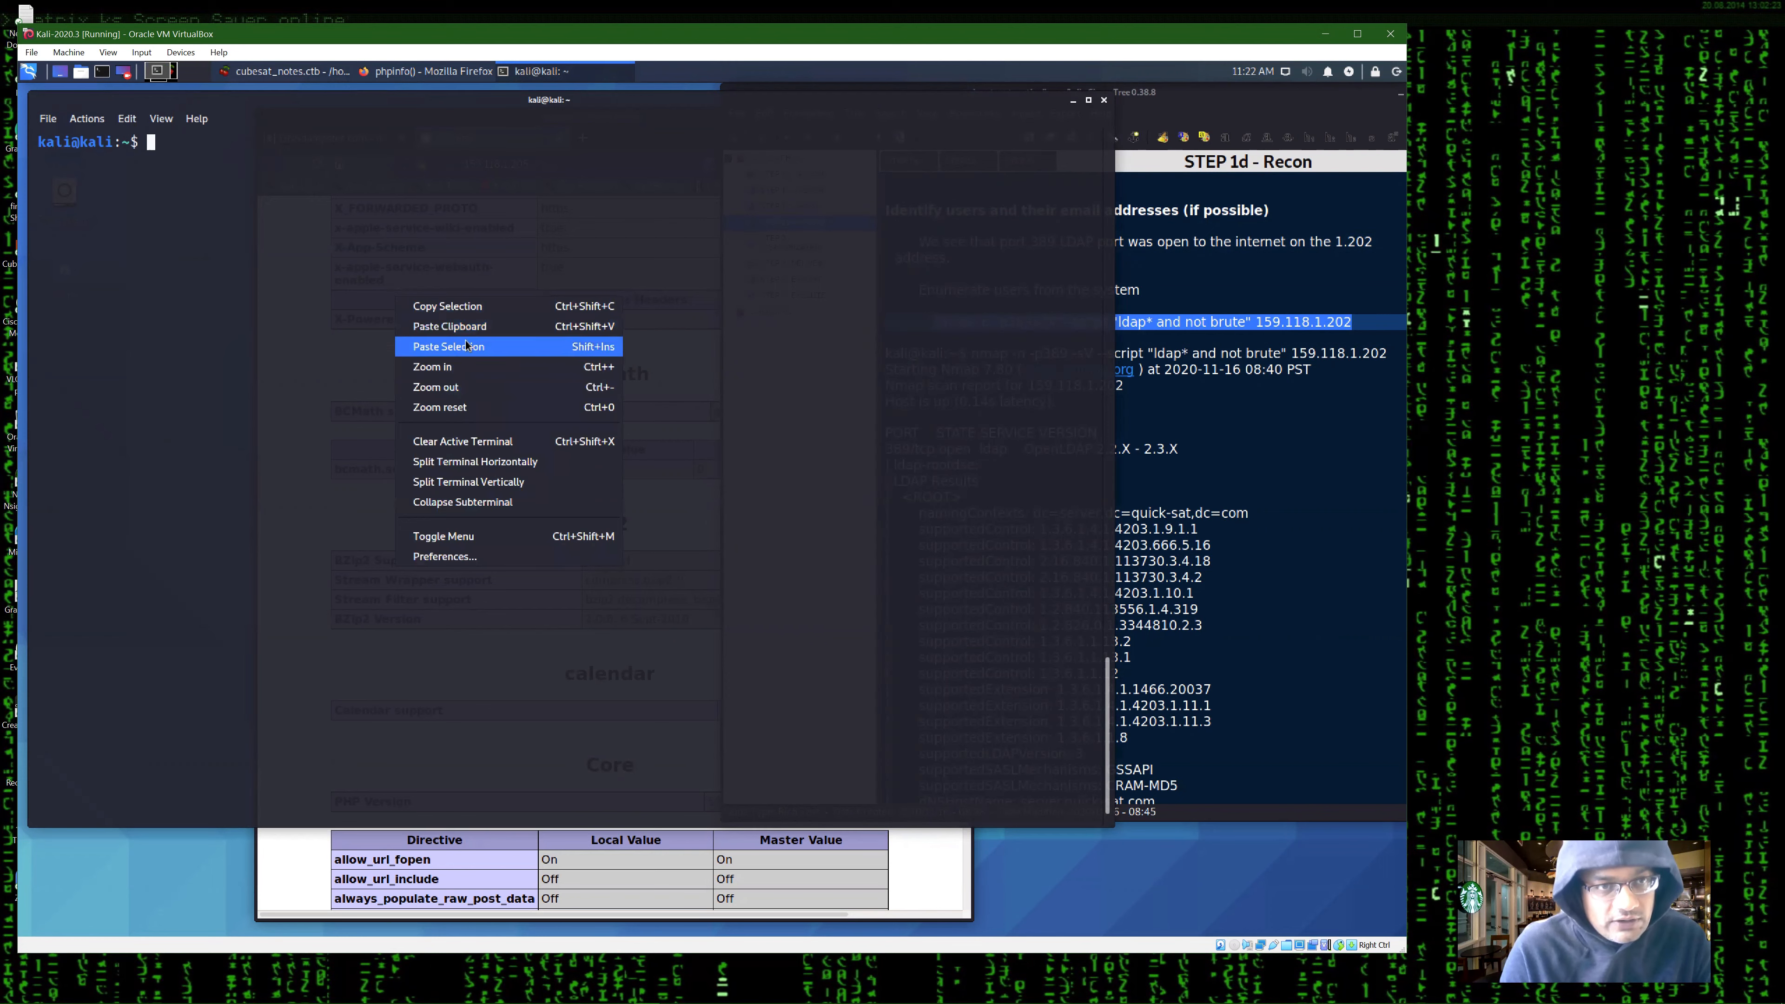
left_click(447, 346)
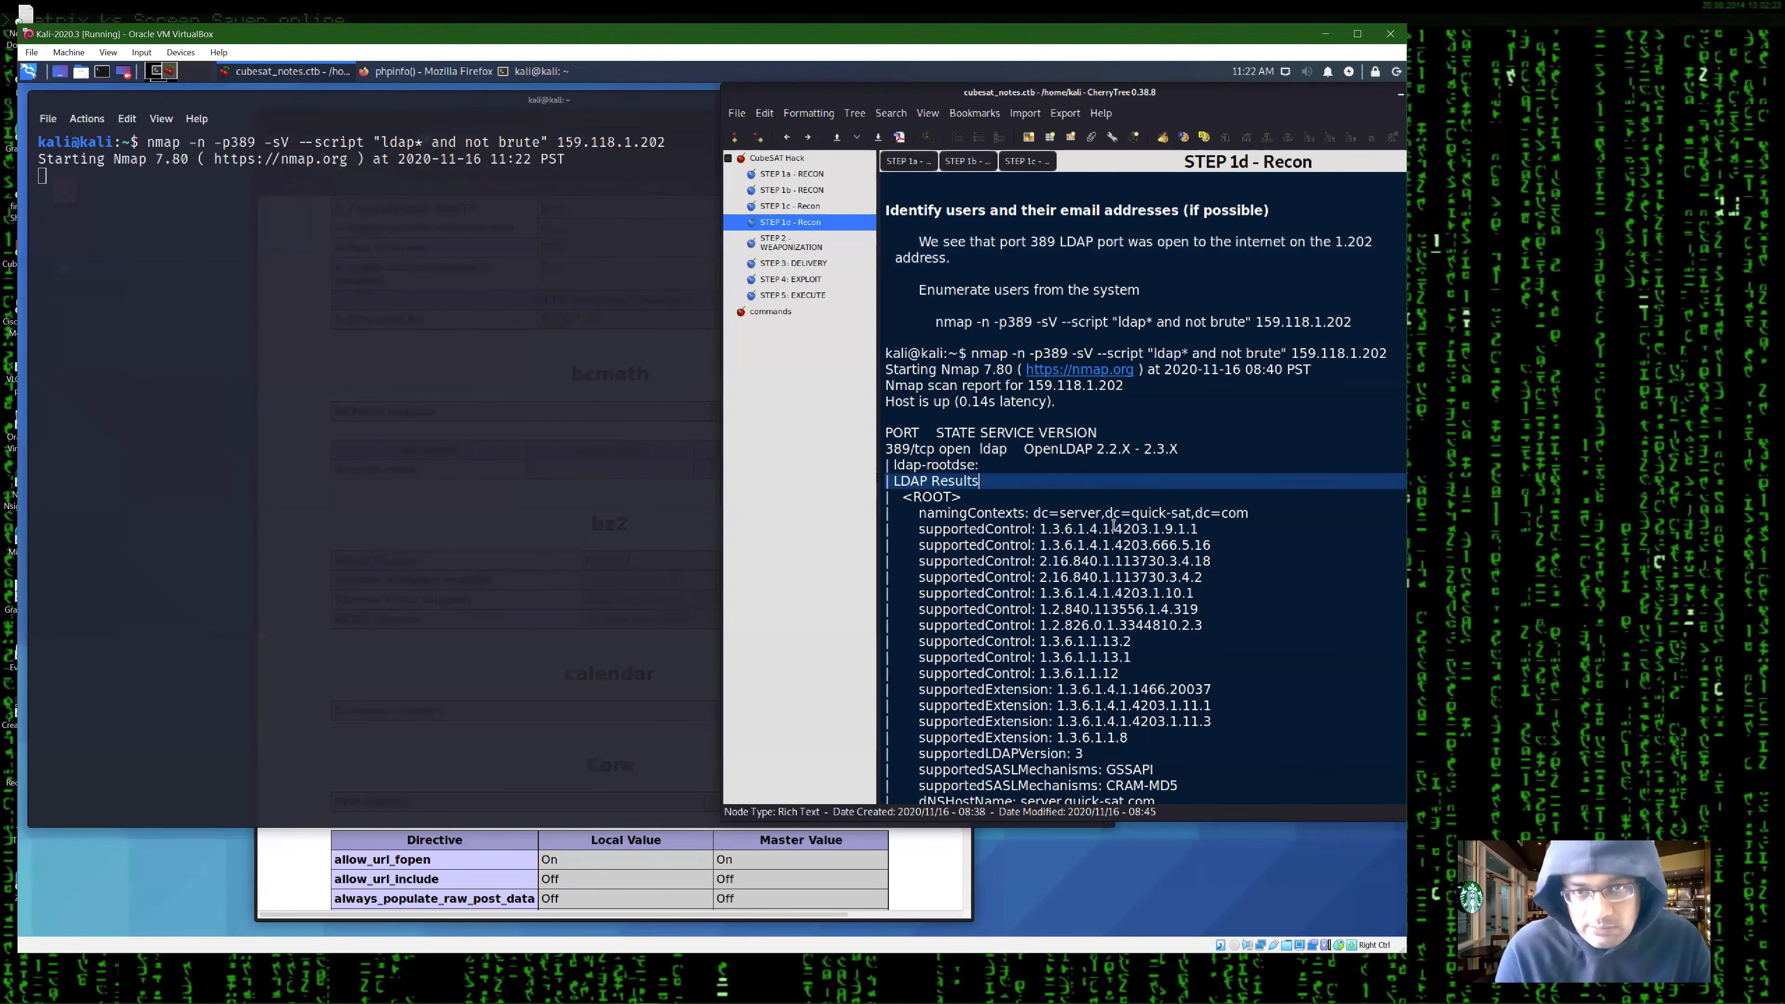
scroll("down", 3)
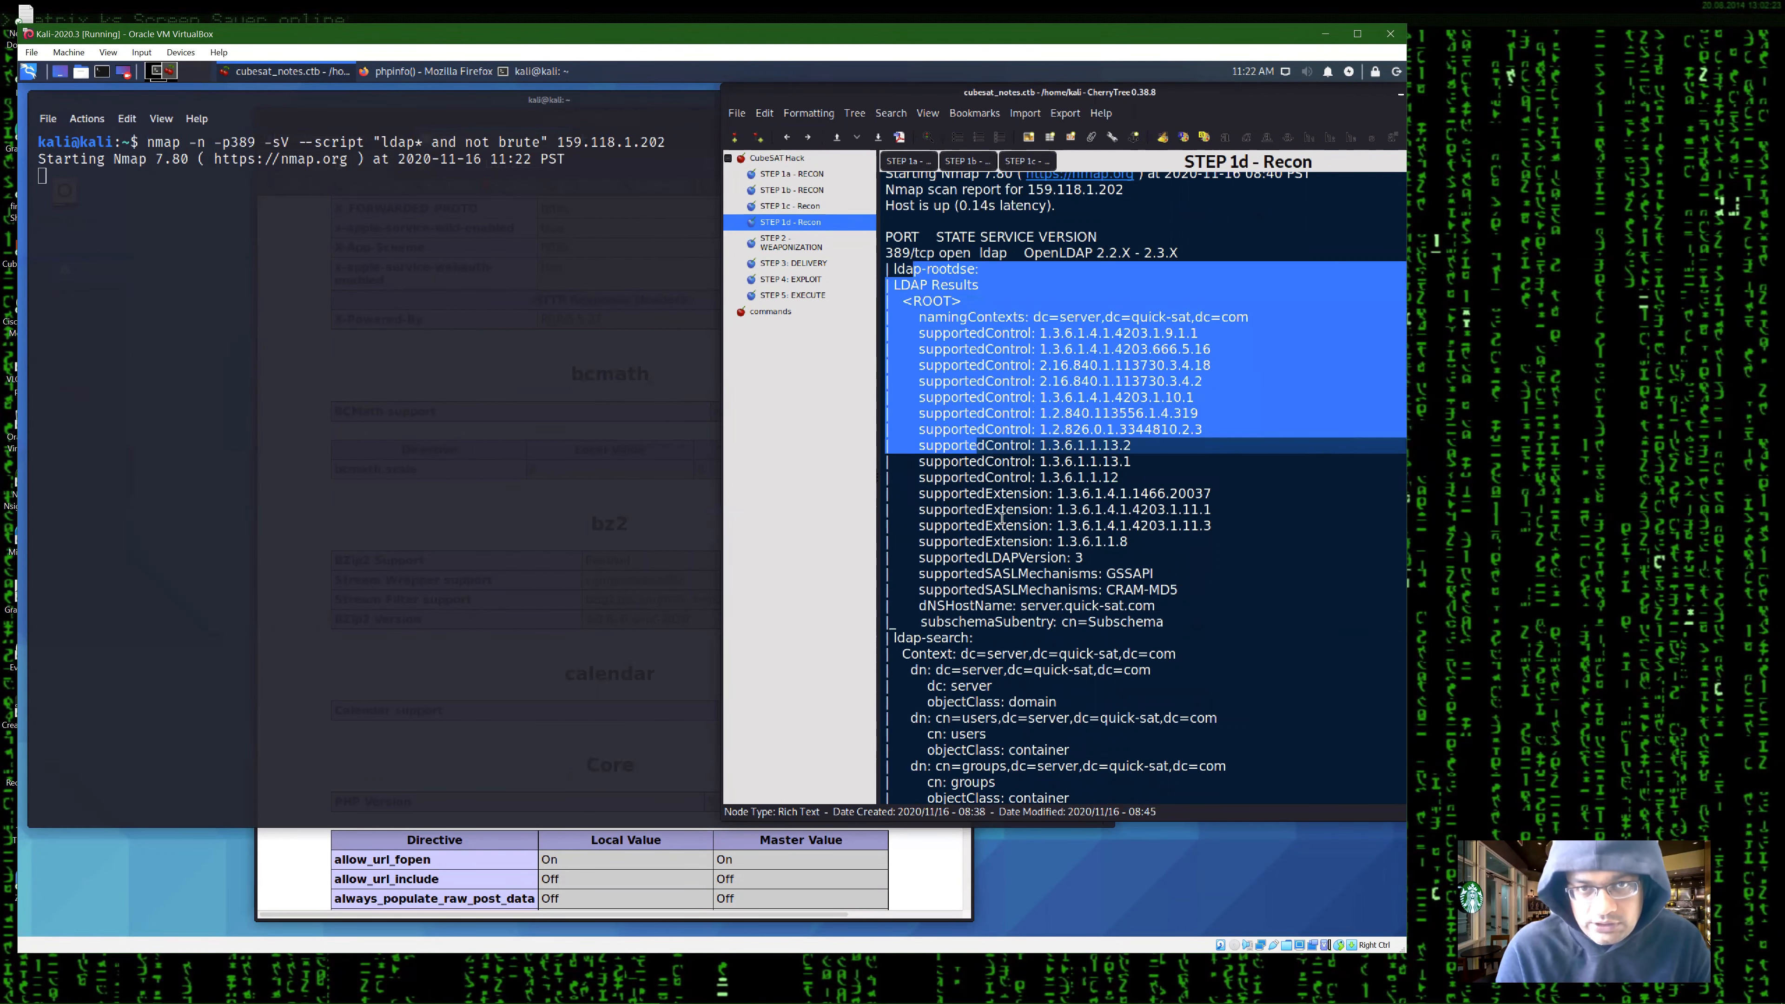
scroll("down", 3)
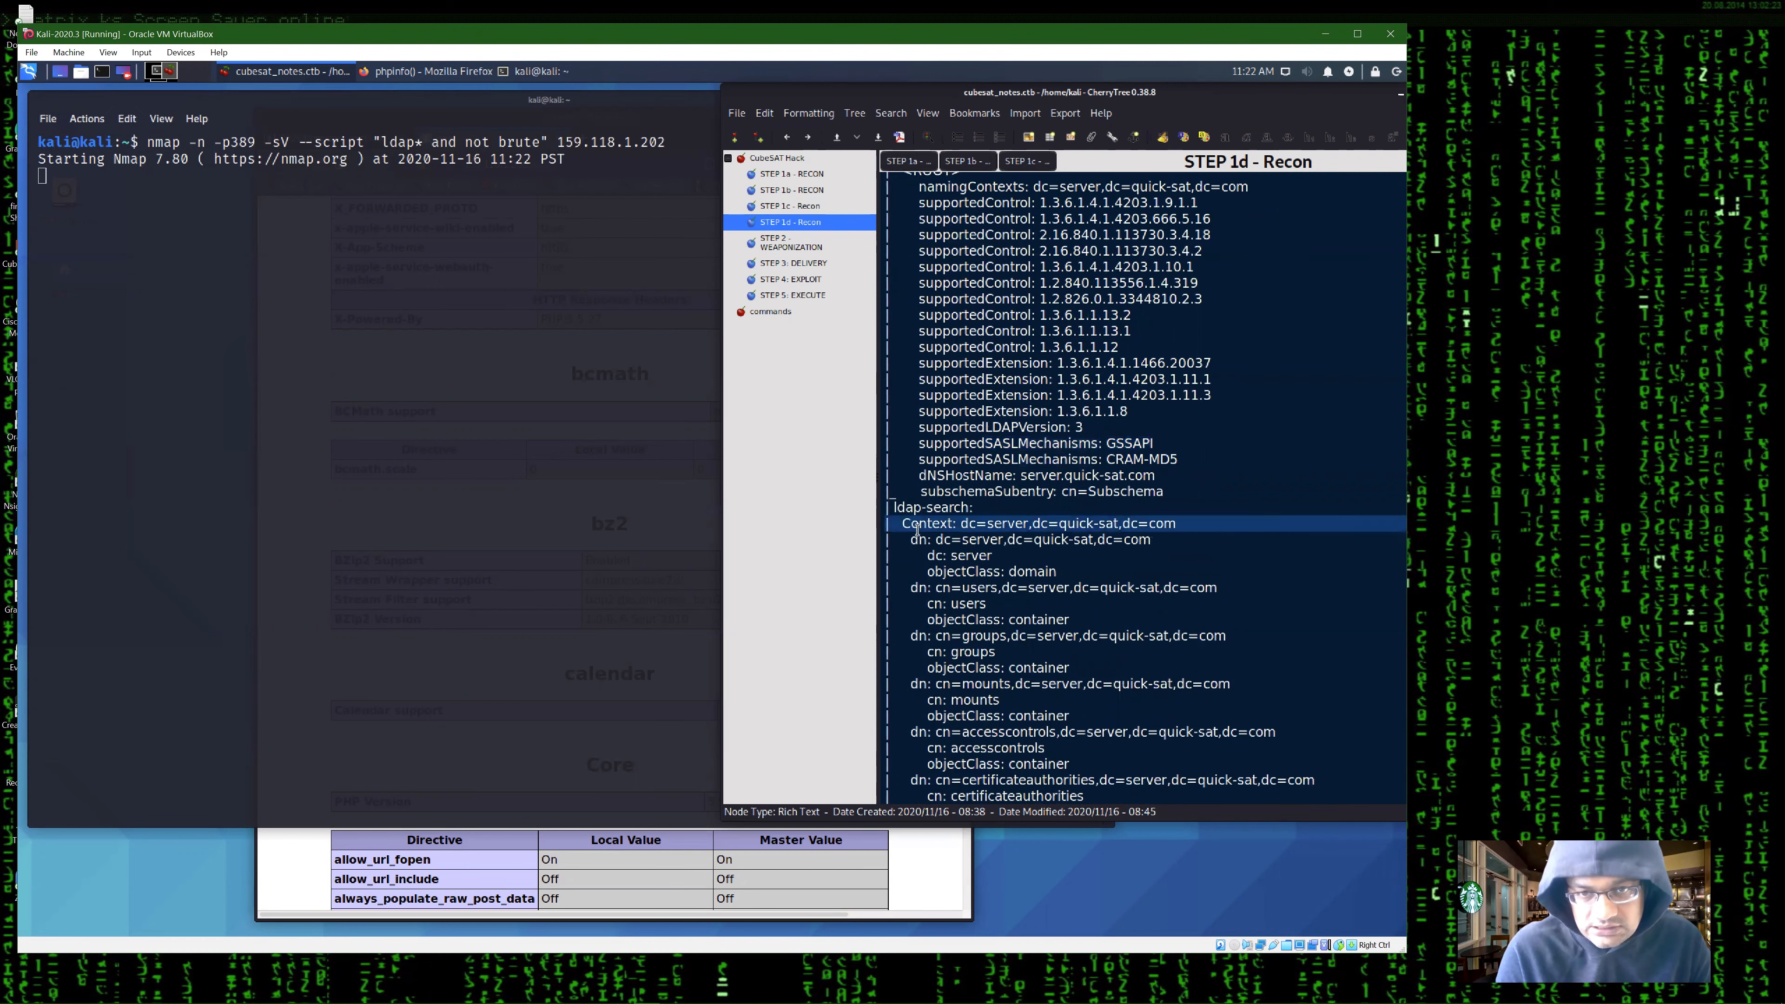
scroll("down", 3)
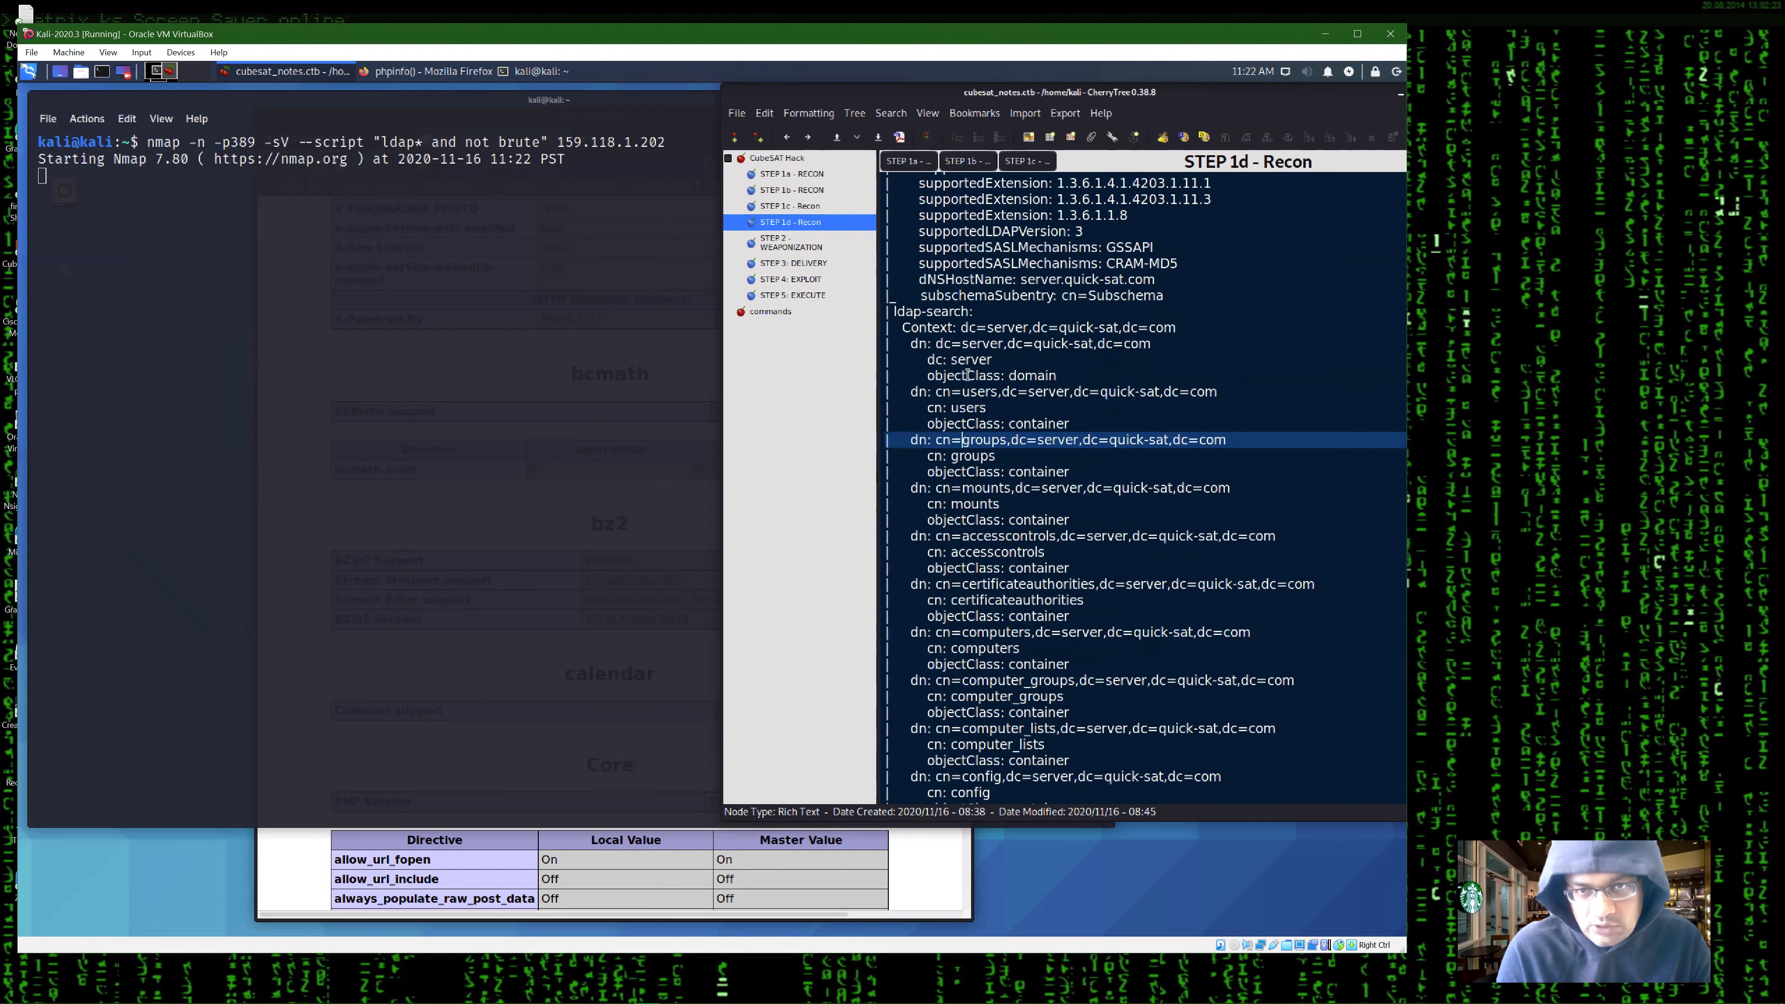
scroll("down", 3)
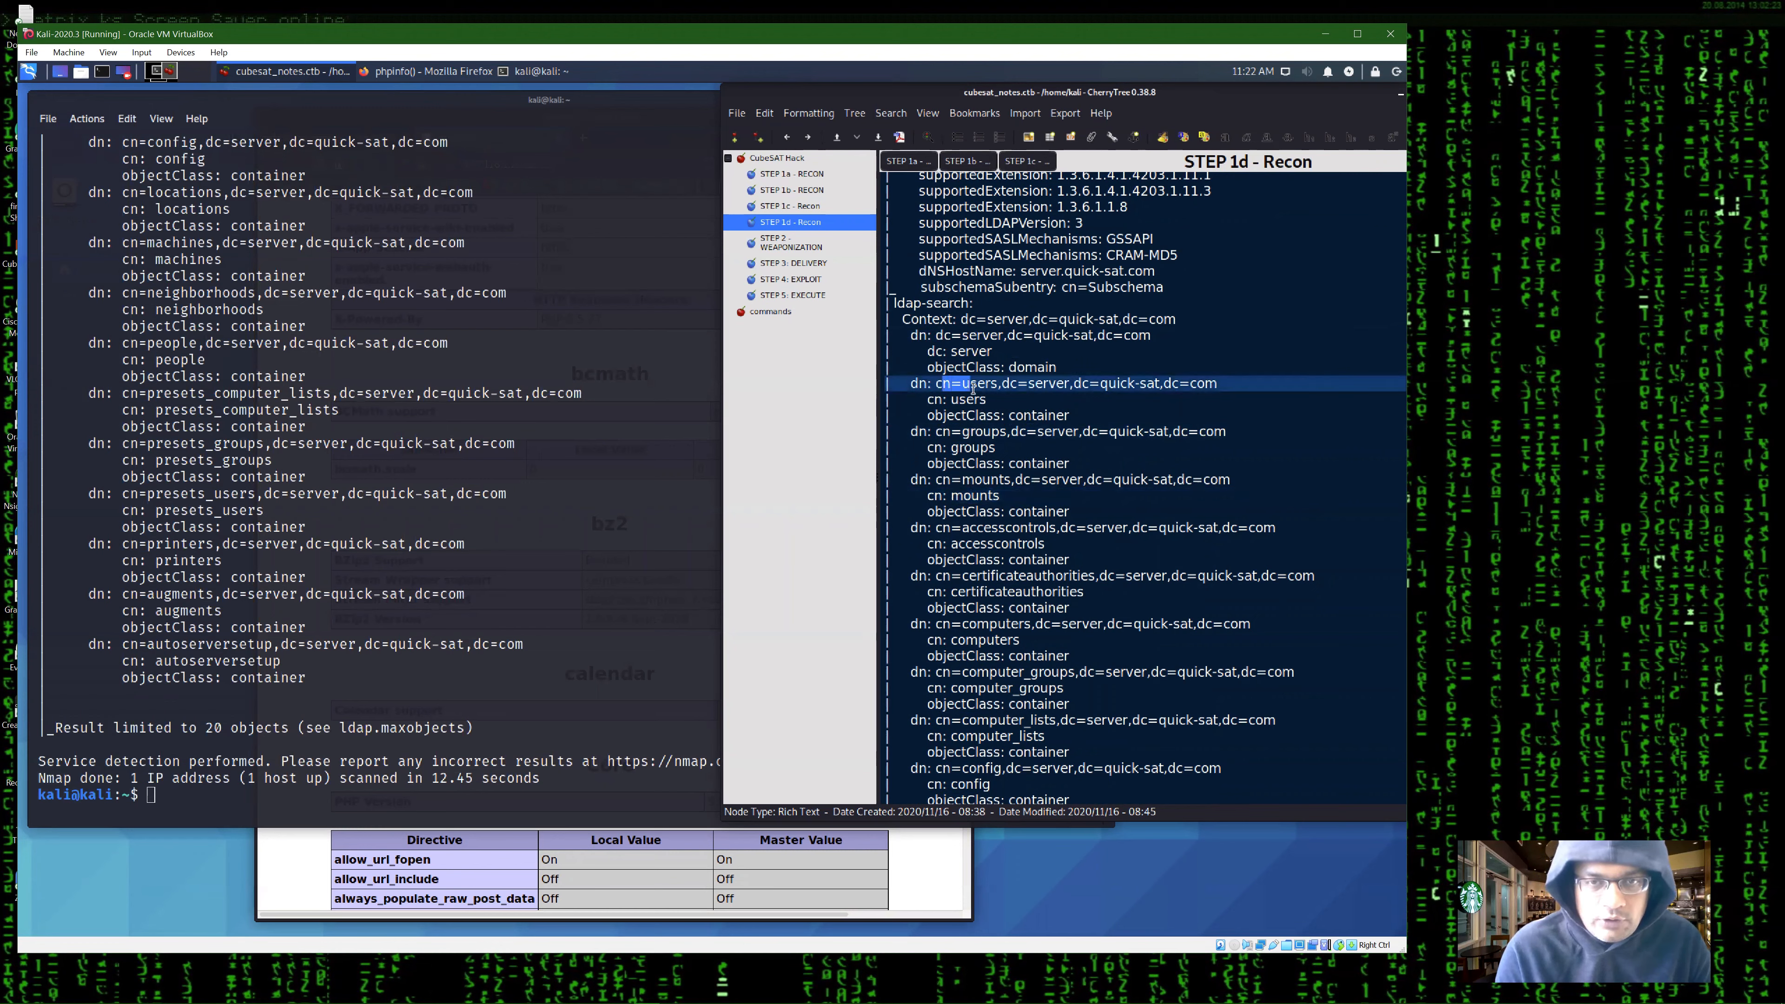
scroll("down", 3)
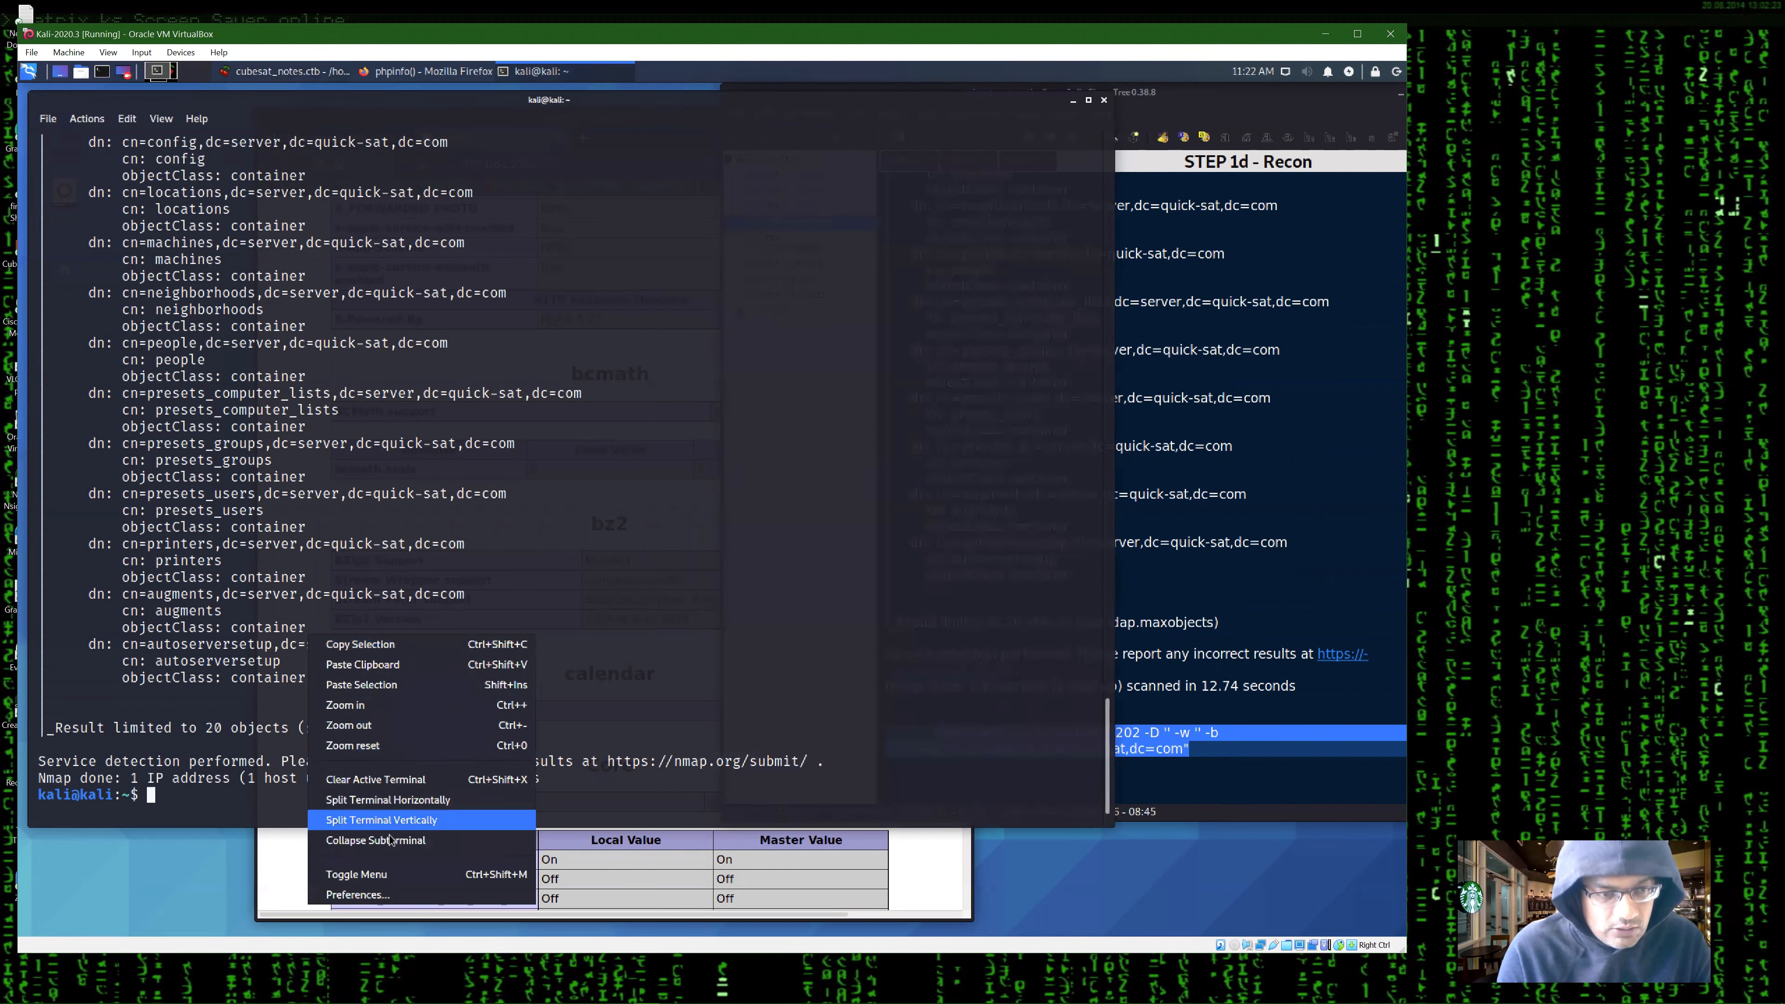
mouse_move(381, 684)
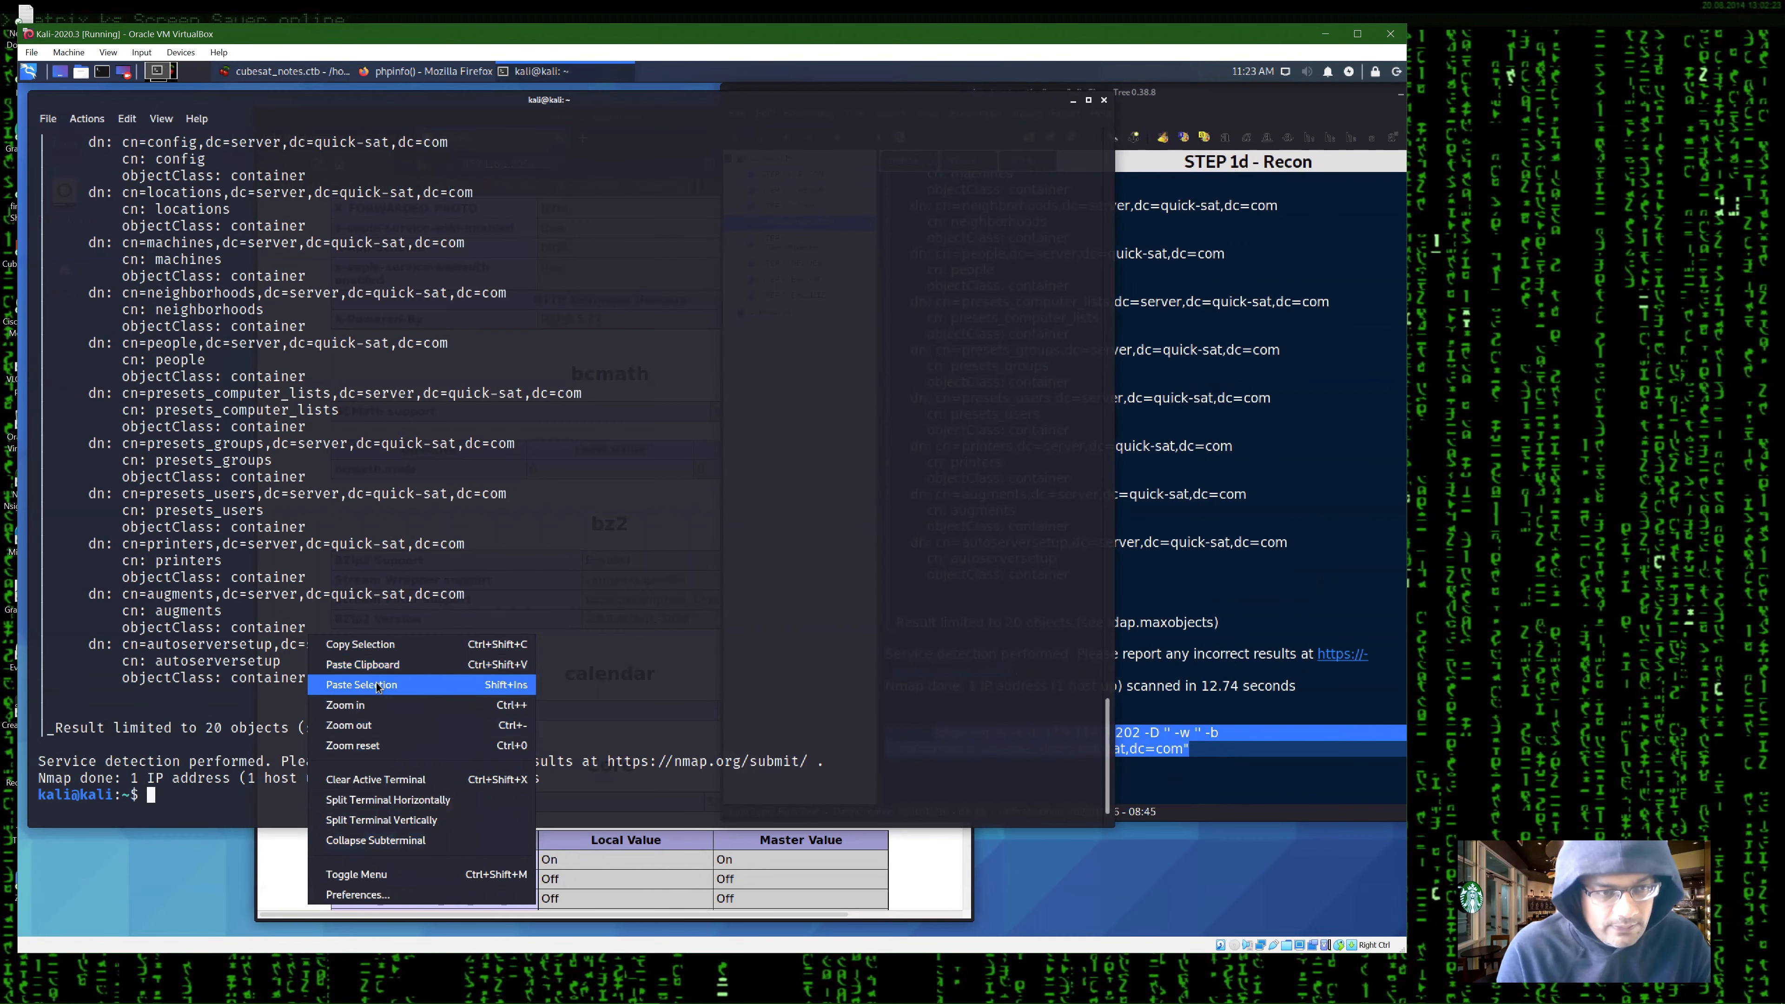
- Paste and run the anonymous ldapsearch of cn=users against 159.118.1.202
left_click(361, 684)
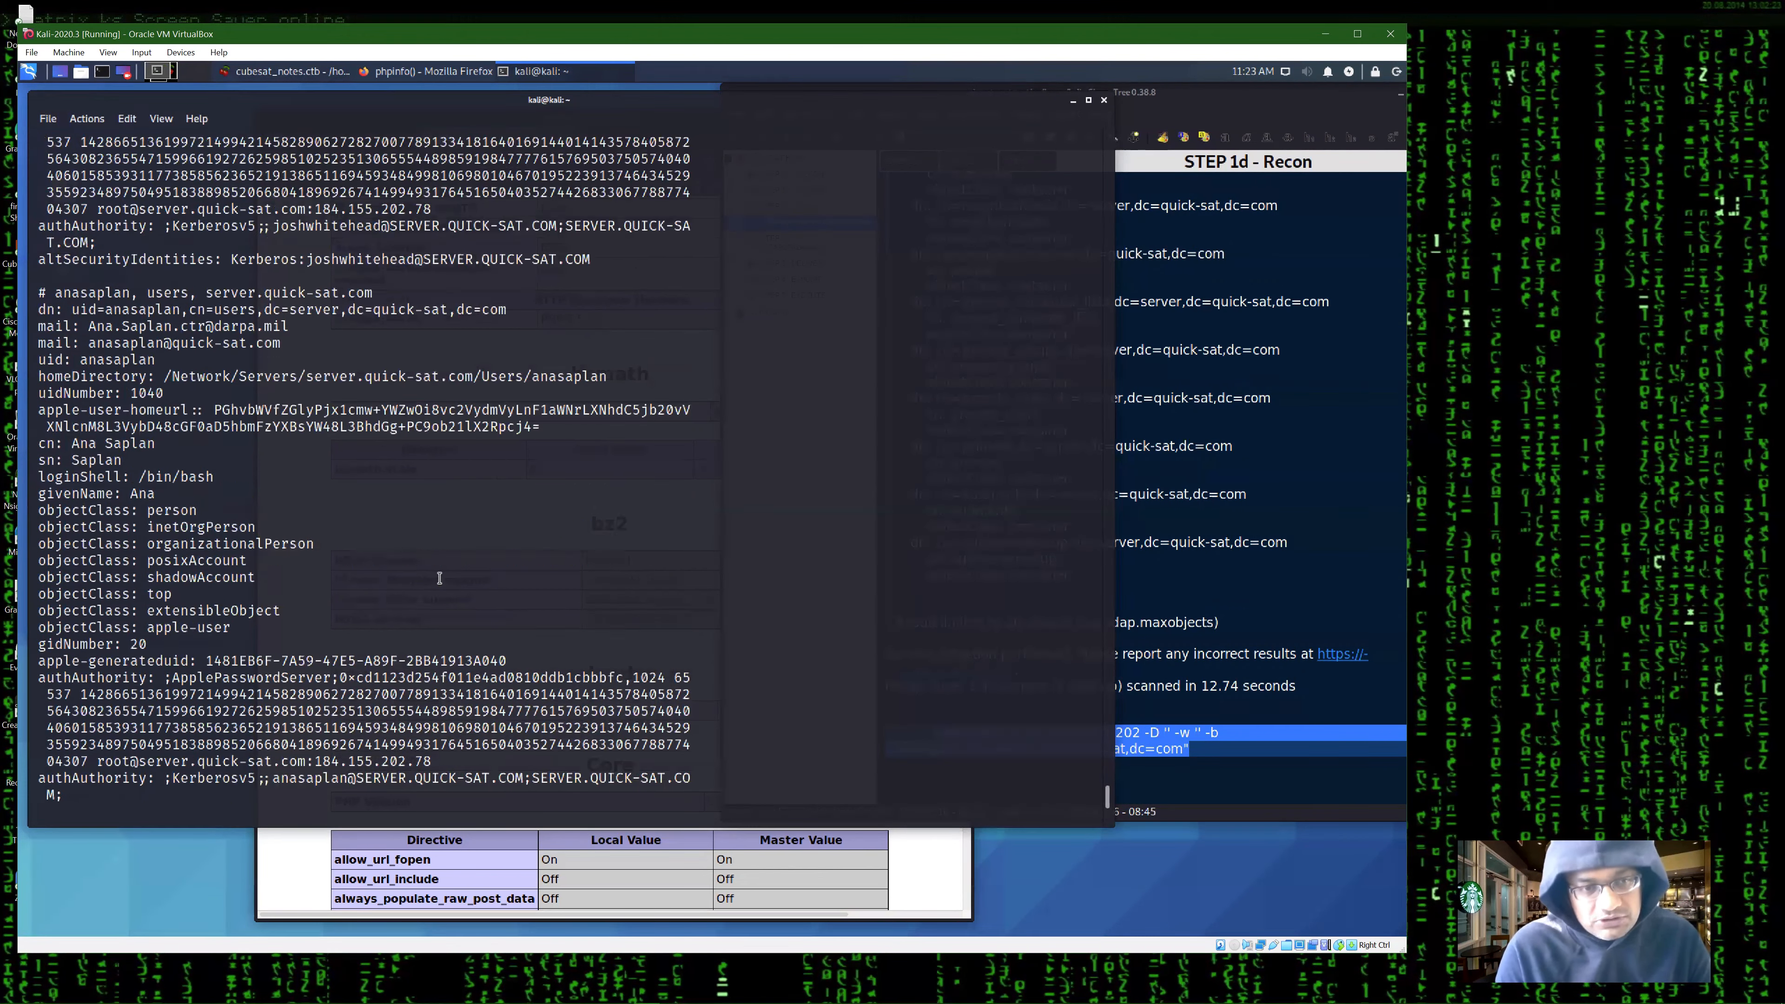
key("Return")
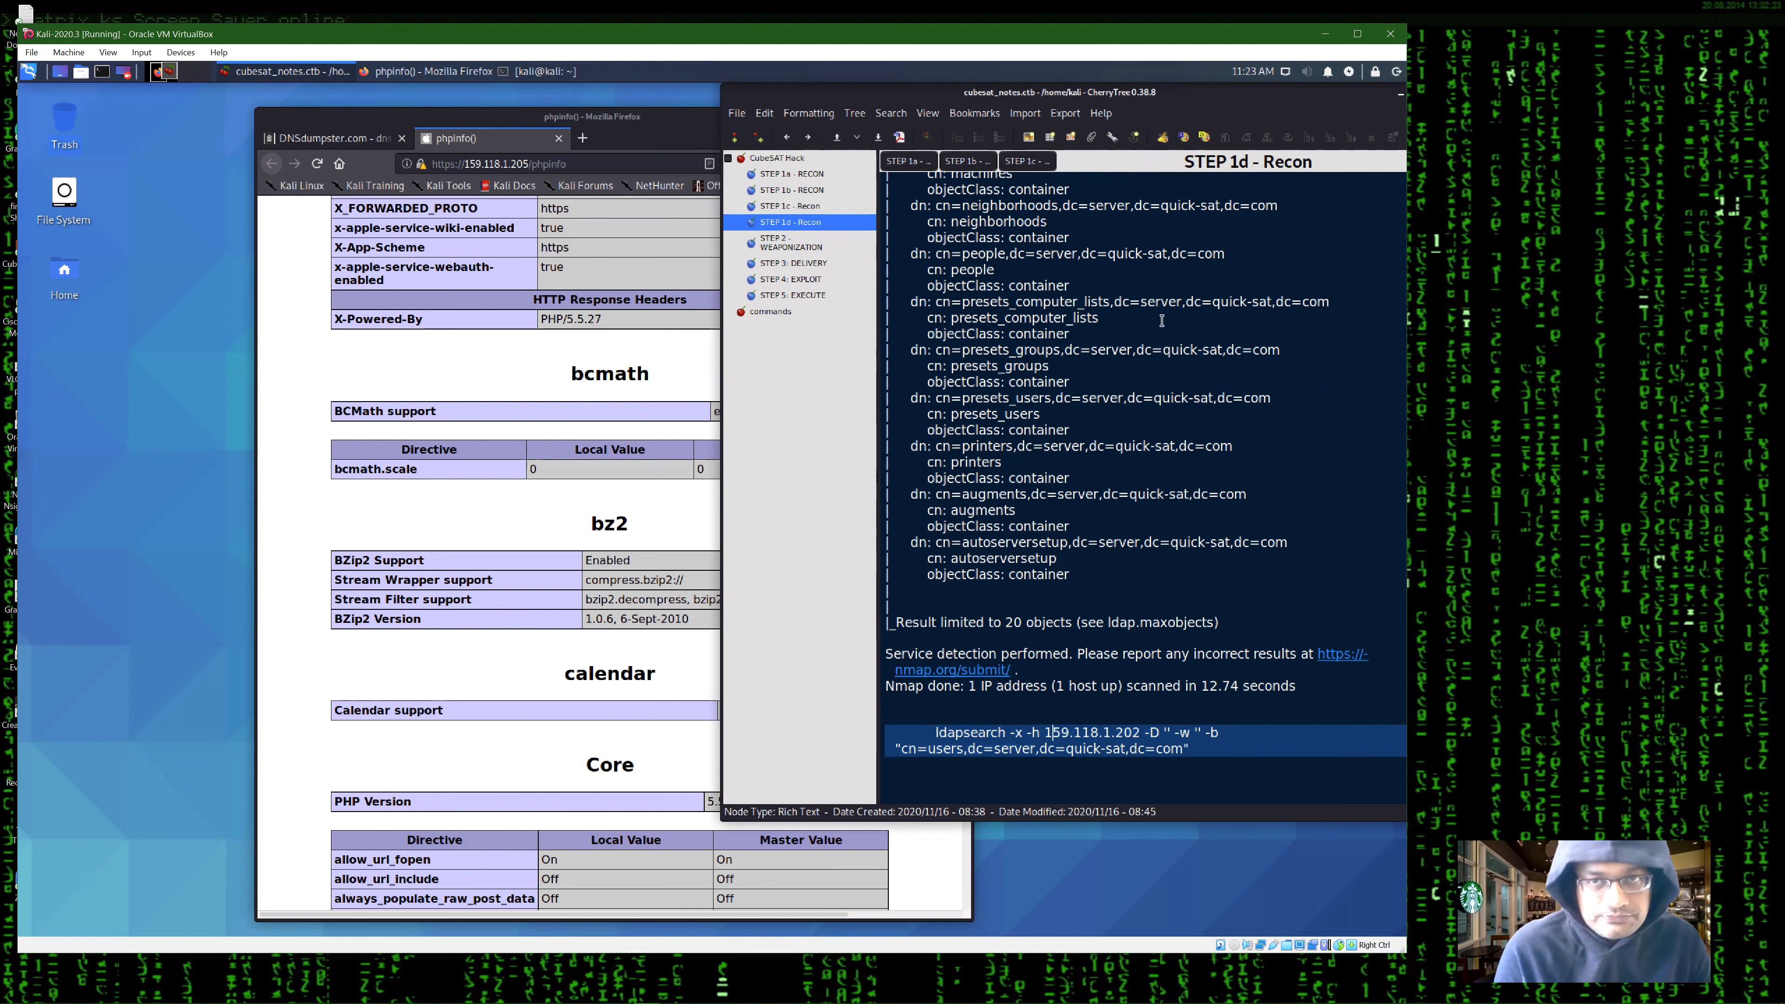
mouse_move(1183, 6)
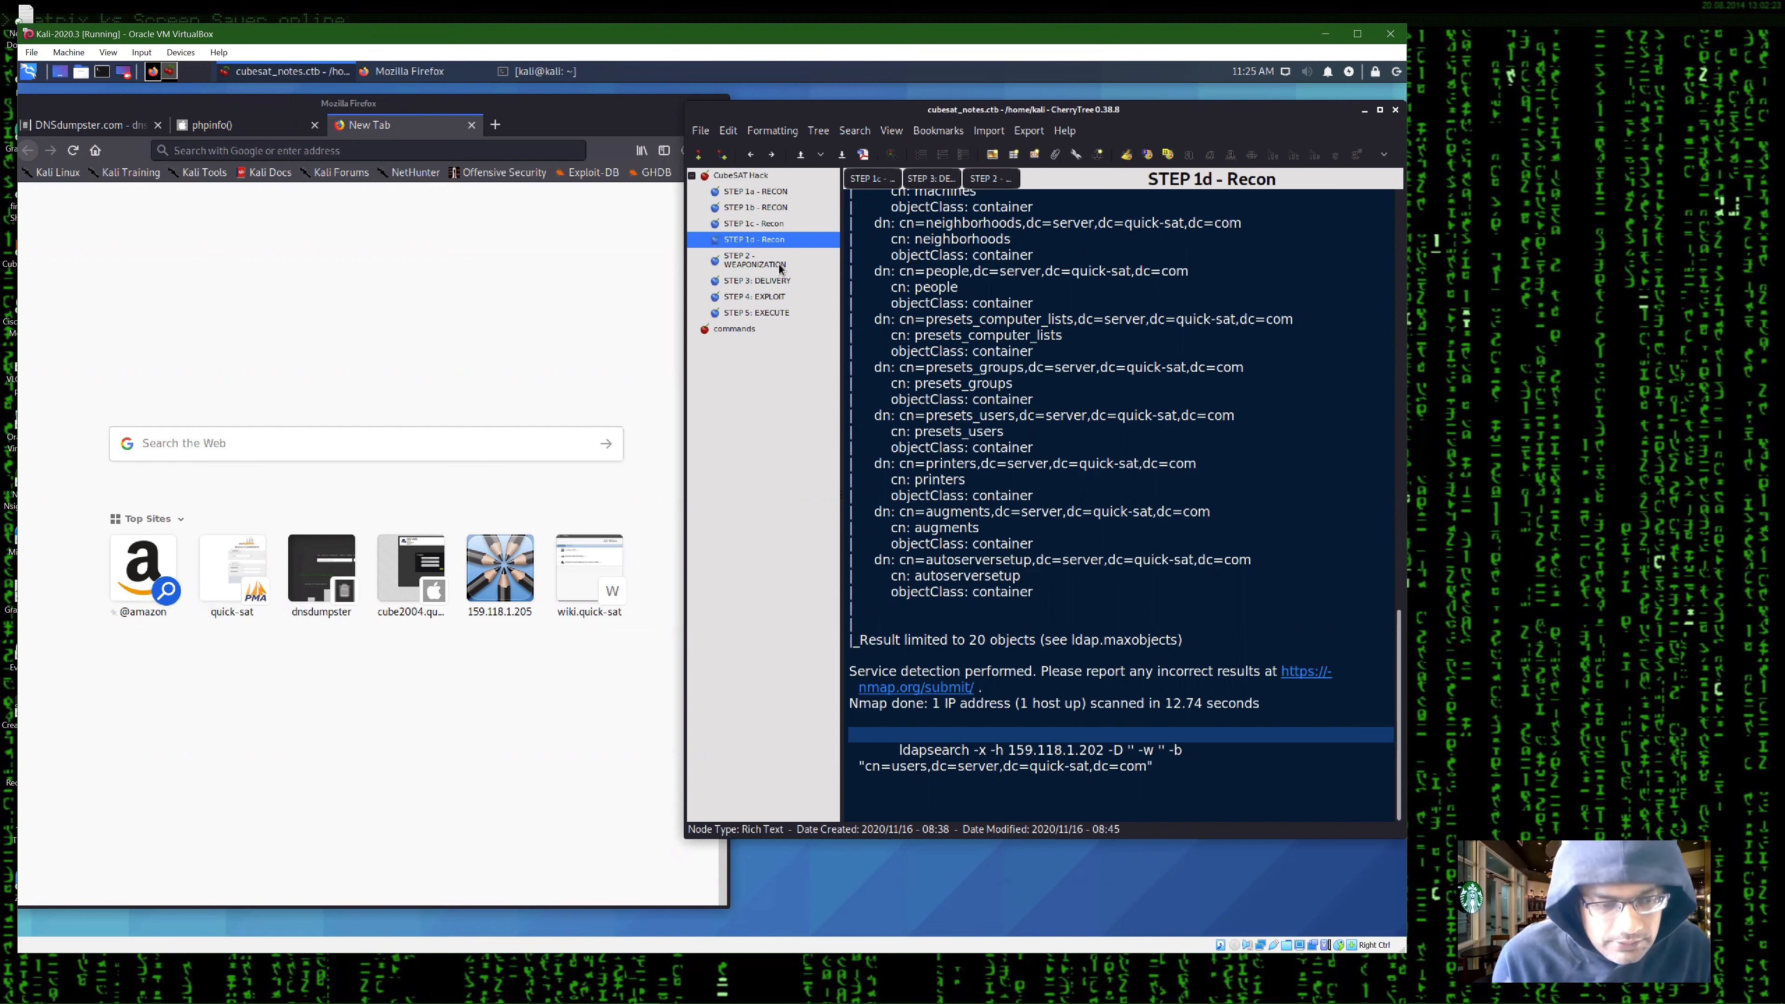
- Show the STEP 2 Weaponization notes with the phishing email draft
left_click(754, 259)
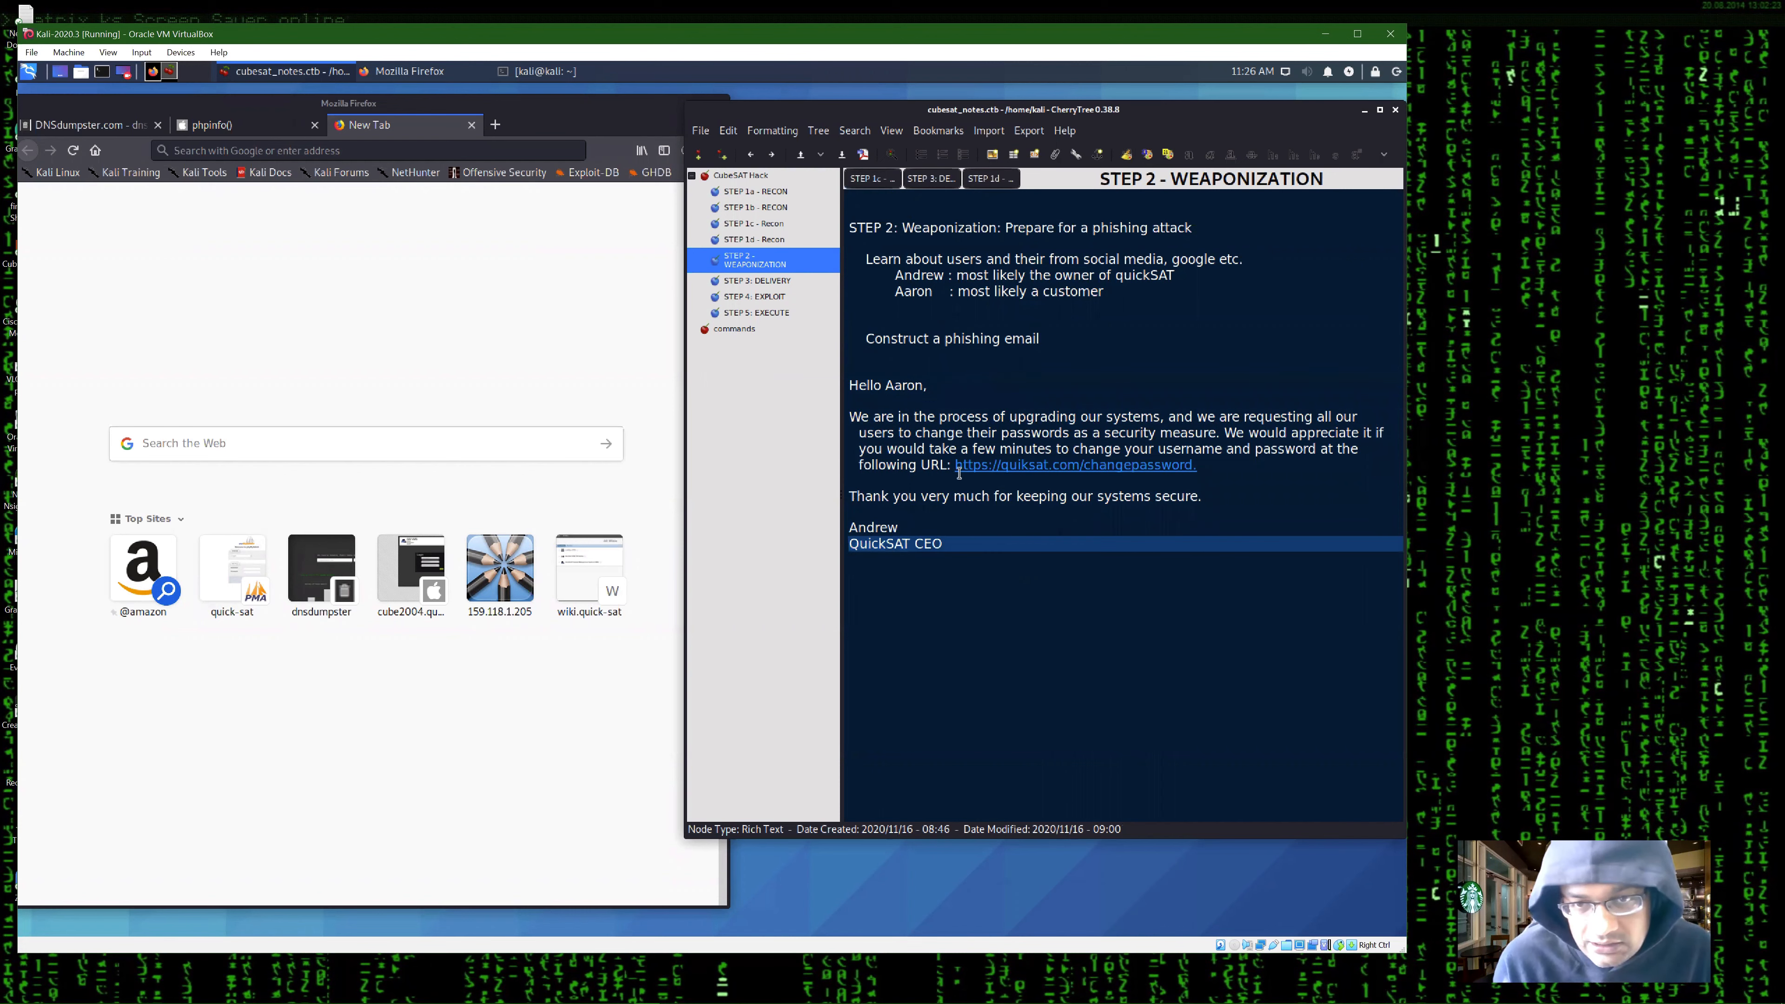
- Highlight the phishing email body from 'We are in the process' through the signature, then move to the next notes node
left_click(911, 543)
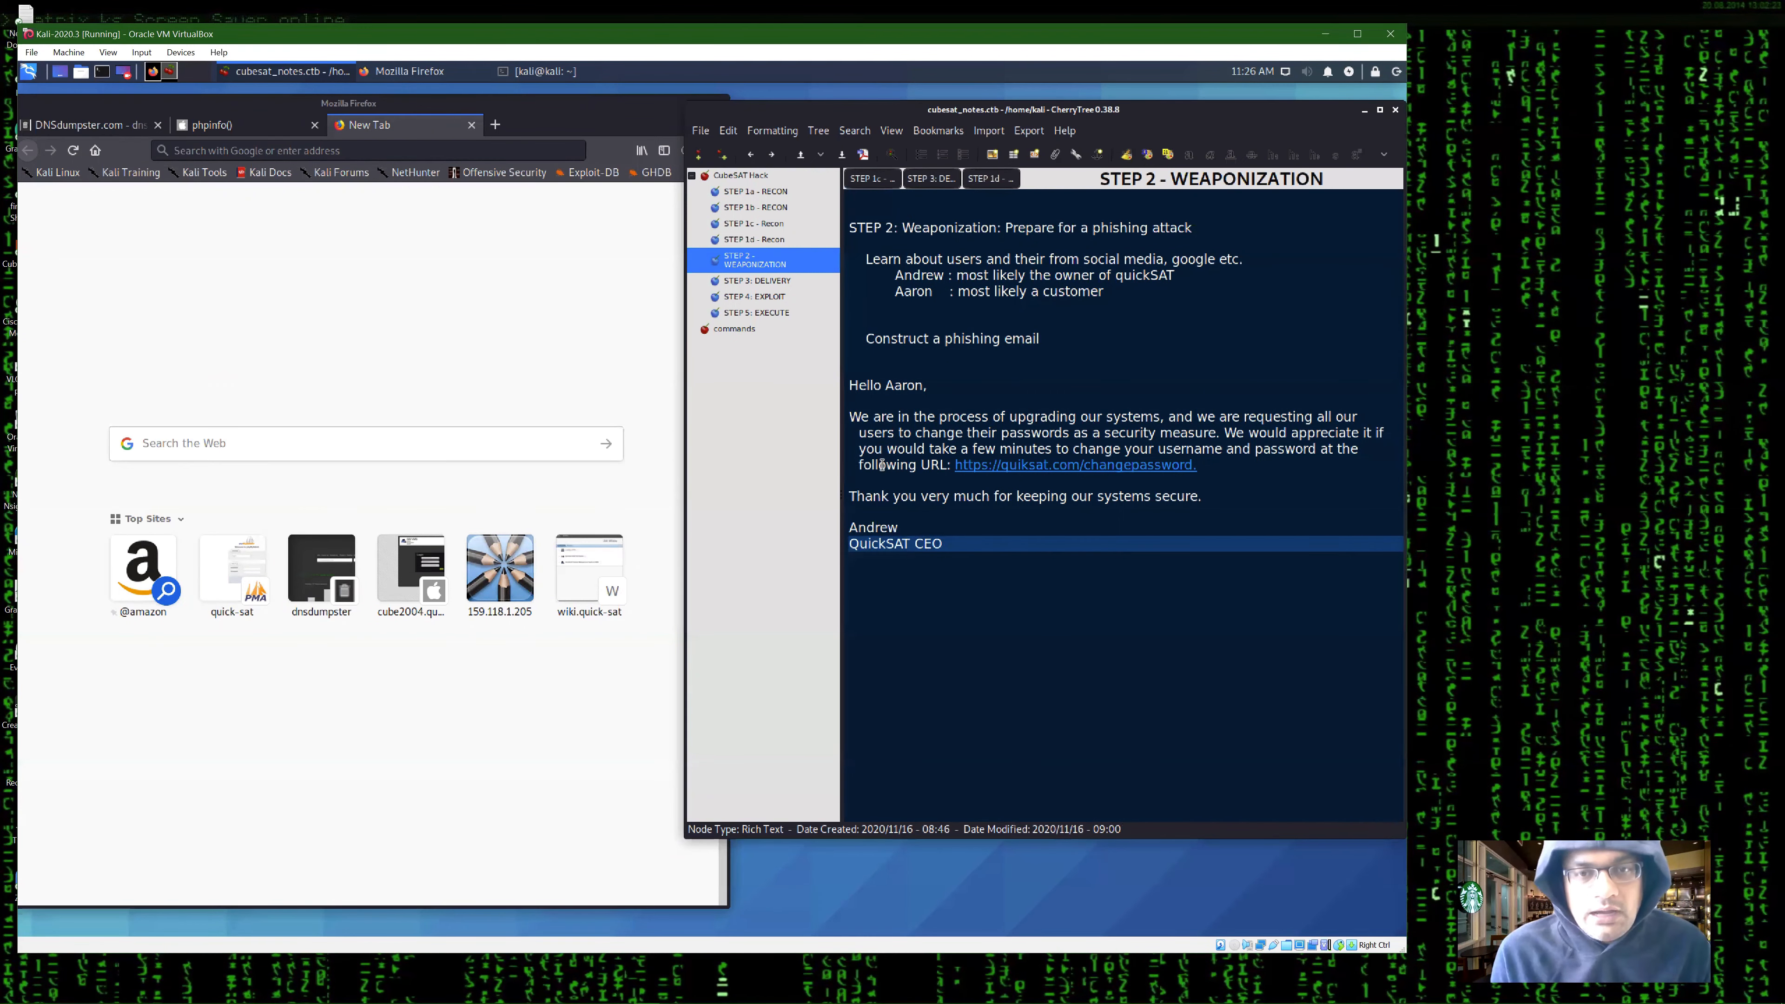
left_click_drag(851, 416, 947, 542)
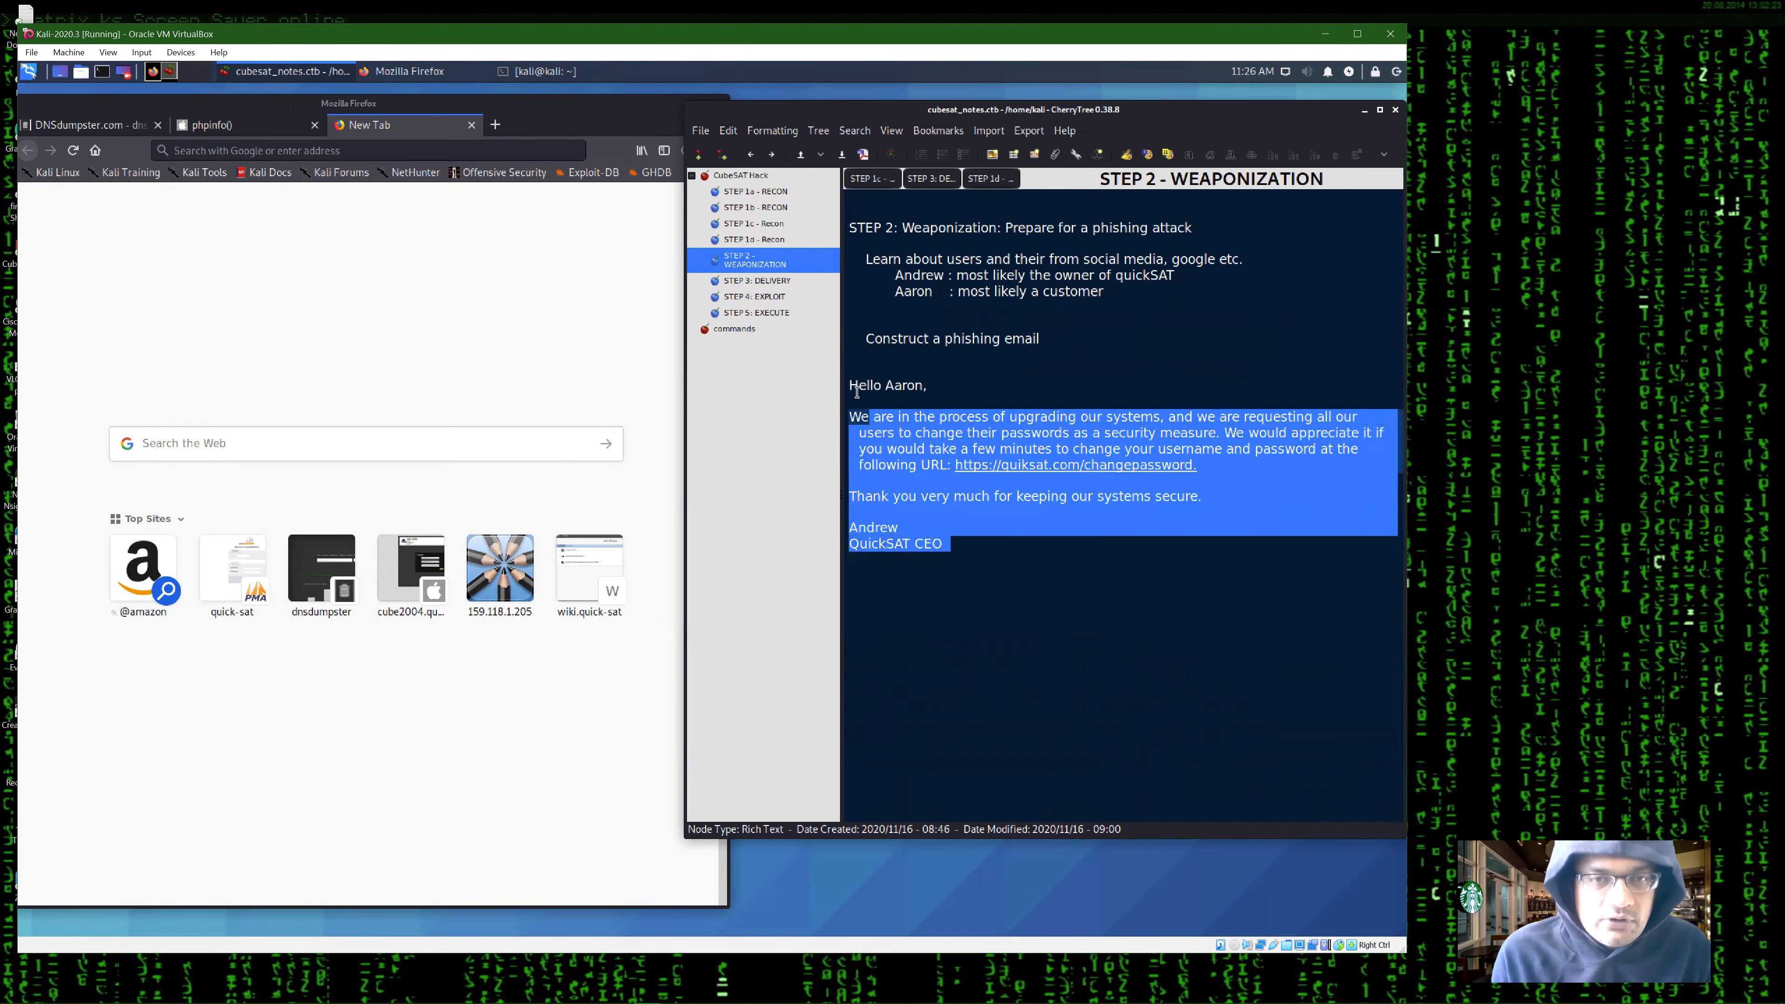
left_click(756, 280)
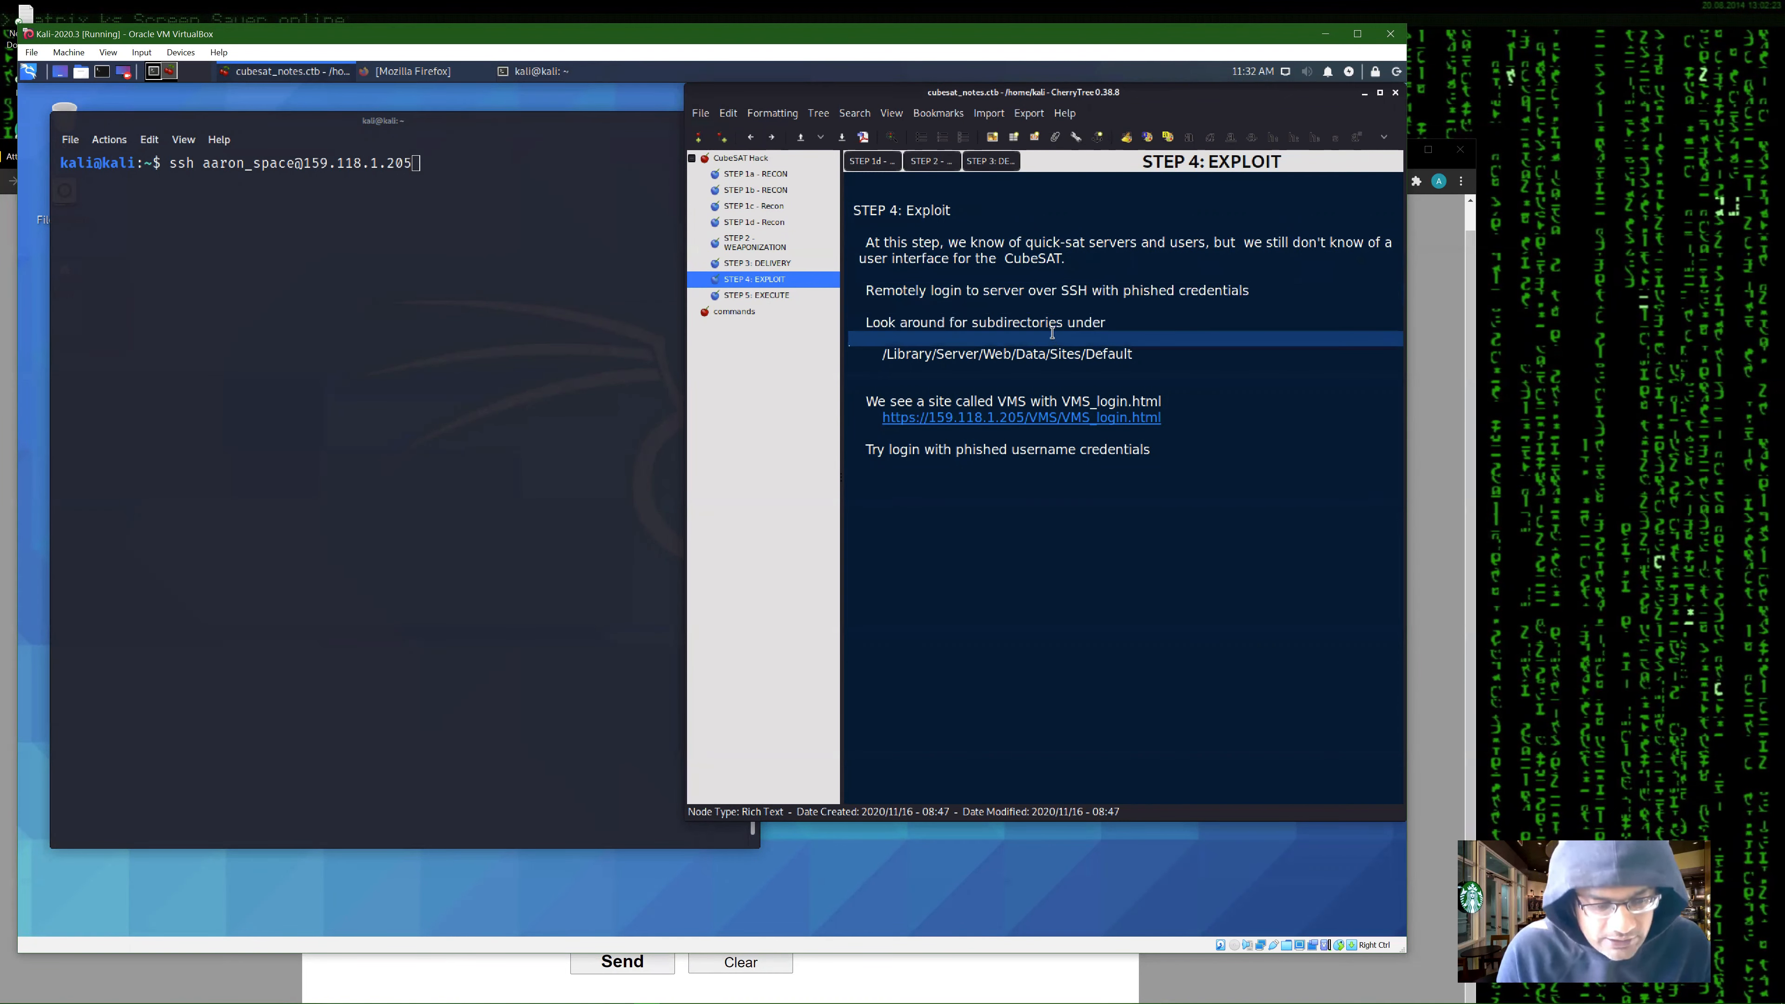
mouse_move(433, 354)
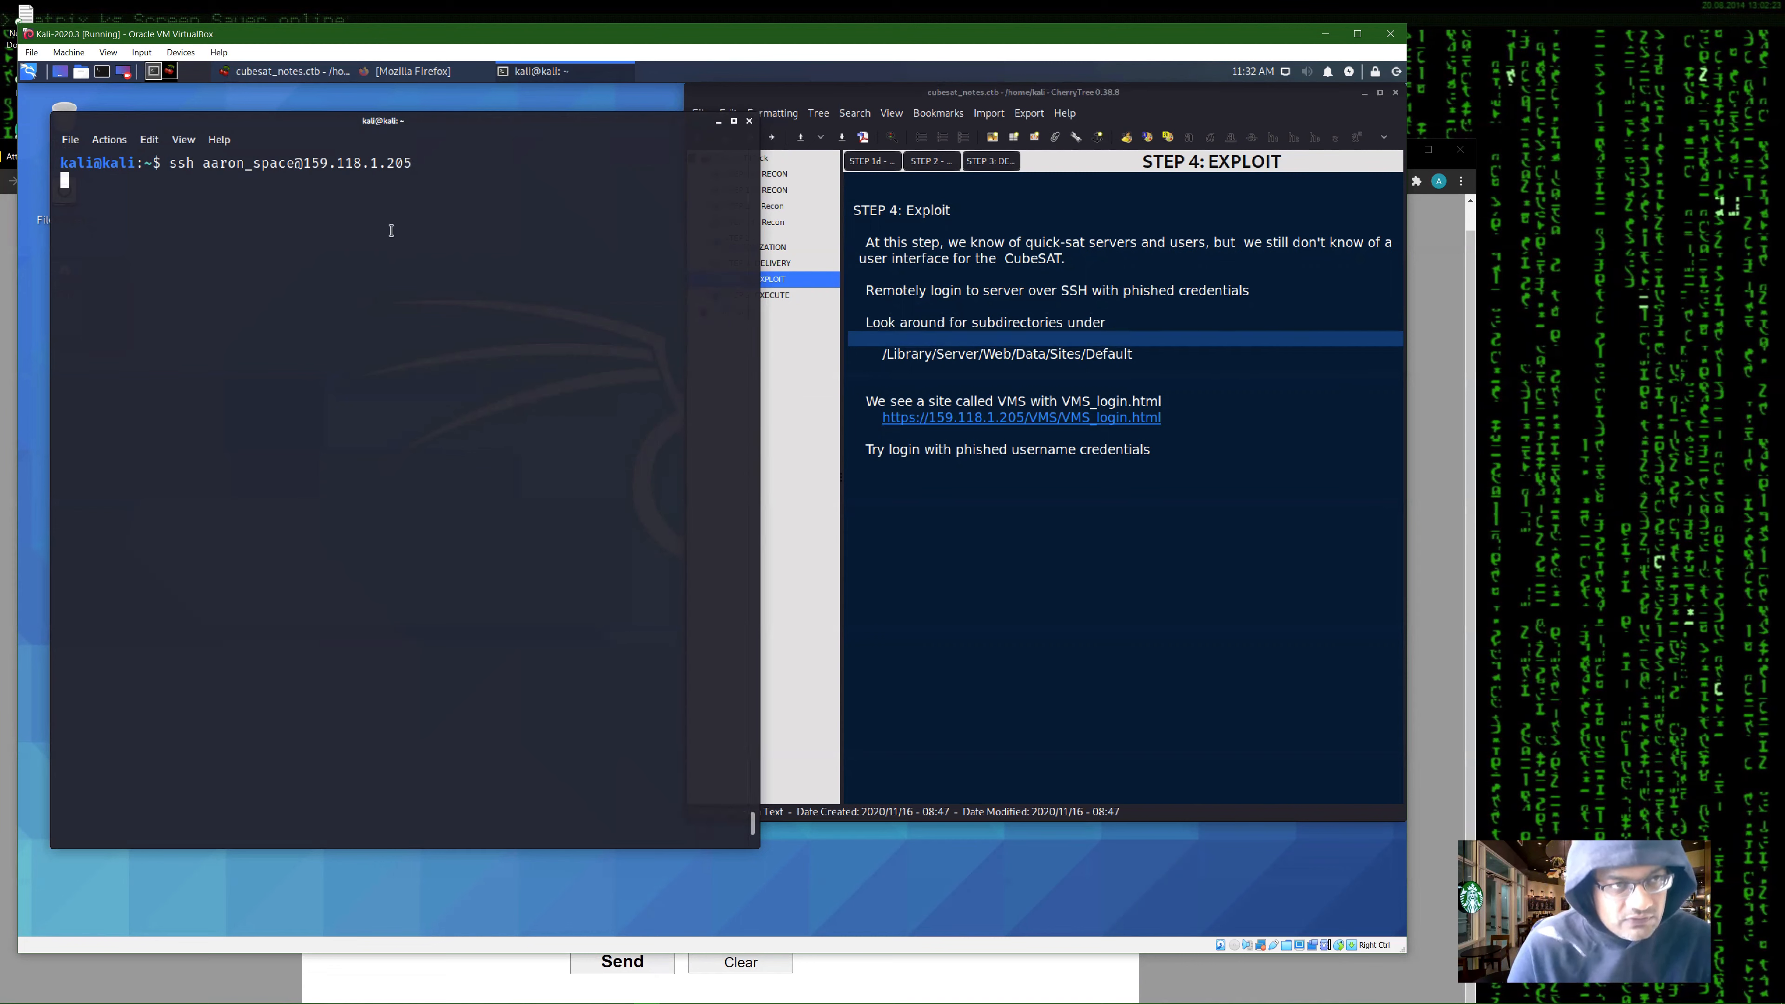
- Finish the SSH login and cd into the pasted /Library/Server/Web/Data/Sites/Default path
key("Return")
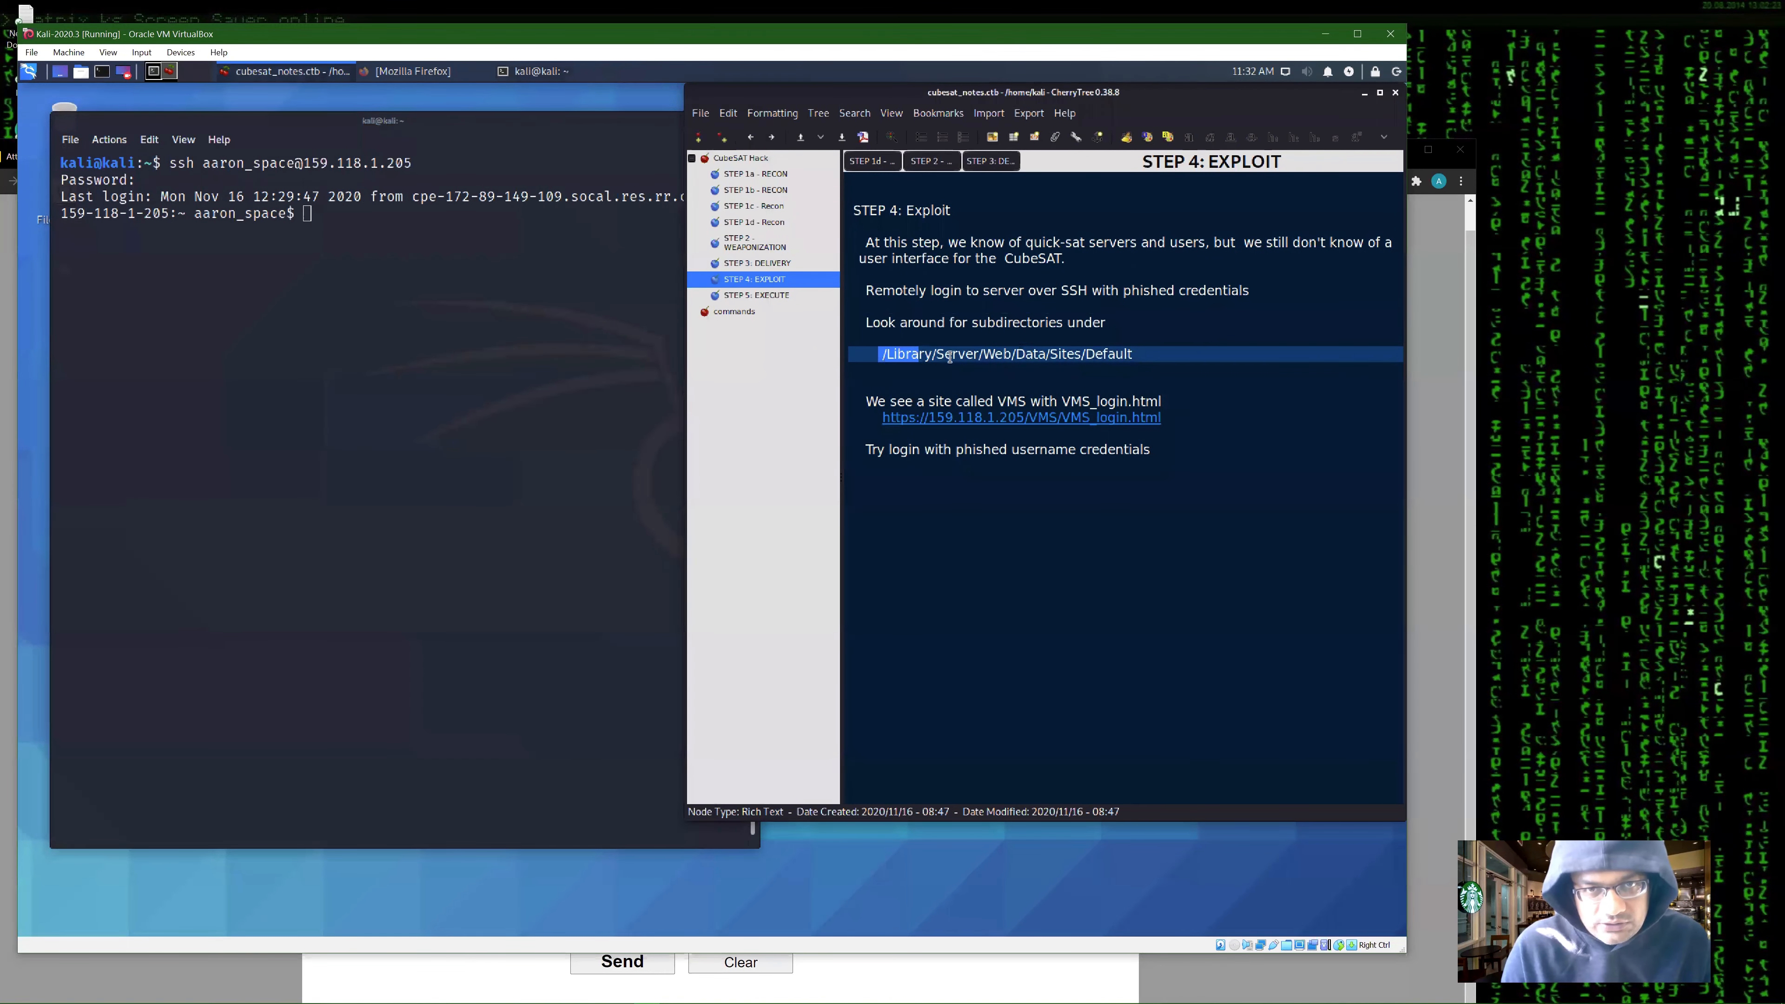
right_click(1005, 354)
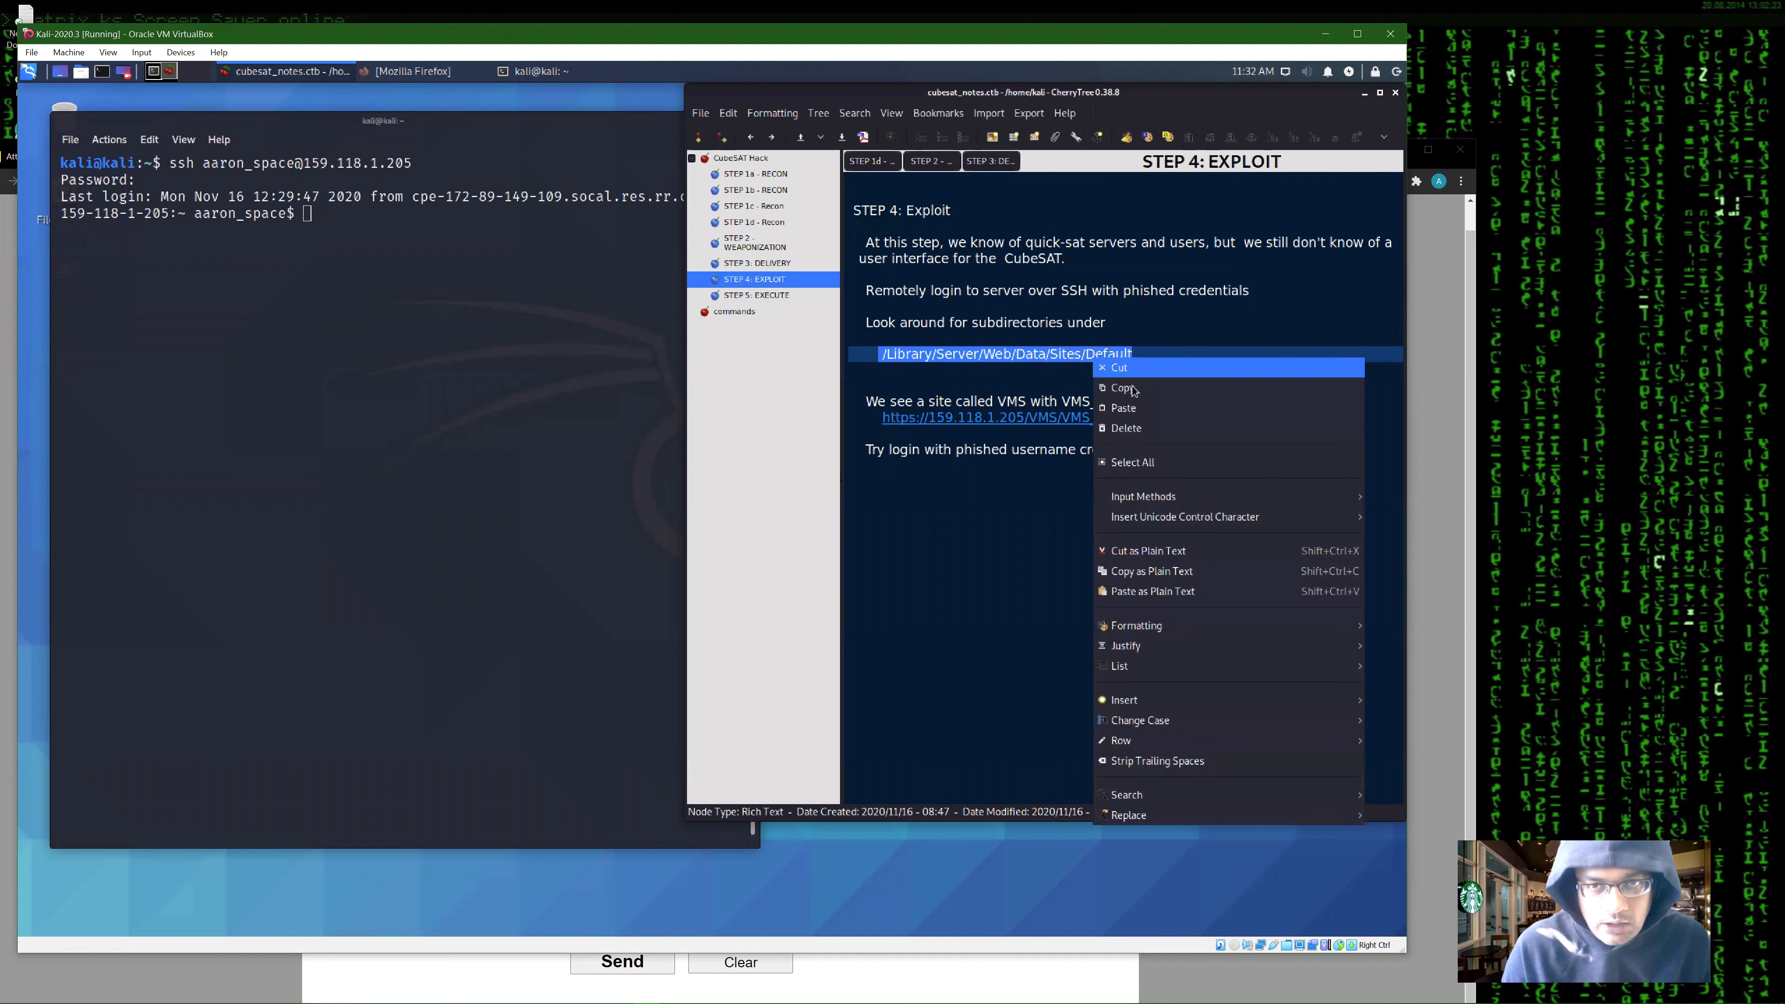
left_click(448, 330)
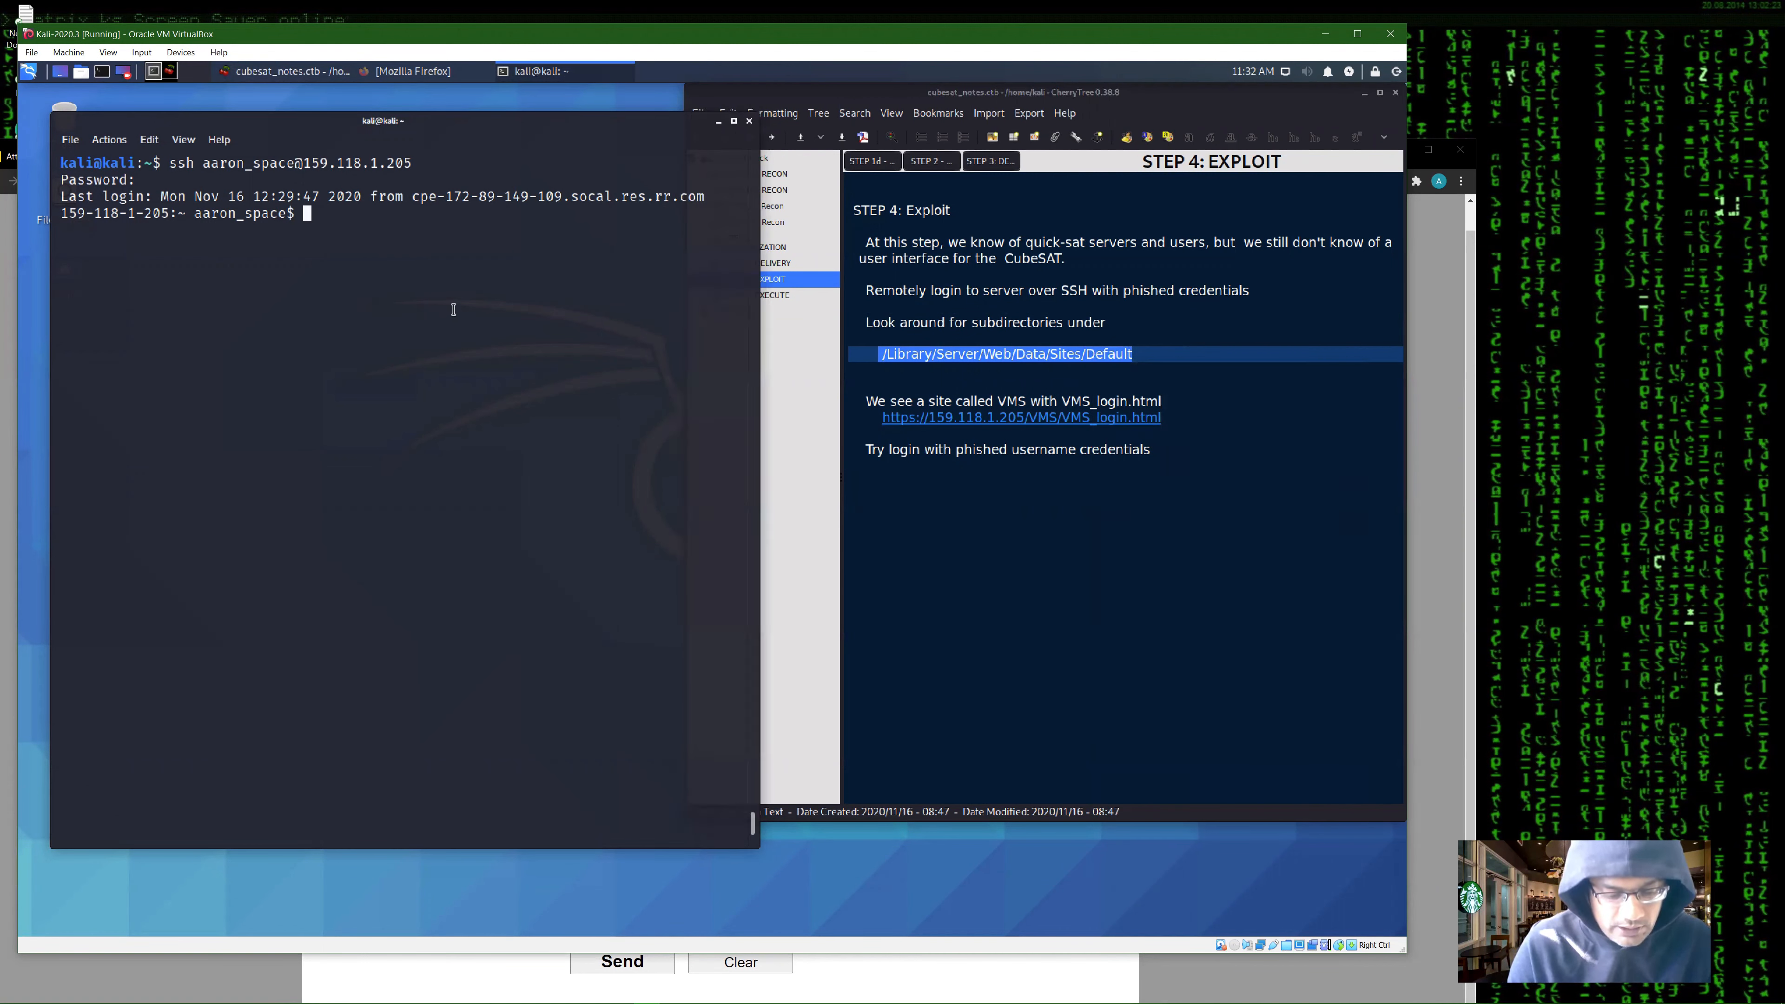
right_click(452, 322)
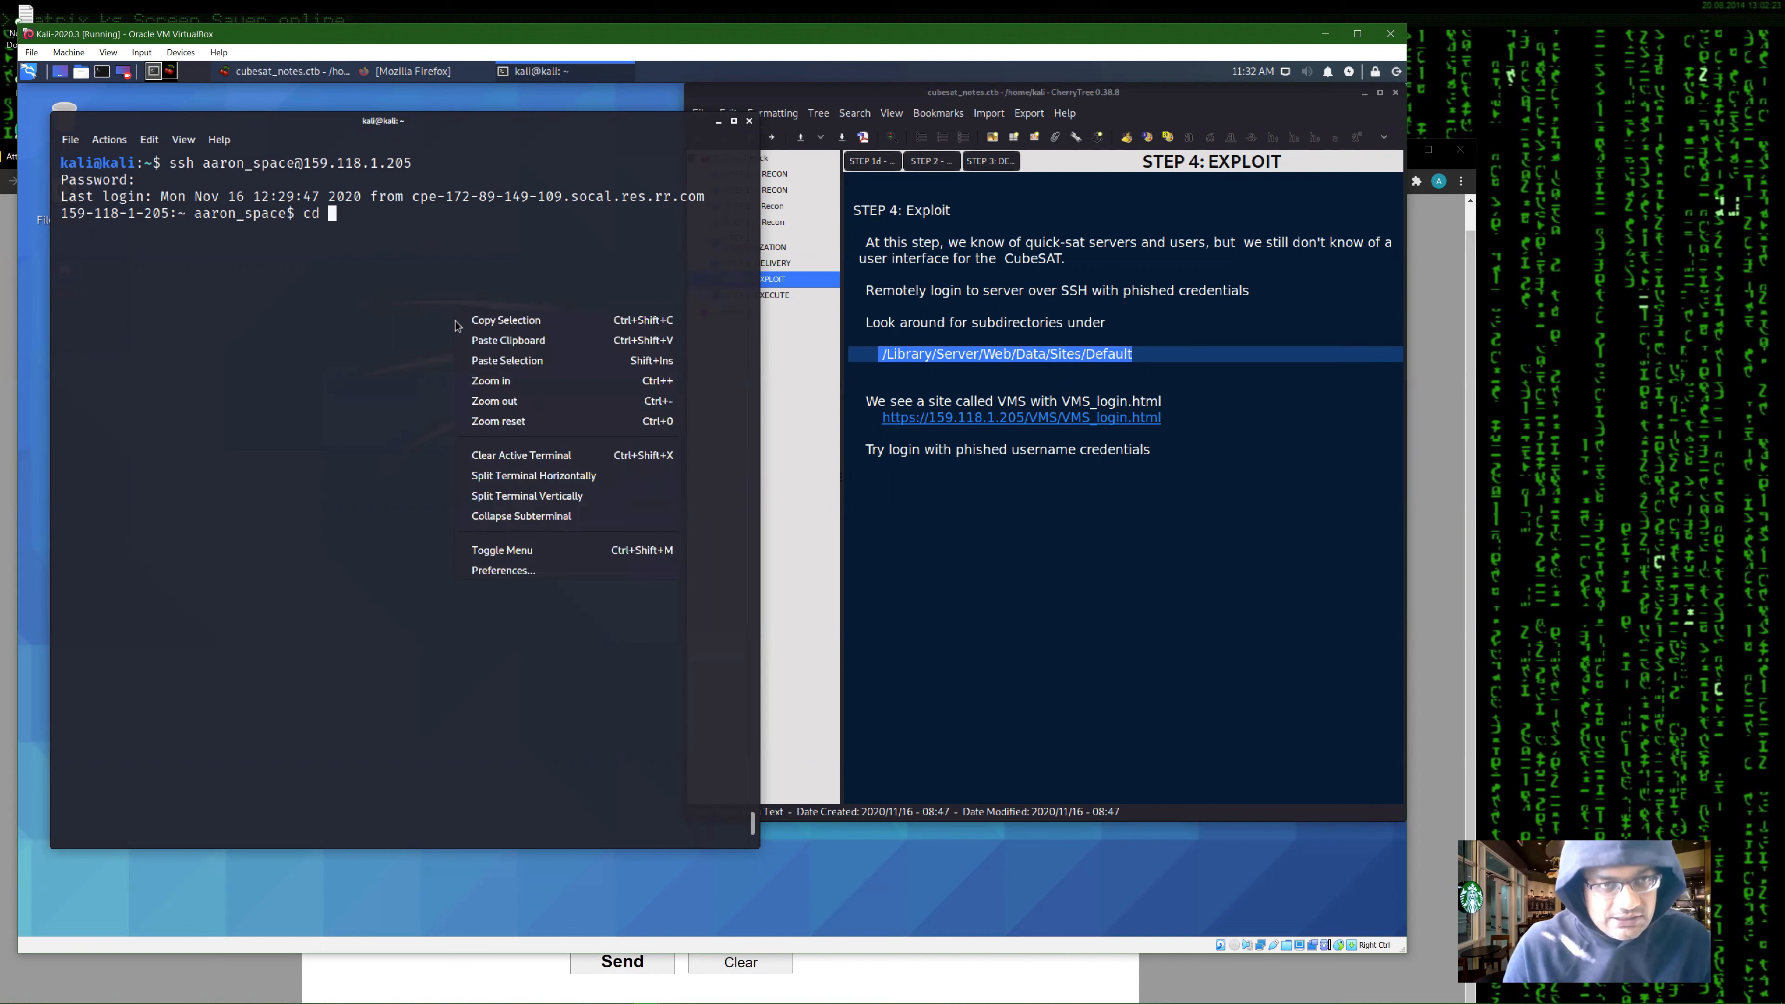
mouse_move(508, 339)
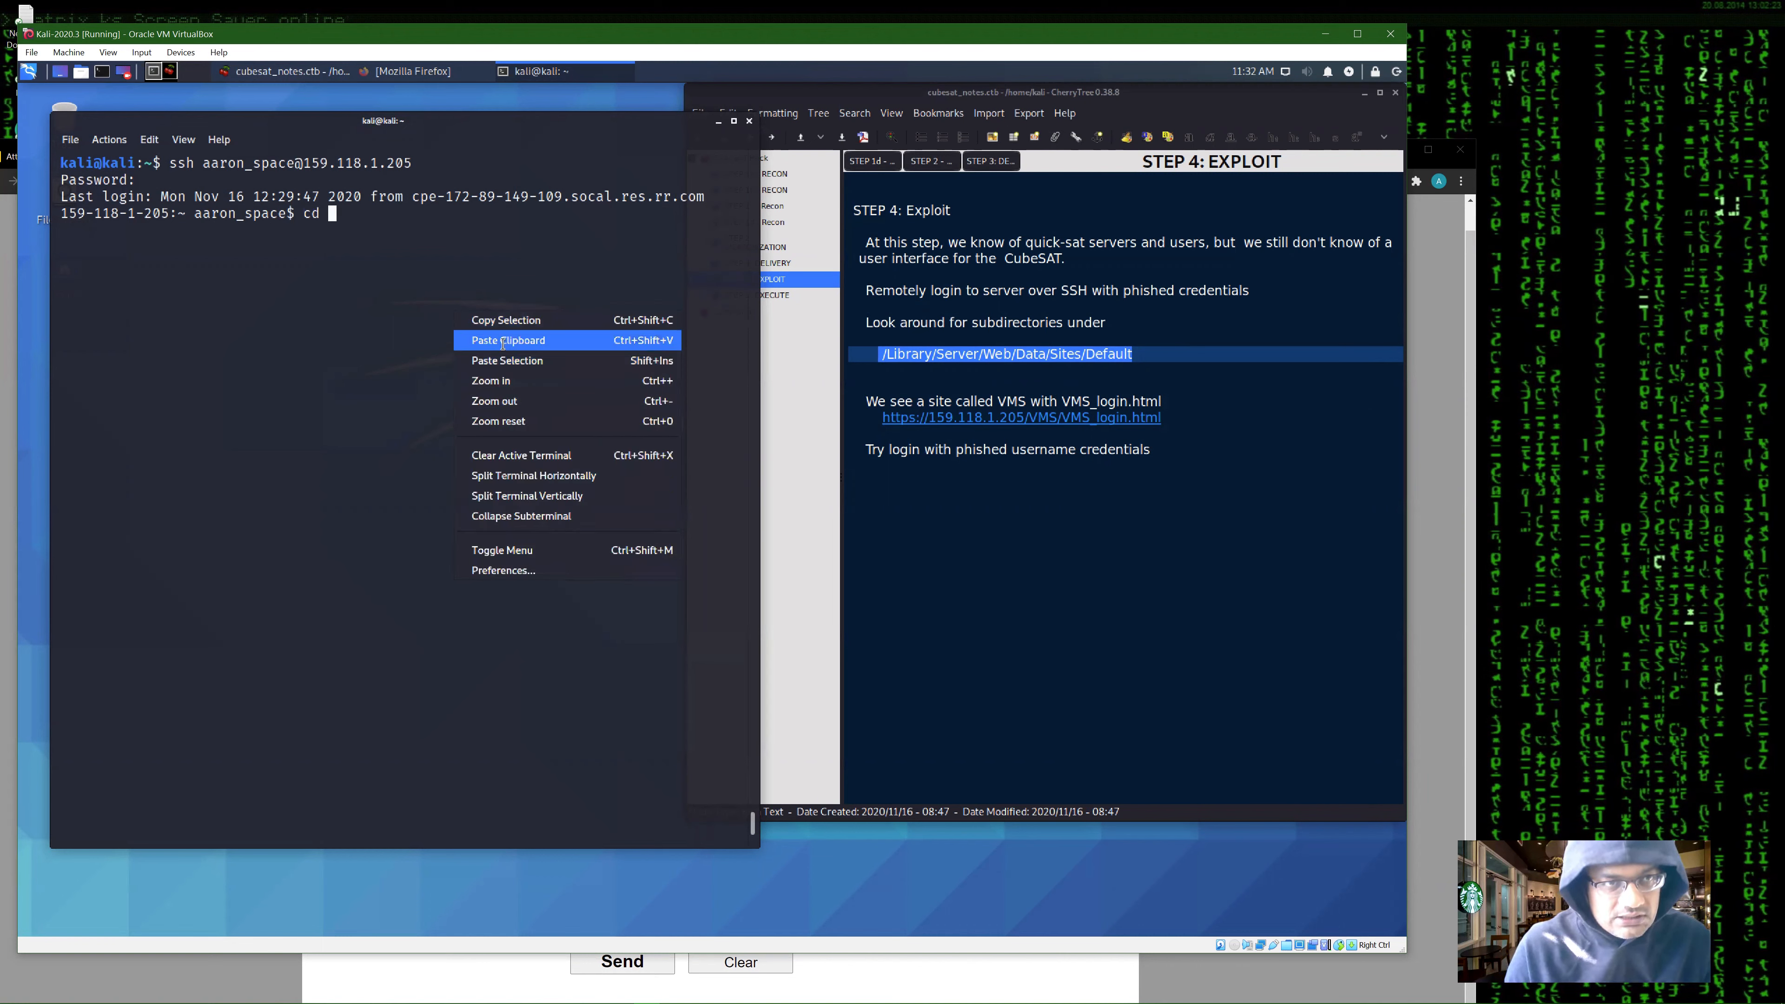
left_click(506, 340)
type("ls -l")
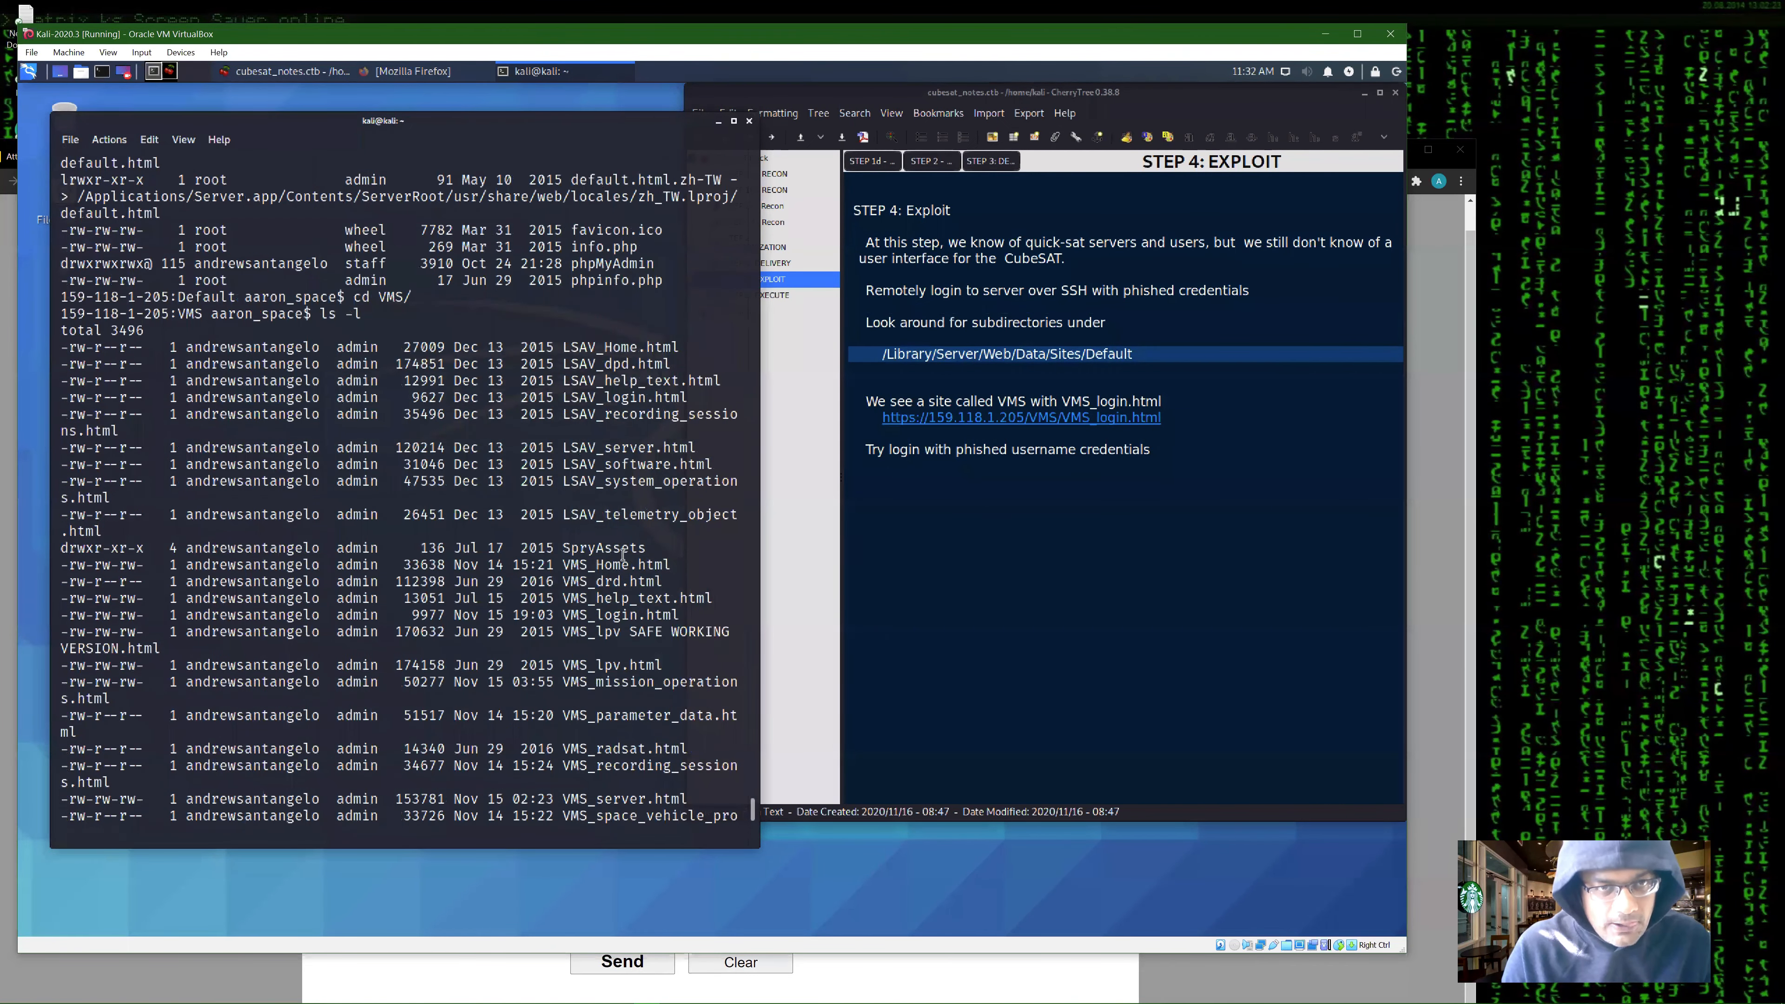
- Enter the VMS/ folder and list its files with ls -l, revealing VMS_login.html
scroll("down", 3)
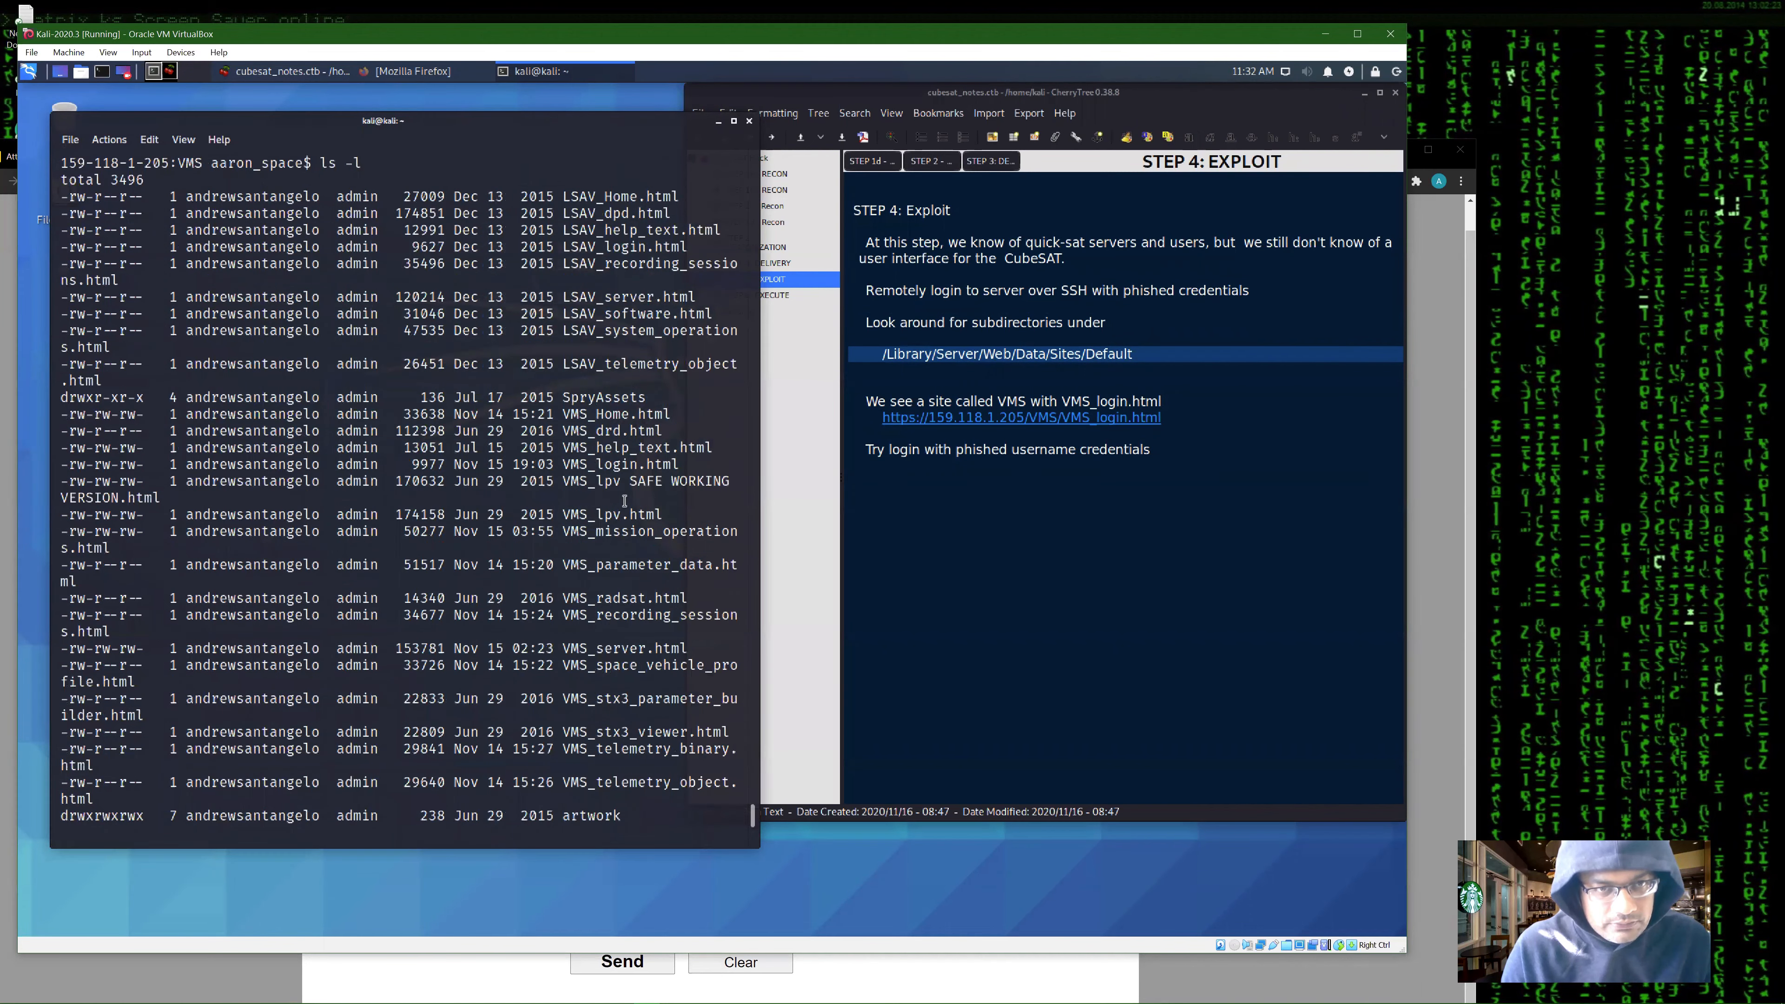
double_click(620, 465)
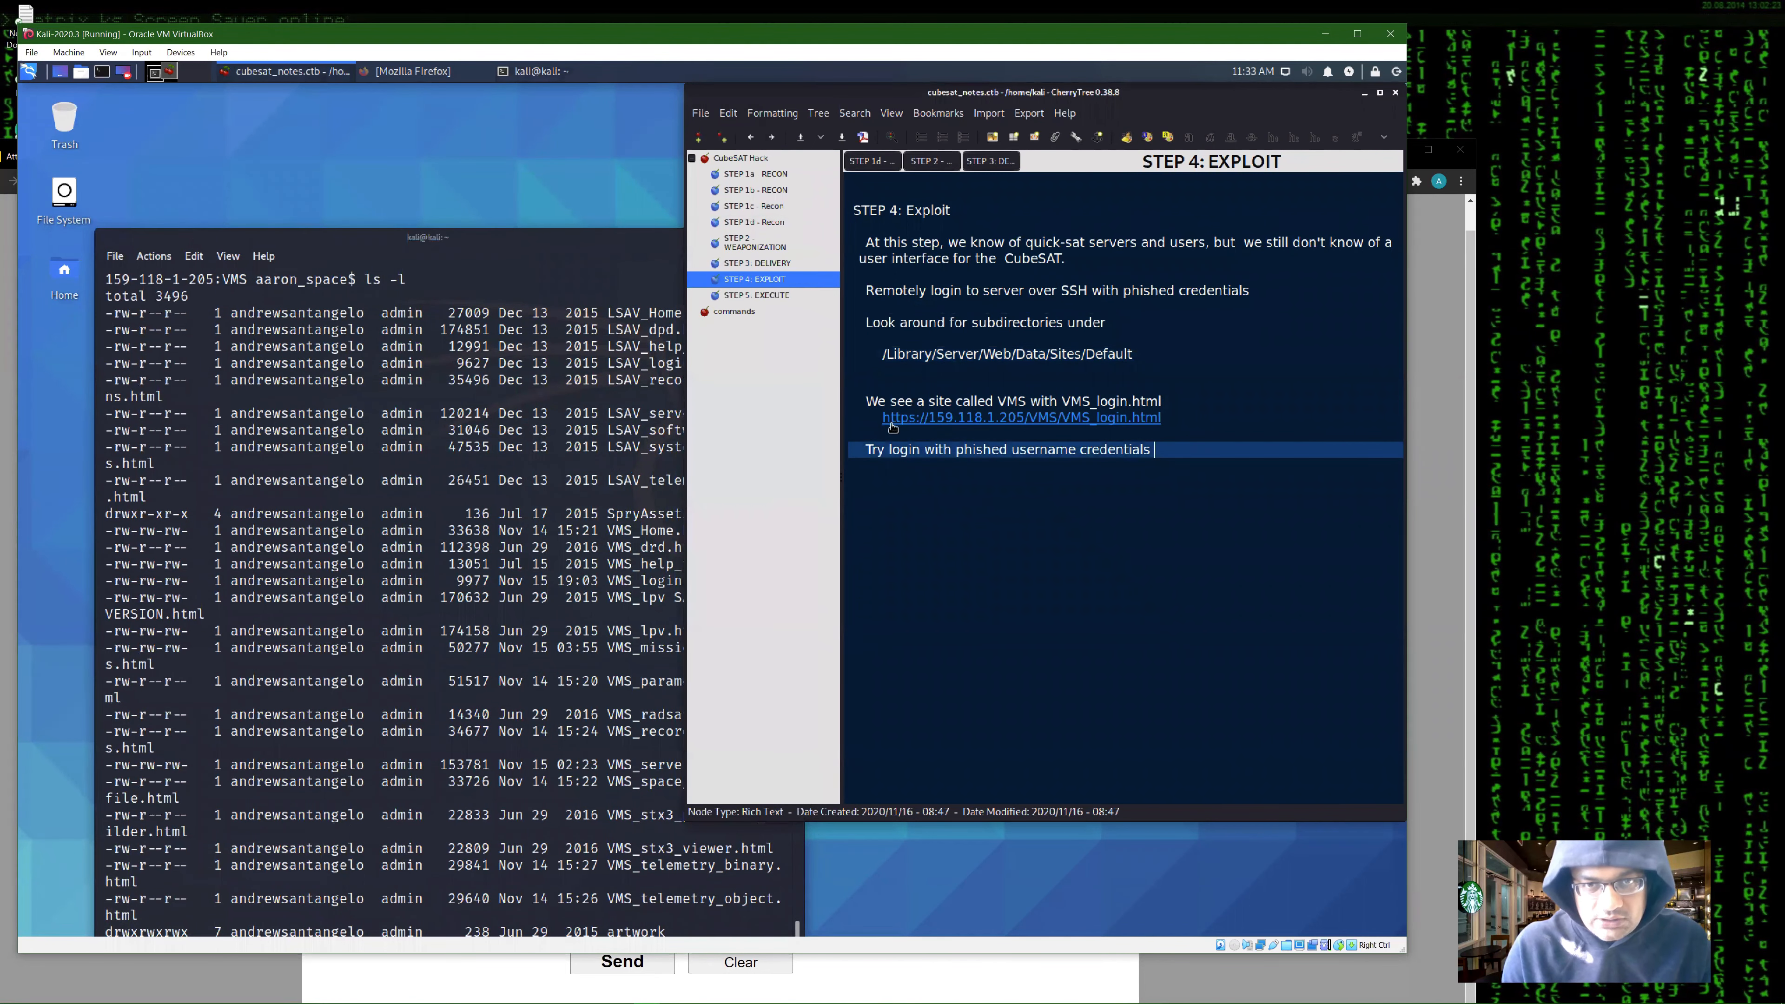
- Sign into the VMS_login.html portal as aaron_space and decline Firefox's save-password prompt
left_click(1019, 417)
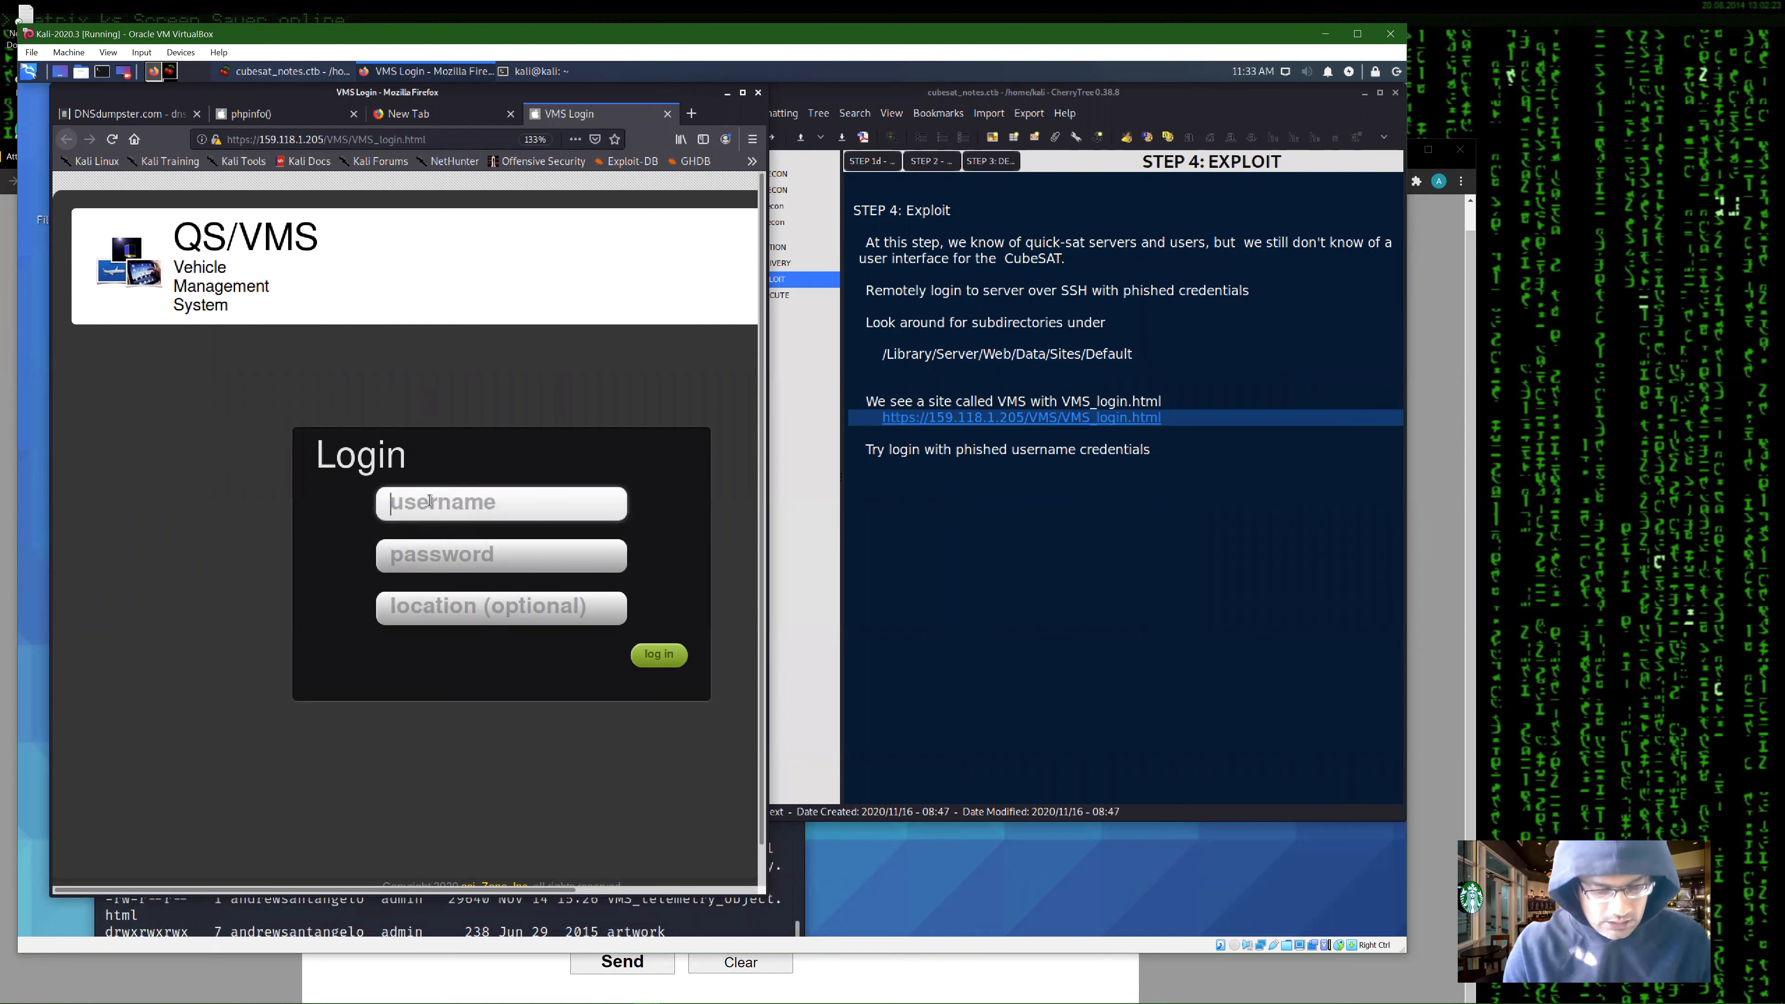
type("aaron_space")
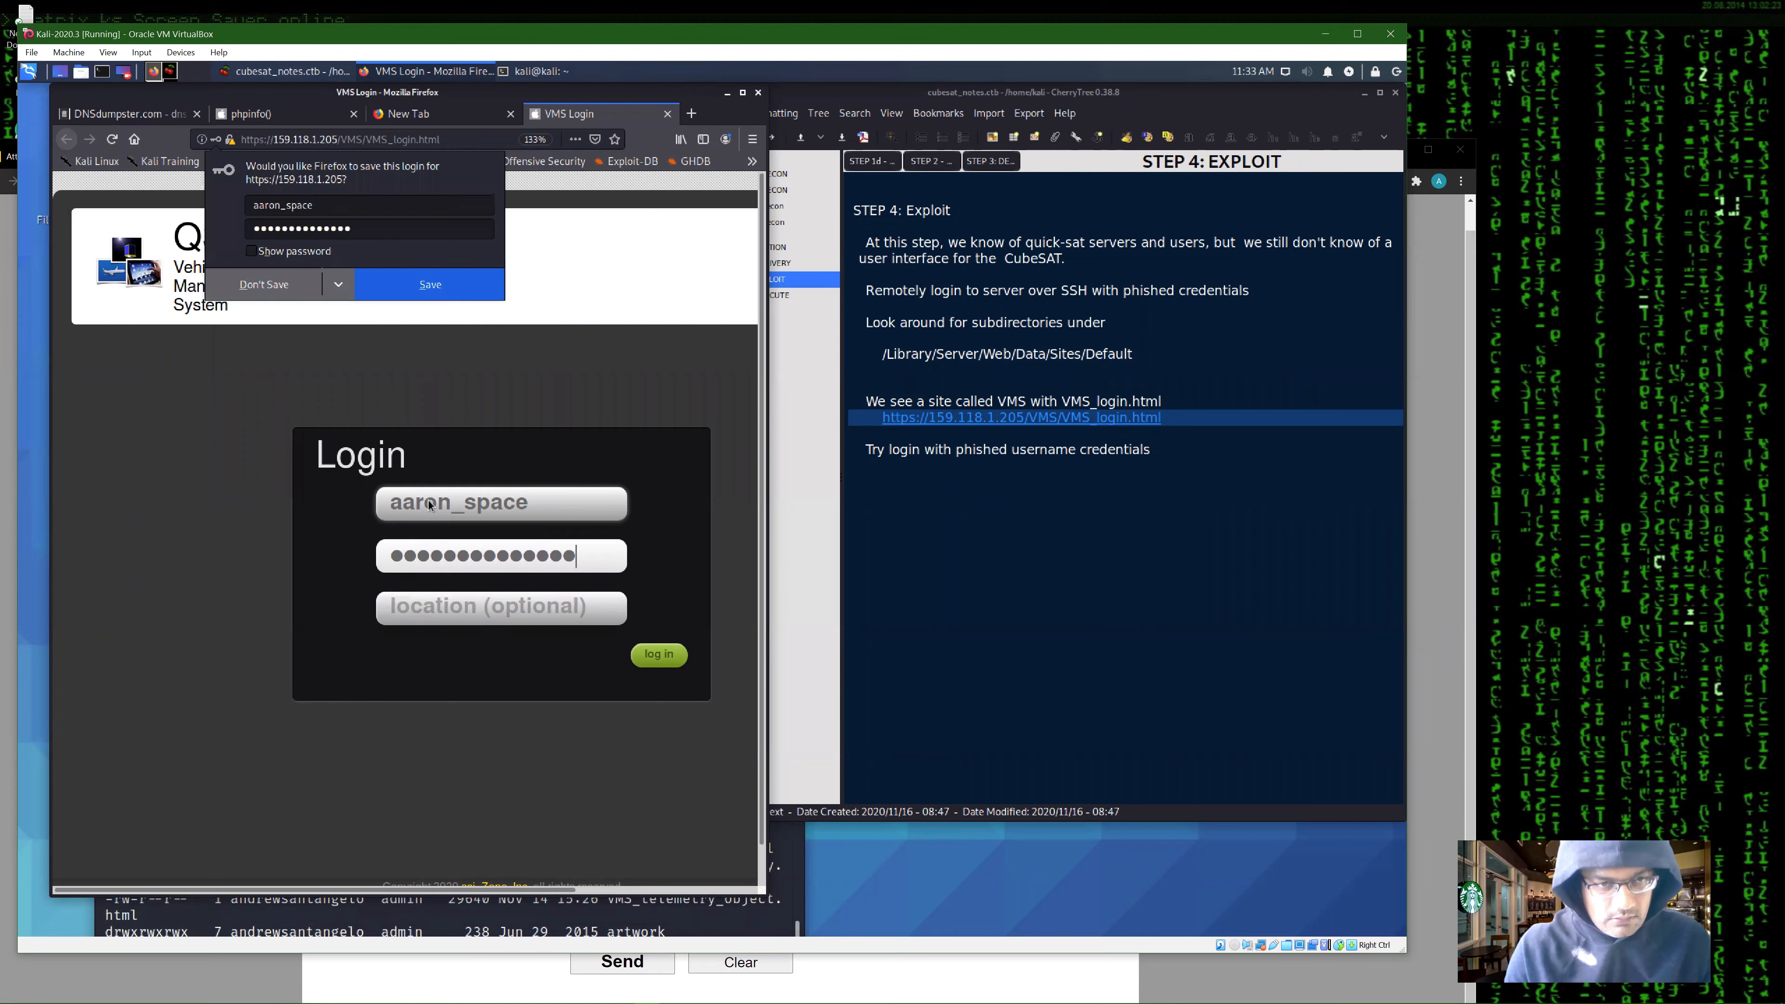
left_click(658, 653)
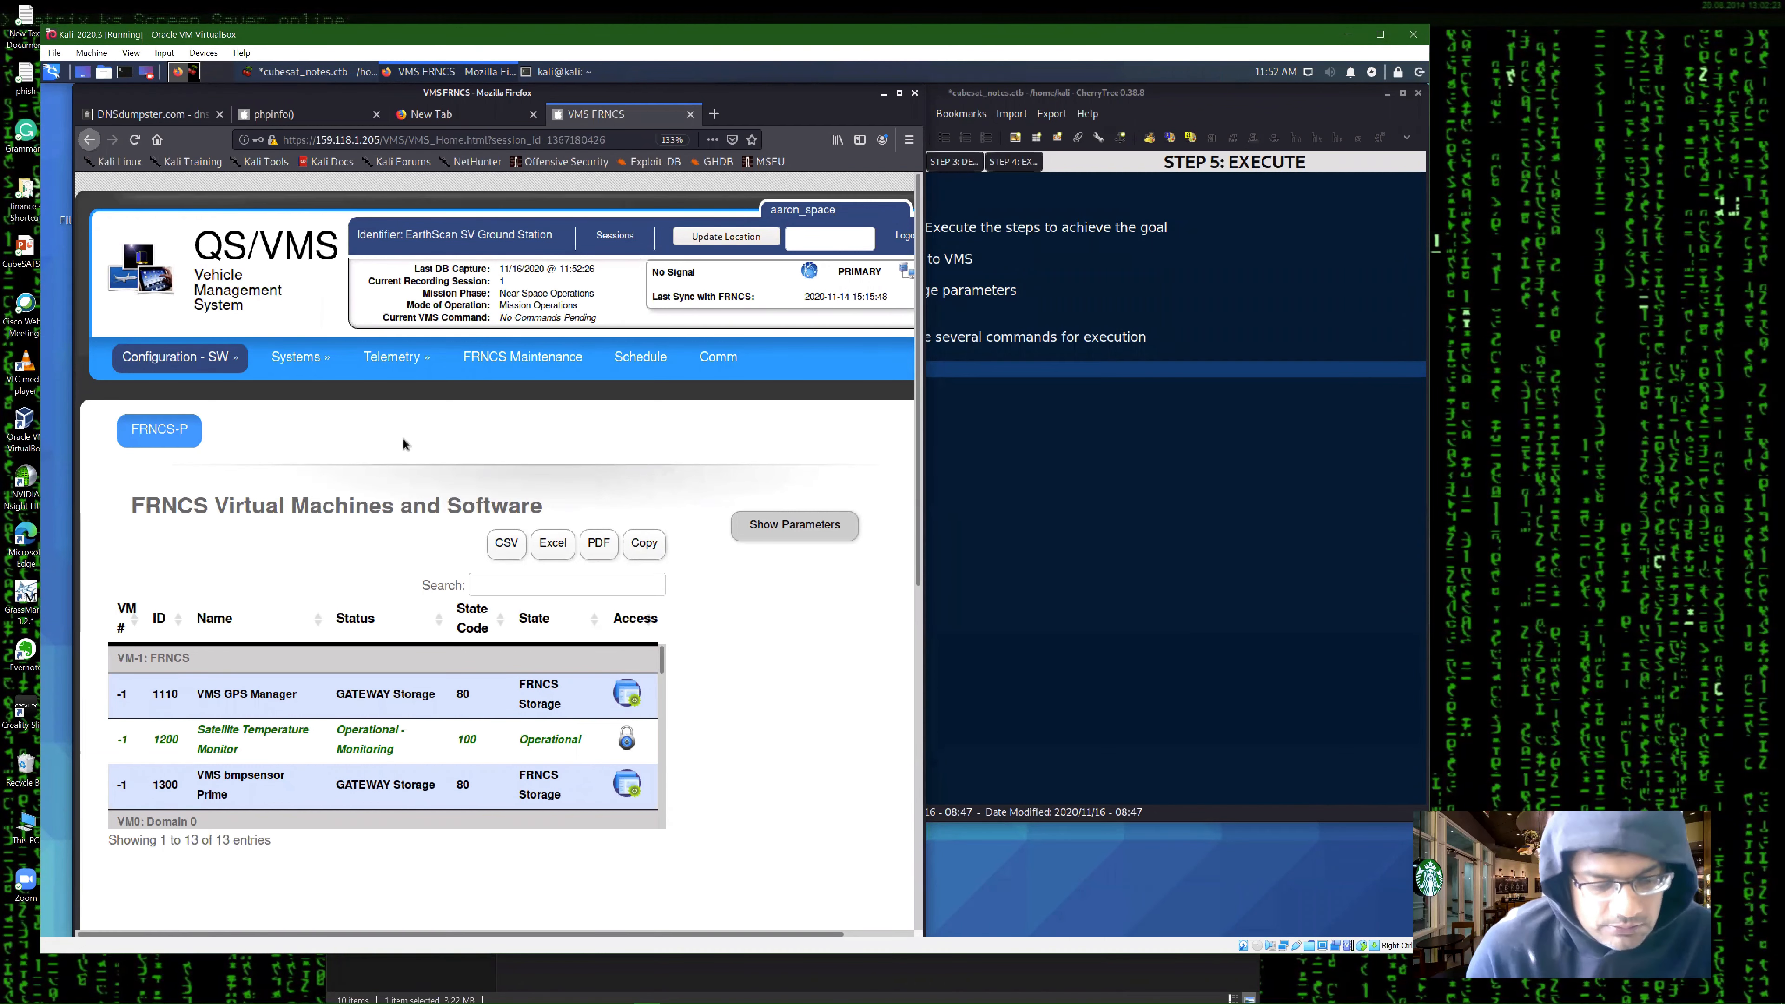
mouse_move(506, 496)
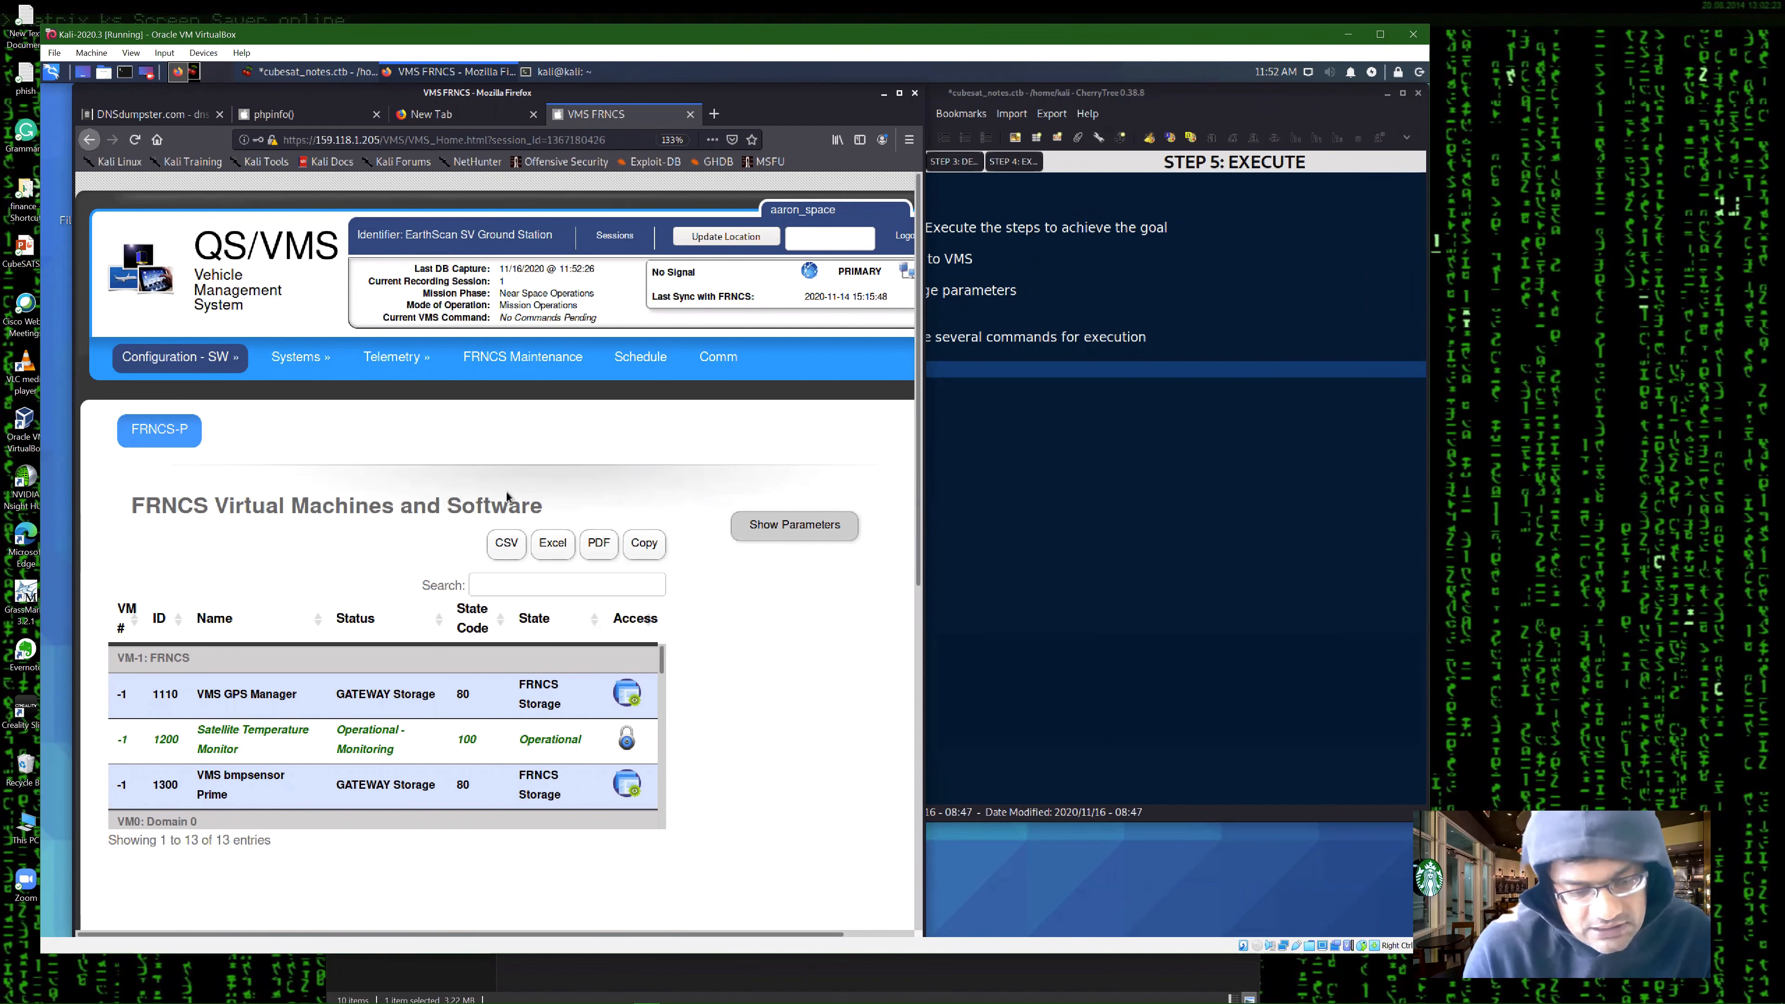
- Navigate via the Comm menu to the LinkStar/Duplex communications server management page
scroll("down", 3)
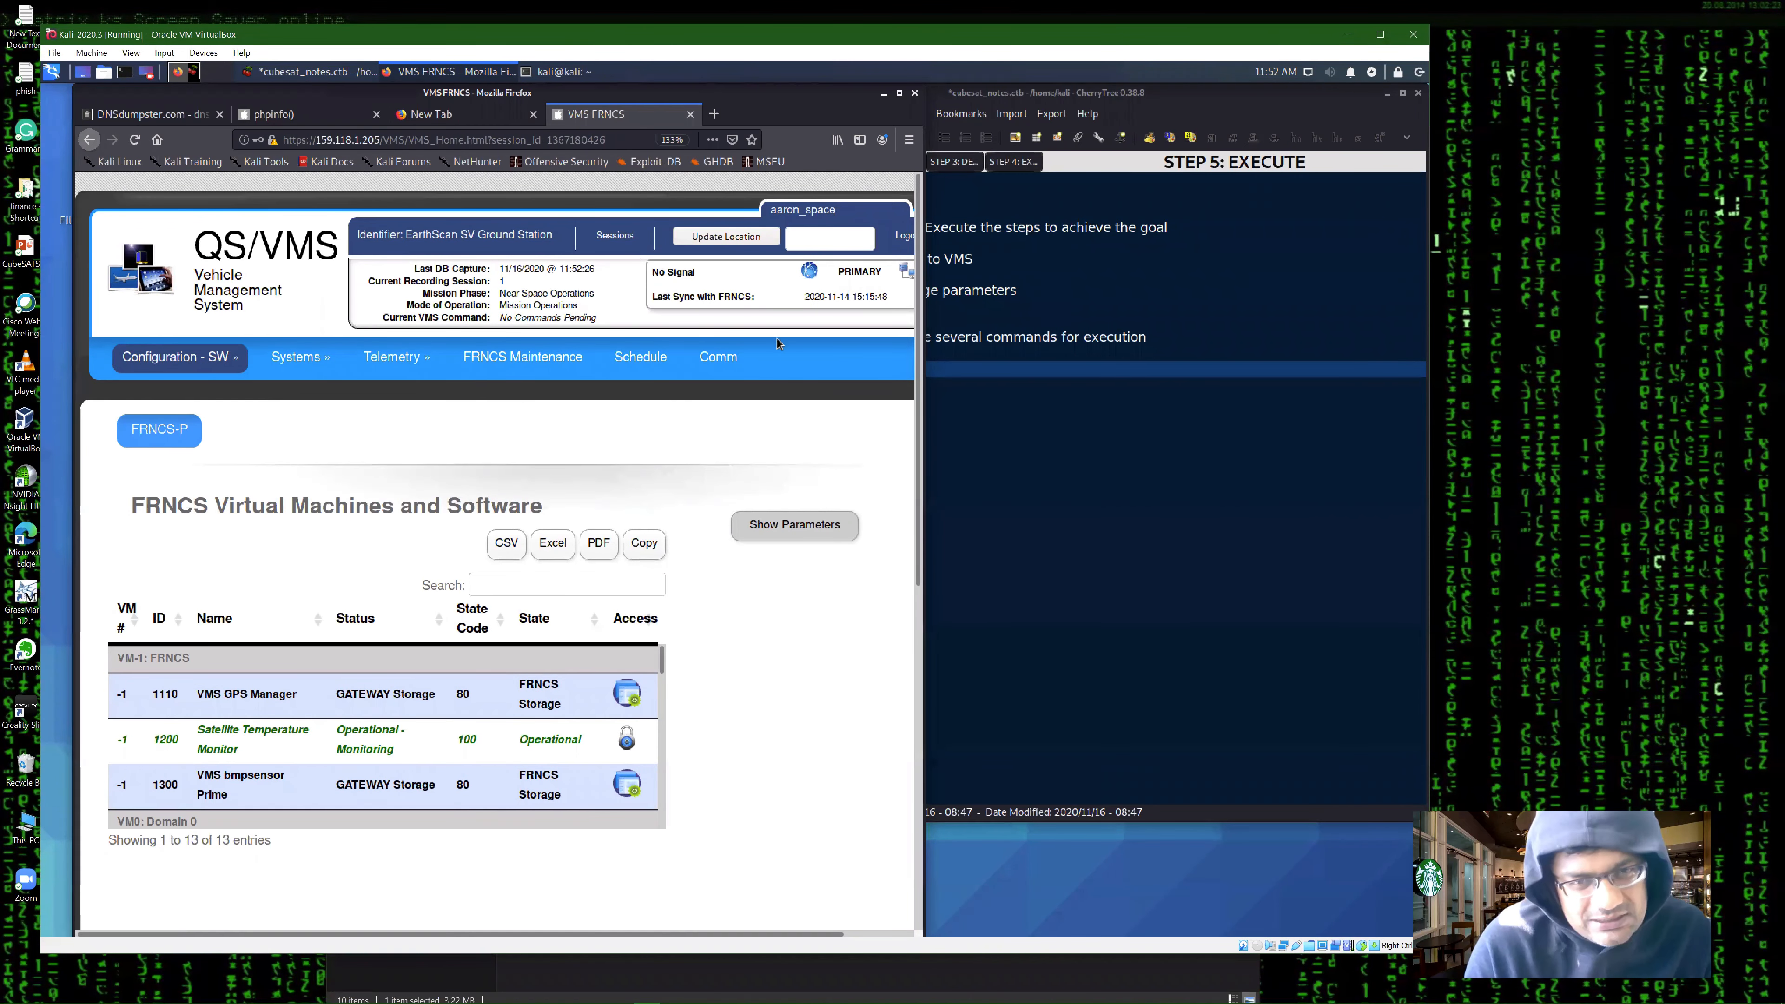
left_click(717, 356)
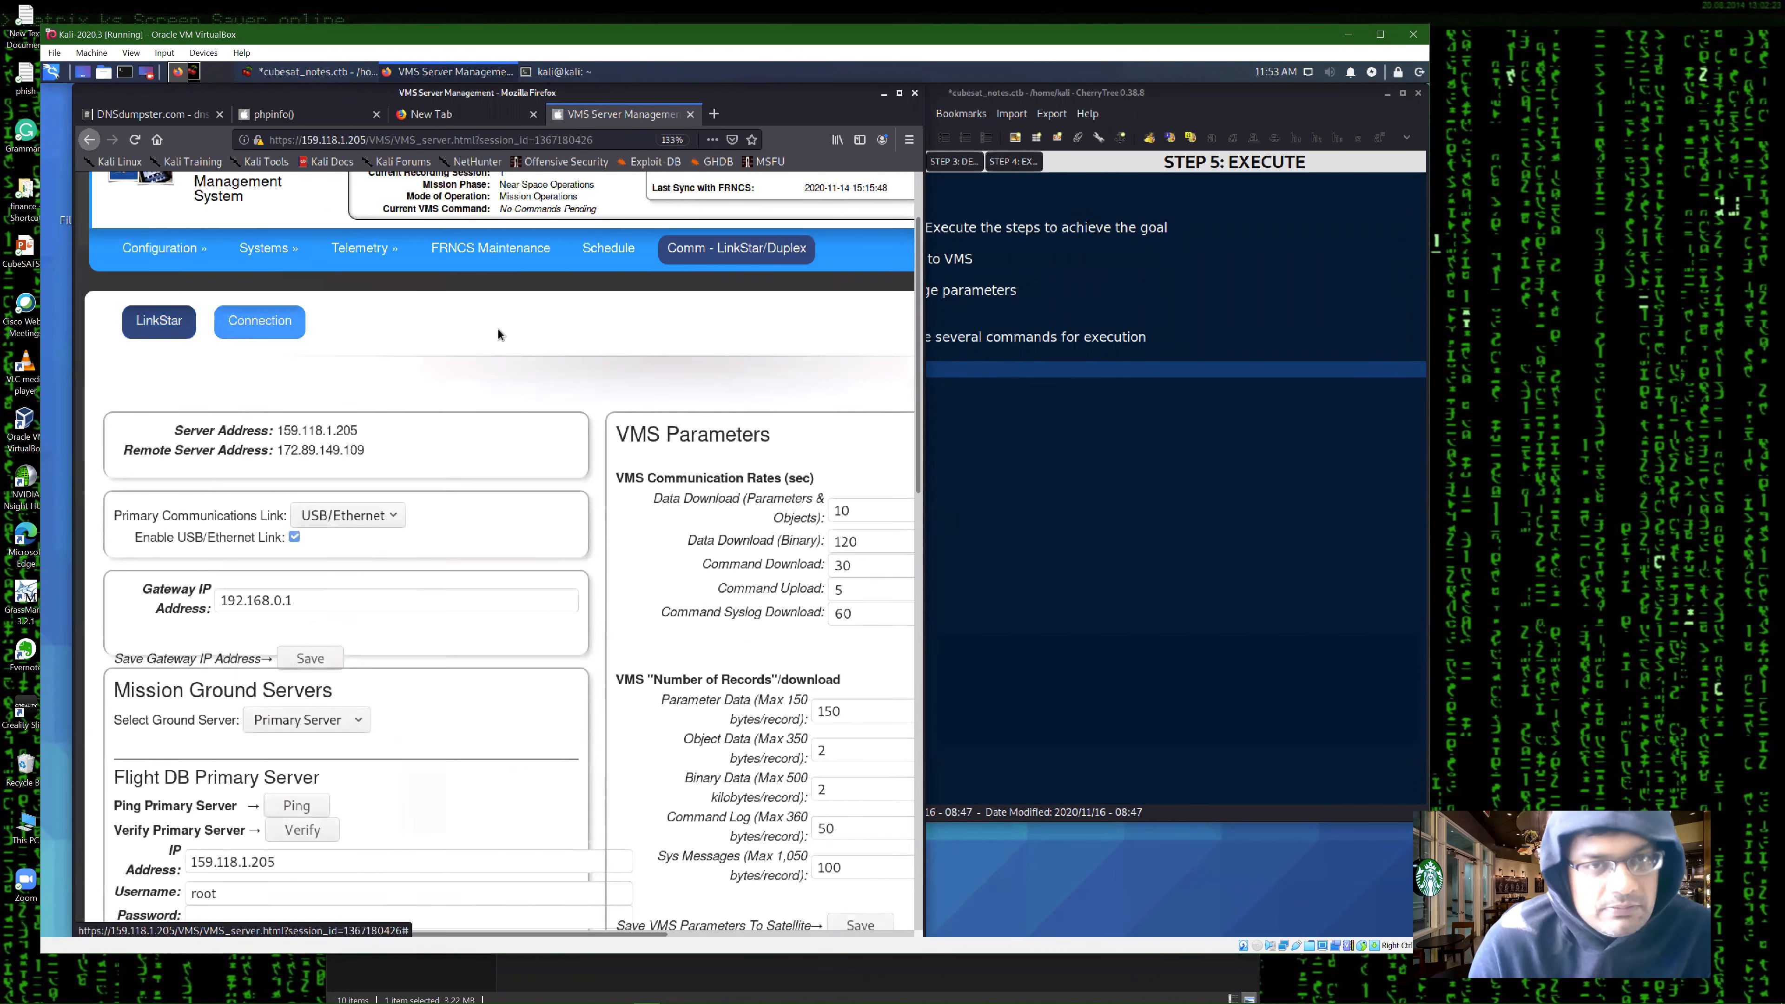
- Replace the Sys Messages value 100 with 1 and save the VMS parameters to the satellite, confirming success
scroll("down", 3)
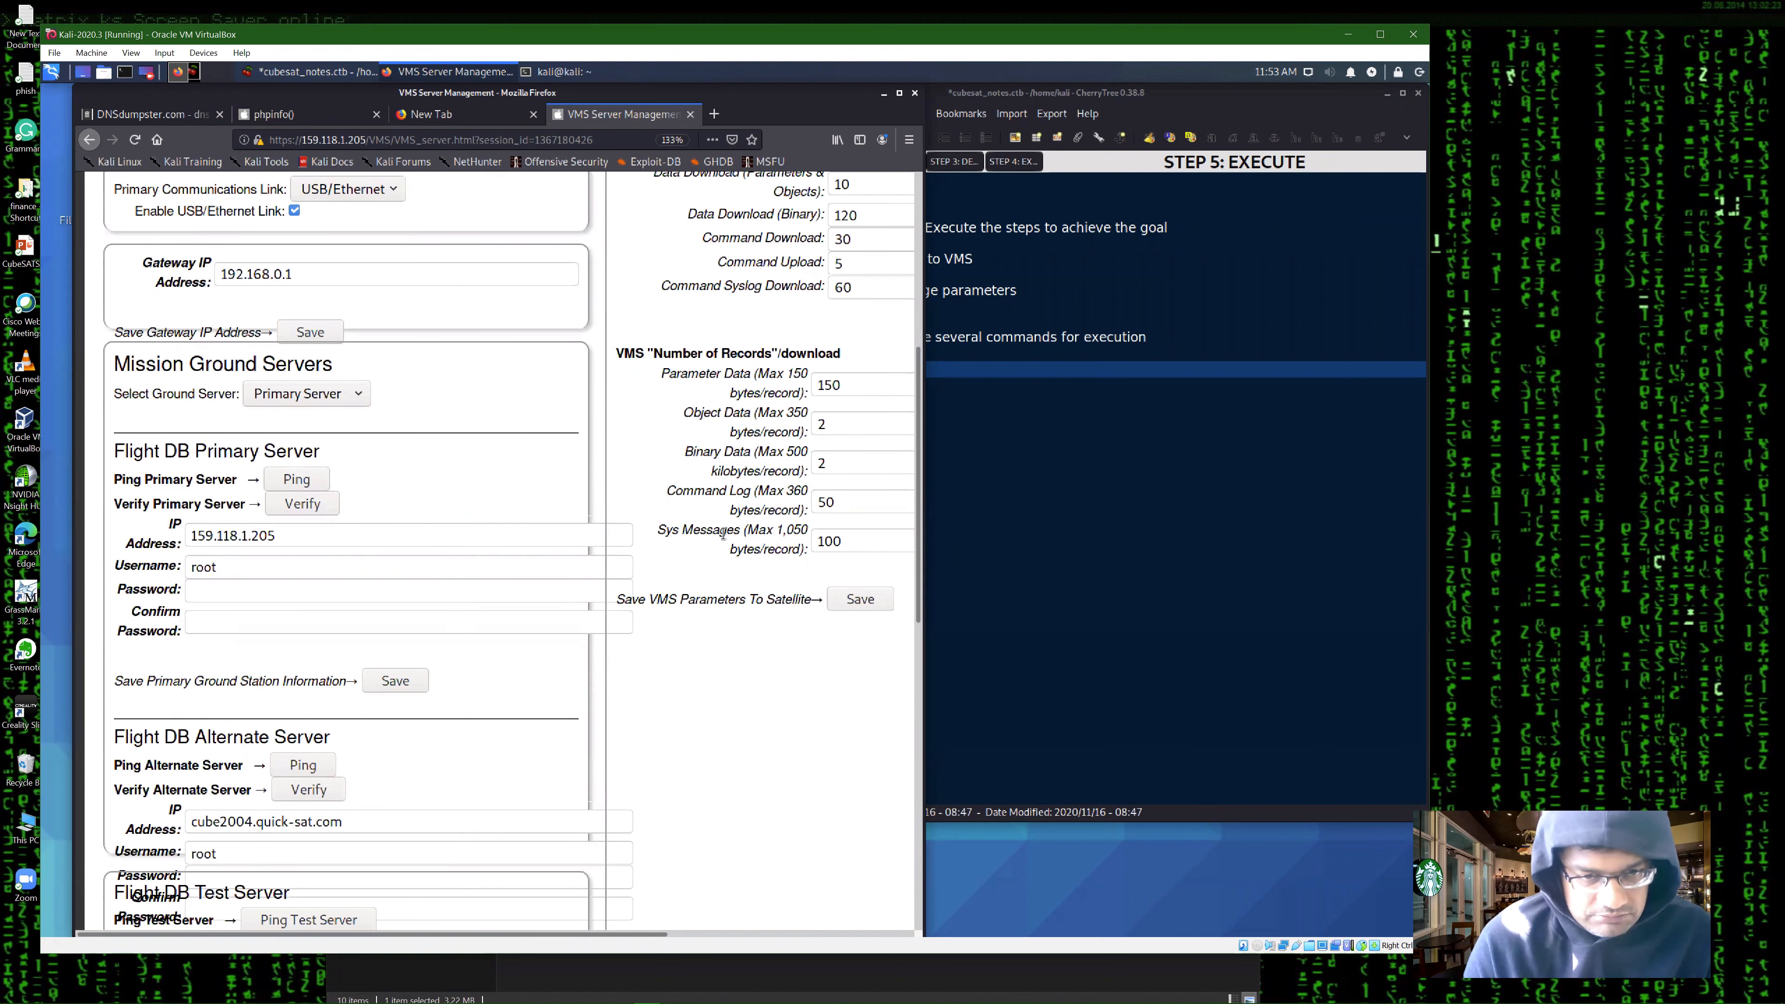
left_click_drag(695, 529, 806, 549)
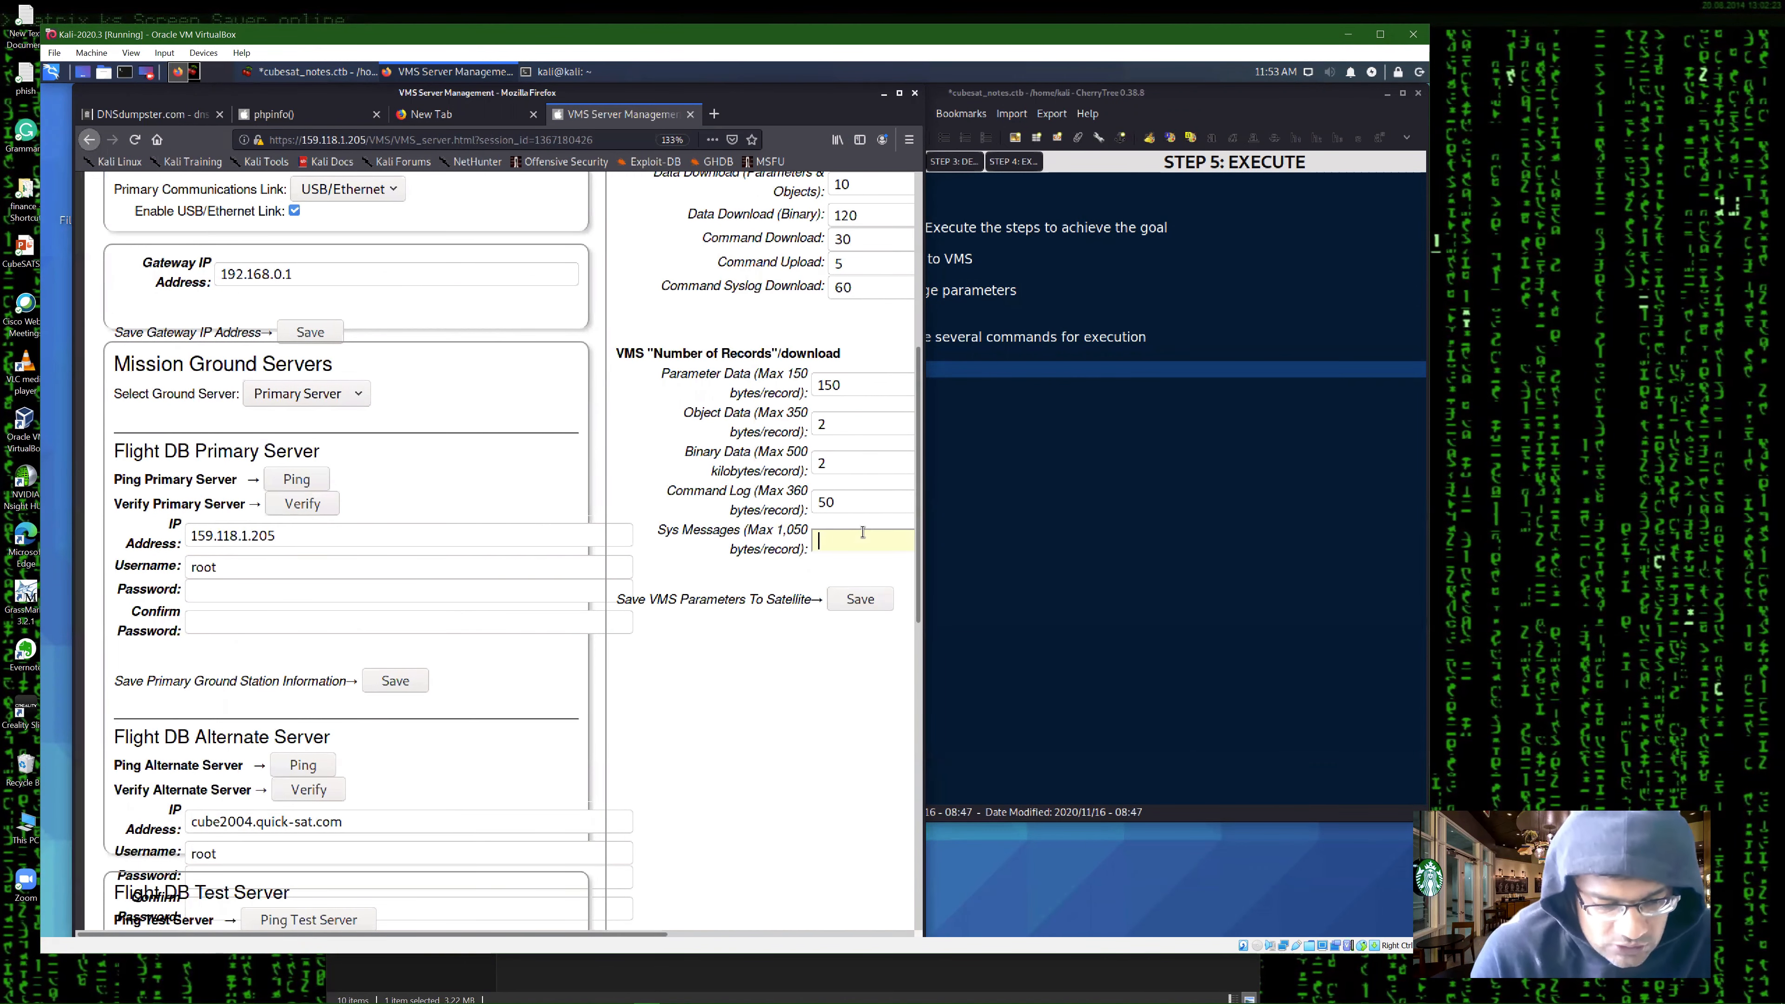
type("1")
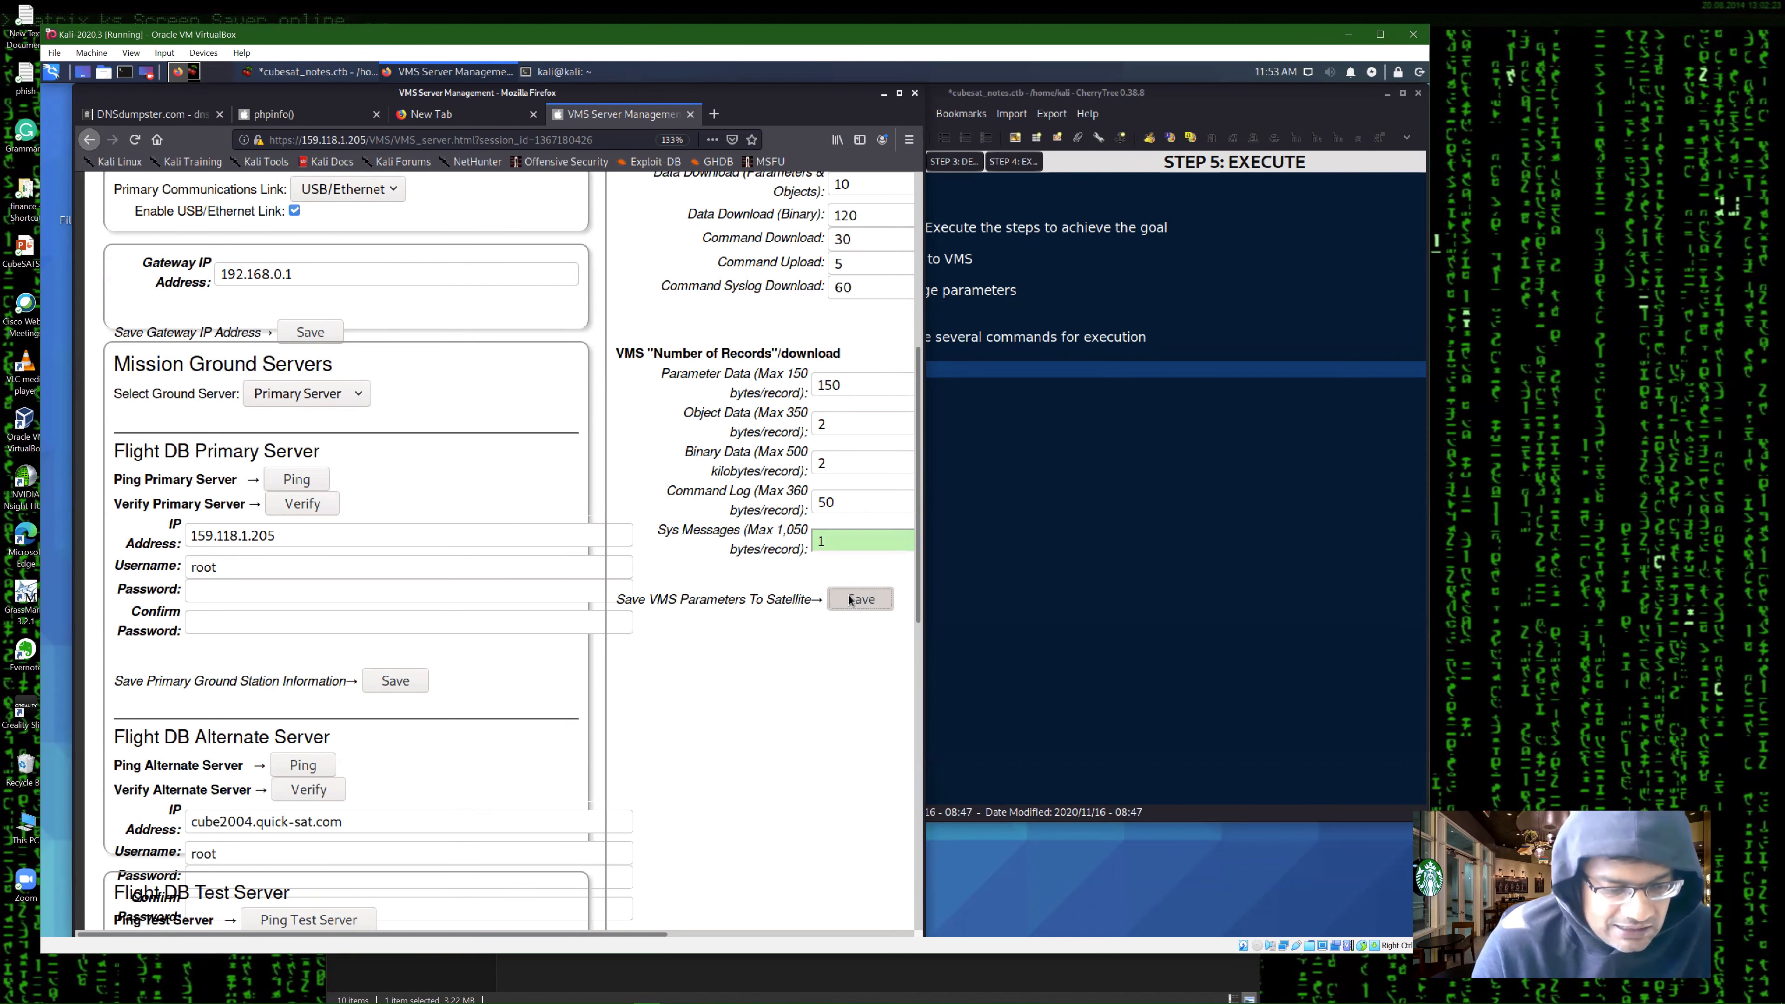
left_click(859, 599)
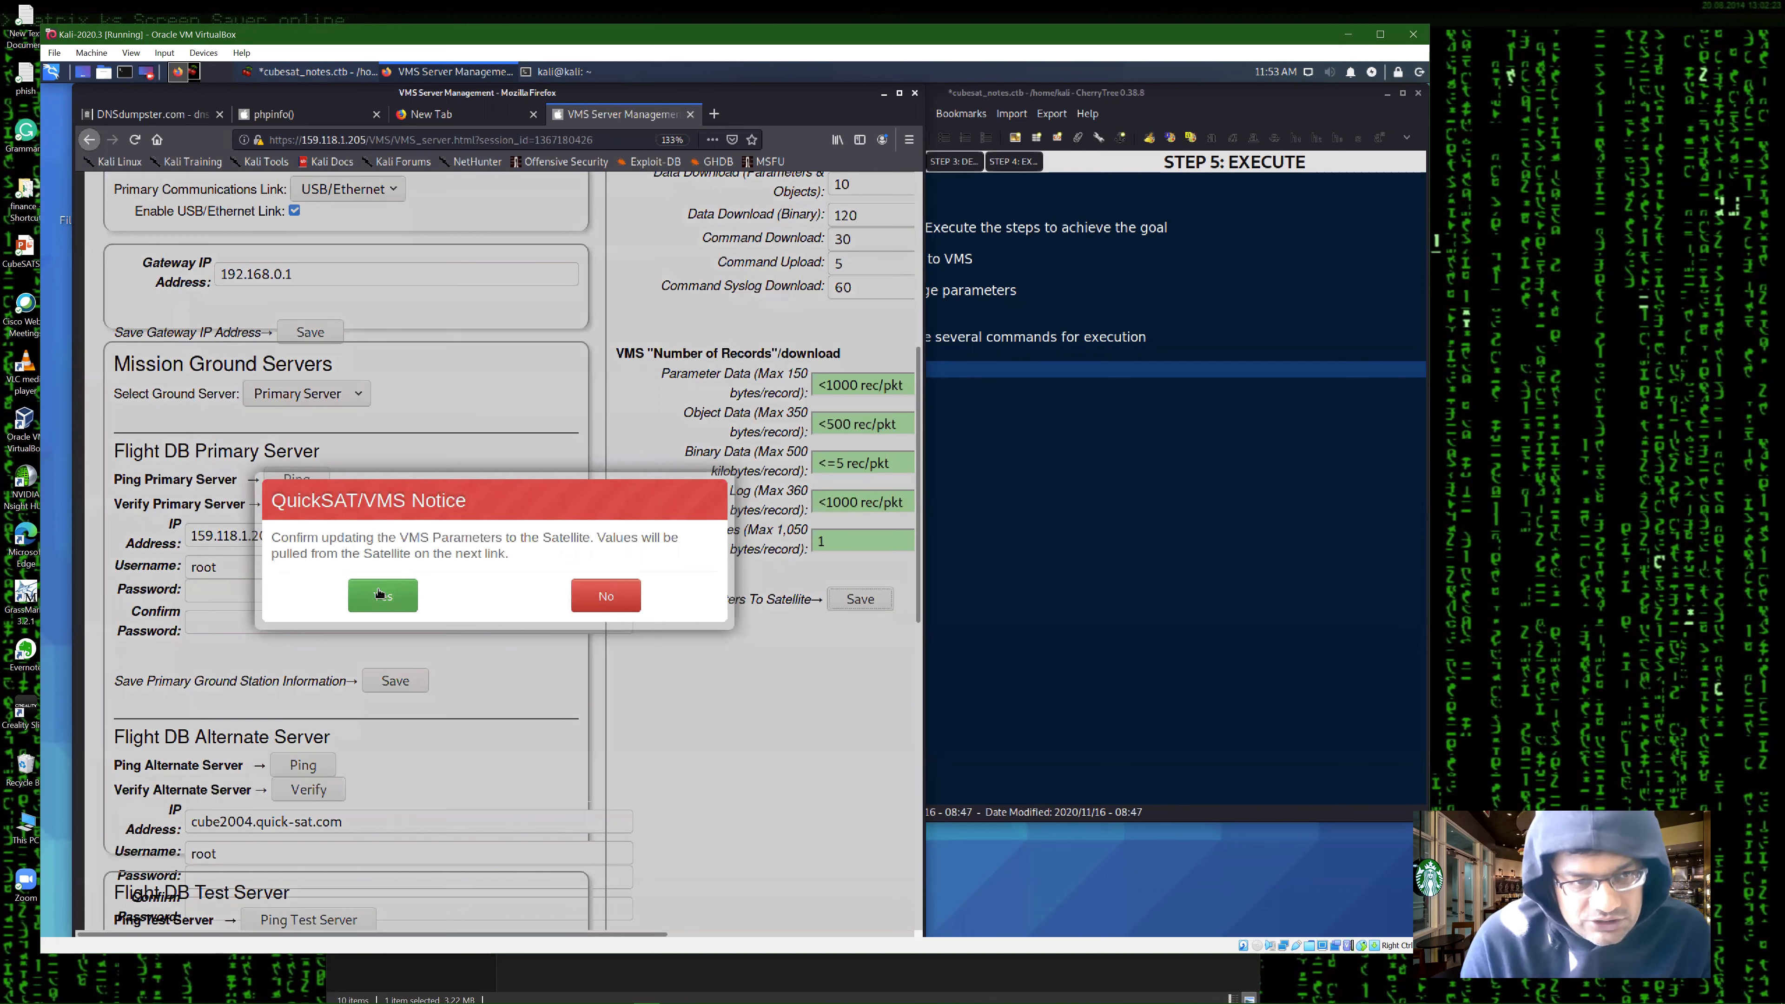
left_click(382, 595)
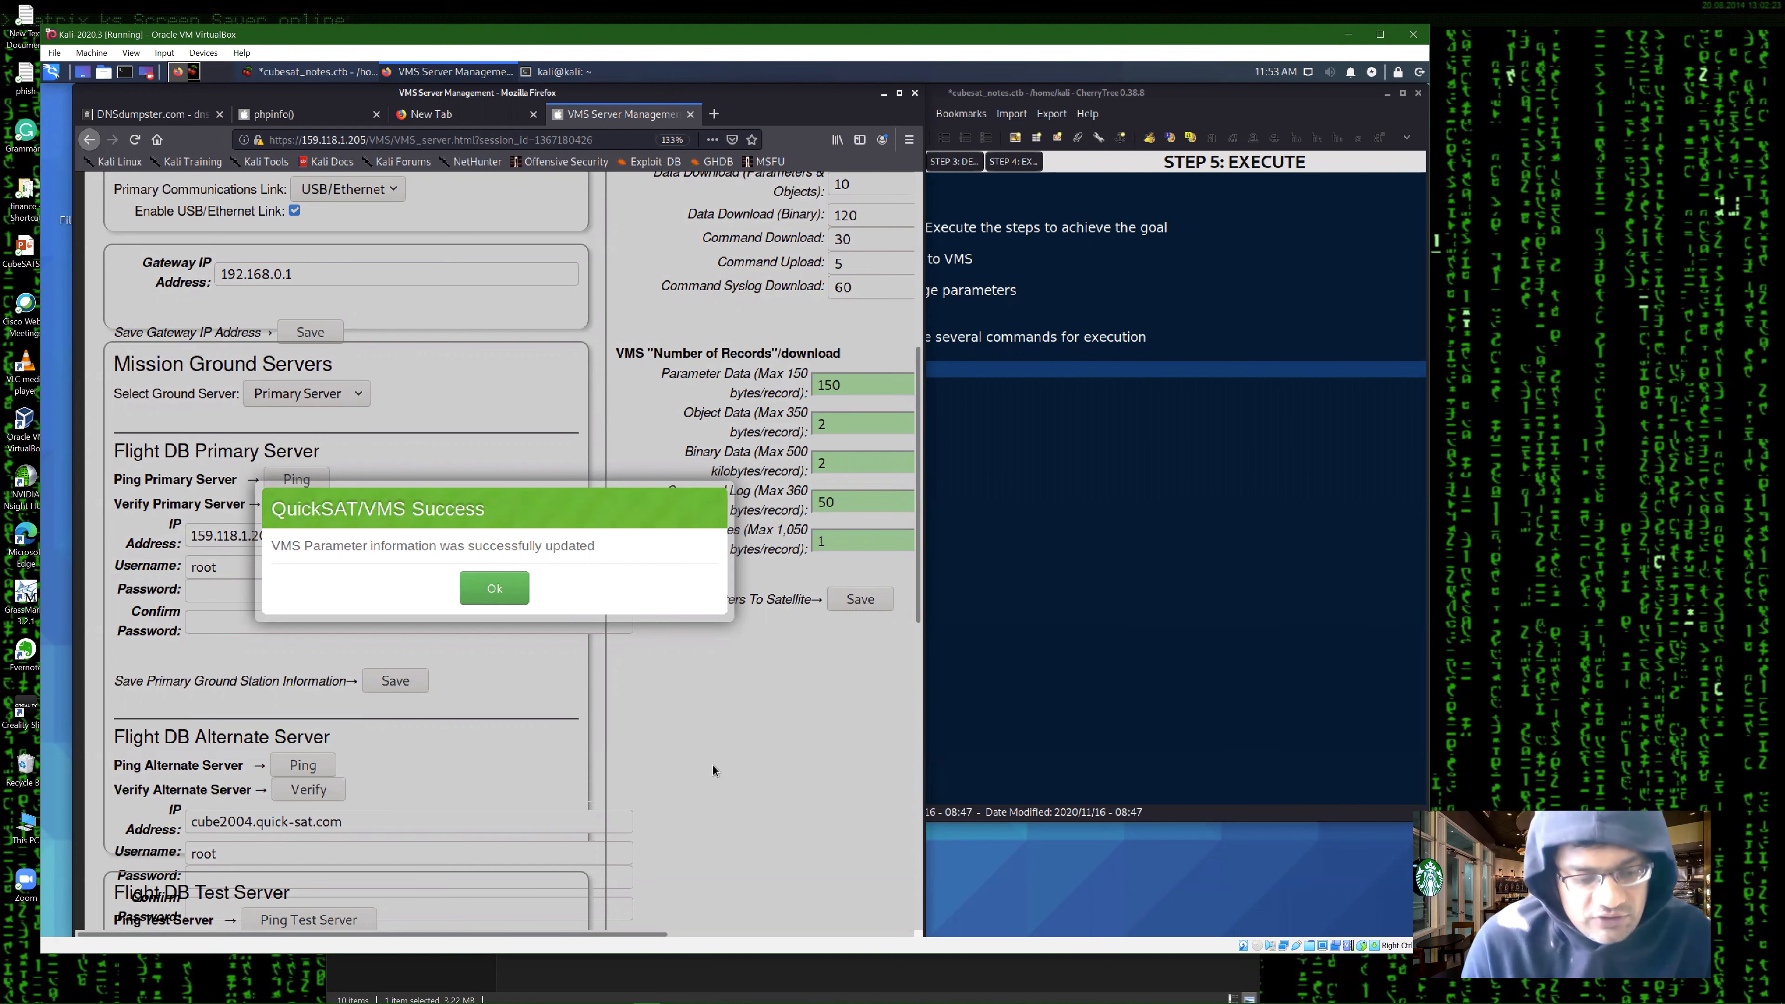
left_click(493, 588)
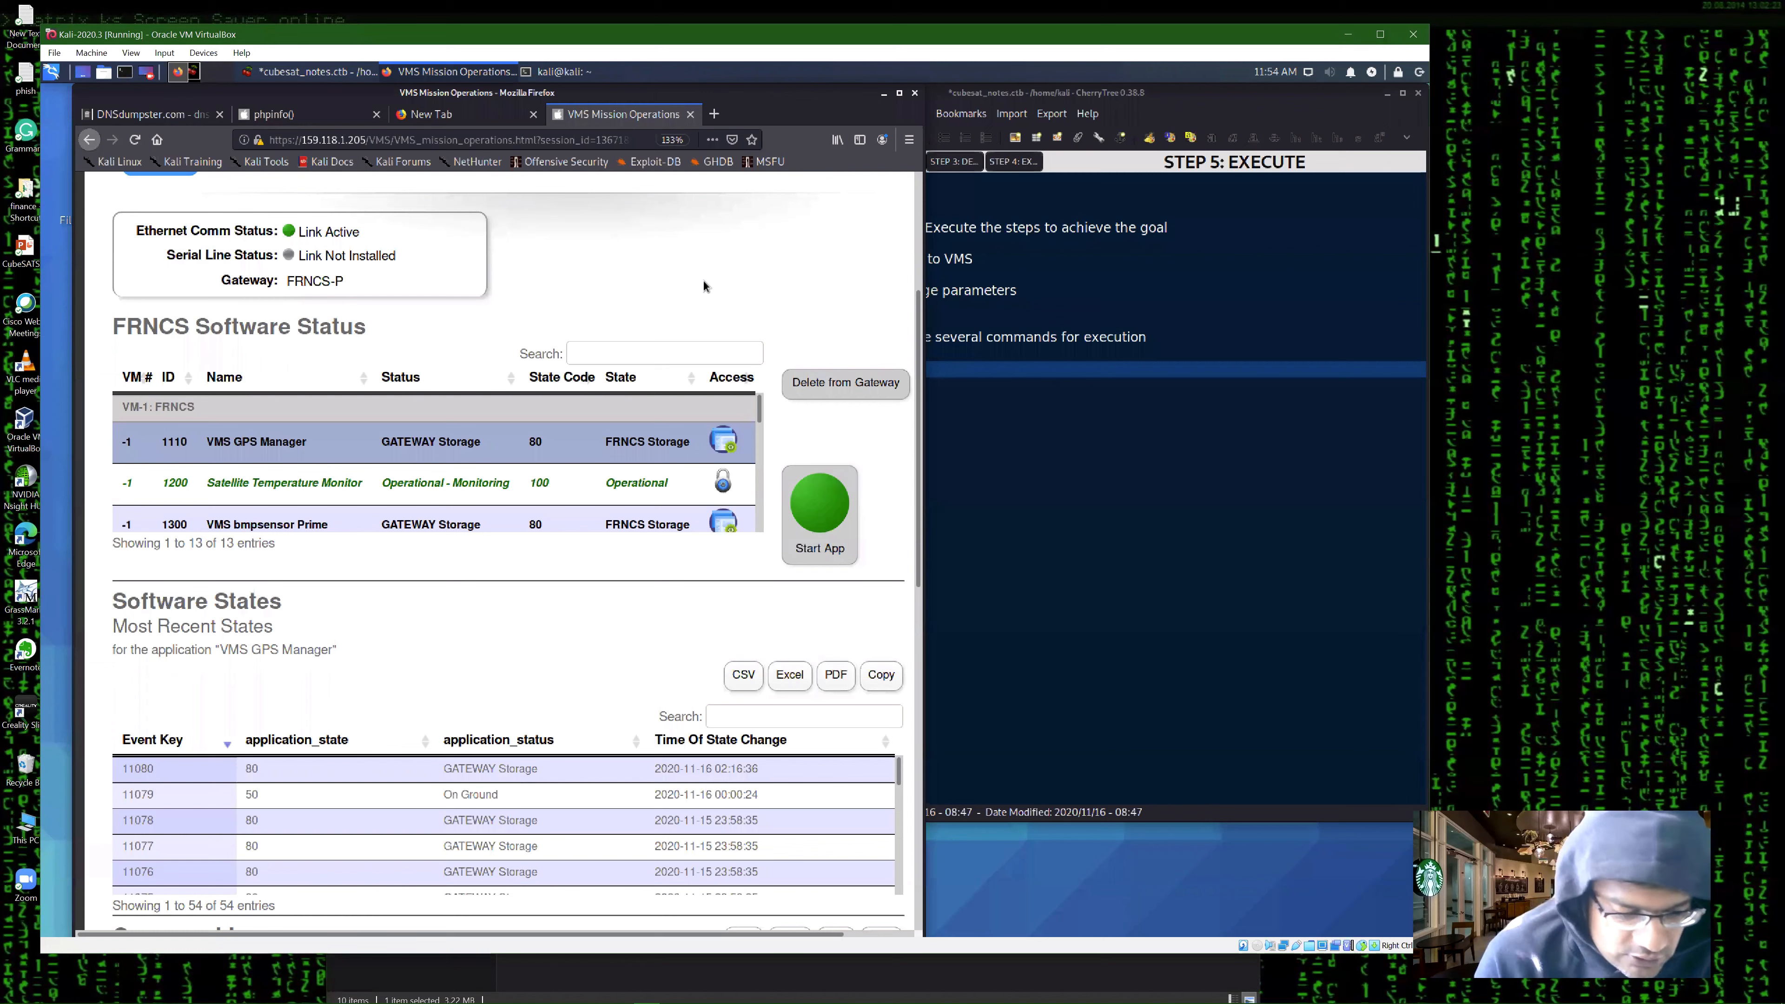
mouse_move(710, 584)
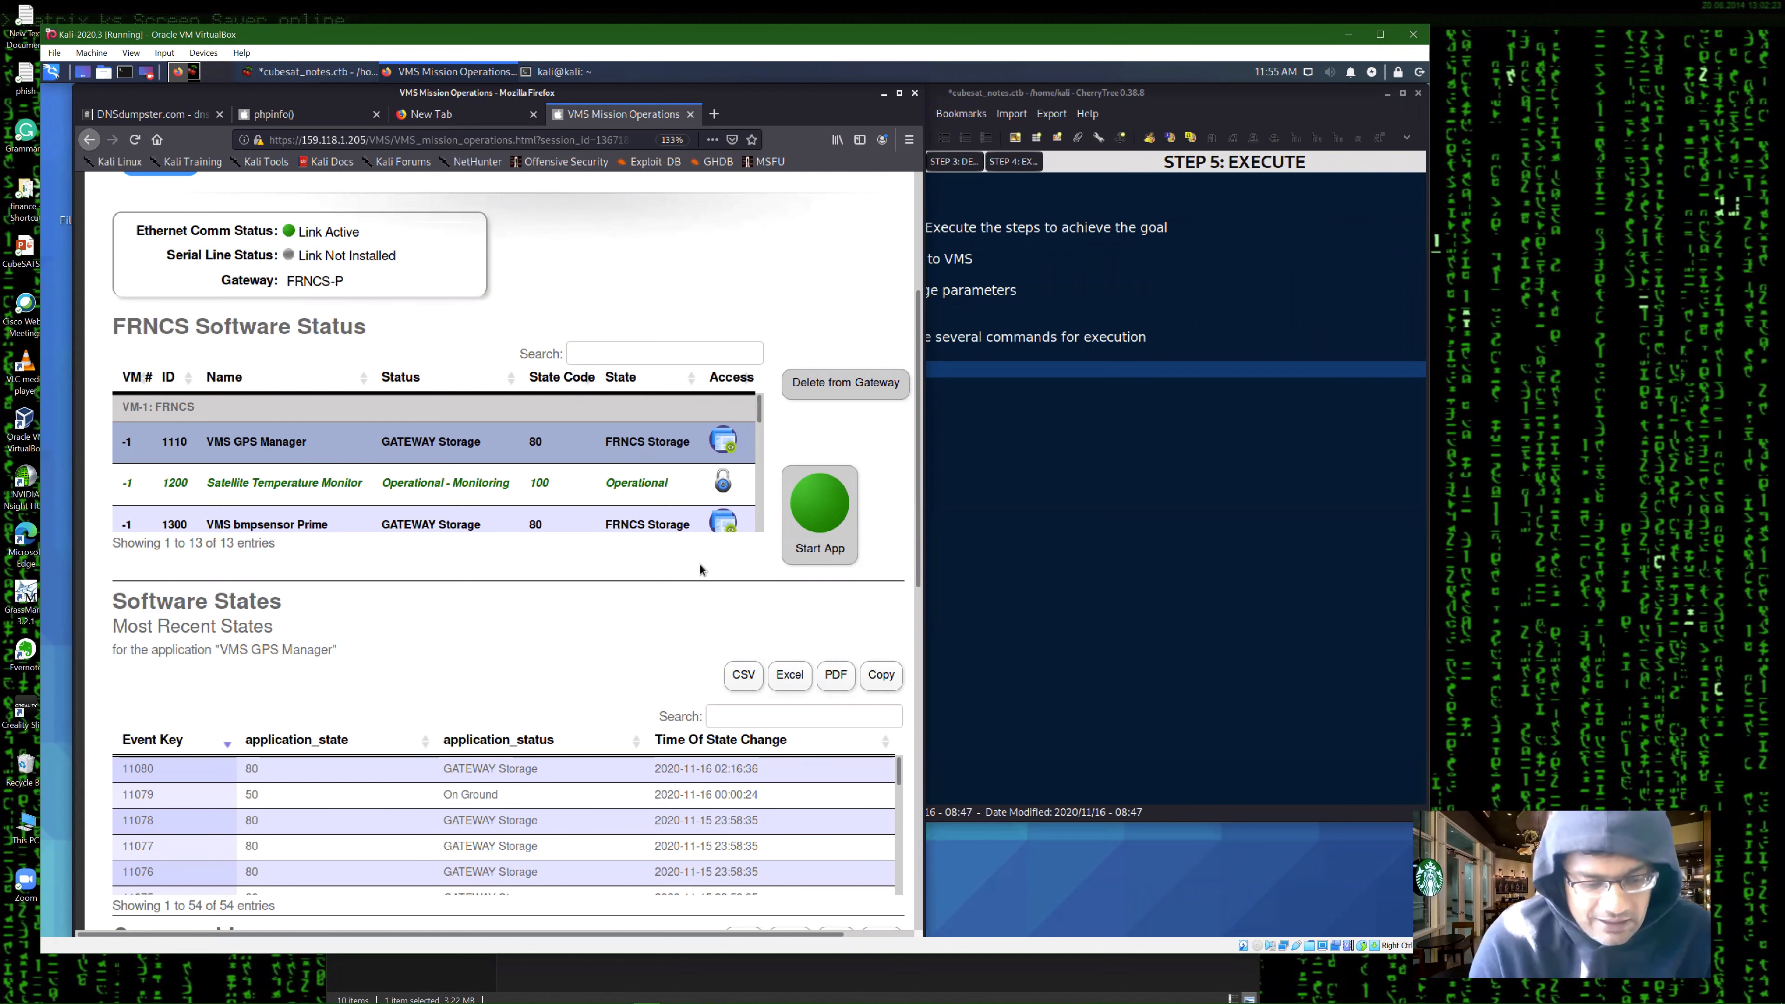
mouse_move(547, 456)
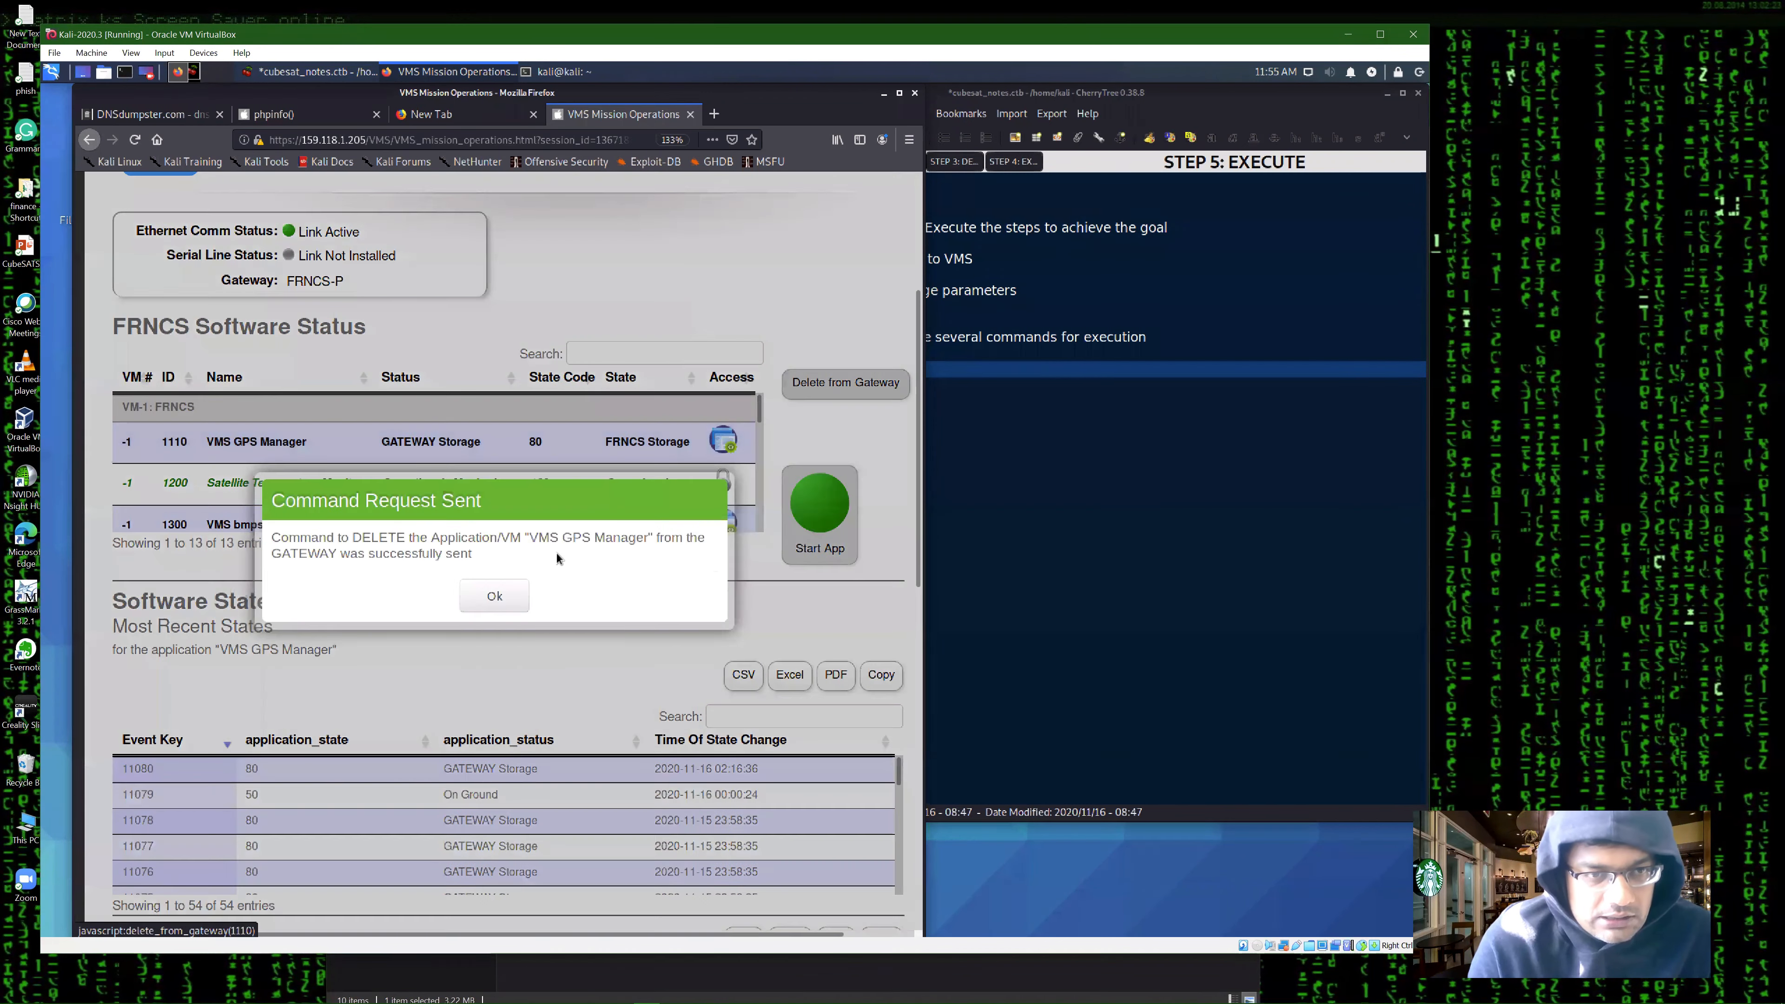
- Delete VMS GPS Manager from the gateway, acknowledge the notice, and queue a second delete command
left_click(493, 594)
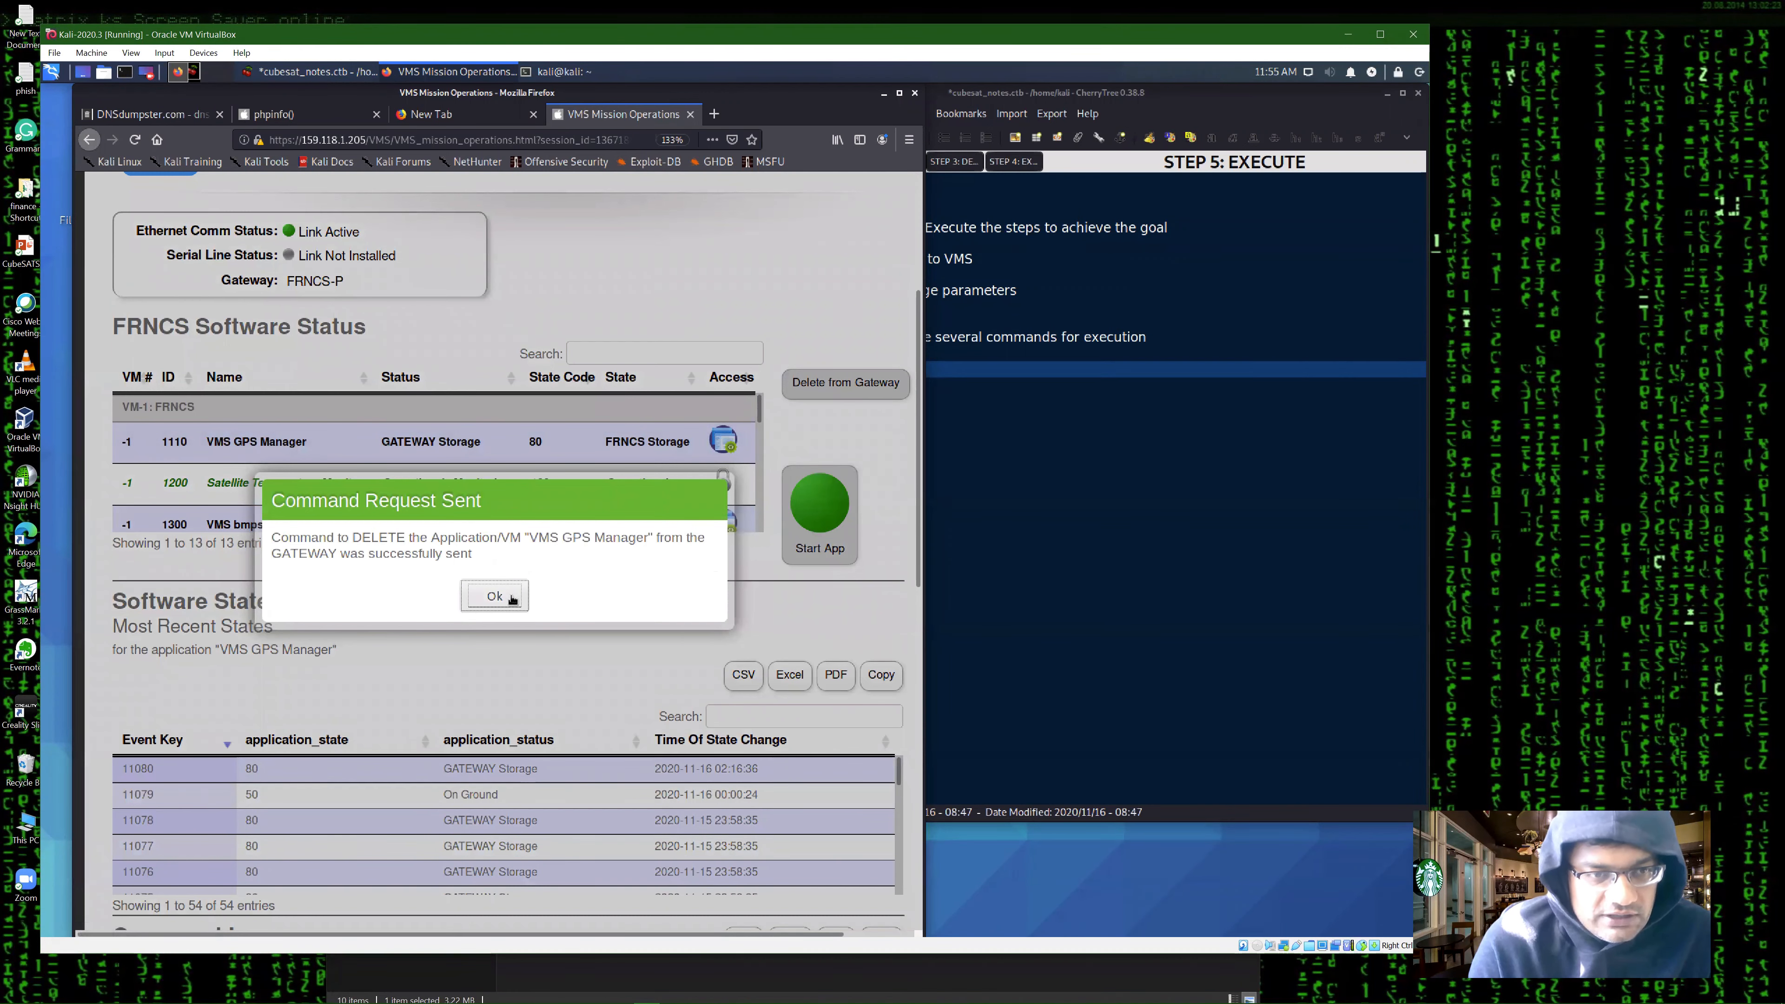
left_click(493, 595)
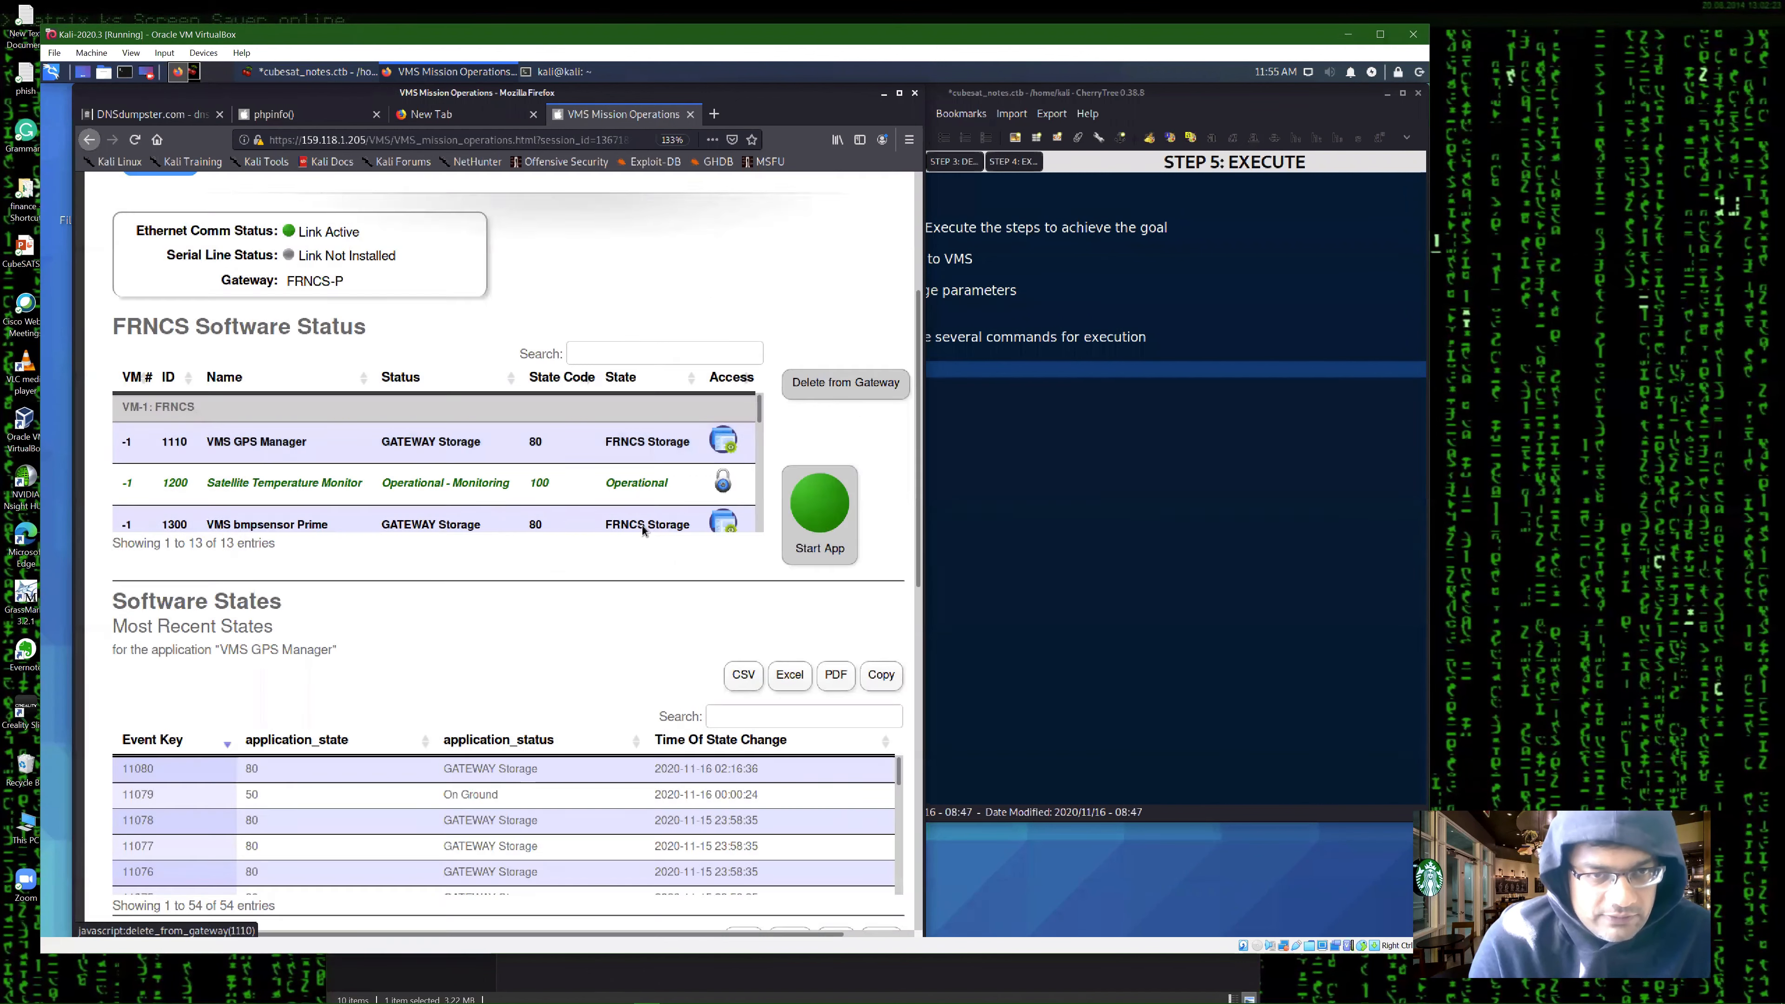
left_click(723, 442)
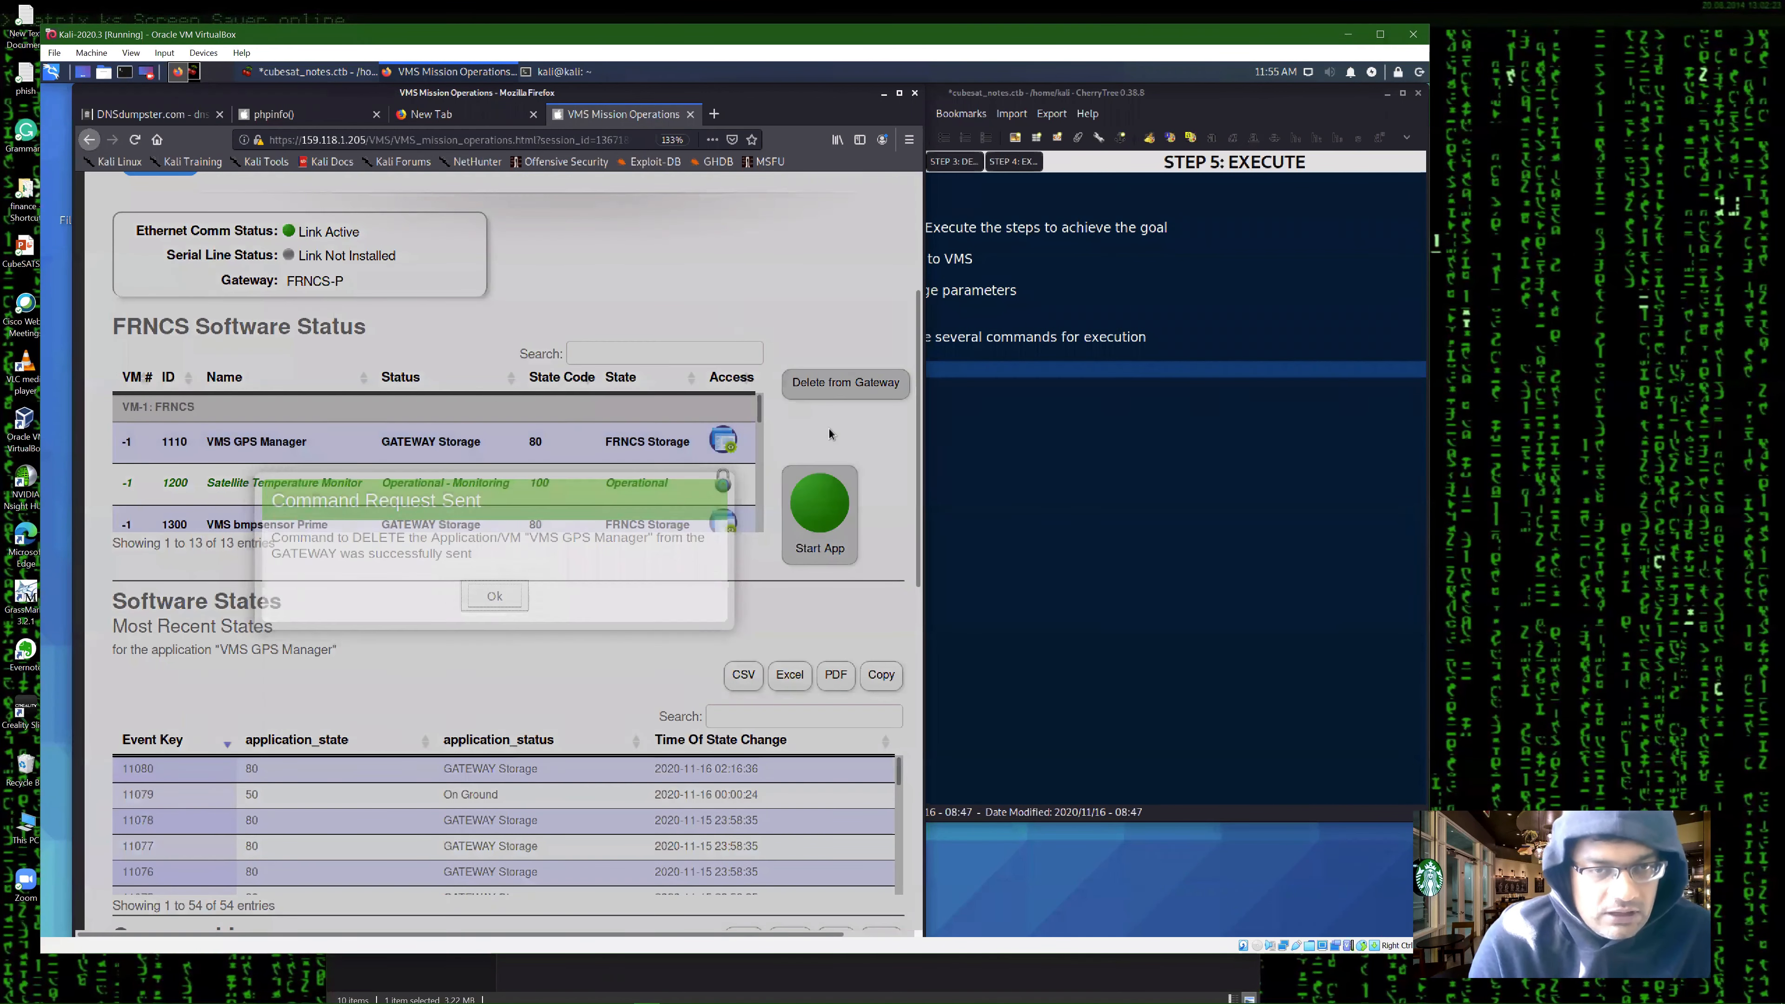
left_click(493, 595)
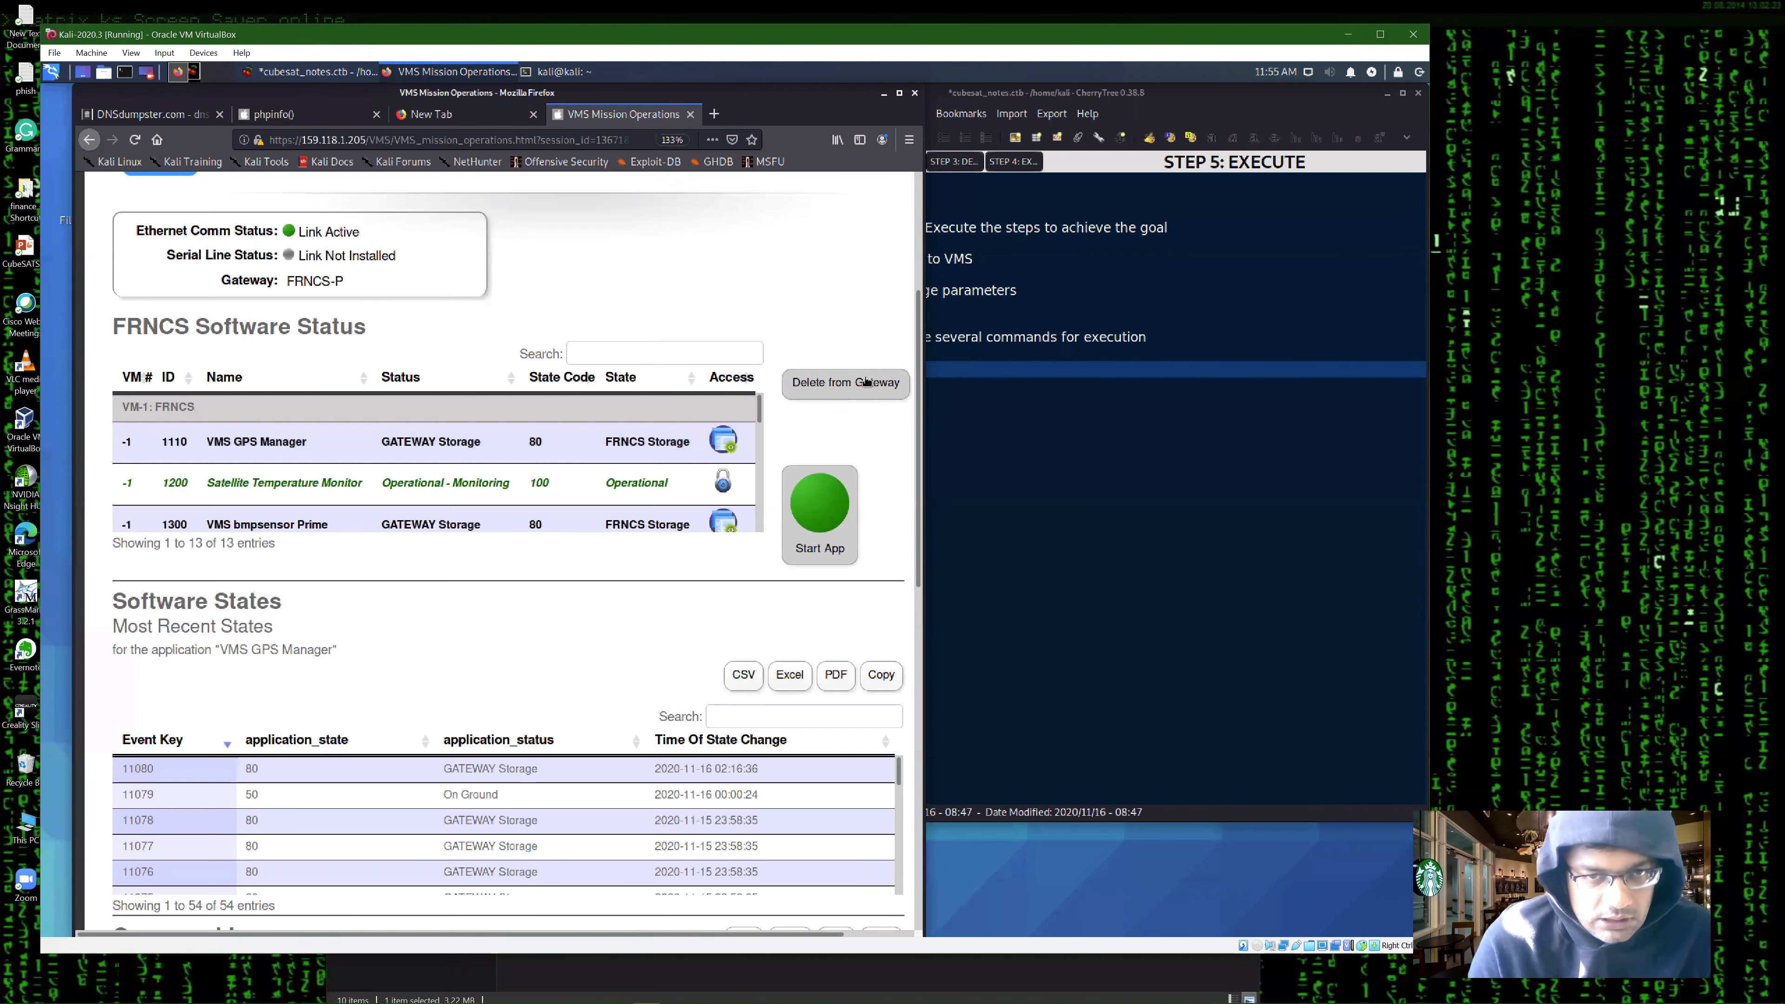
mouse_move(843, 402)
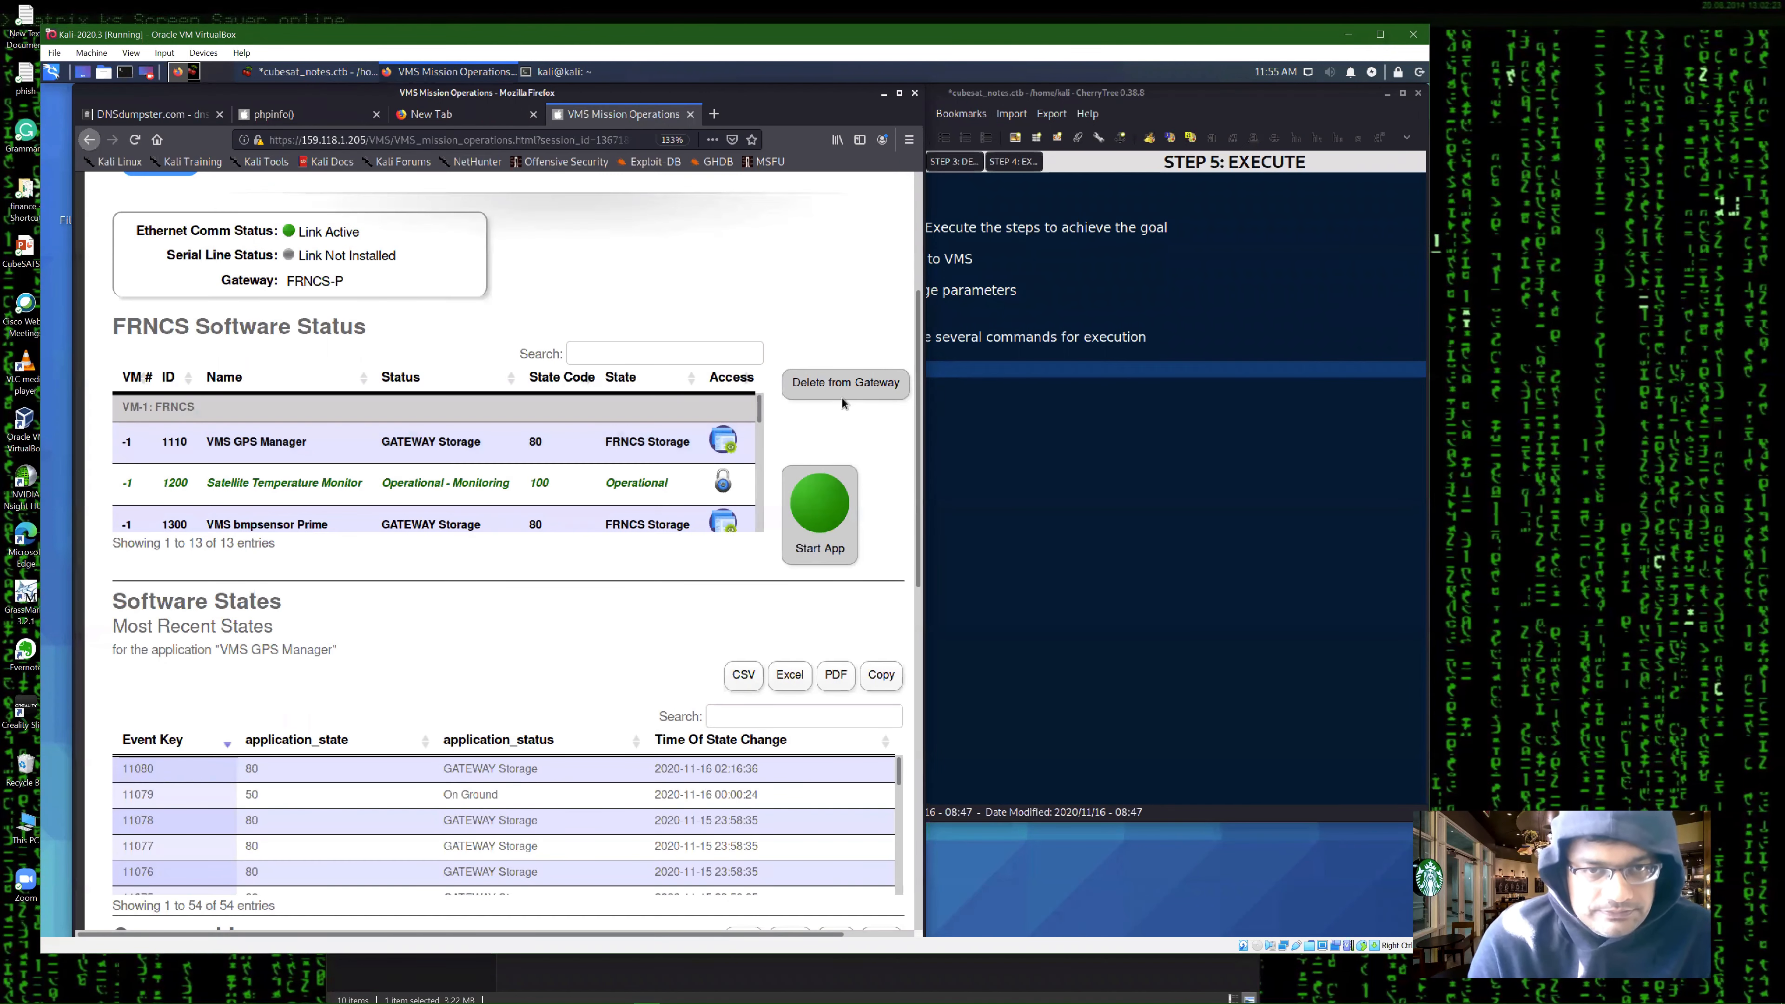
scroll("down", 3)
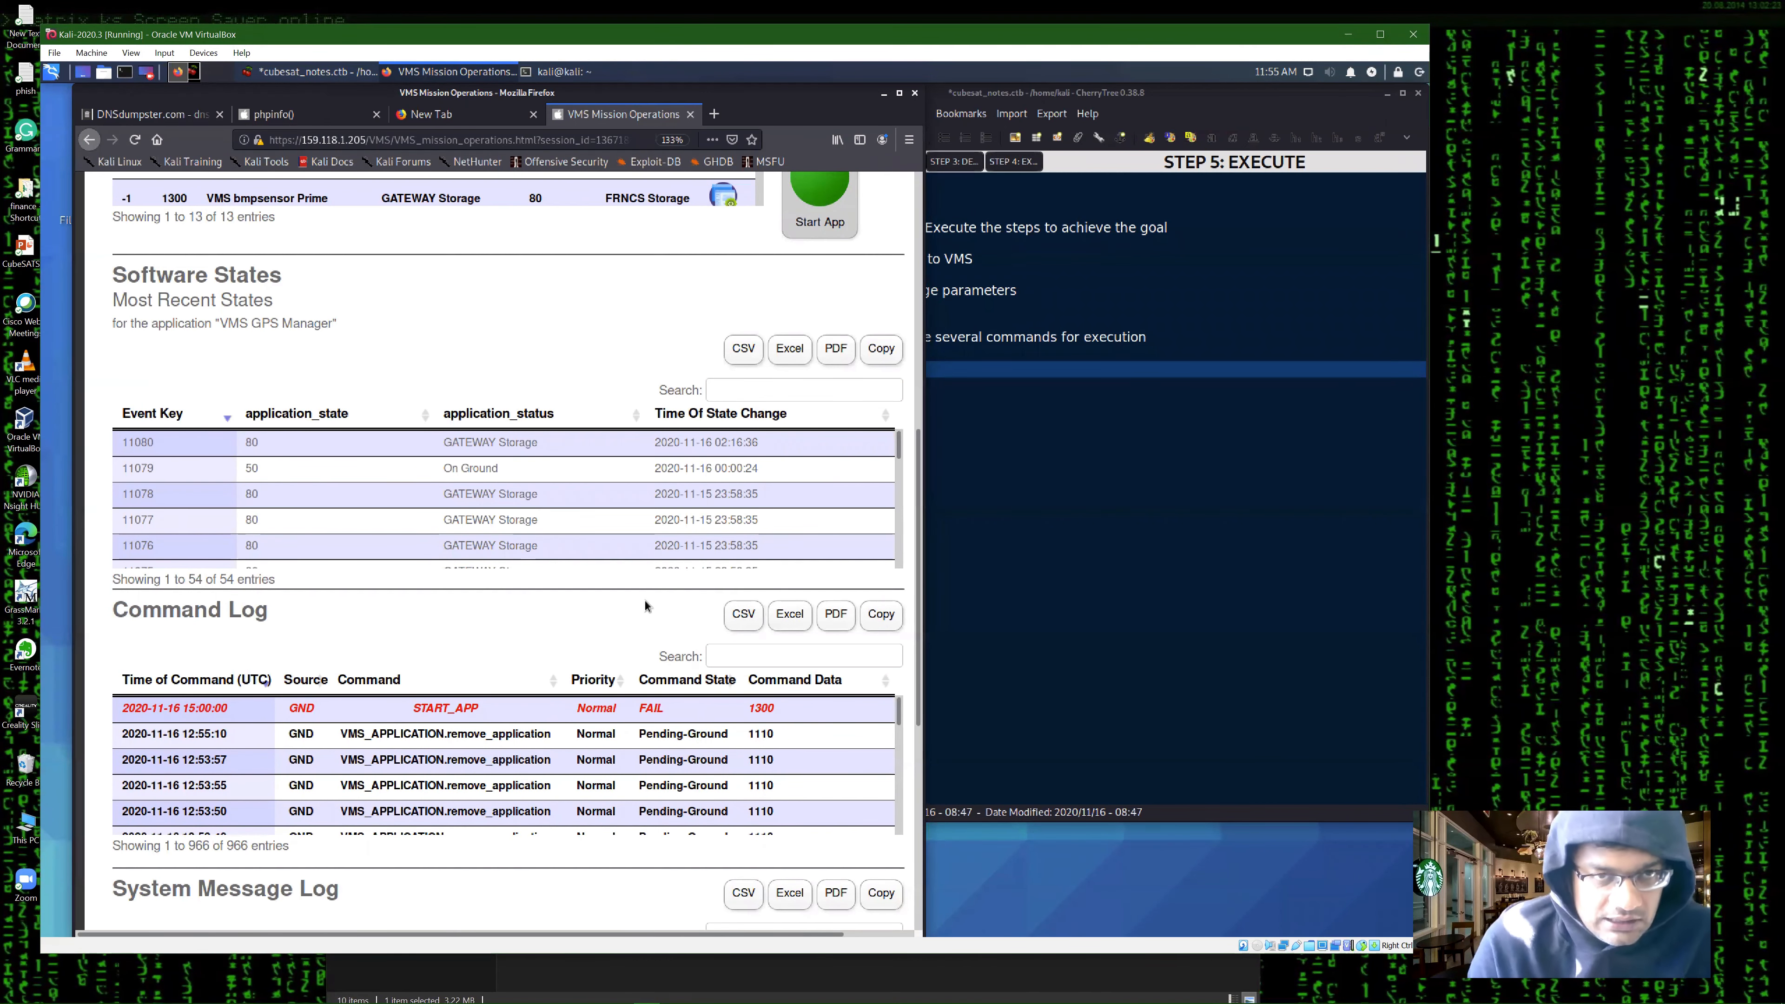
scroll("down", 3)
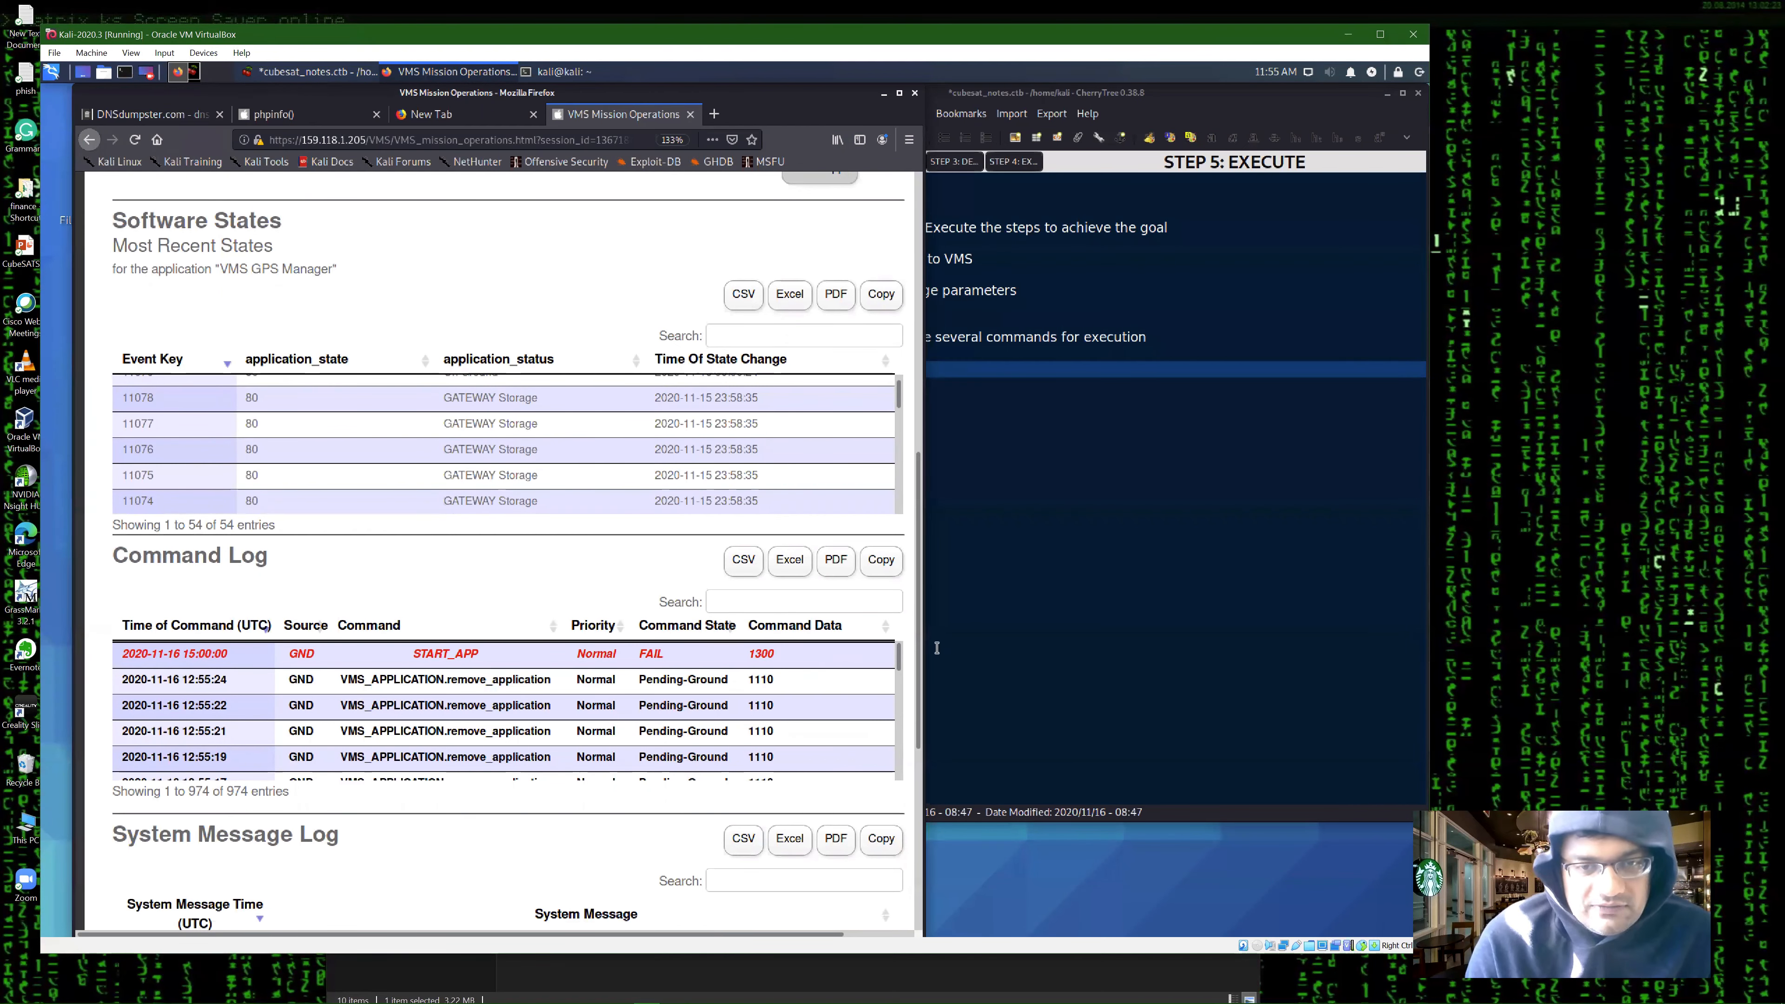
scroll("down", 3)
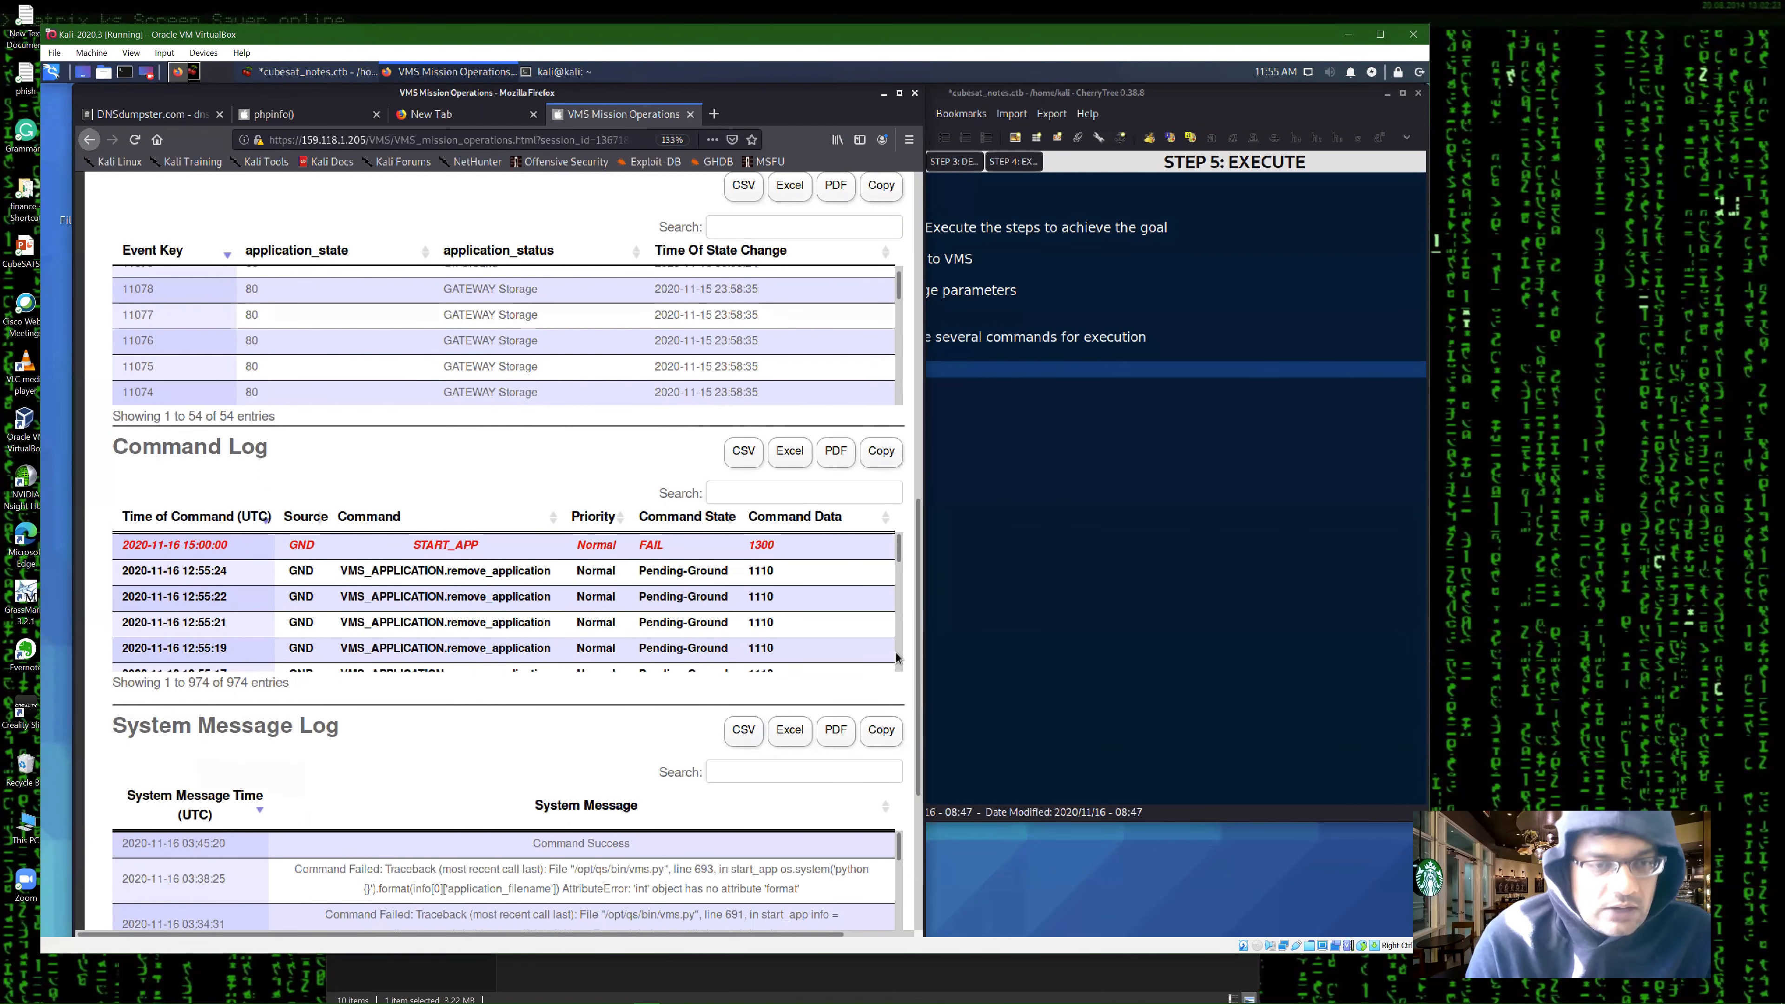
scroll("down", 3)
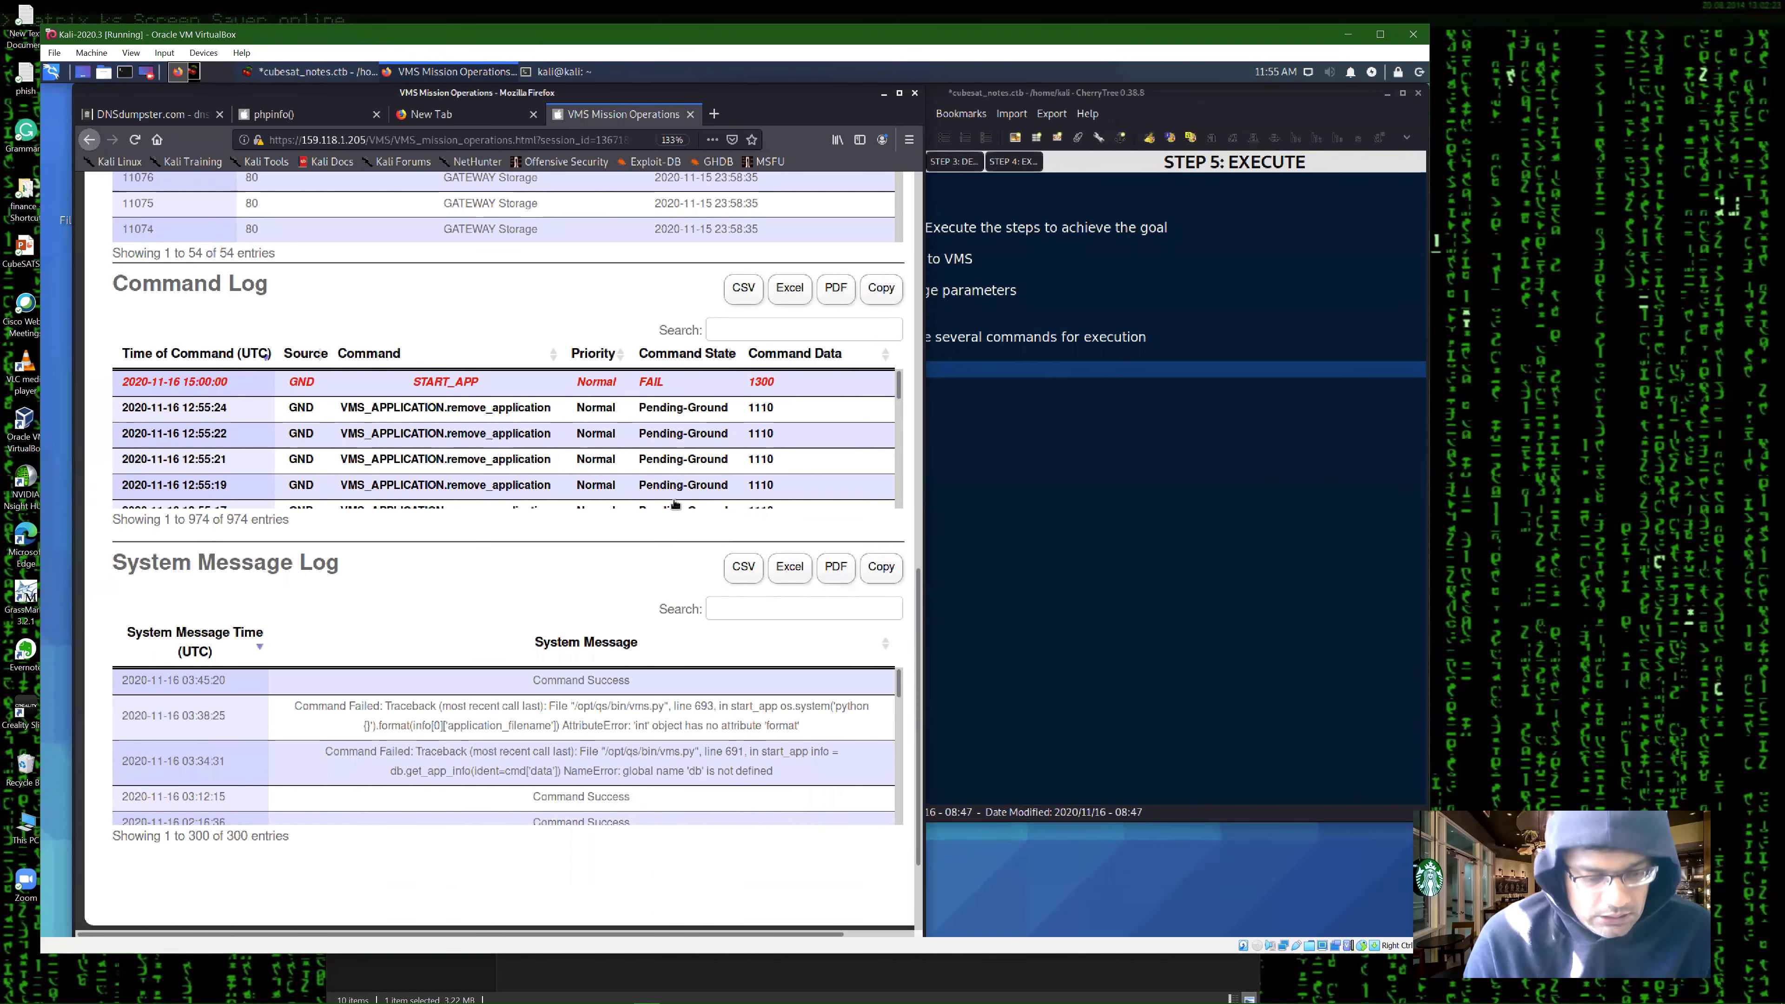